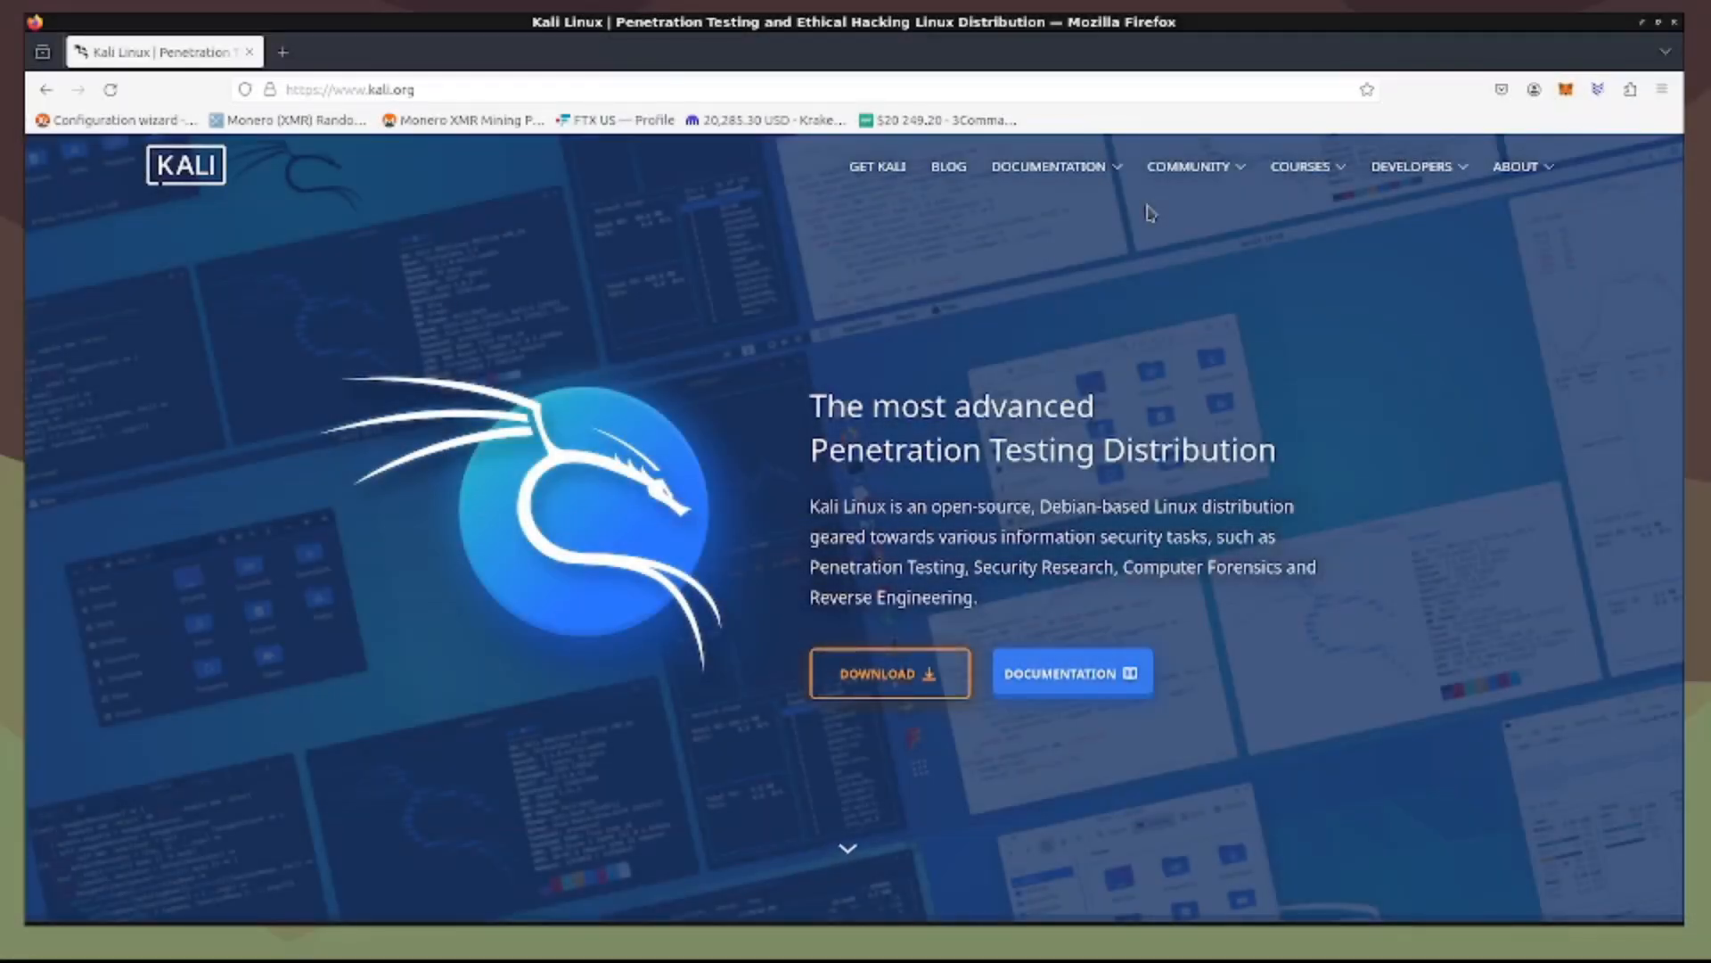
mouse_move(942, 868)
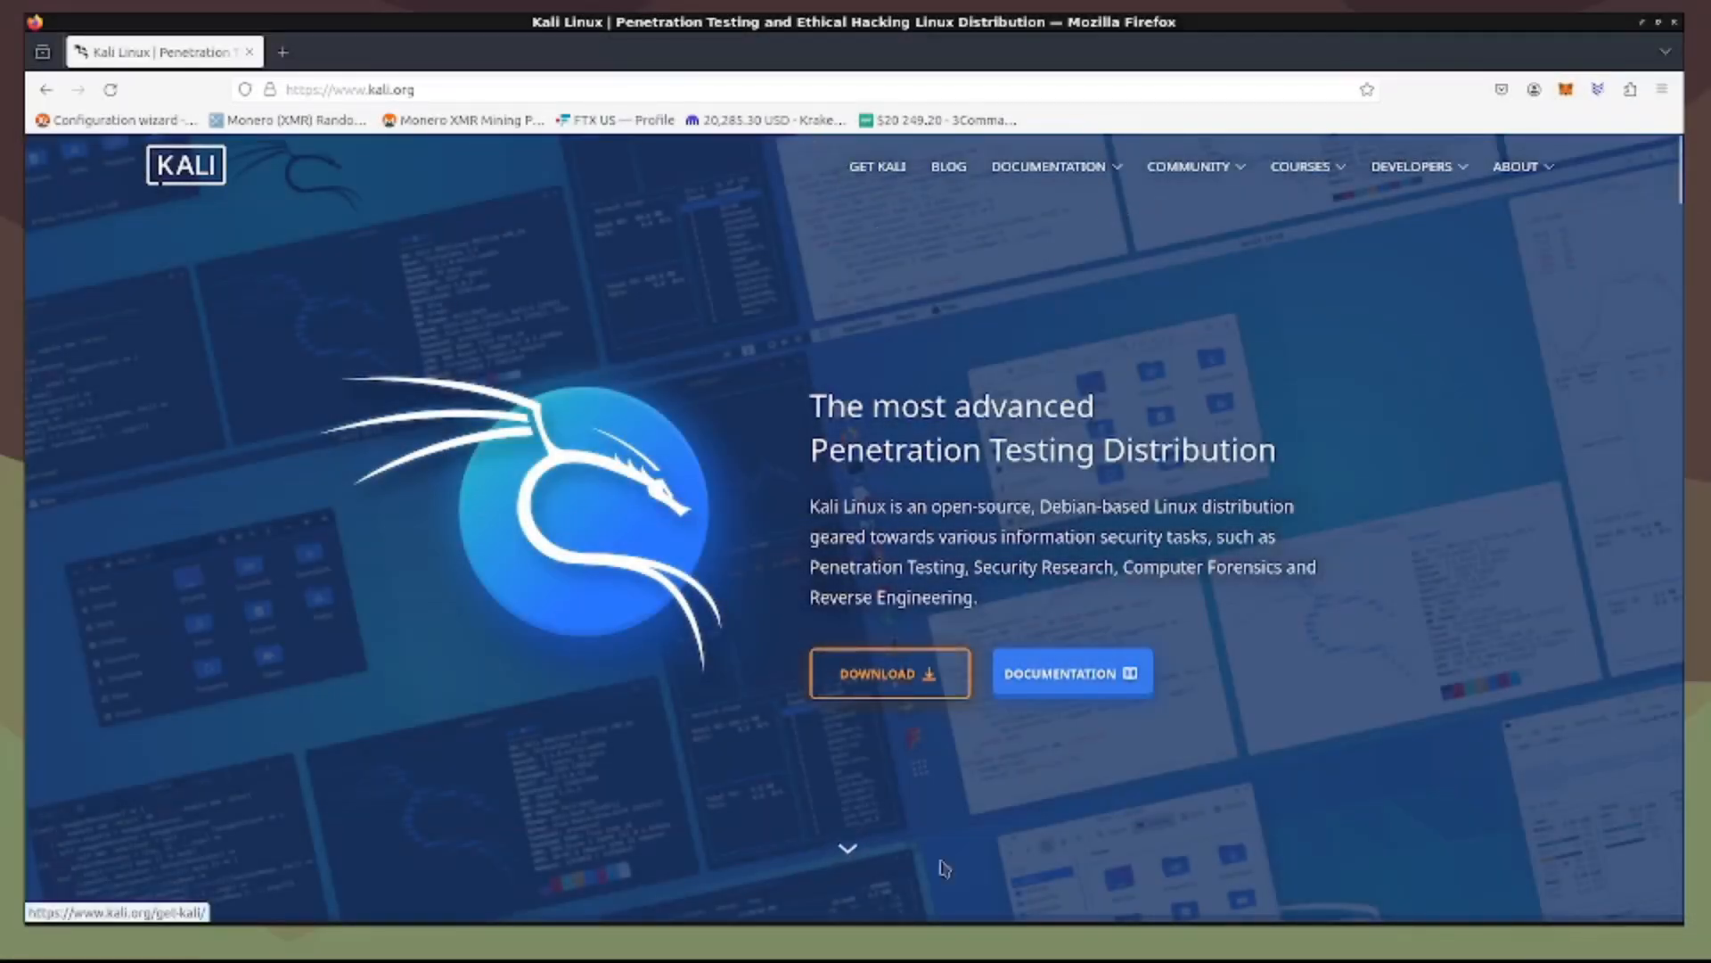
mouse_move(795, 164)
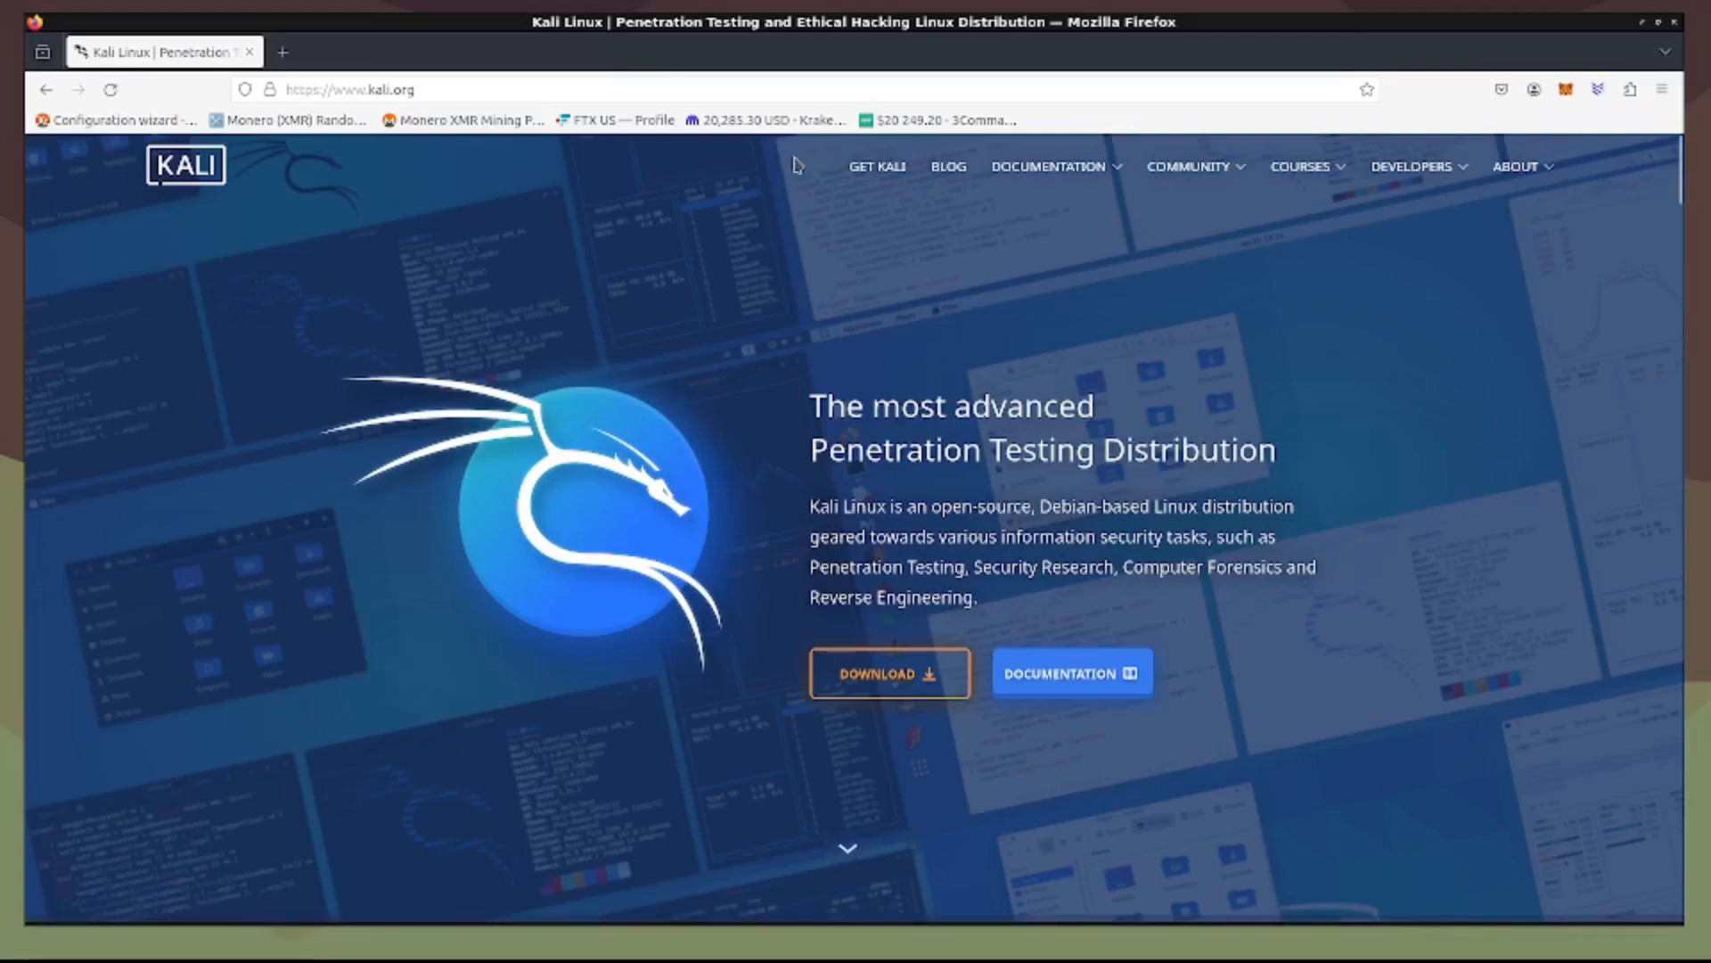
mouse_move(451, 91)
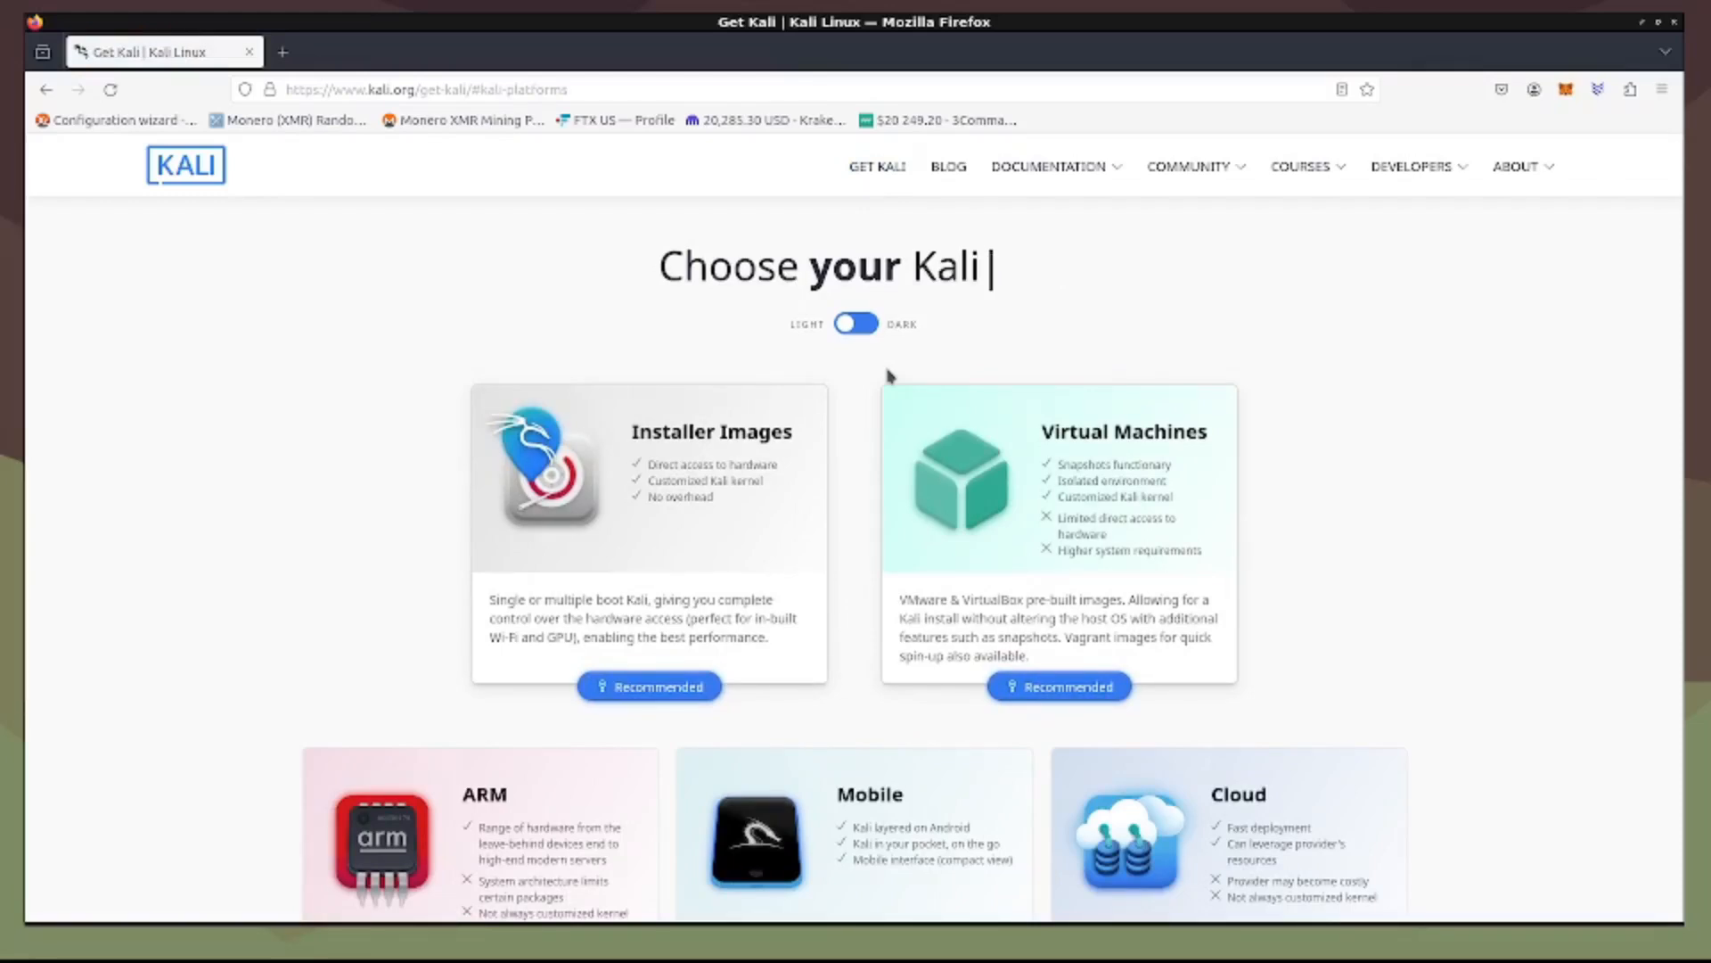
mouse_move(785, 692)
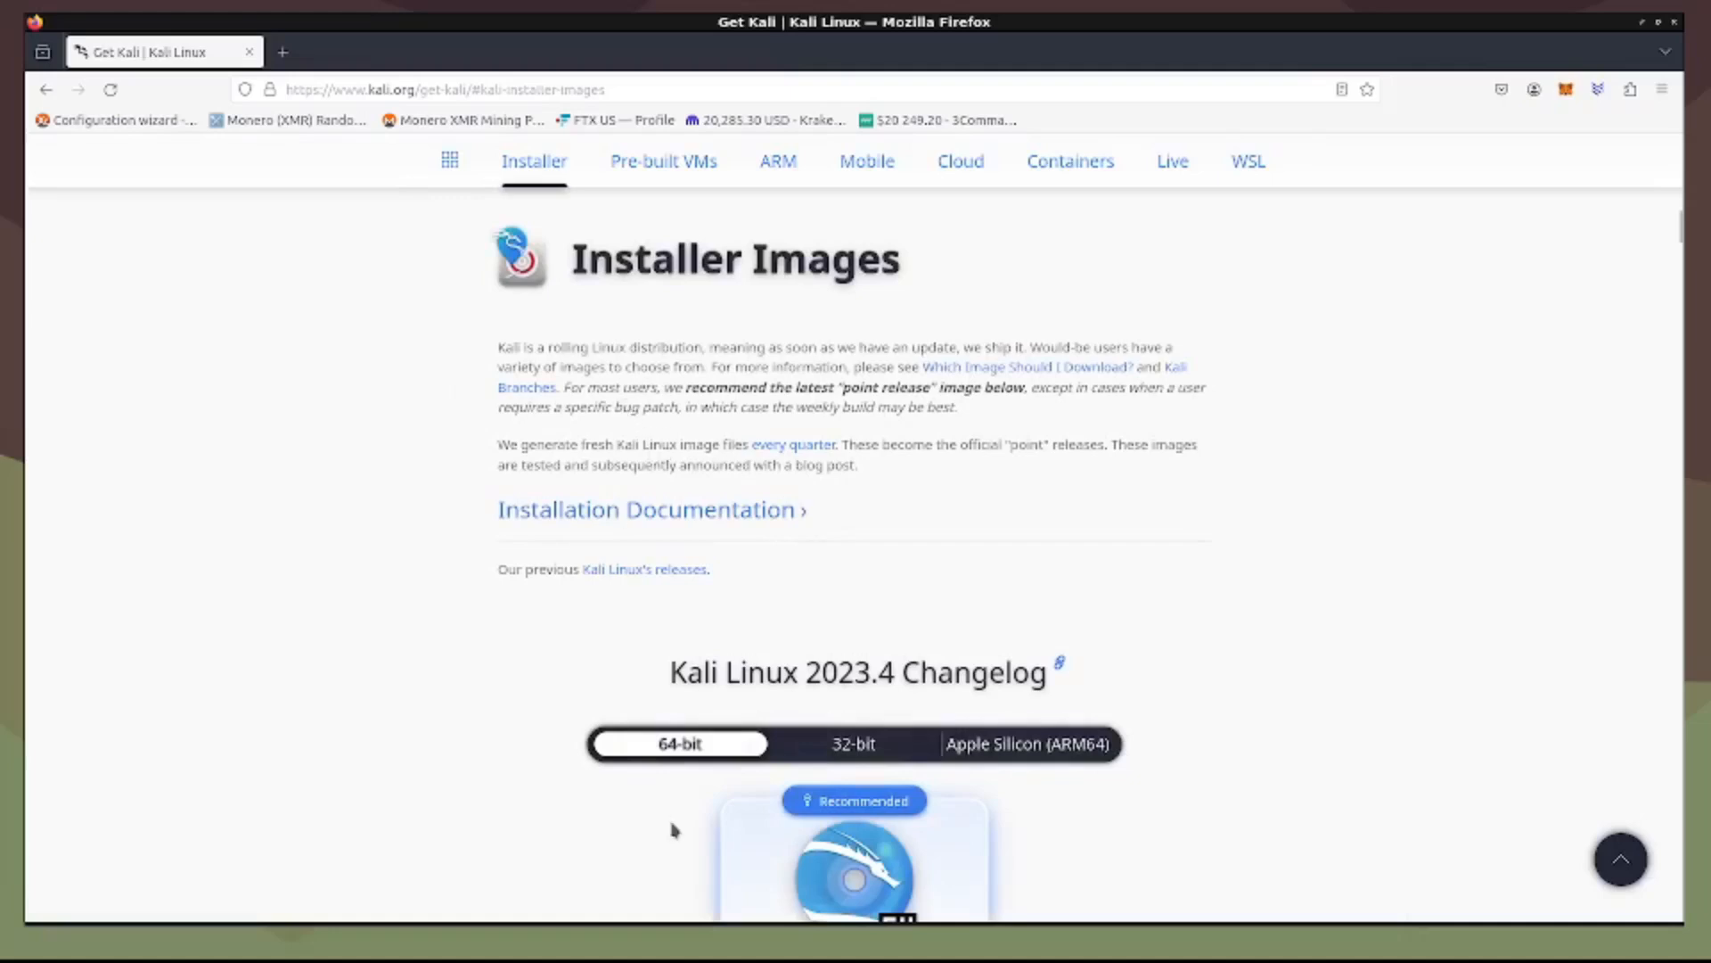
Step: Reach the 64-bit Kali installer and start its download from kali.org
scroll(down, 3)
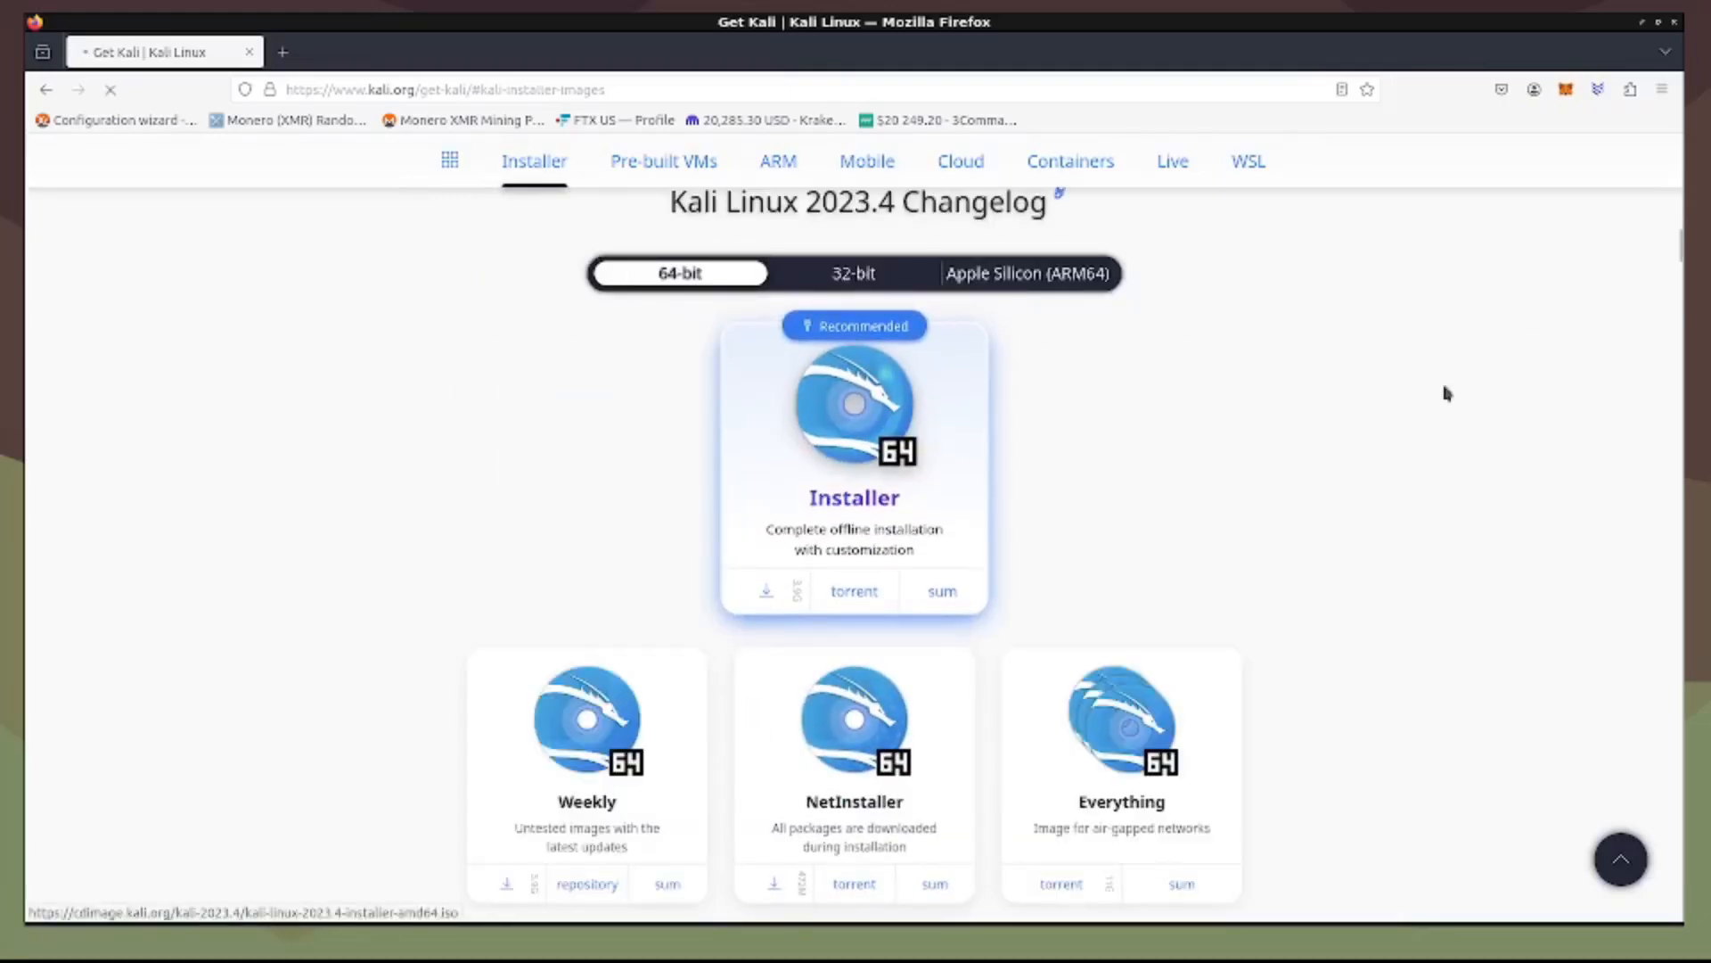
click(766, 592)
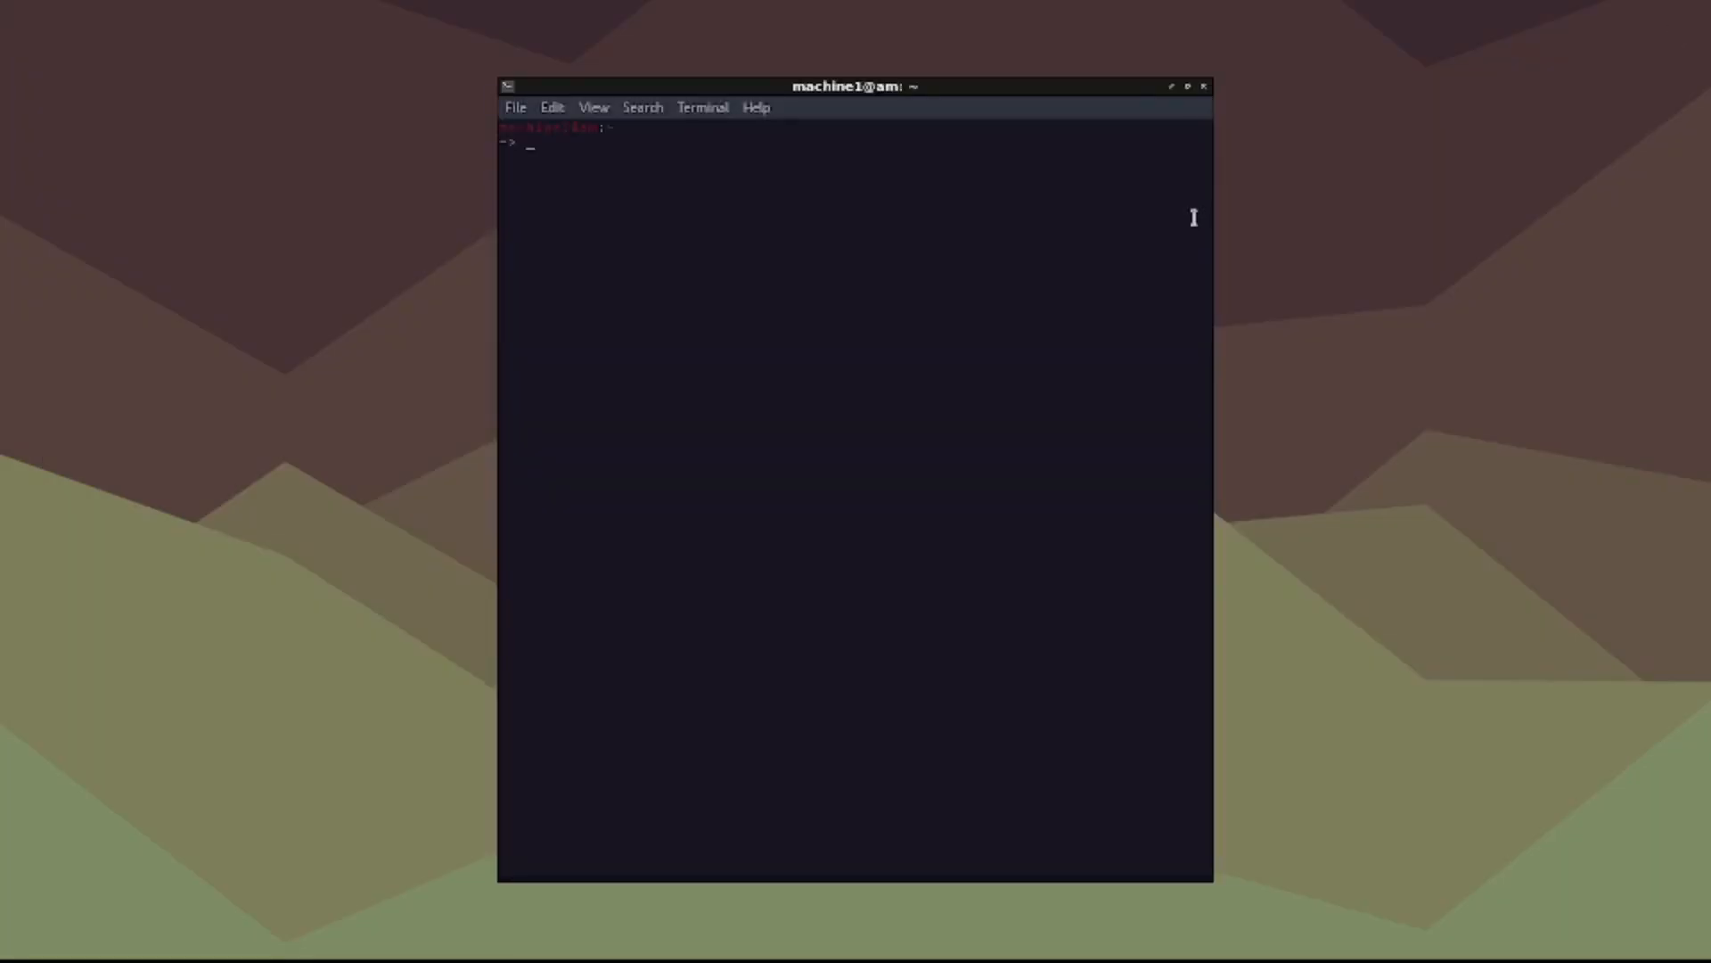
Step: Run sudo apt-get install virtualbox with the sudo password; it reports the newest version
drag(845, 85, 845, 41)
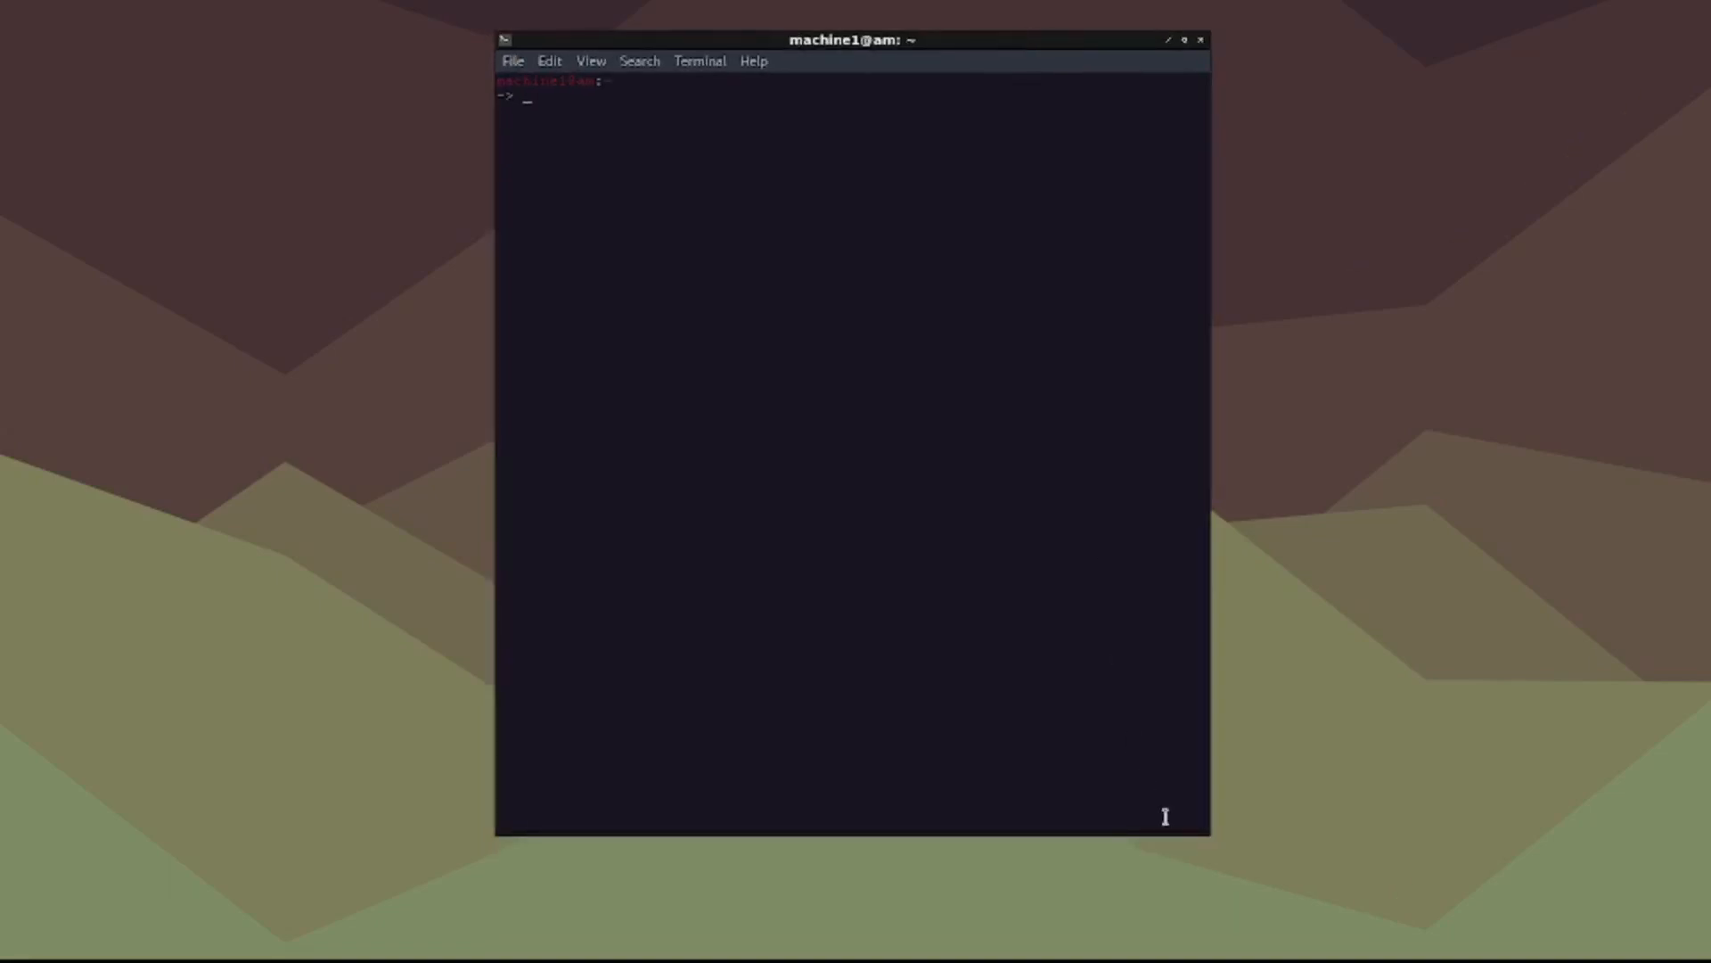
mouse_move(1068, 585)
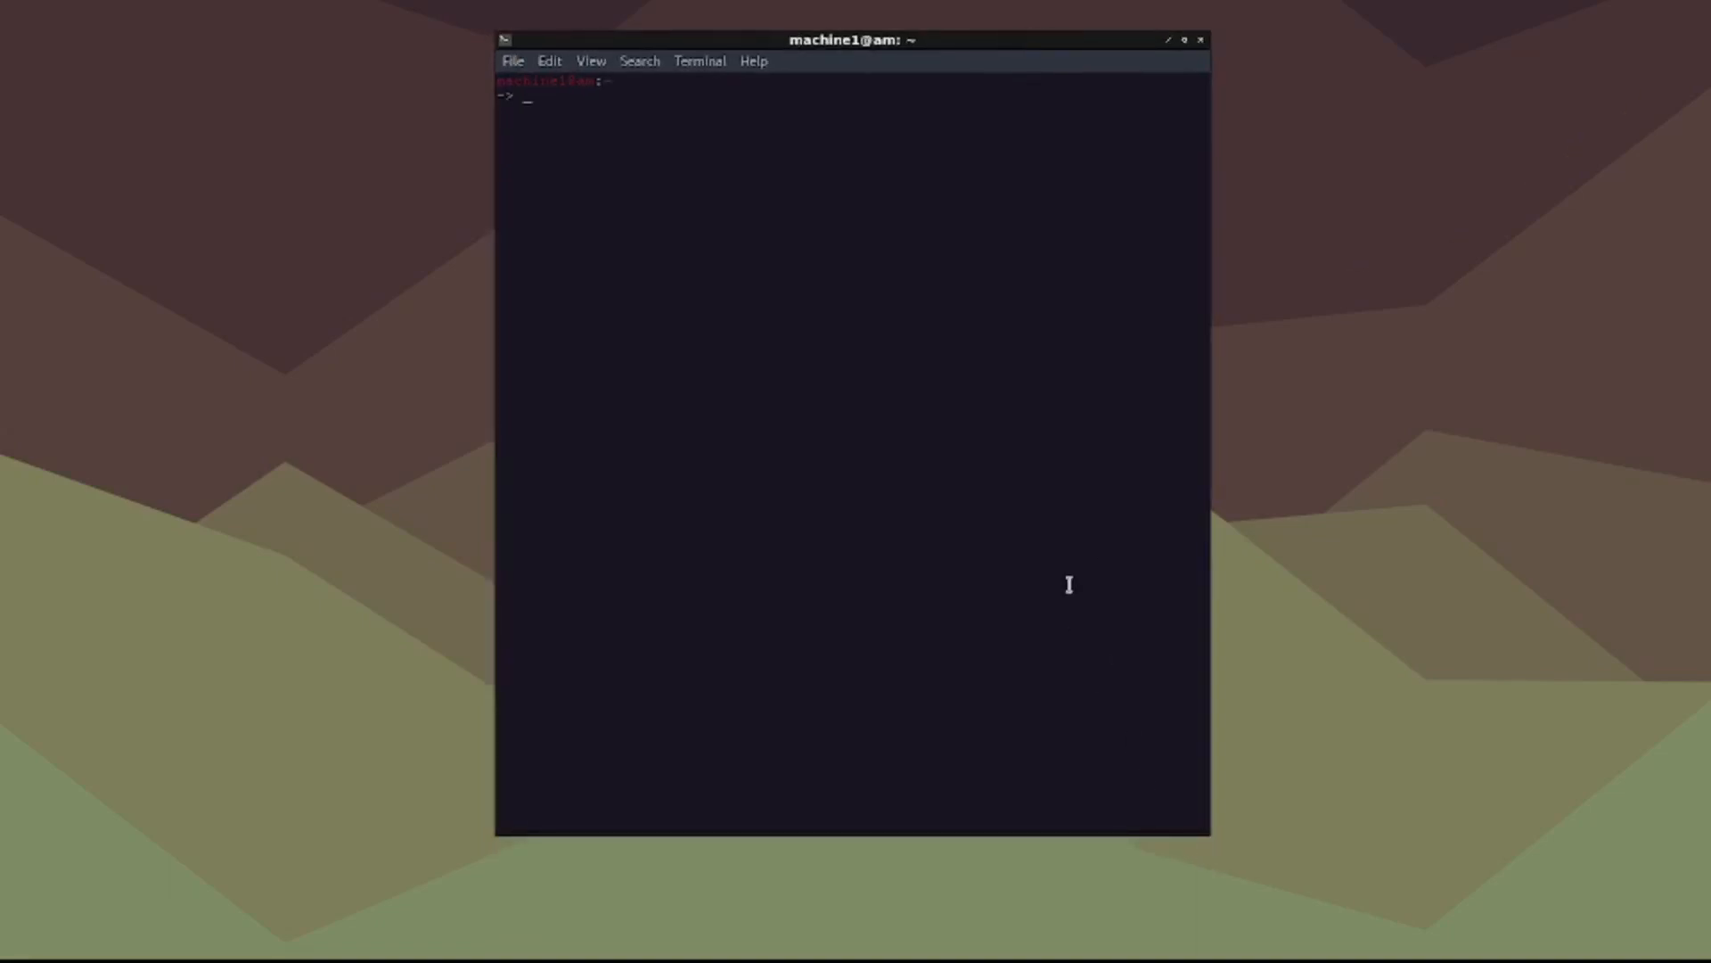
text(sudo ap)
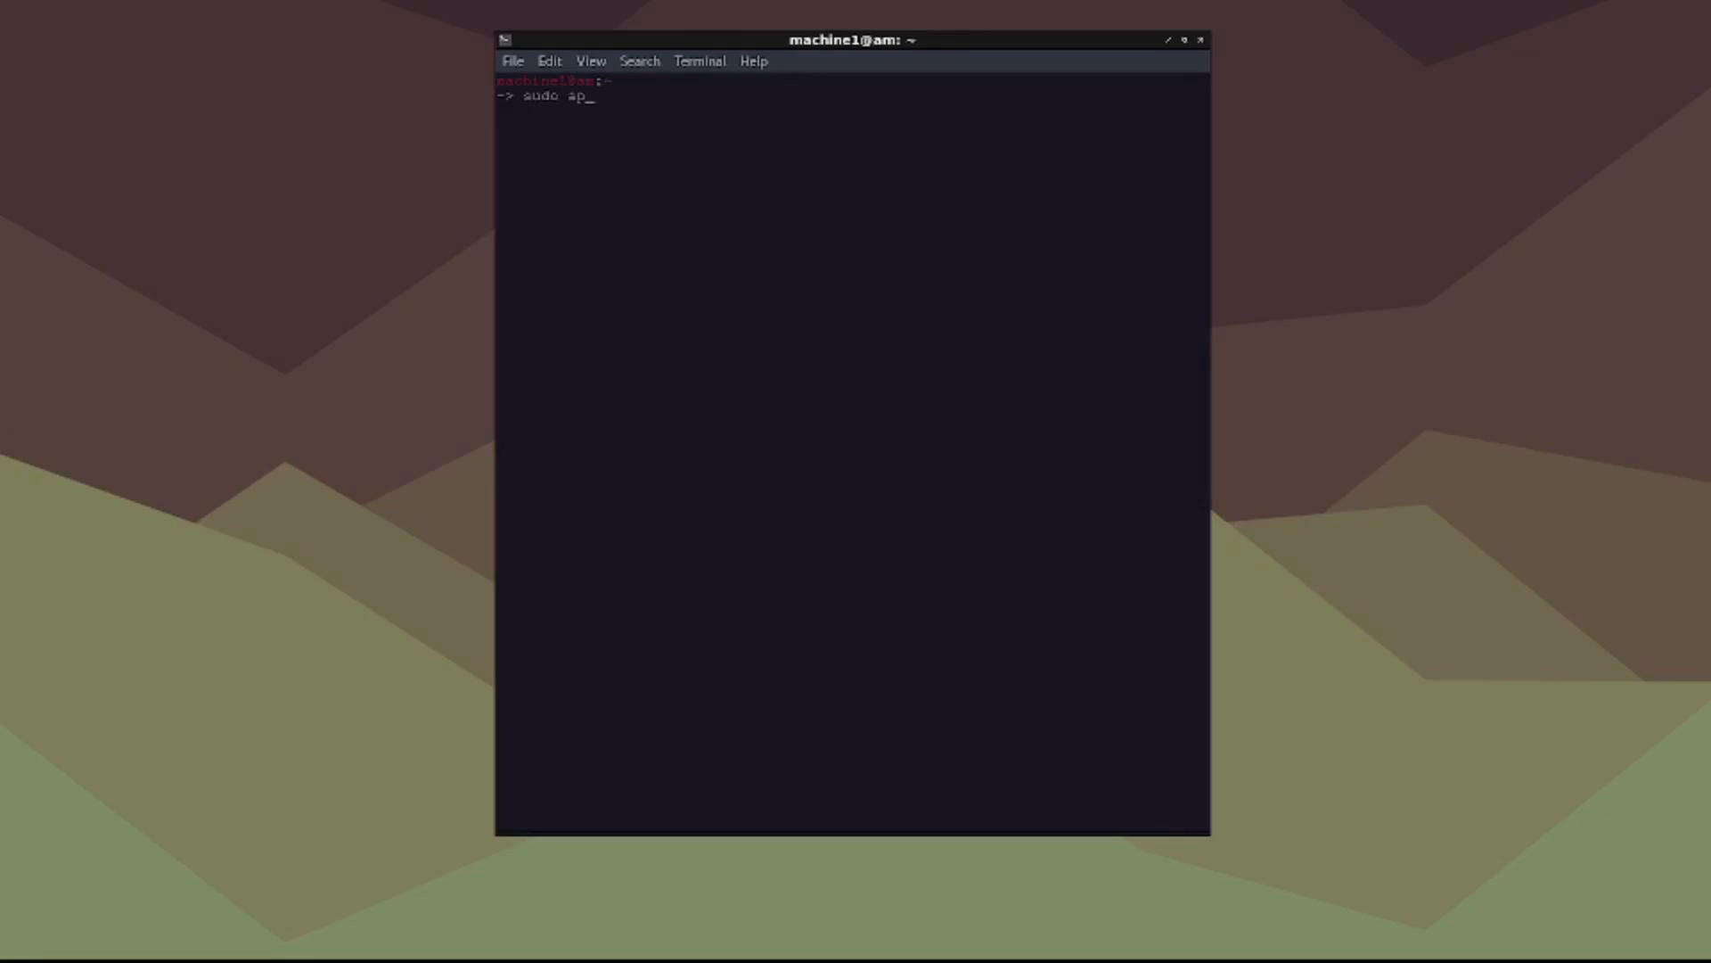
text(t-ge)
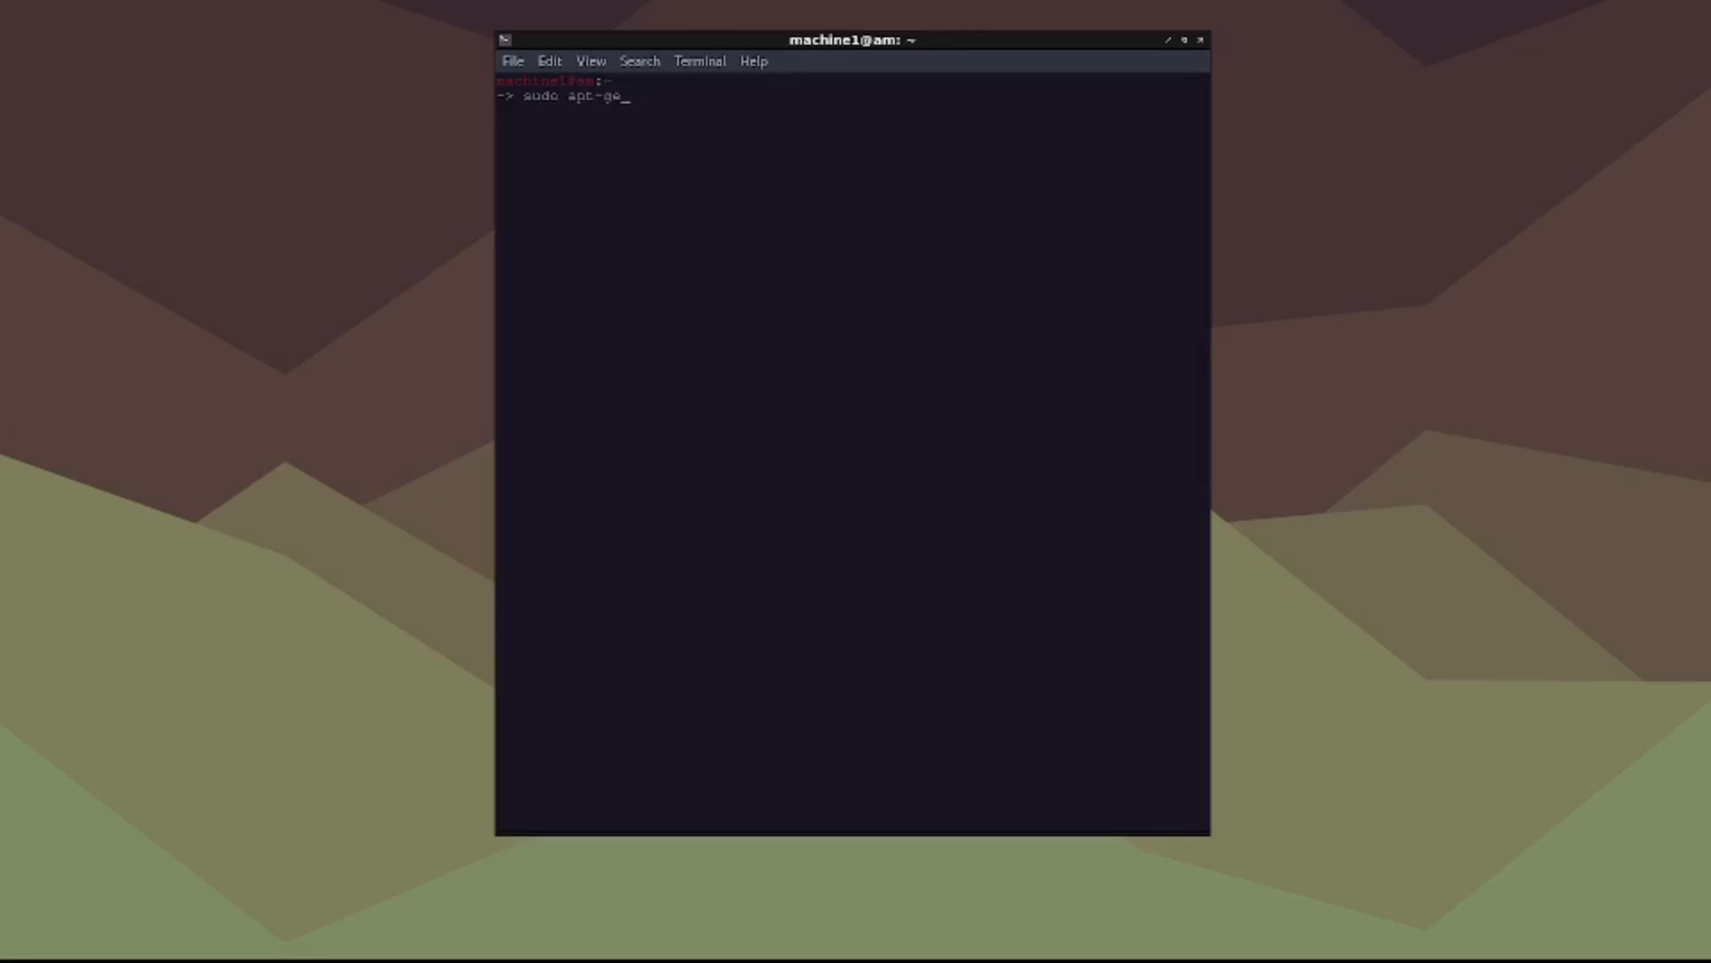
text(t install virtua)
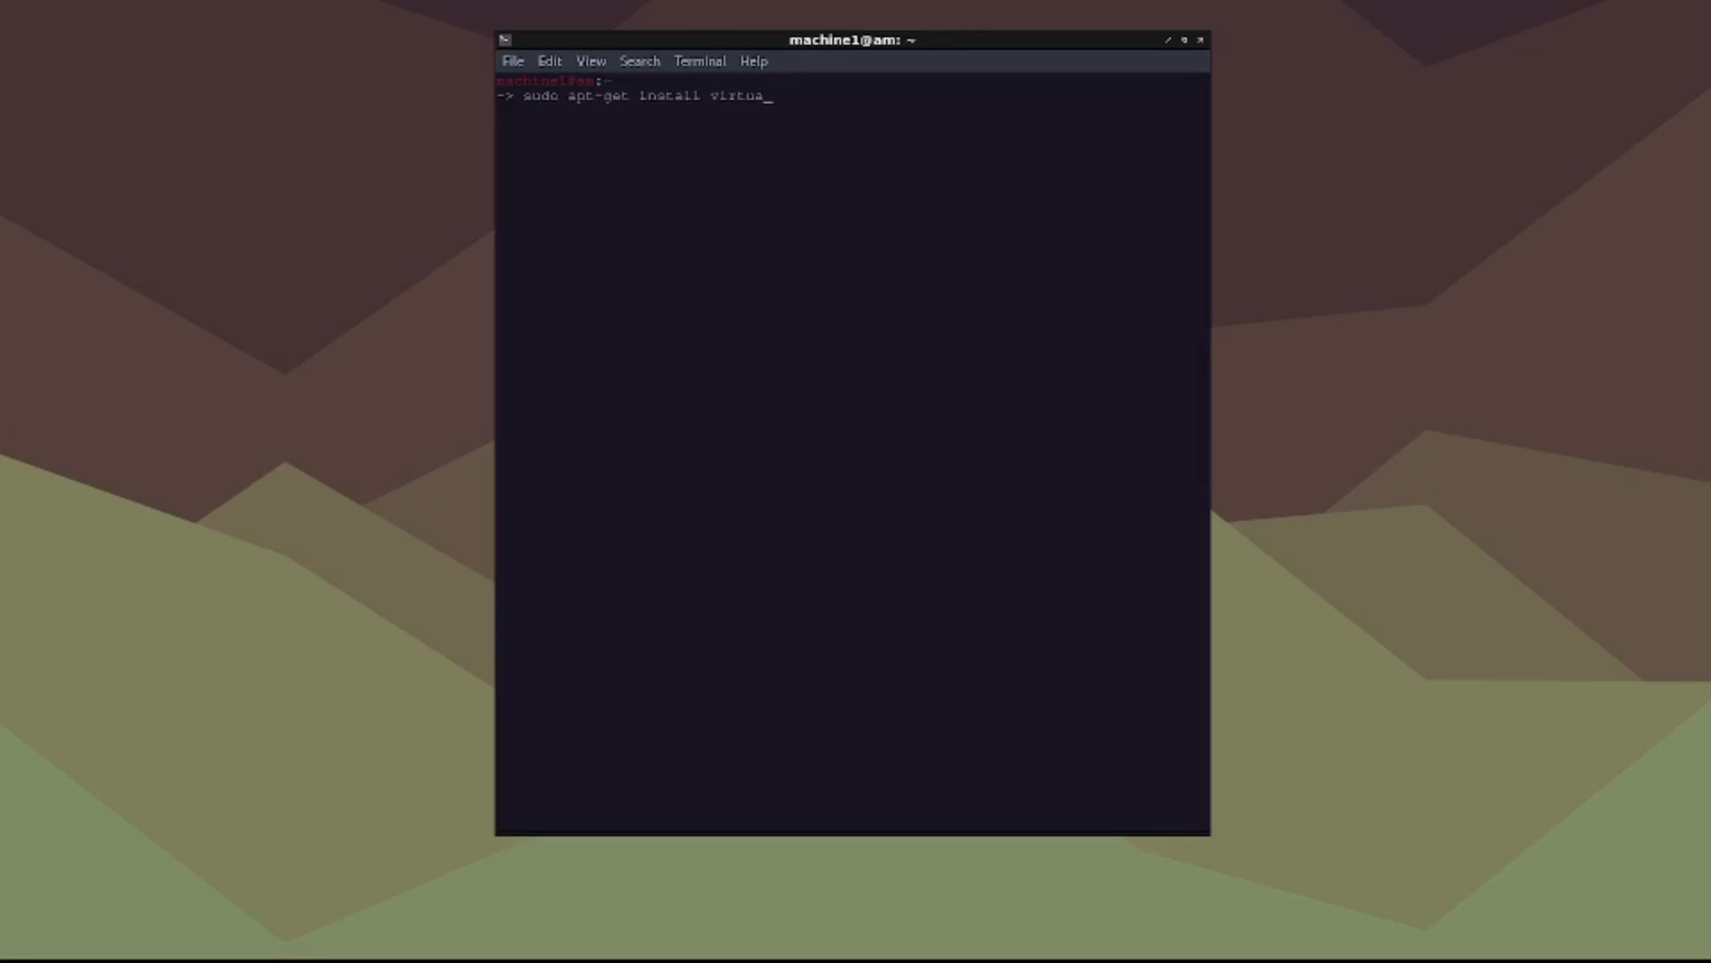
text(lbox)
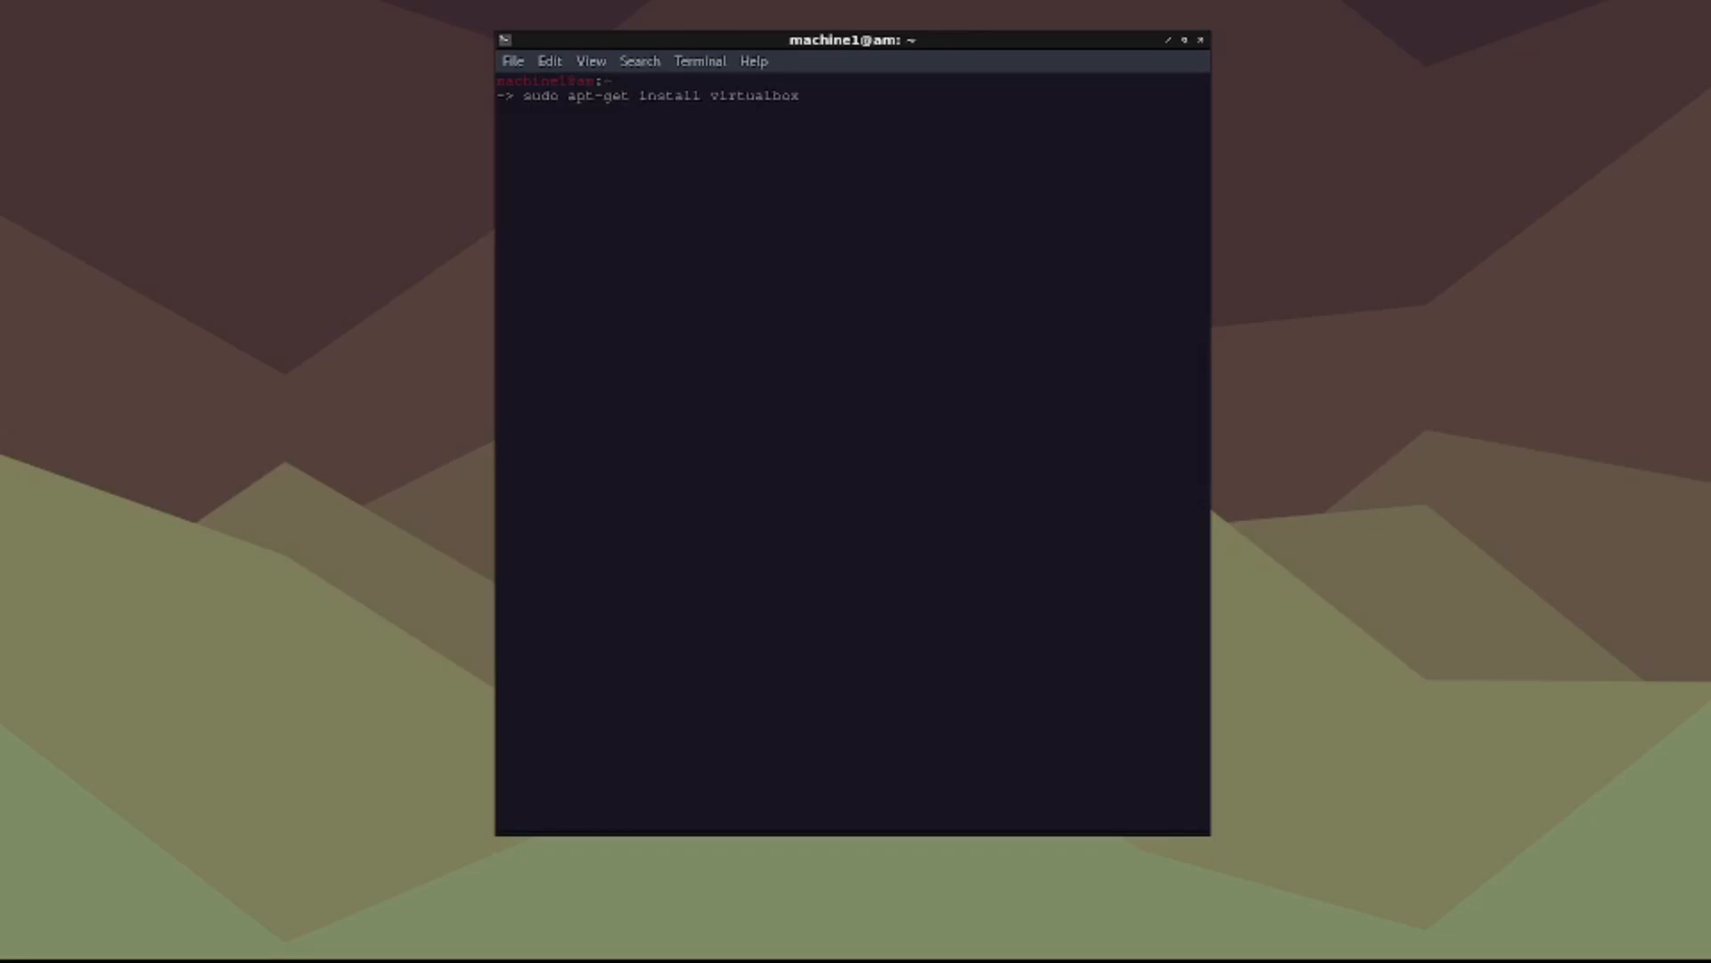
key(Return)
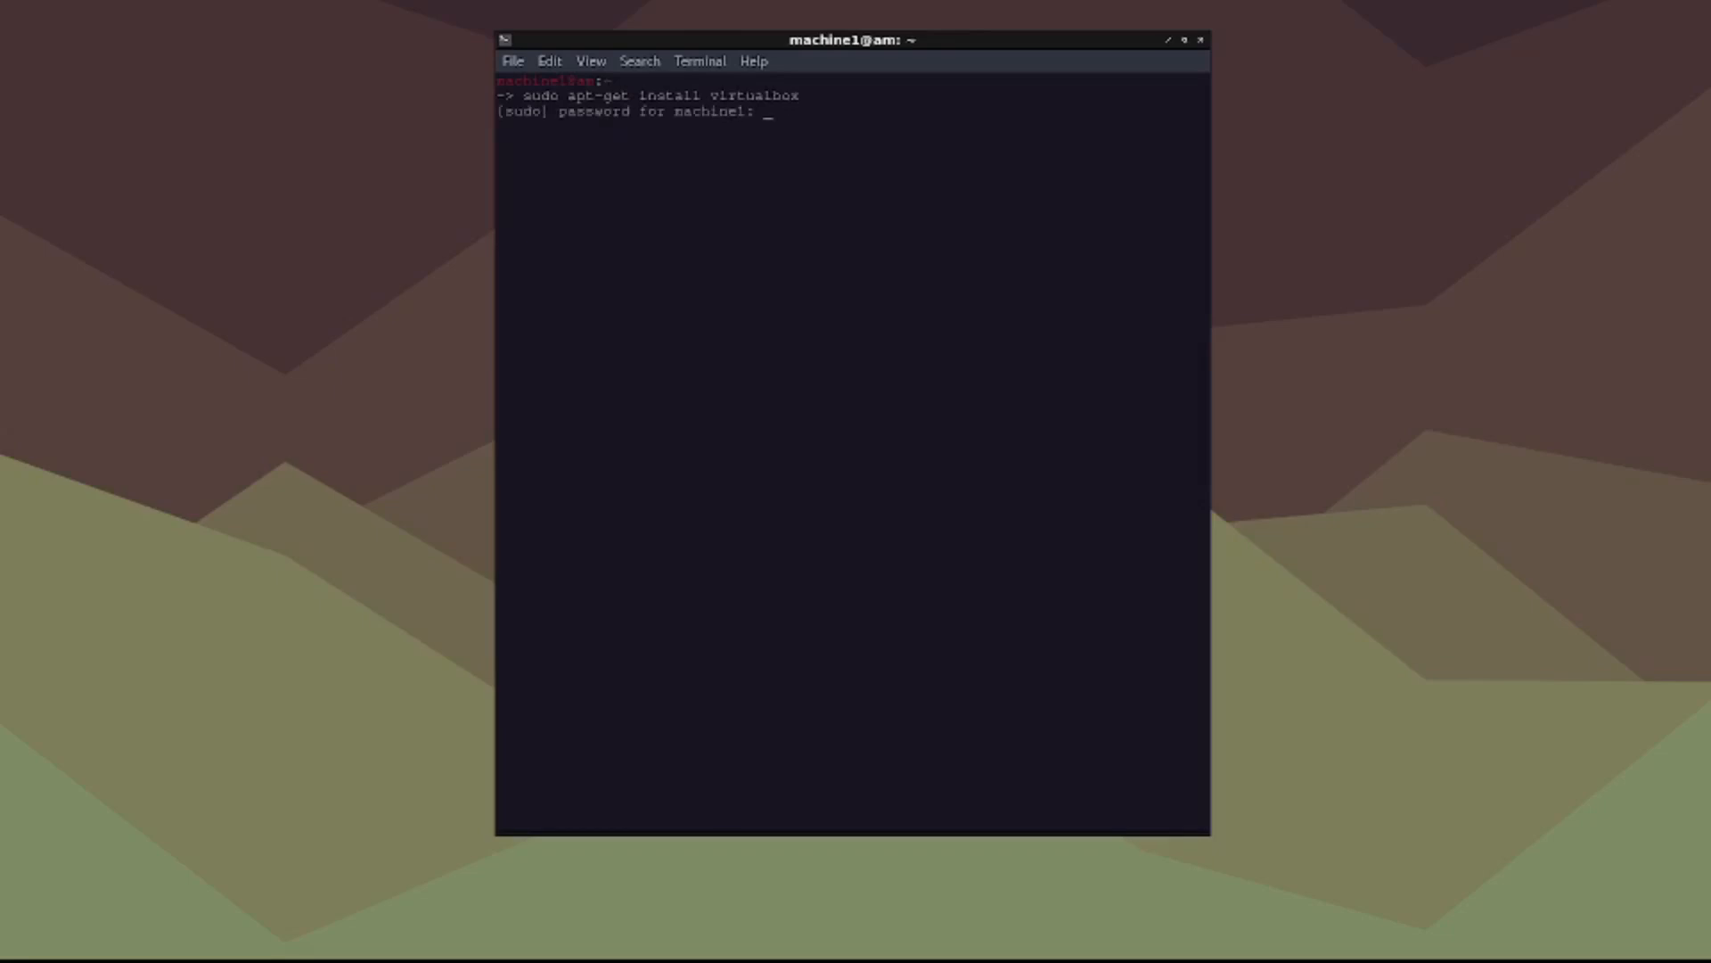
key(Return)
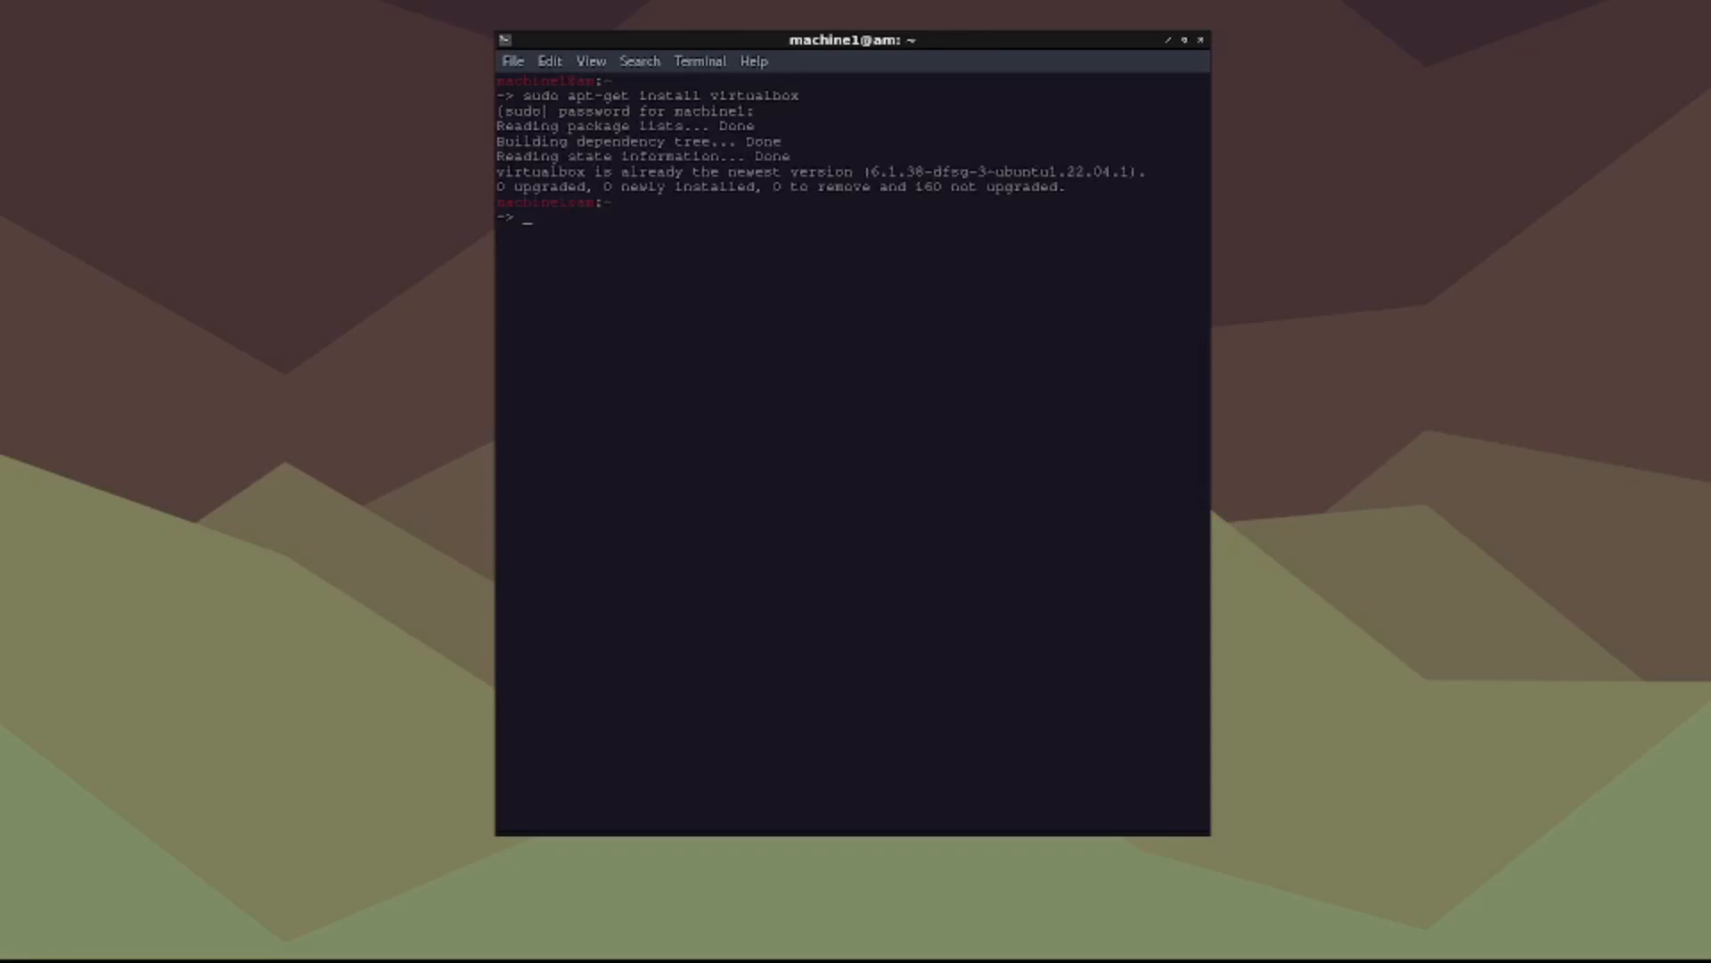
Step: Leave virtualbox typed at the terminal prompt, ready to launch
drag(497, 171, 1146, 188)
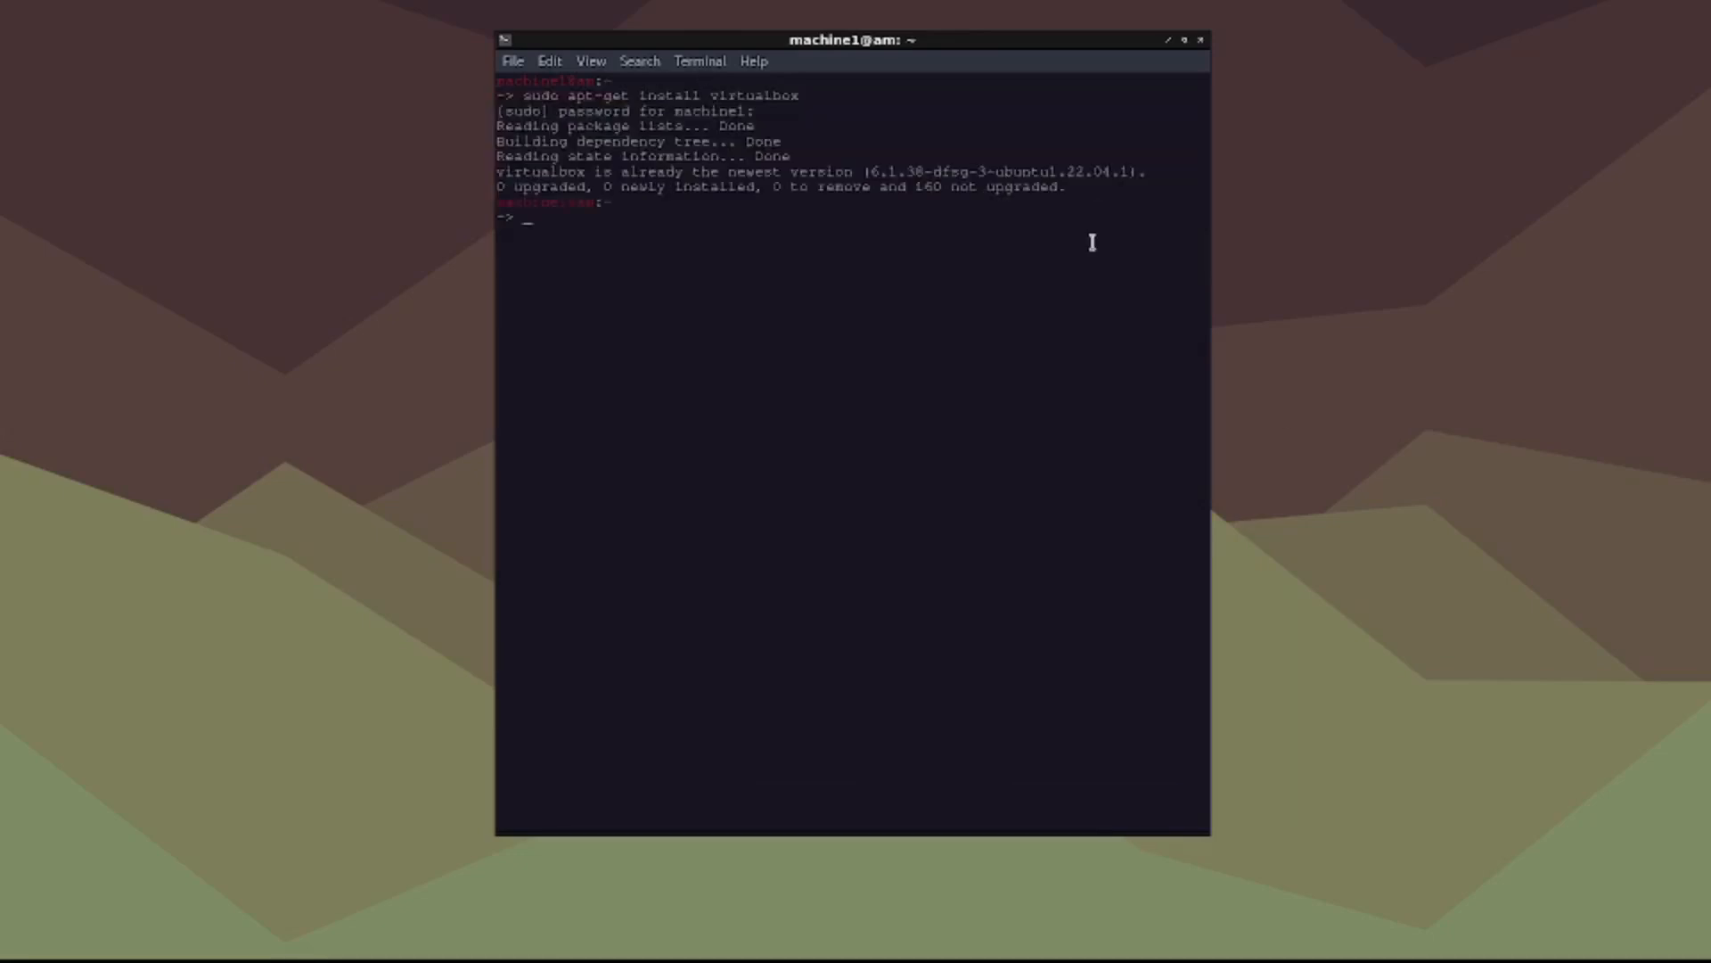
click(14, 947)
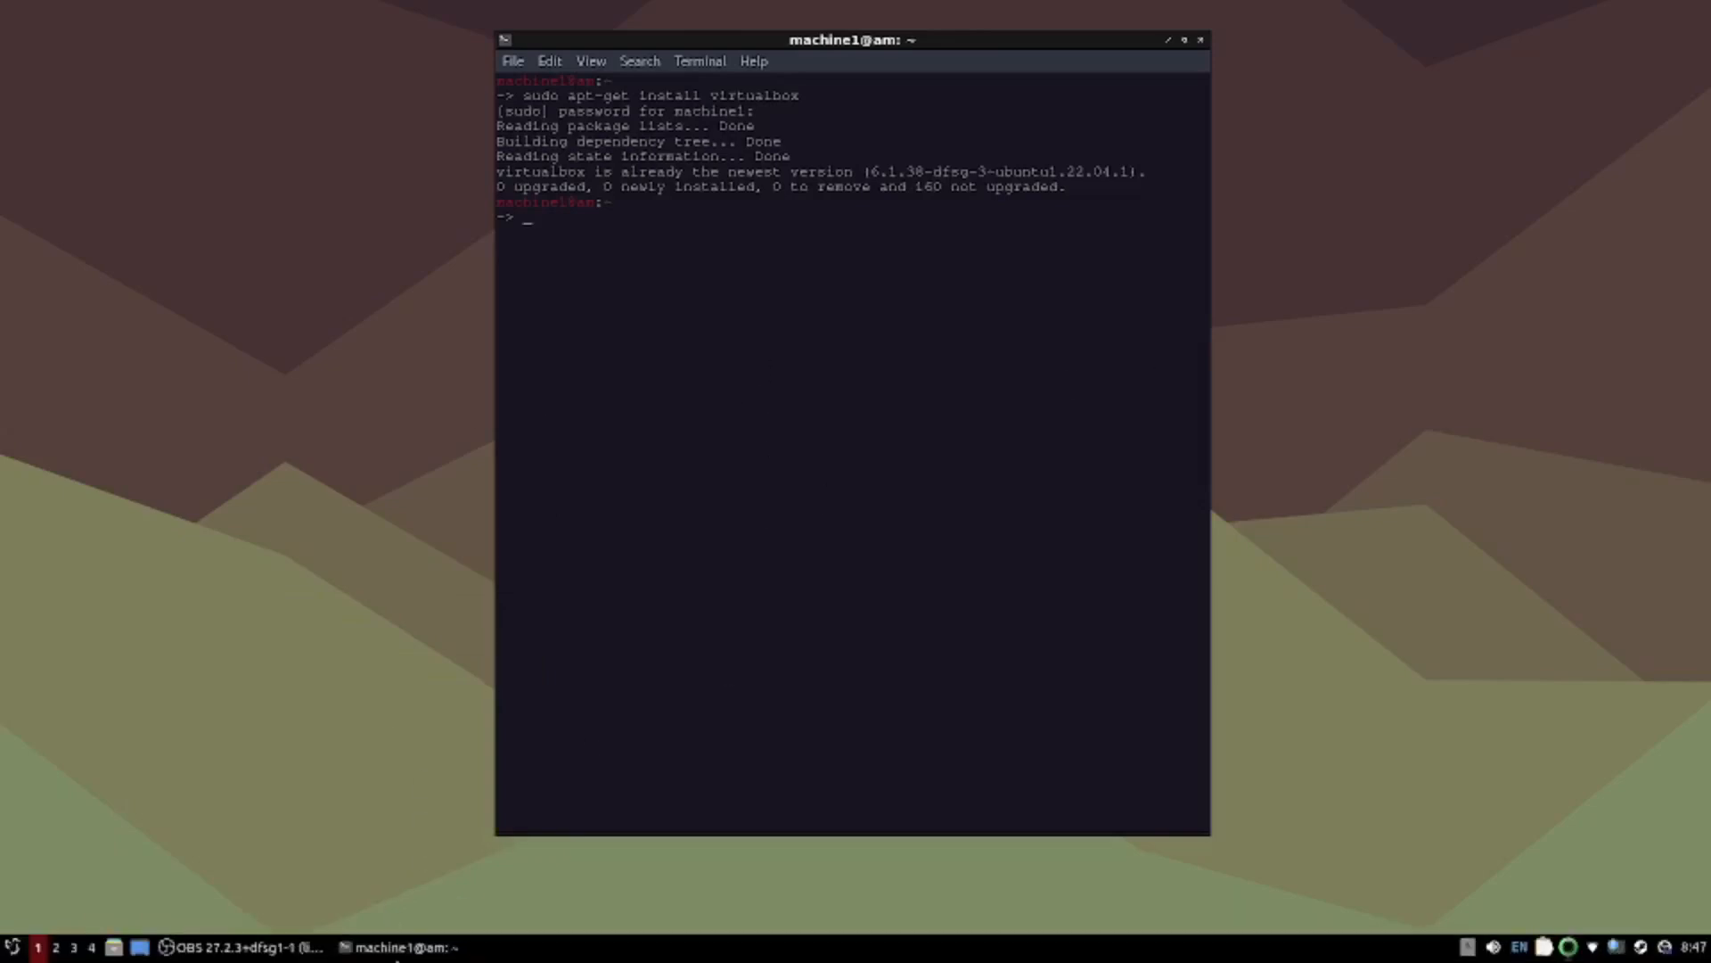
mouse_move(435, 455)
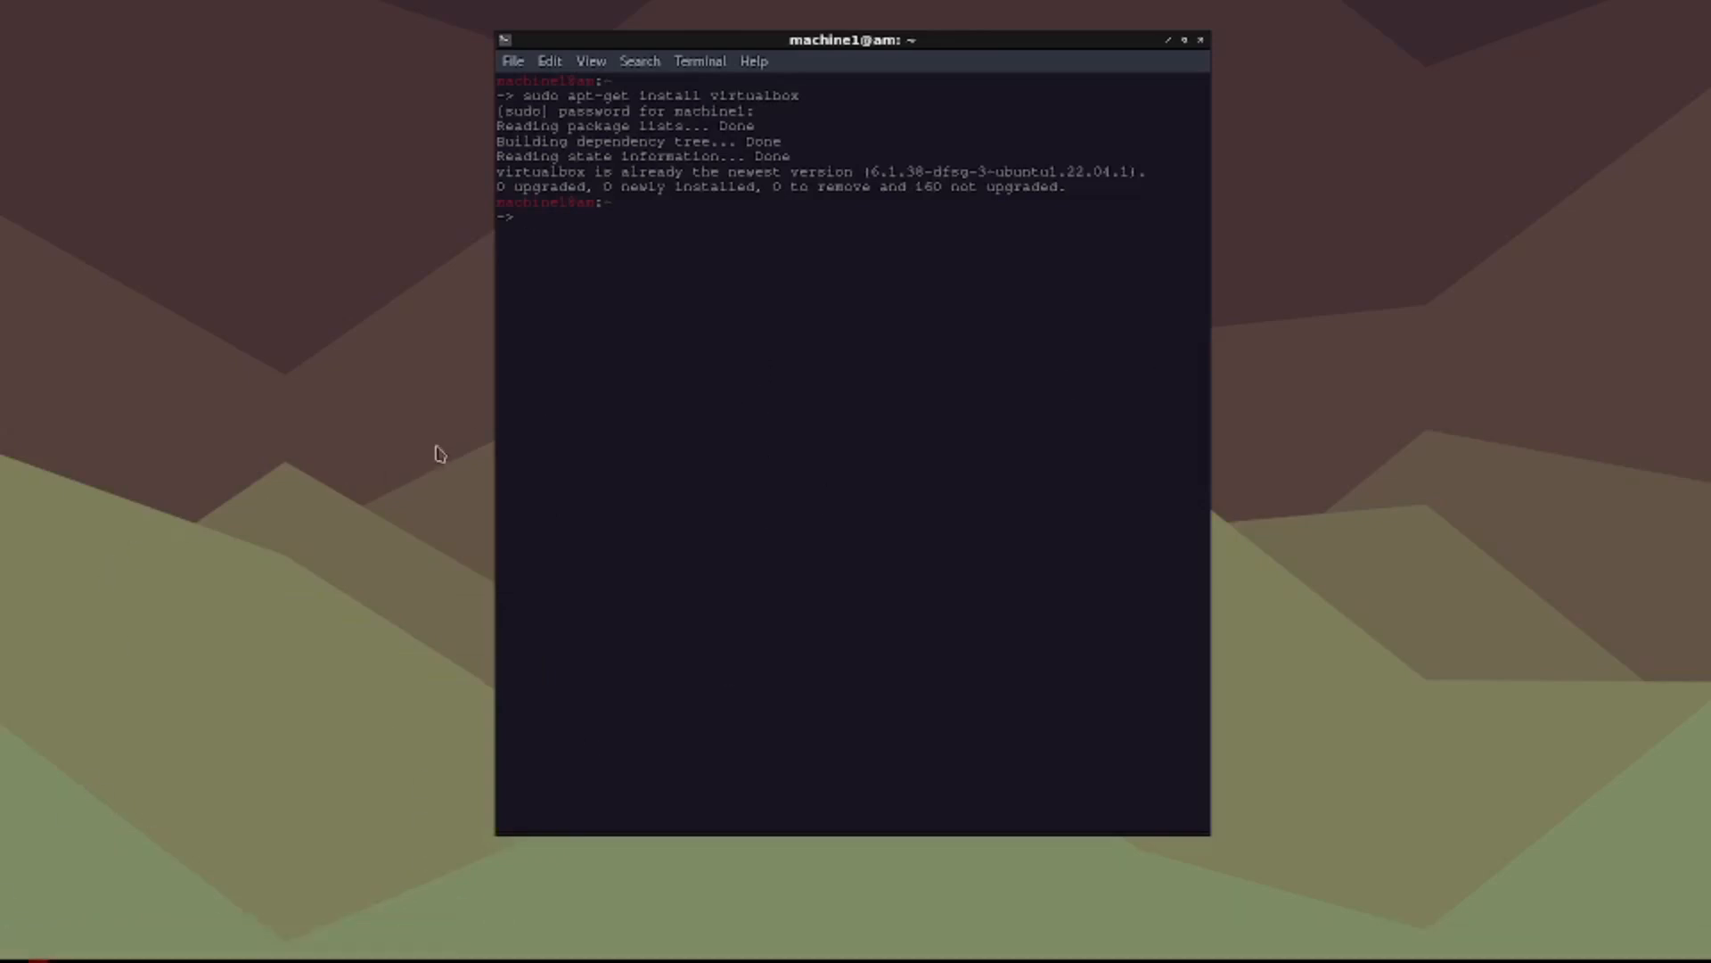
mouse_move(540, 255)
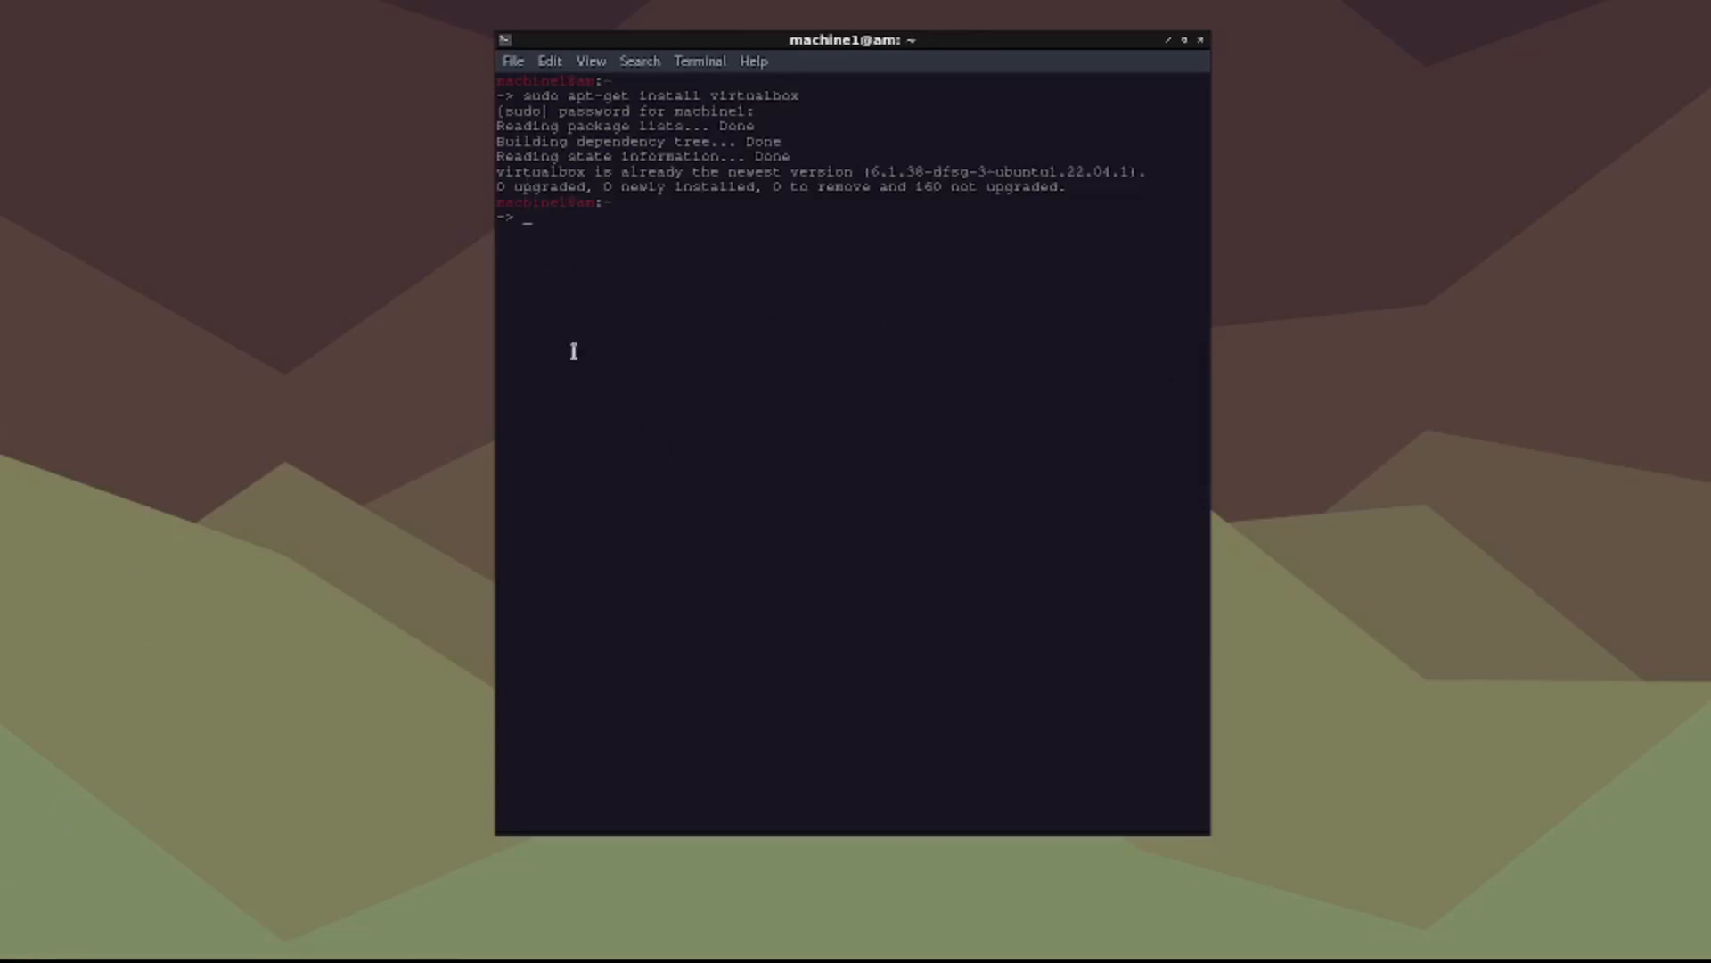
mouse_move(1043, 300)
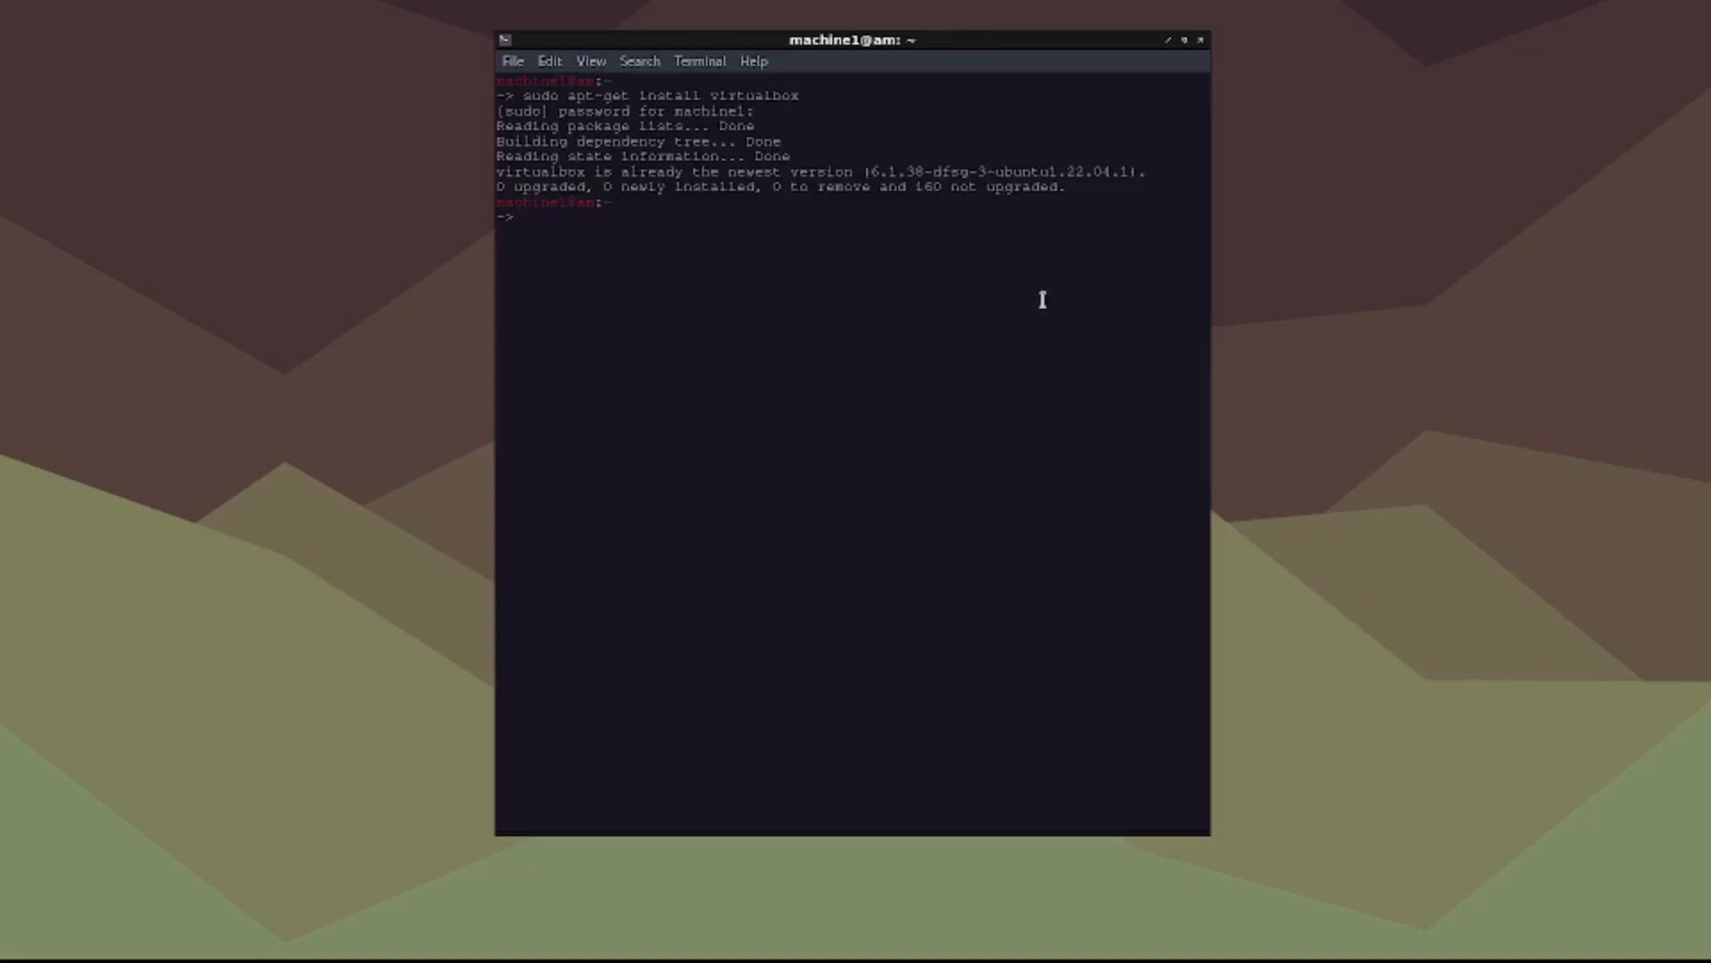
mouse_move(1053, 290)
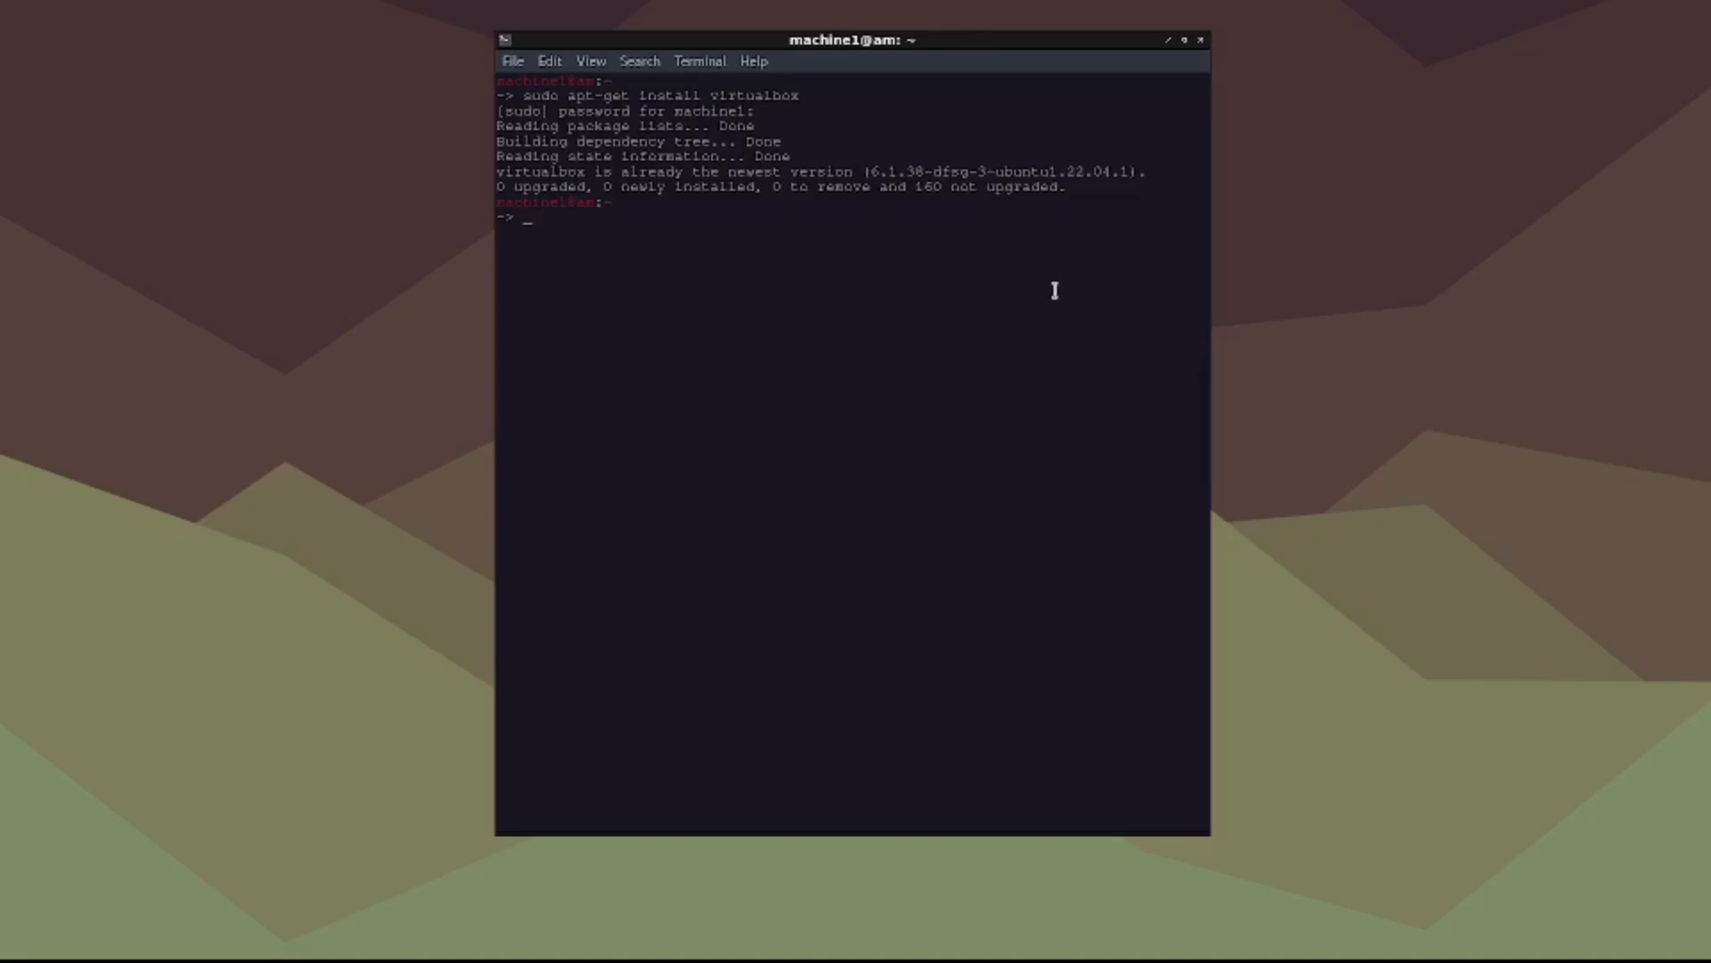
text(virtualbox)
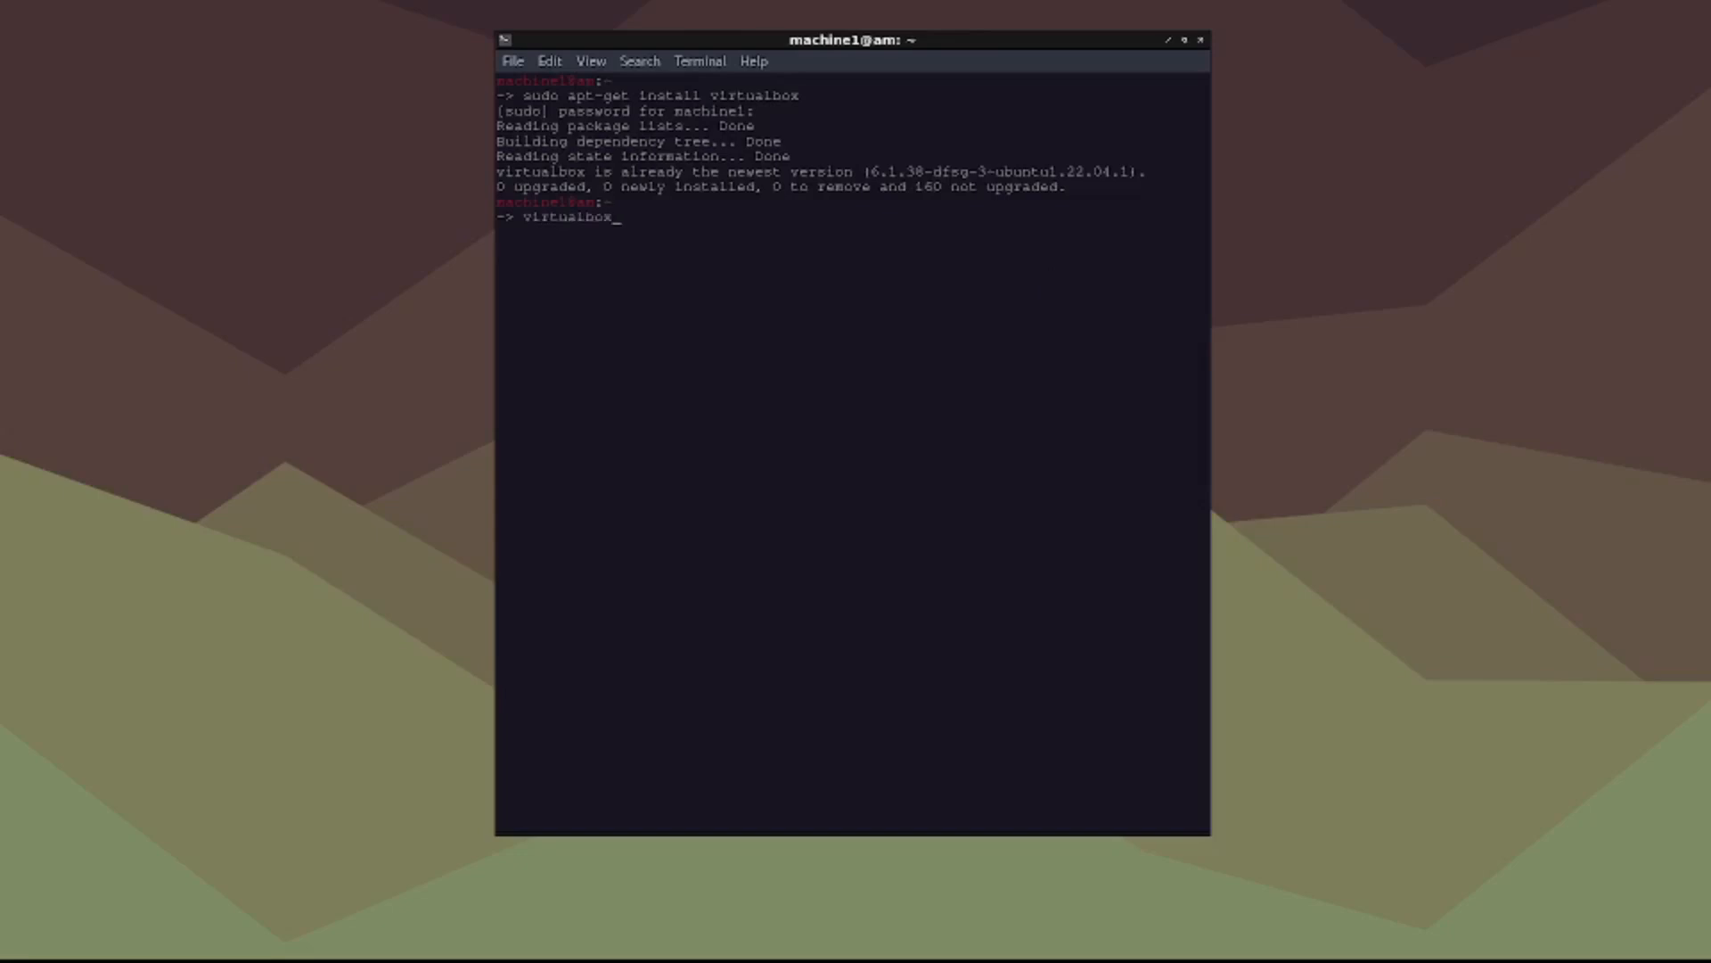
Step: Launch VirtualBox from the terminal, showing the Manager welcome screen
key(Return)
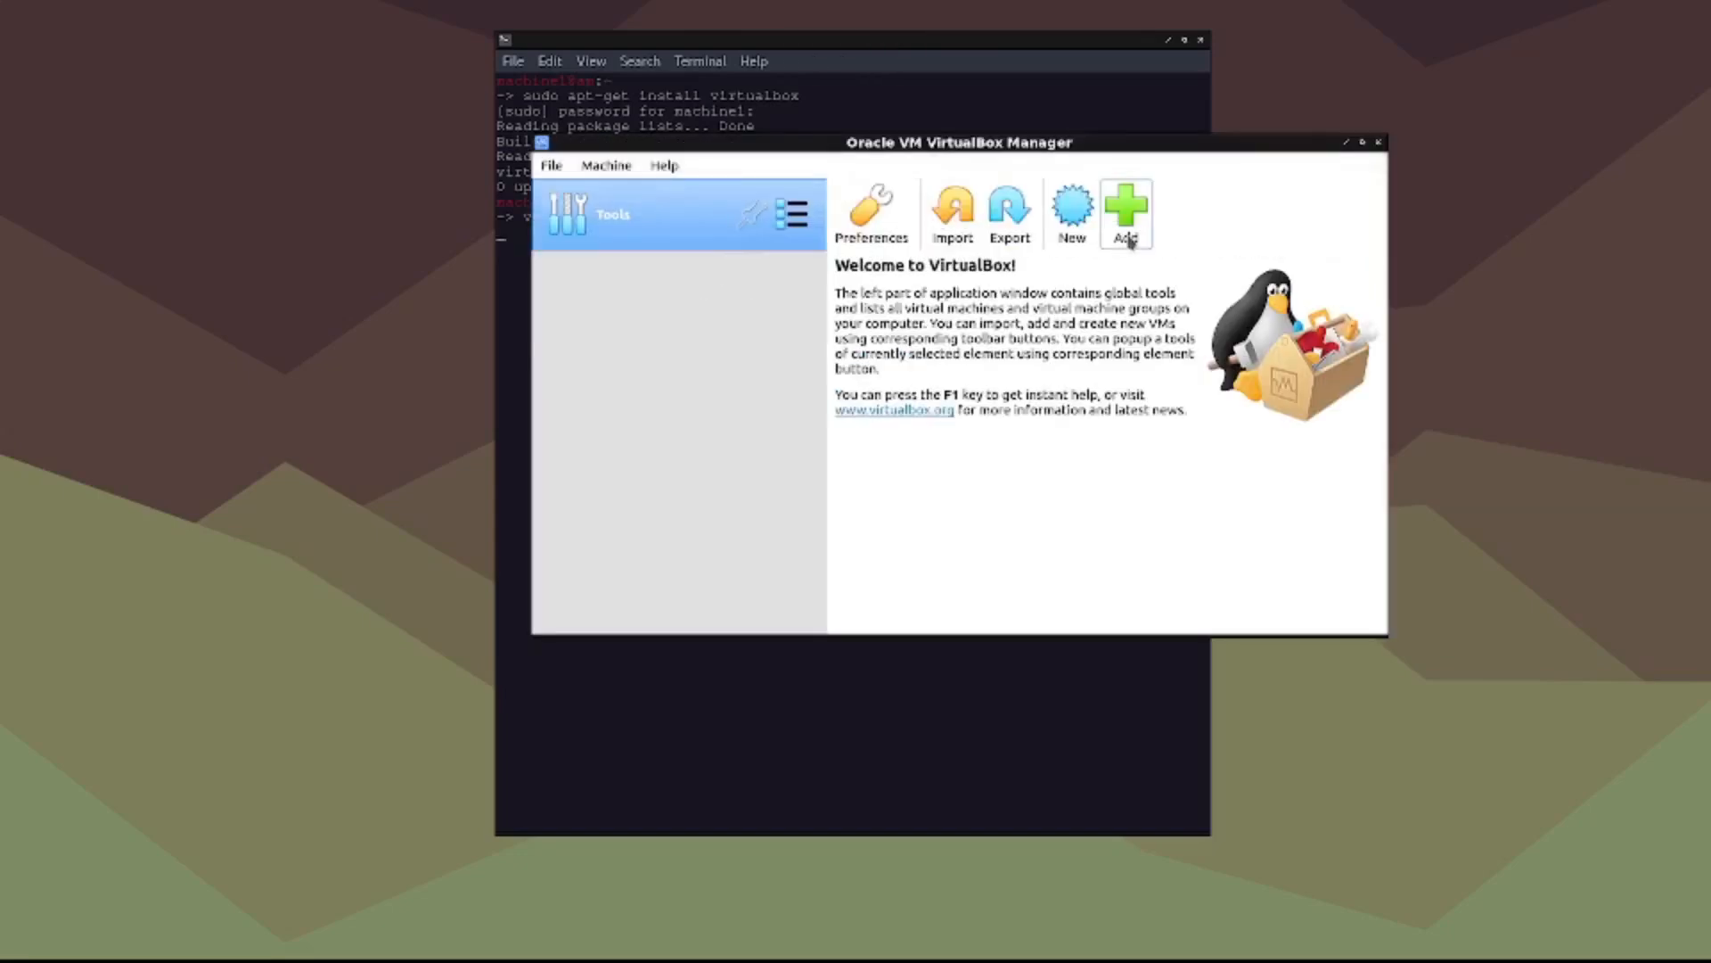
mouse_move(395, 474)
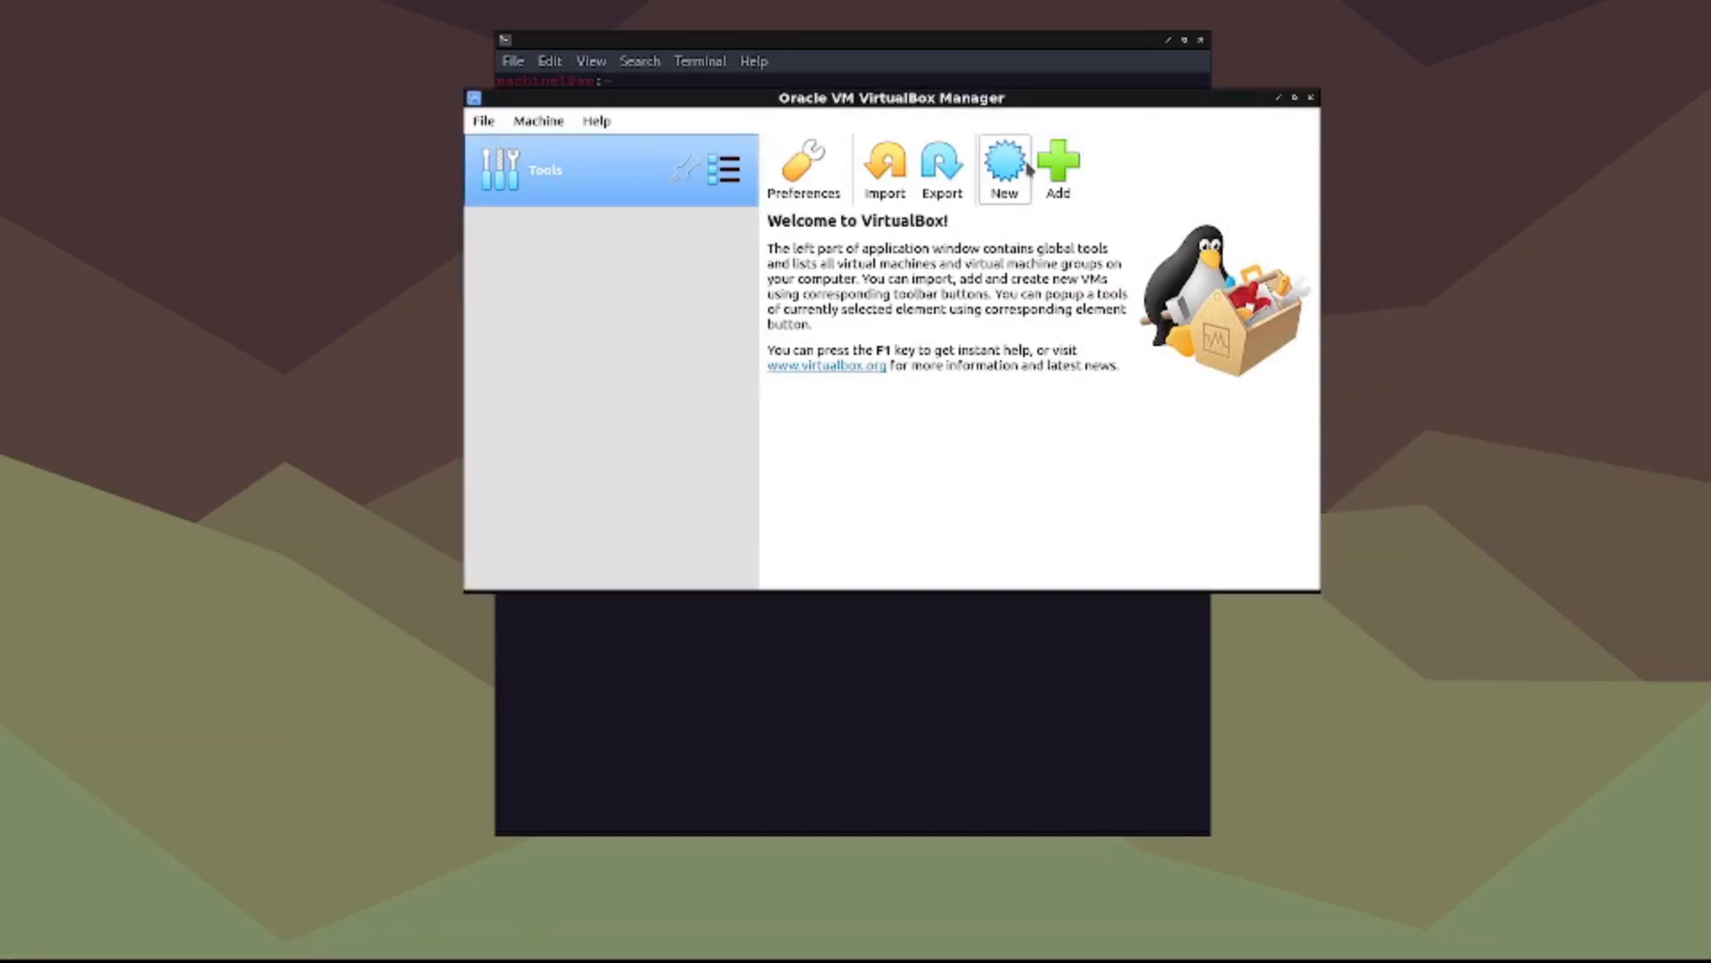
Step: Start a new virtual machine and name it Kali Linux
click(1002, 168)
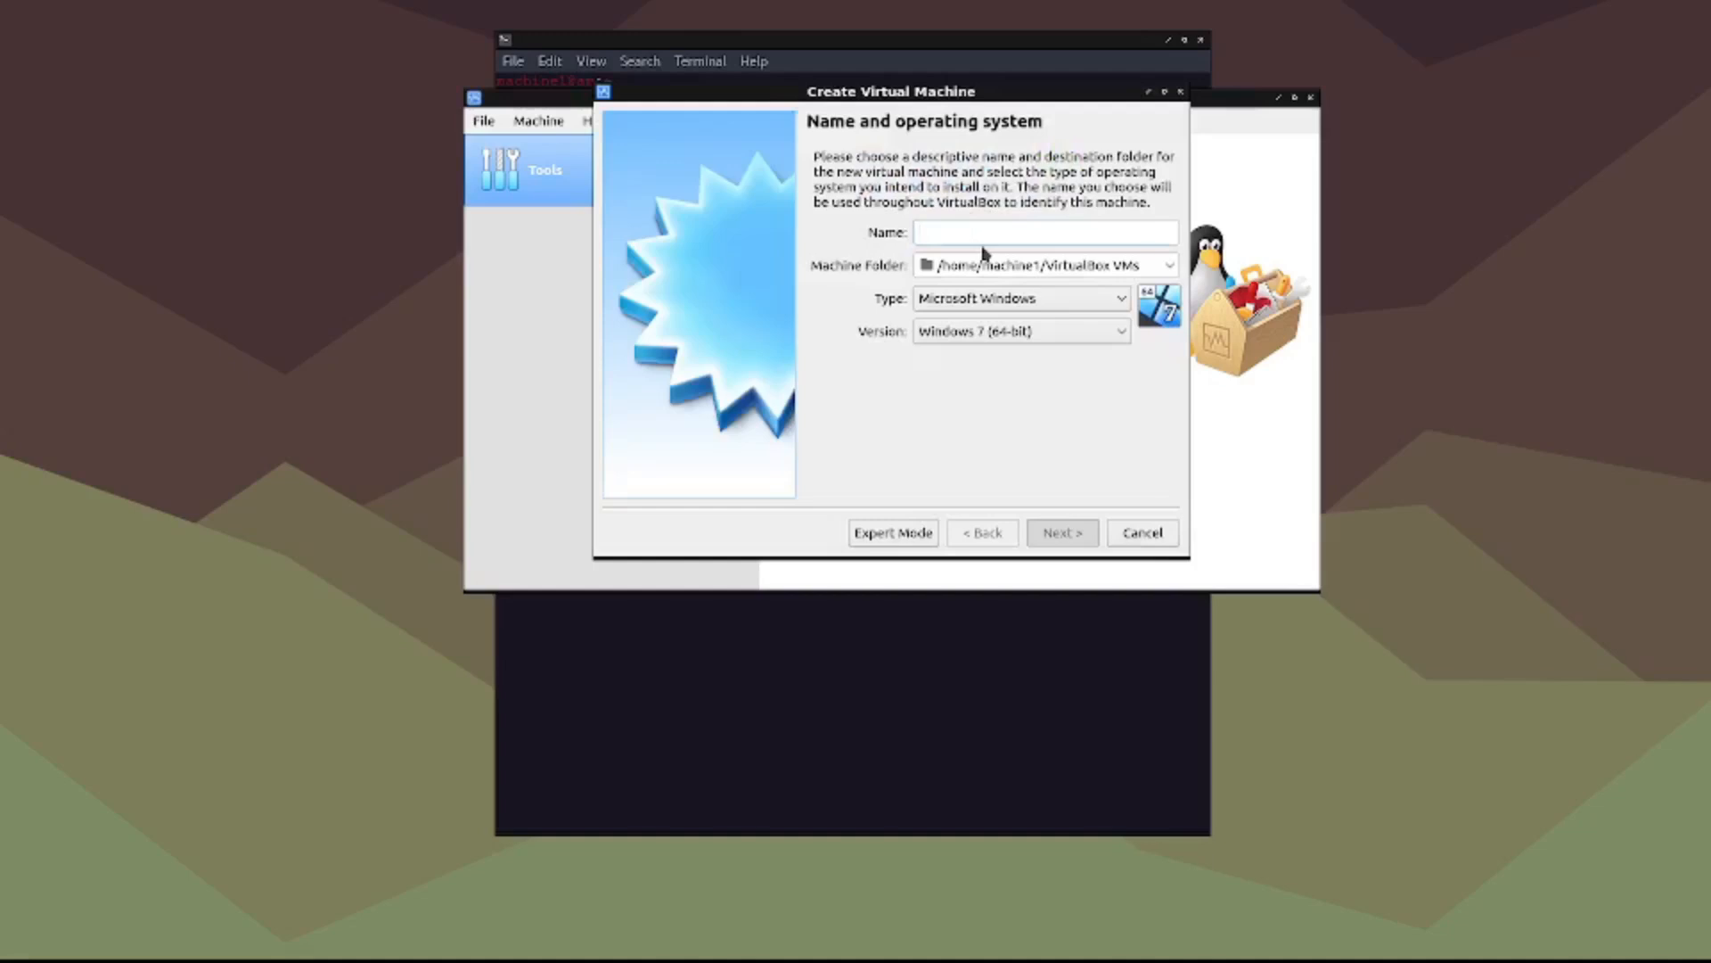
text(Kali Linux)
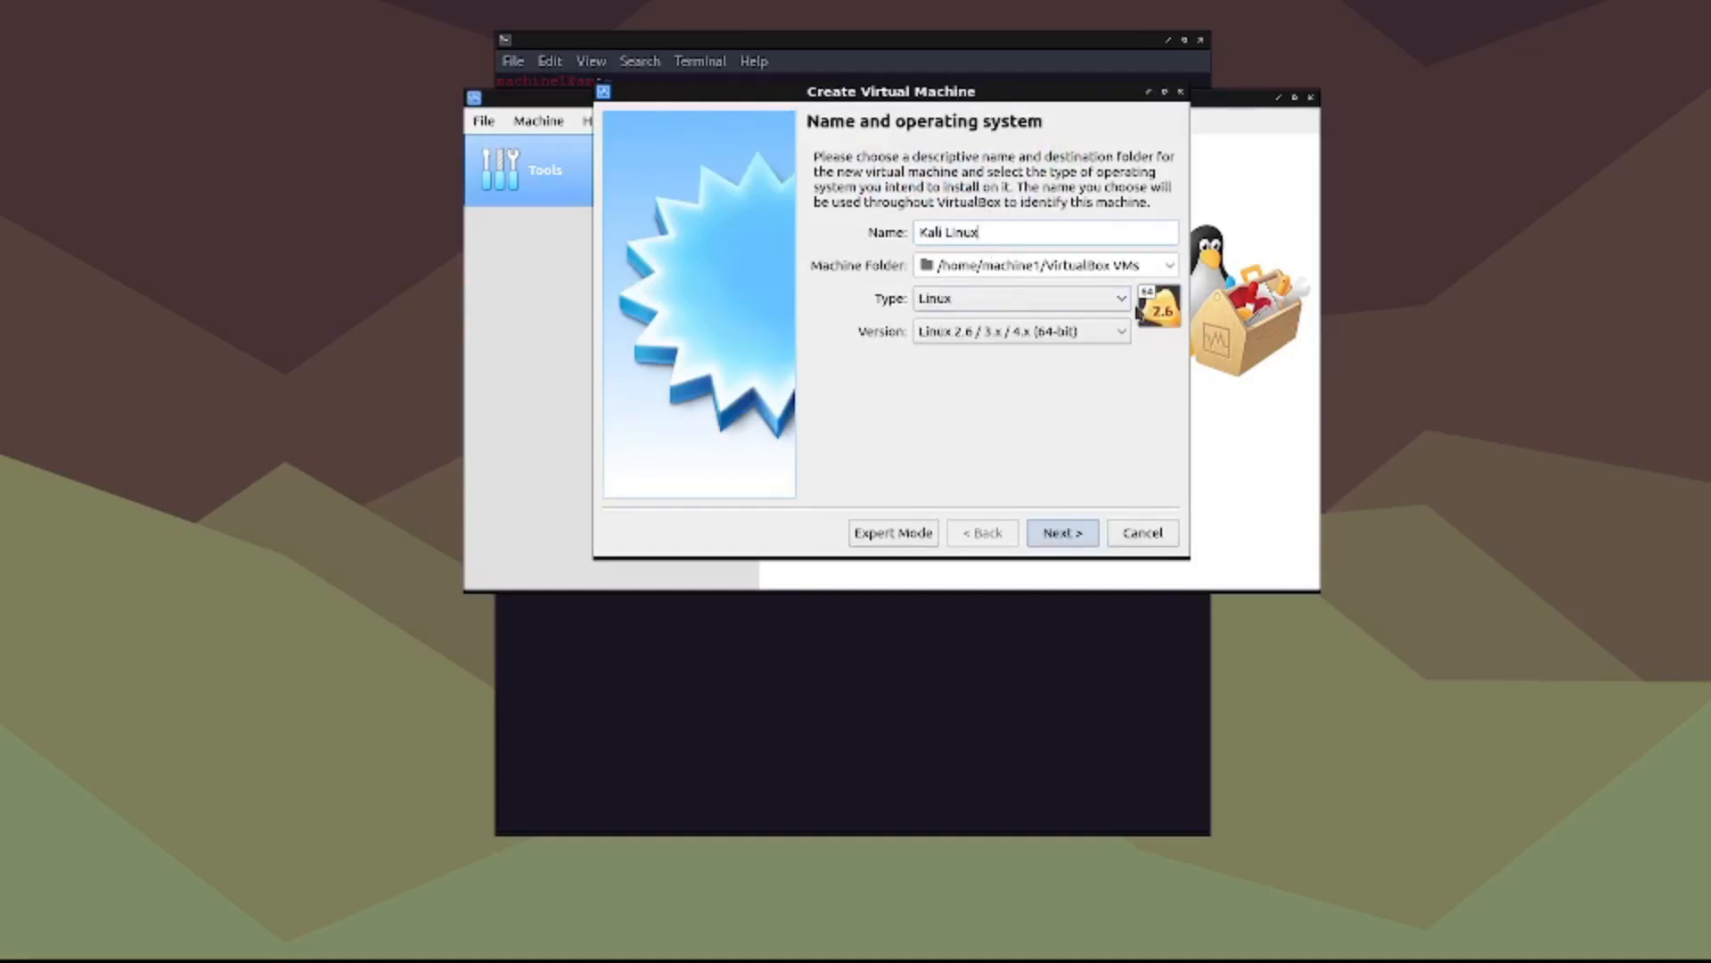
triple_click(1044, 232)
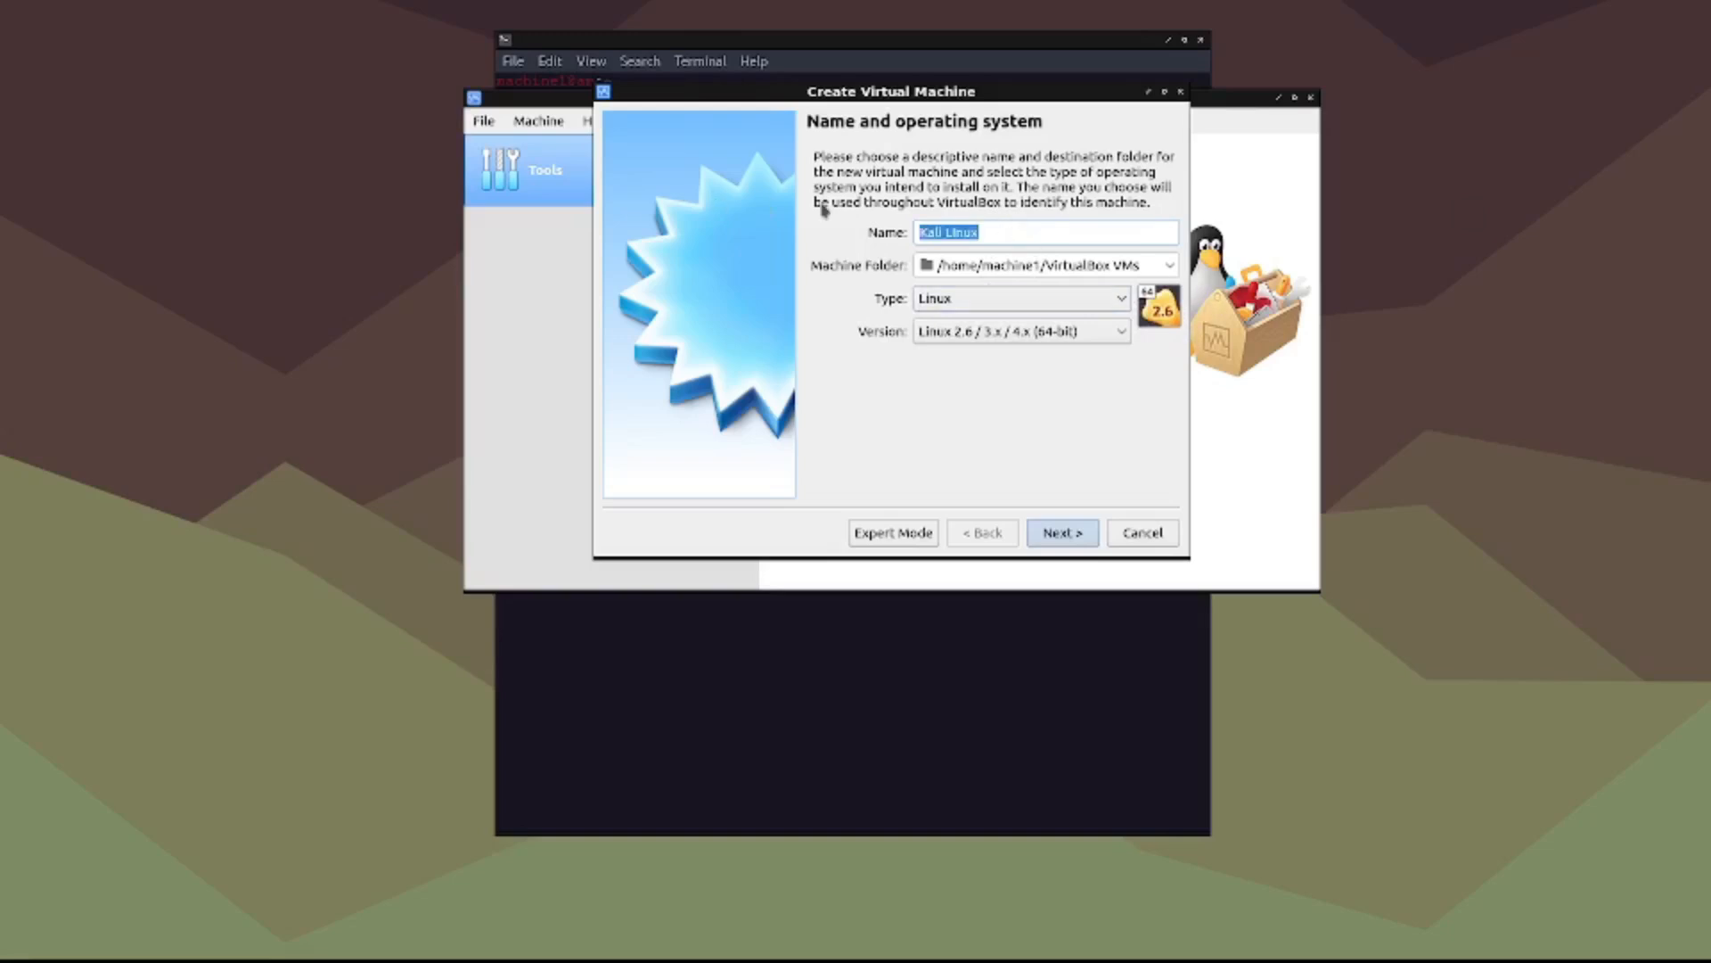
text(Ubuntu)
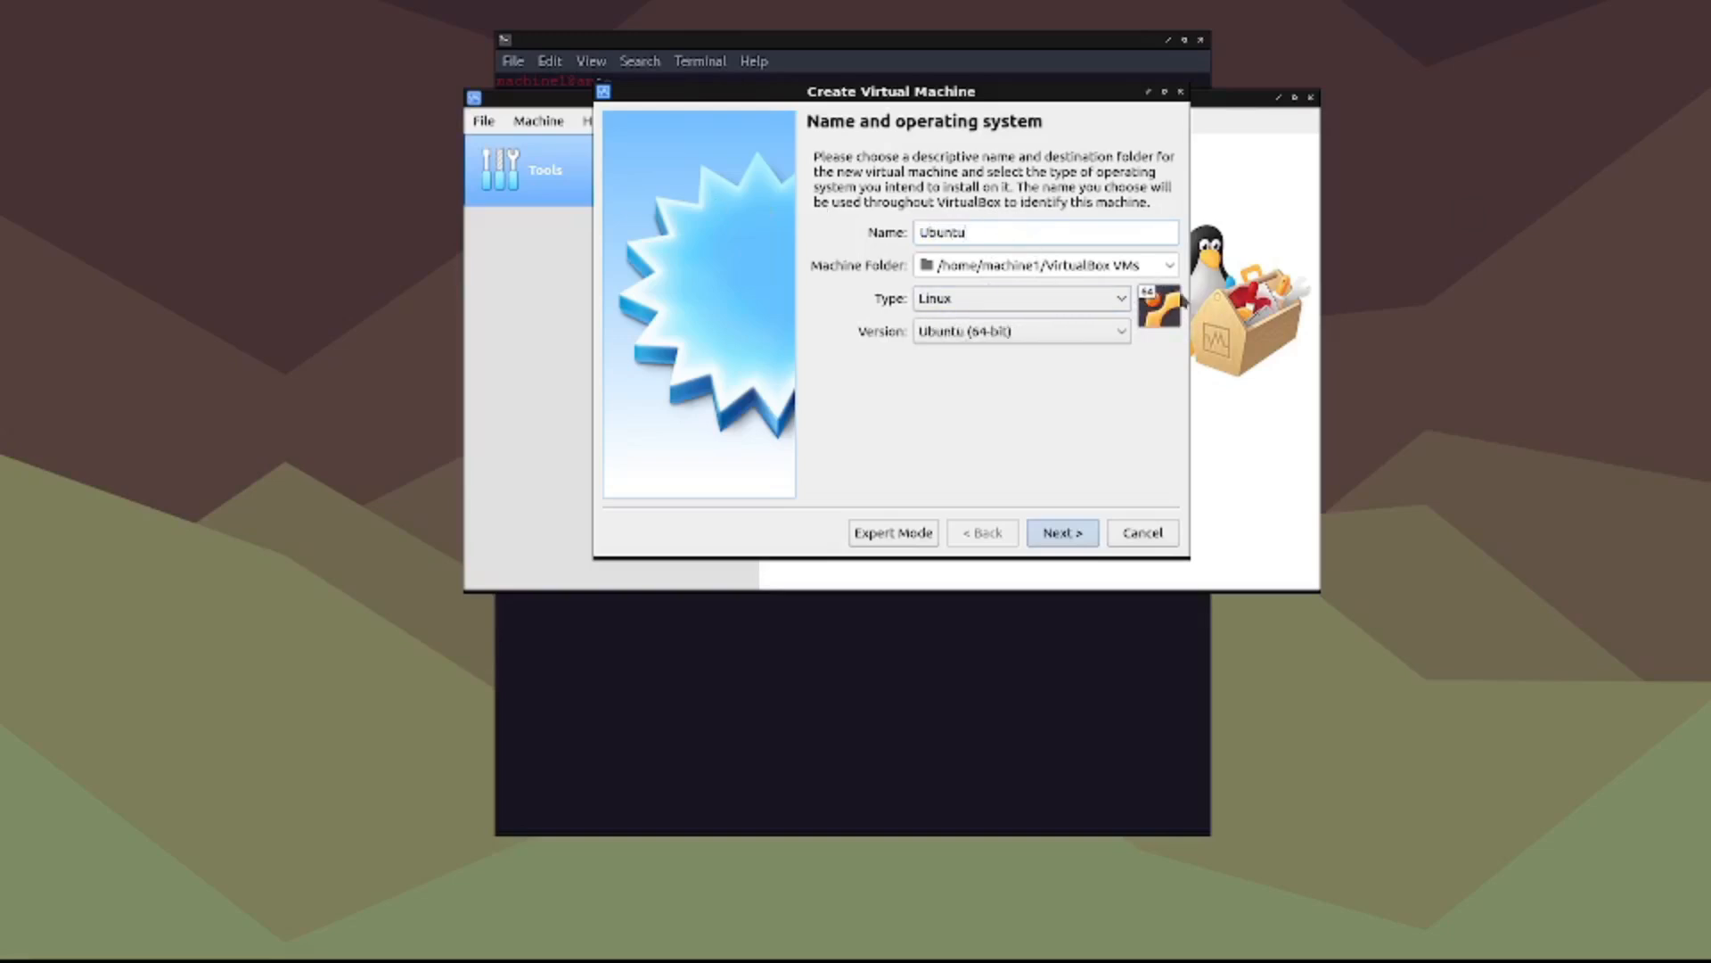
triple_click(1045, 232)
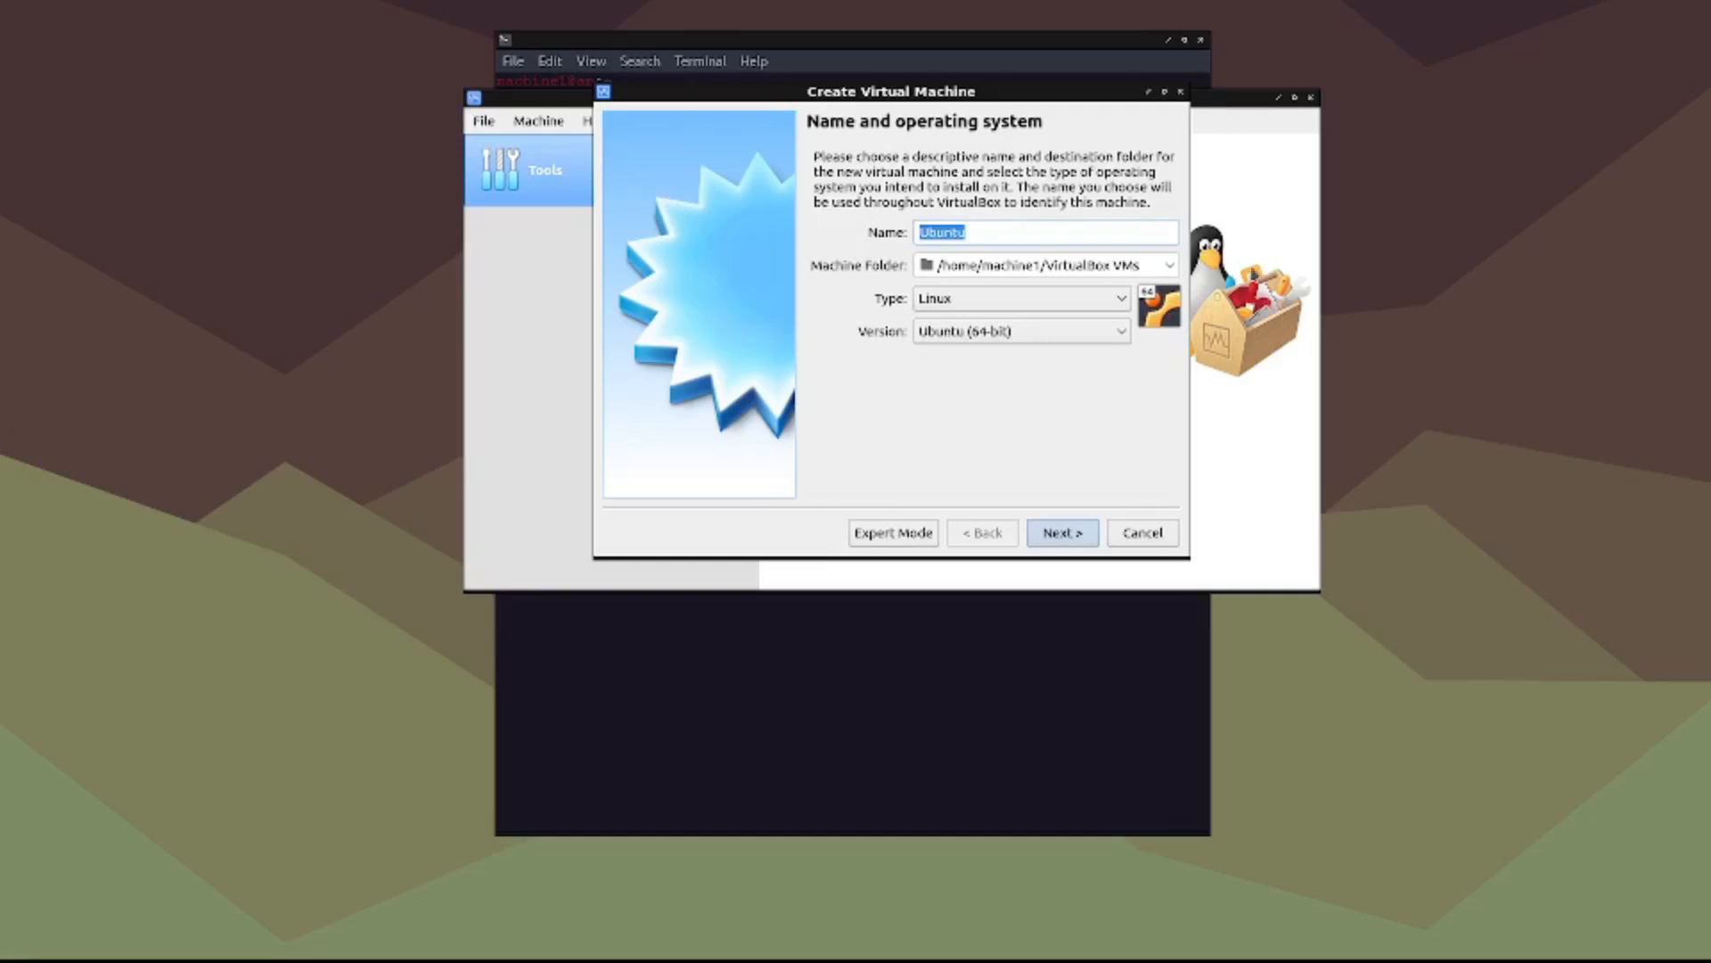
text(Kali Linu)
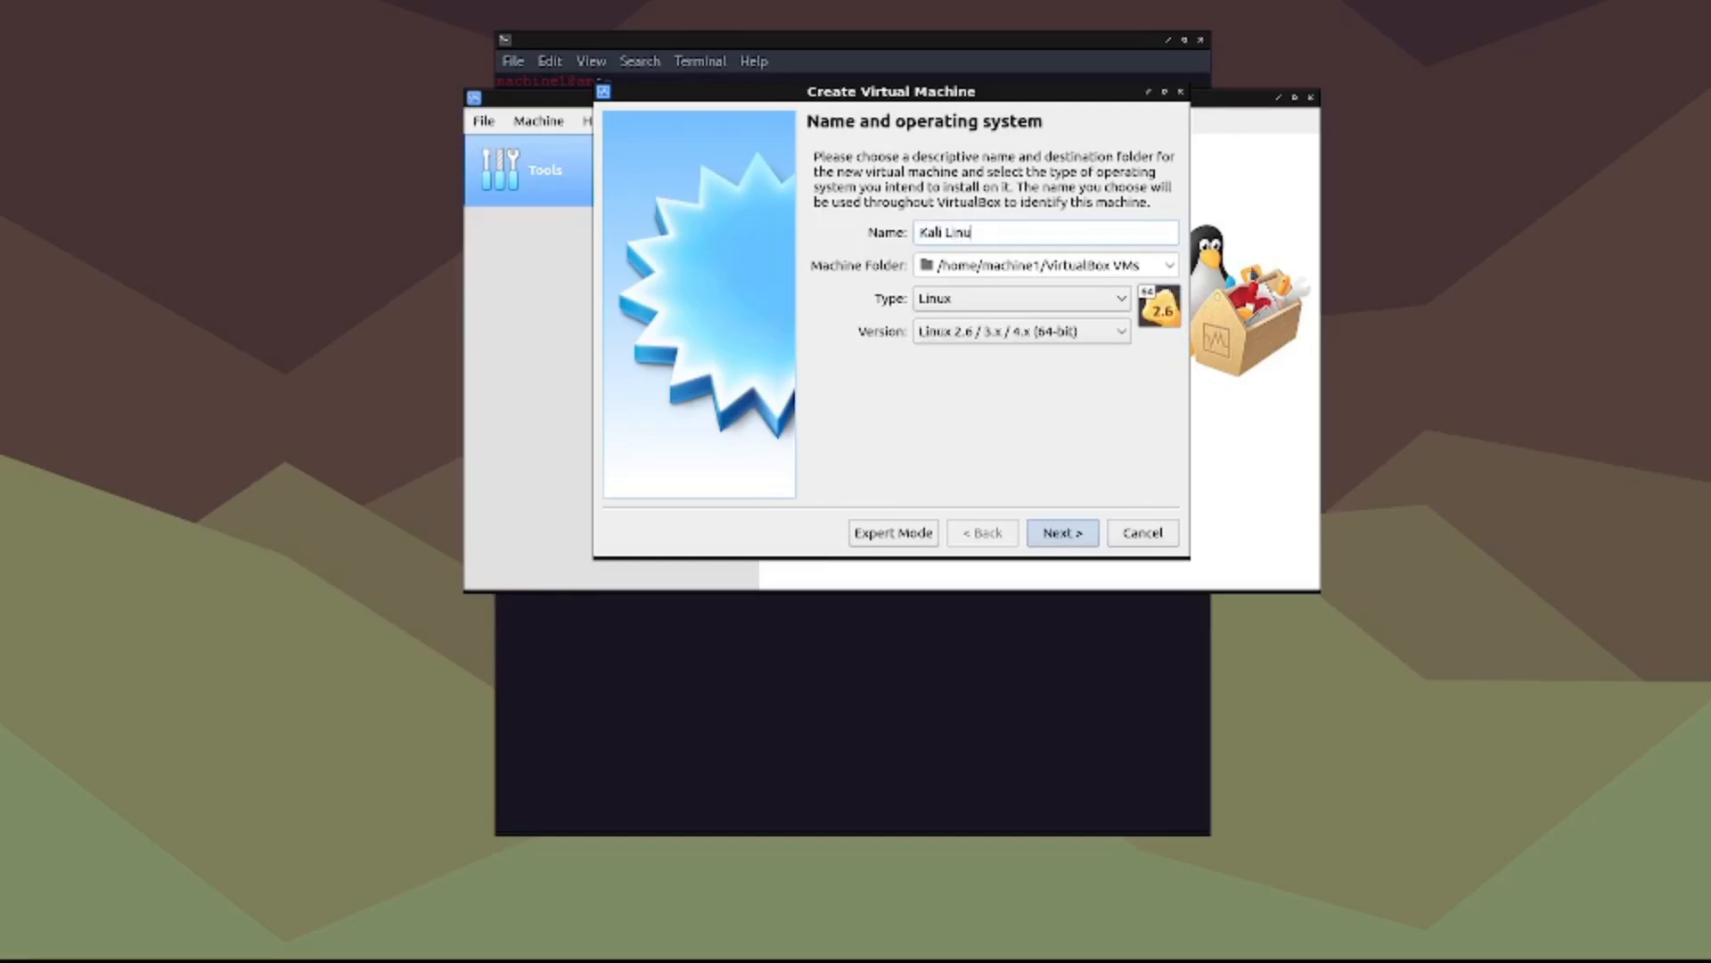
text(x)
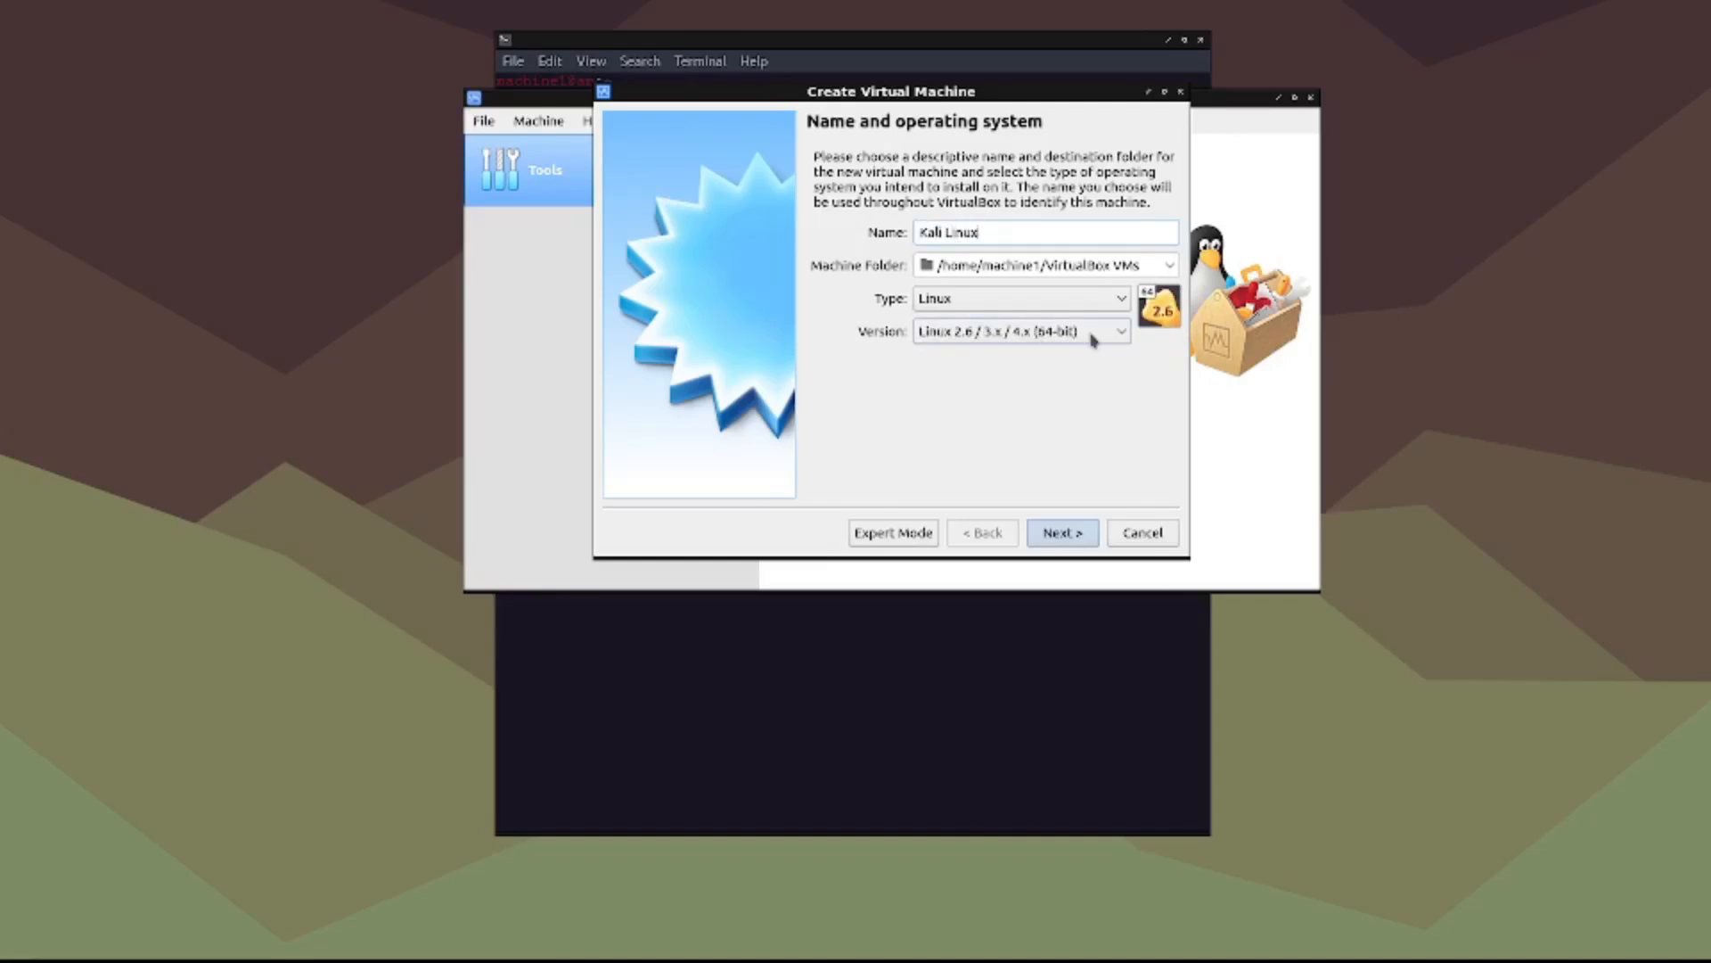
Step: Keep Linux 2.6 / 3.x / 4.x (64-bit) as the version and move to memory size
click(1121, 331)
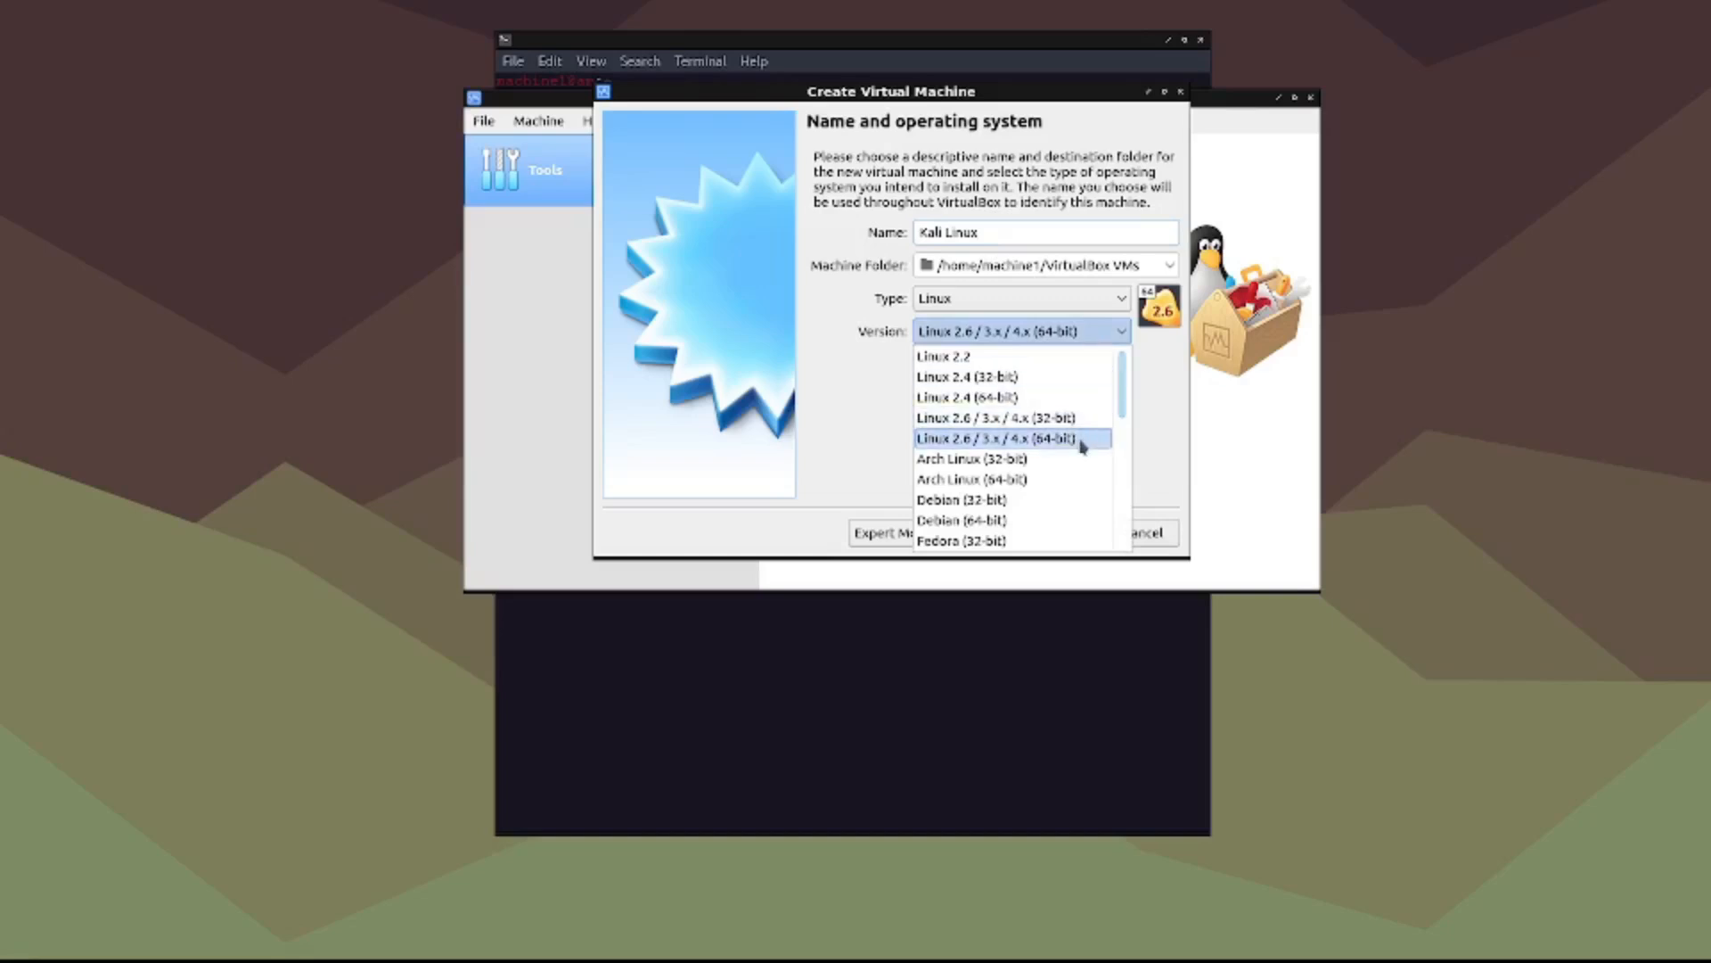
mouse_move(1013, 458)
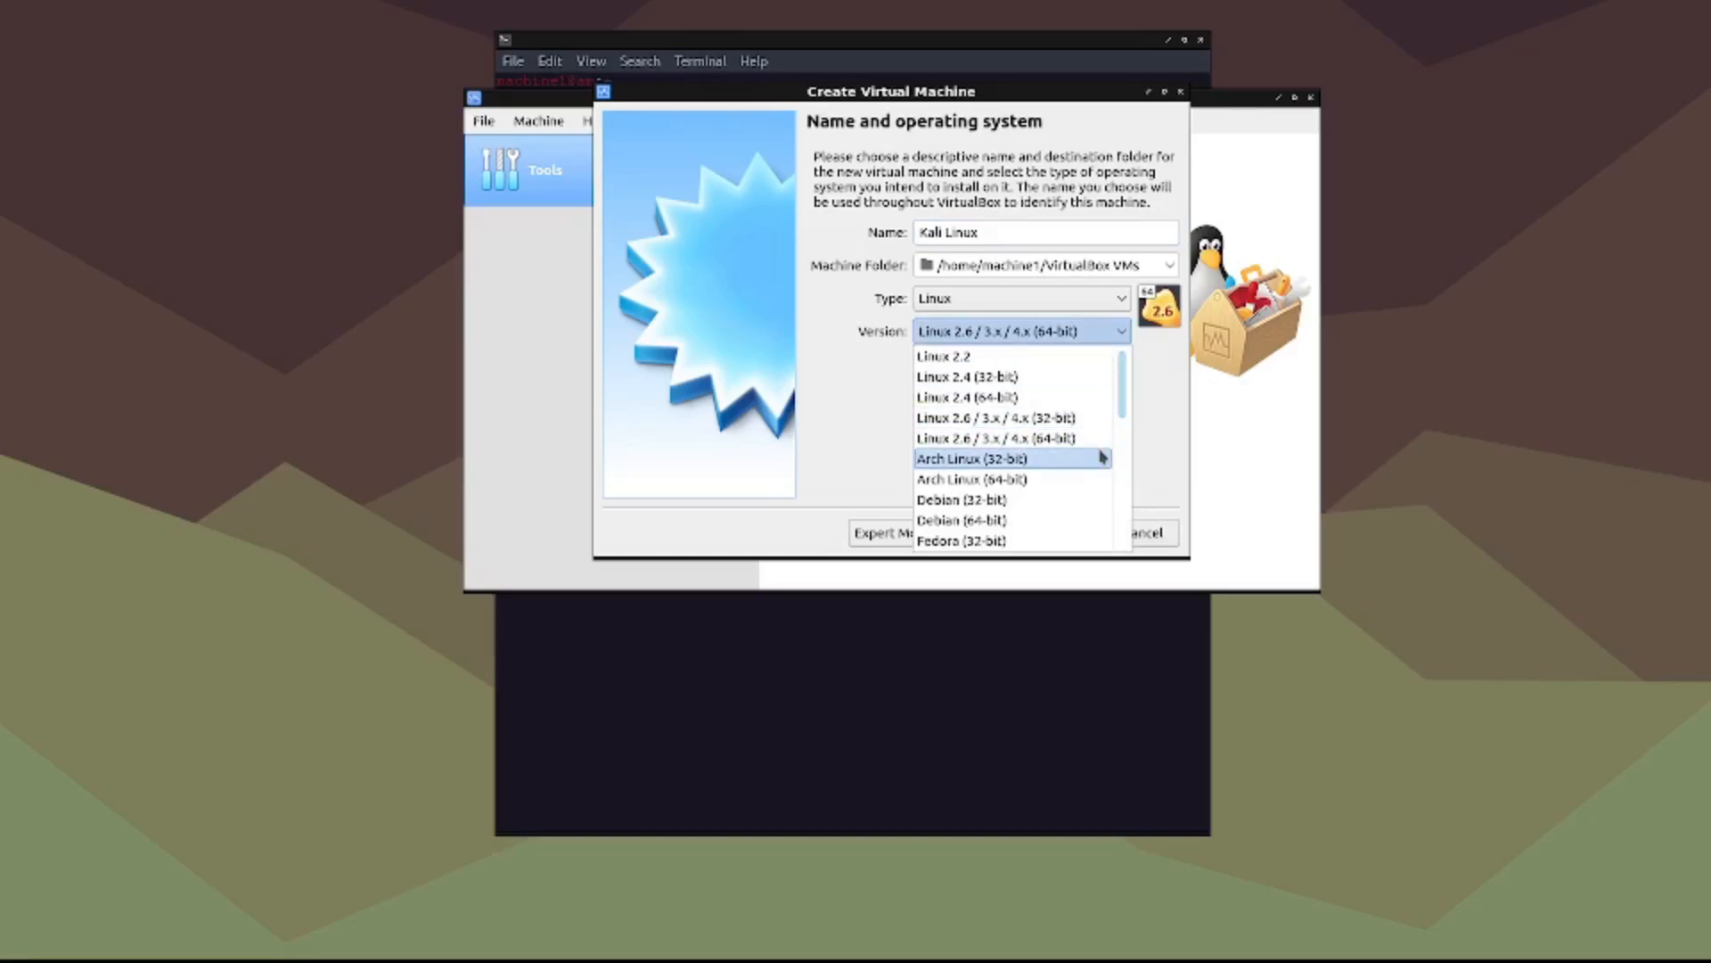
mouse_move(972, 439)
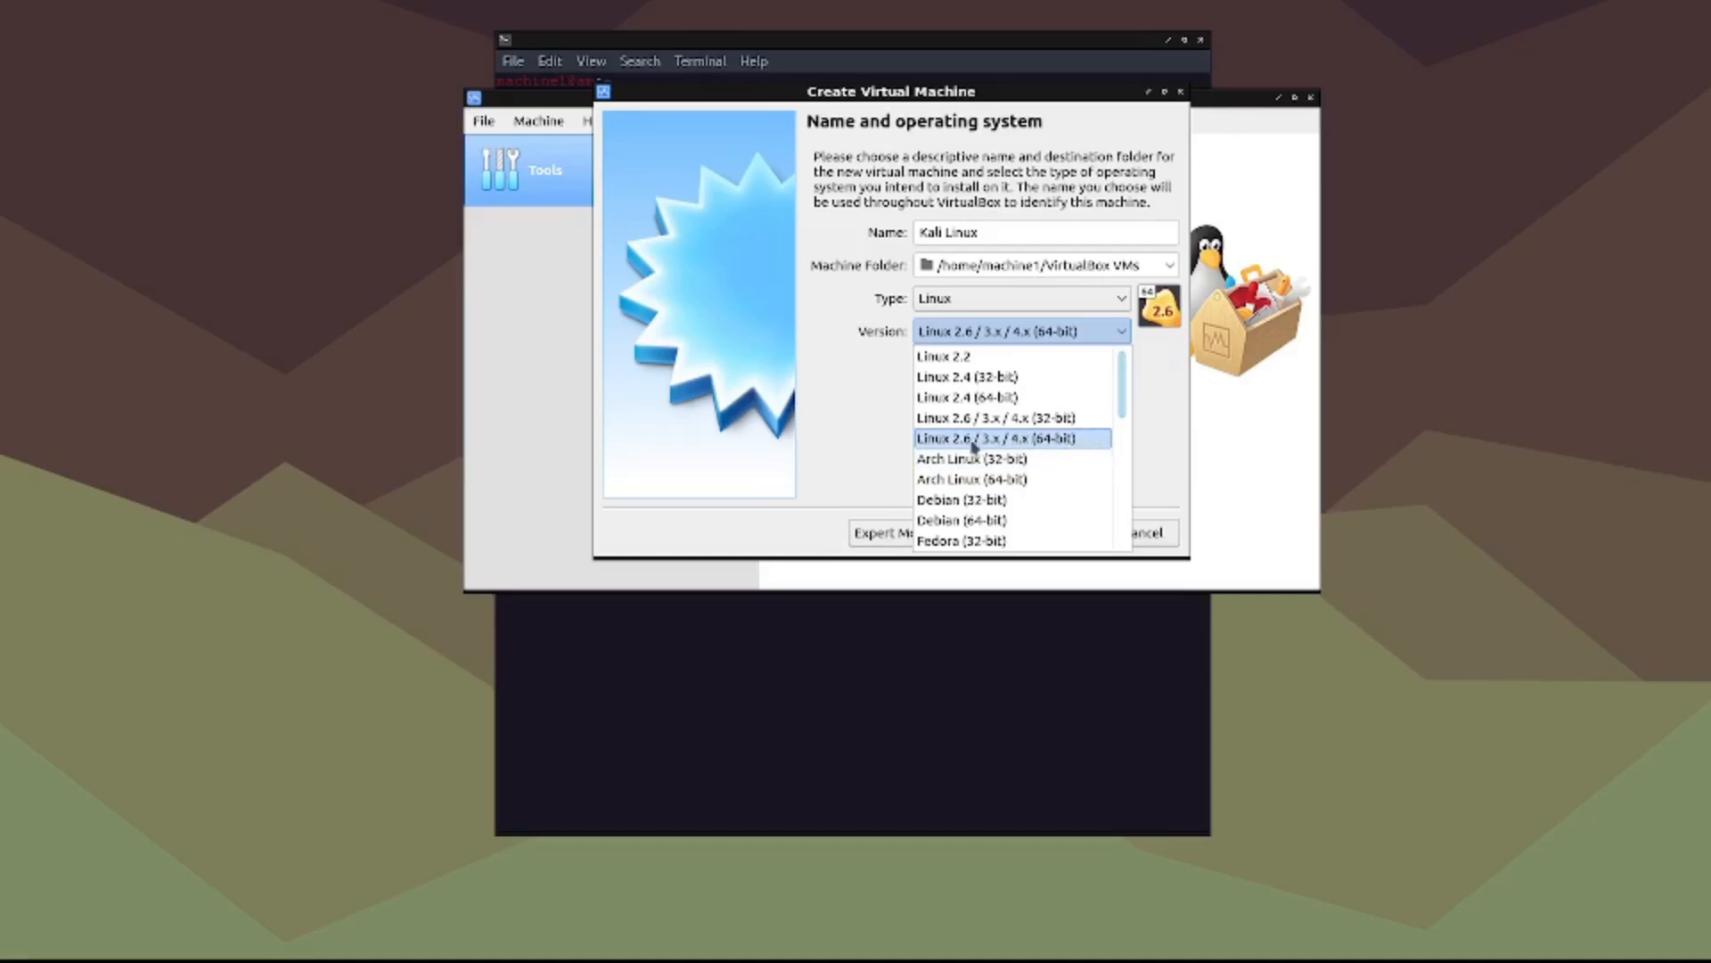
mouse_move(982, 447)
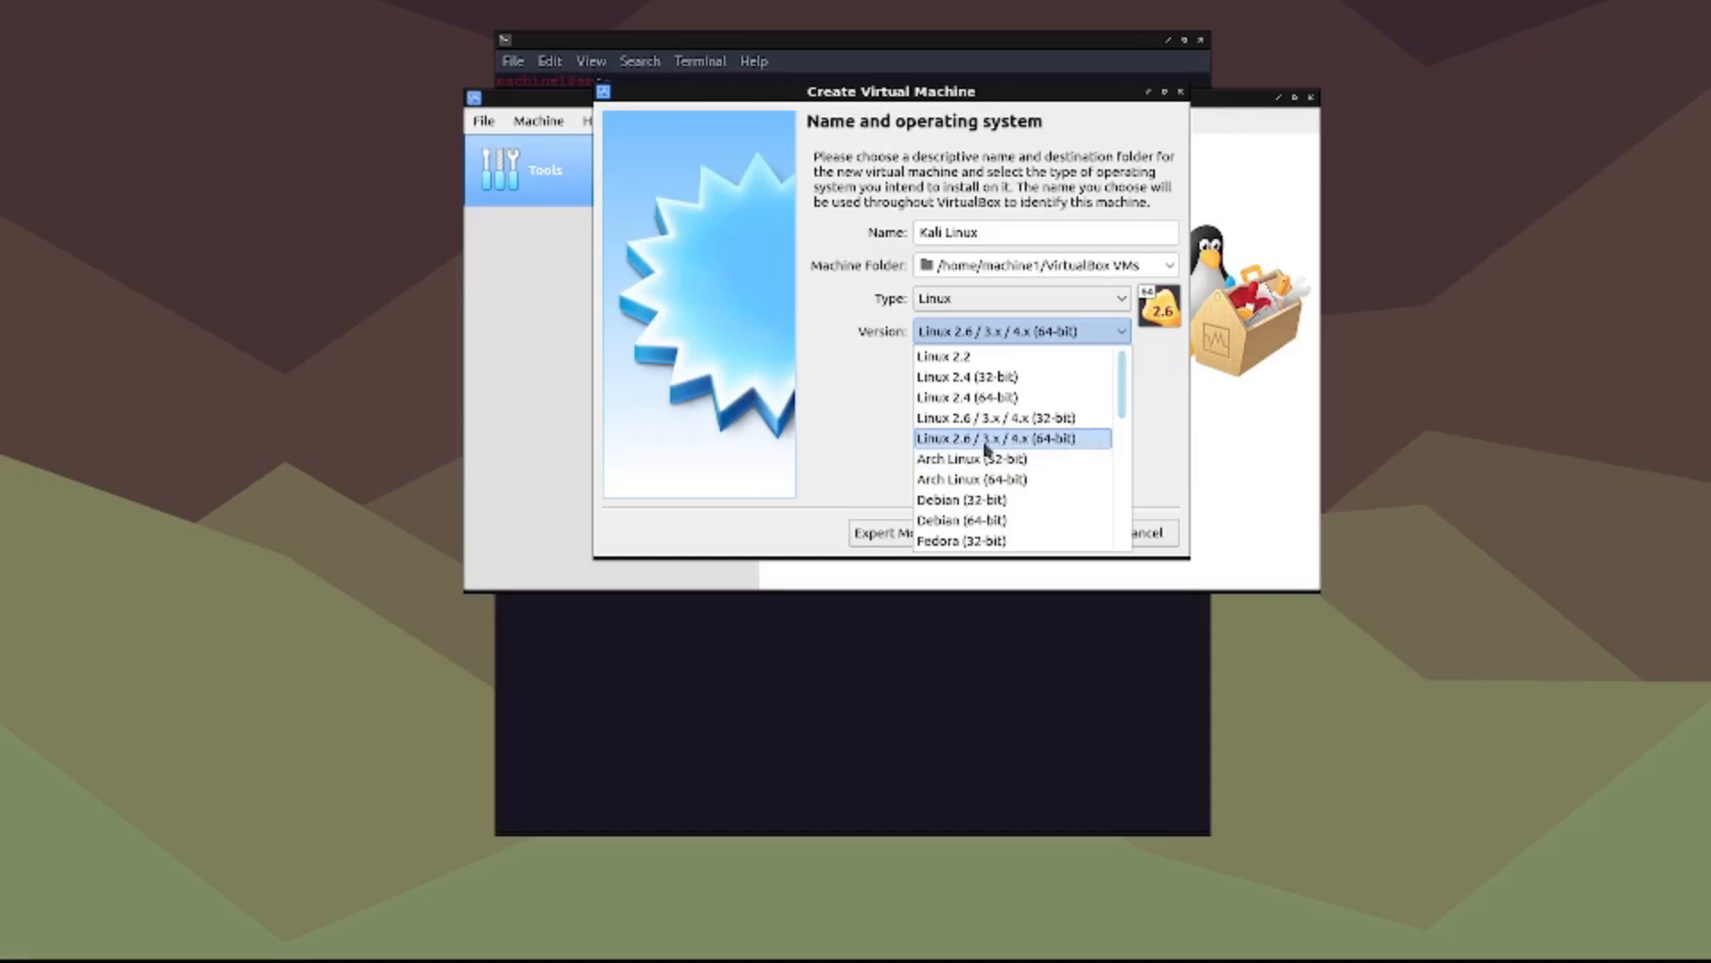
mouse_move(995, 438)
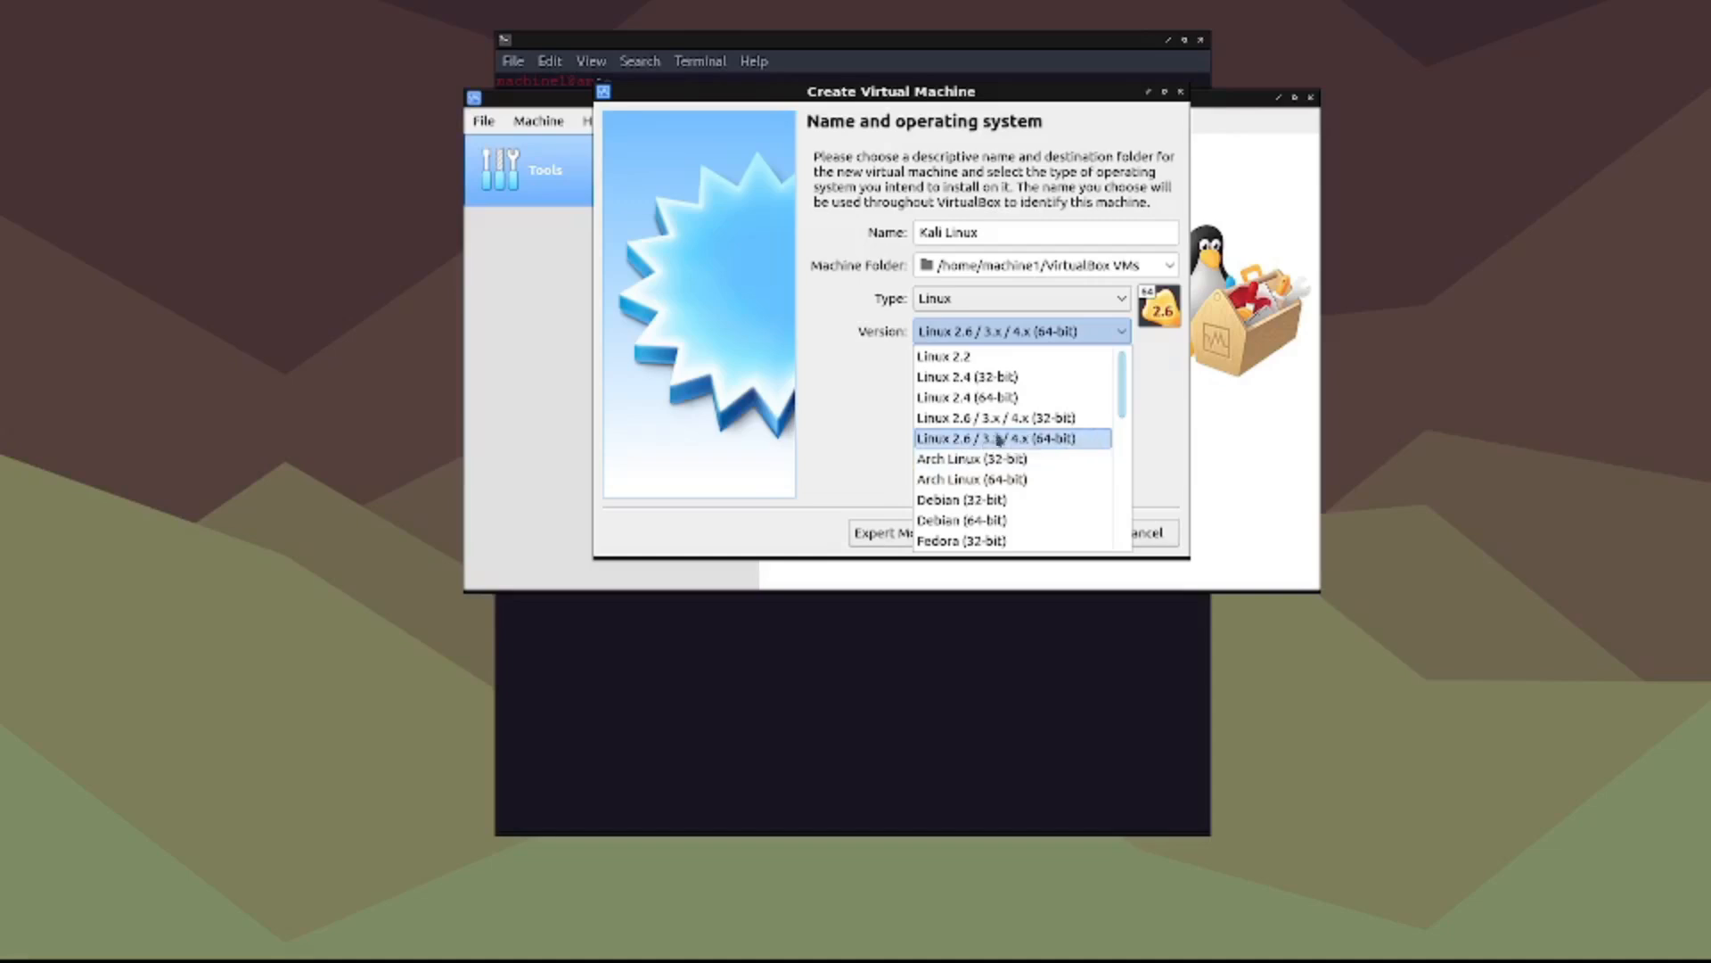
mouse_move(1068, 446)
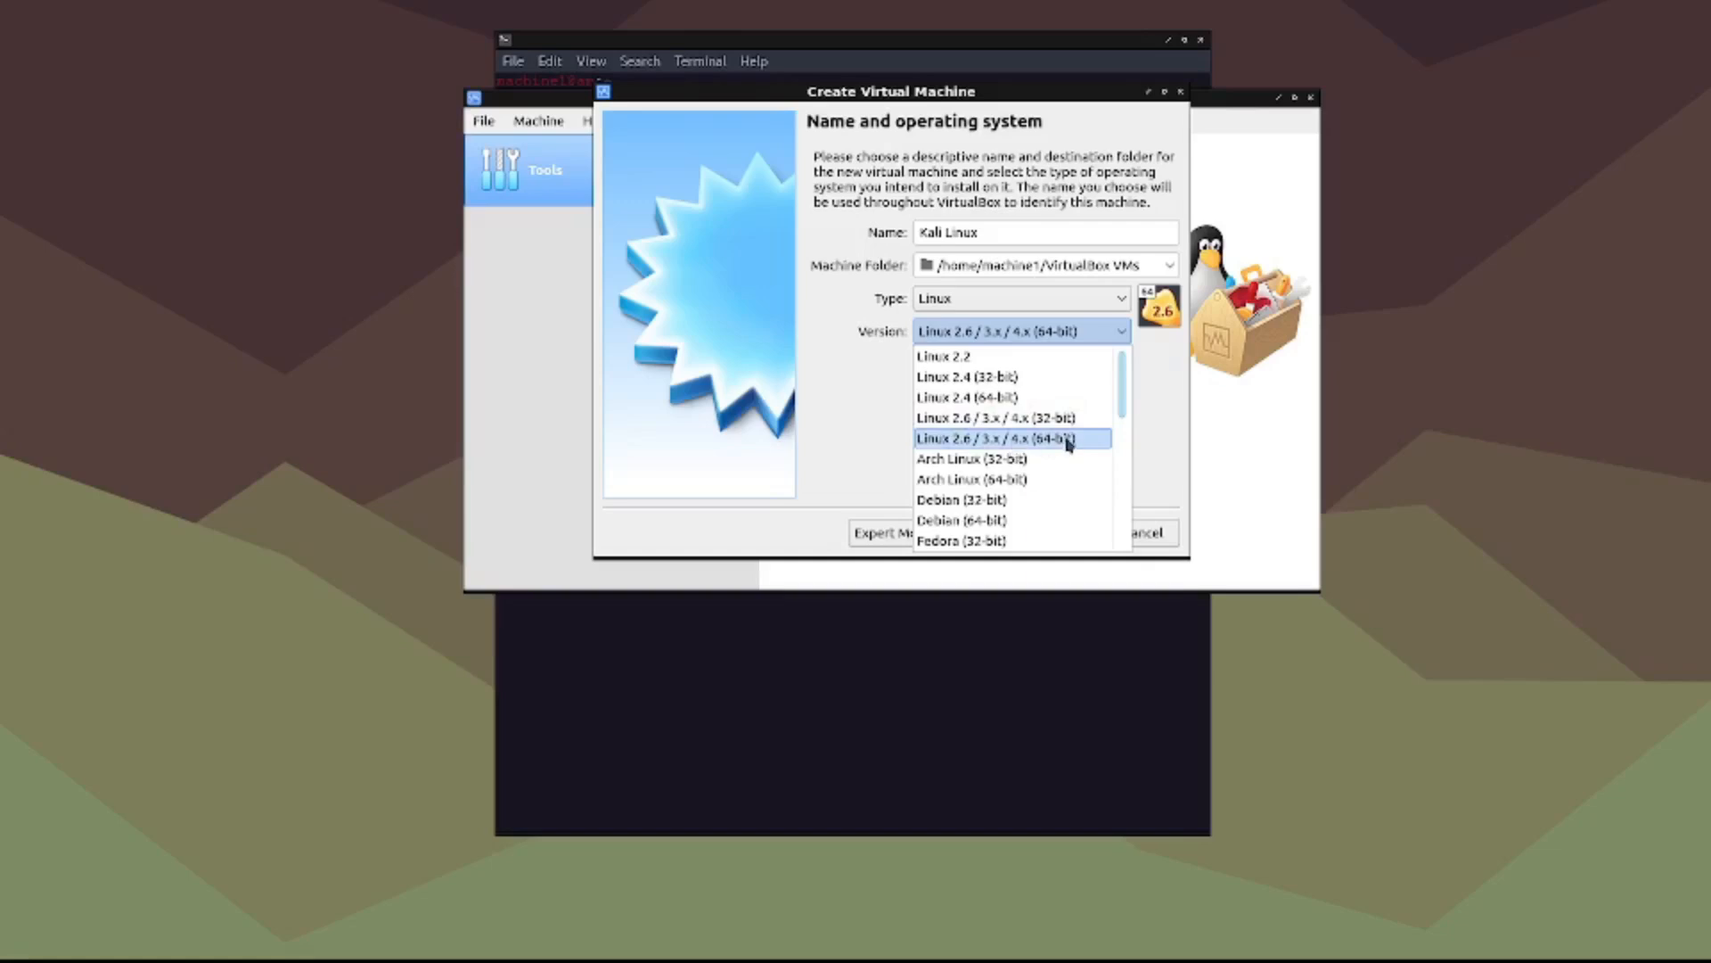
mouse_move(965, 376)
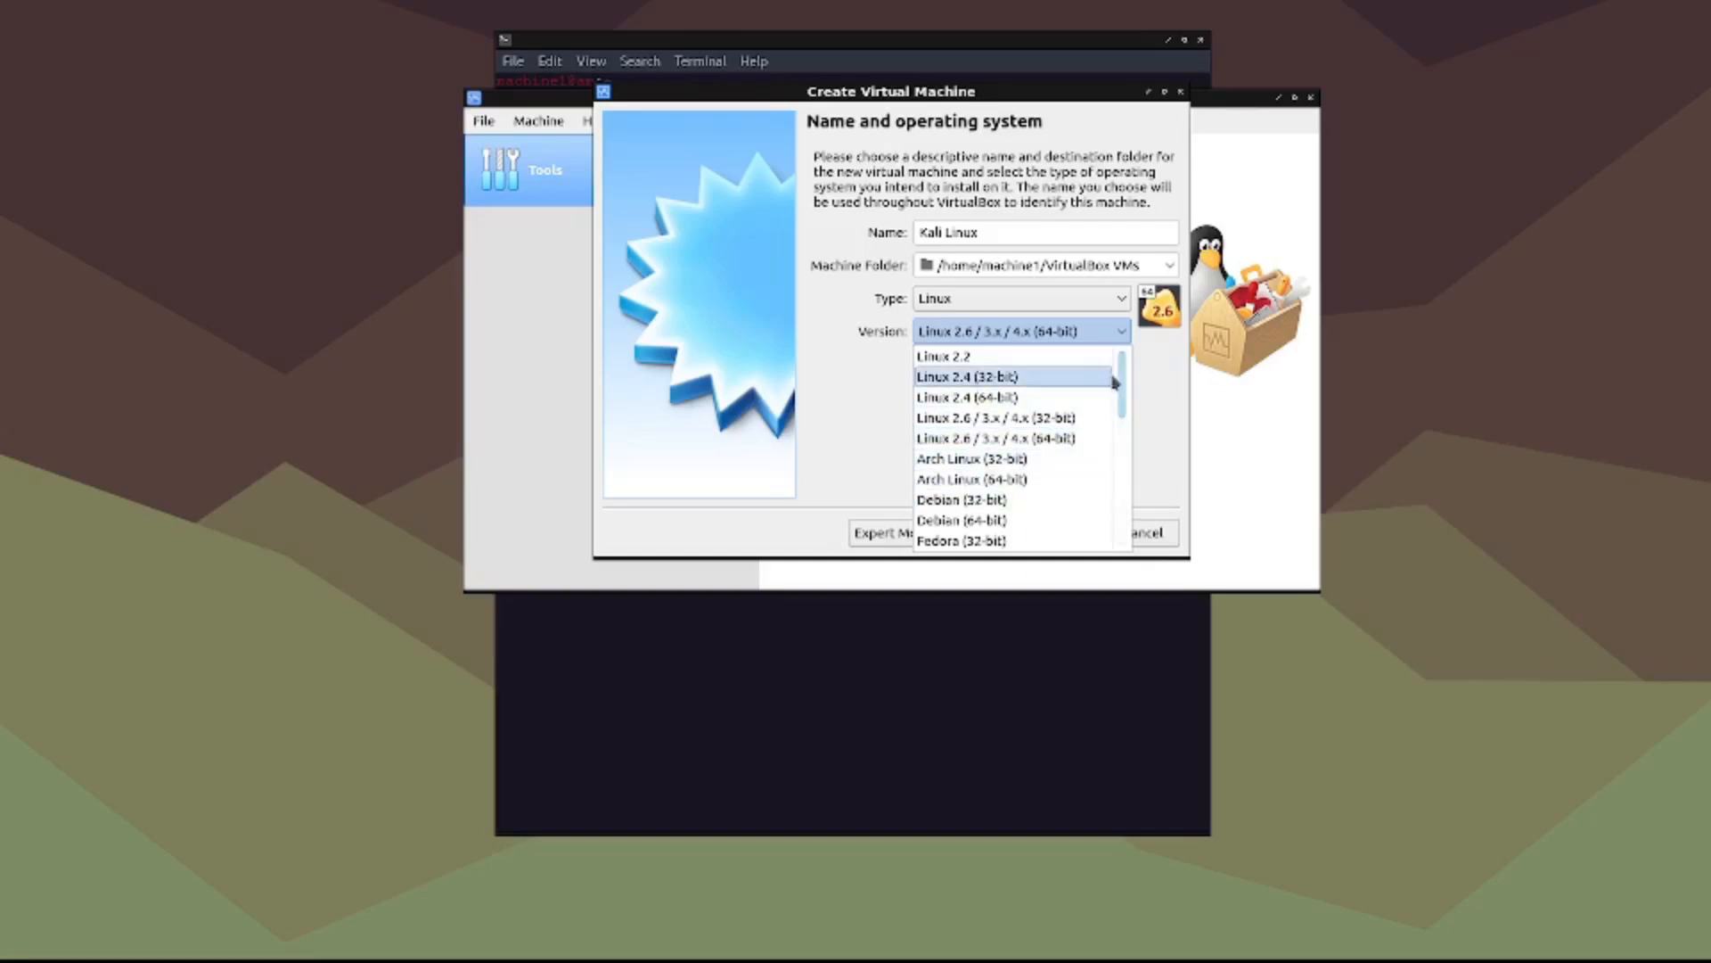
click(993, 439)
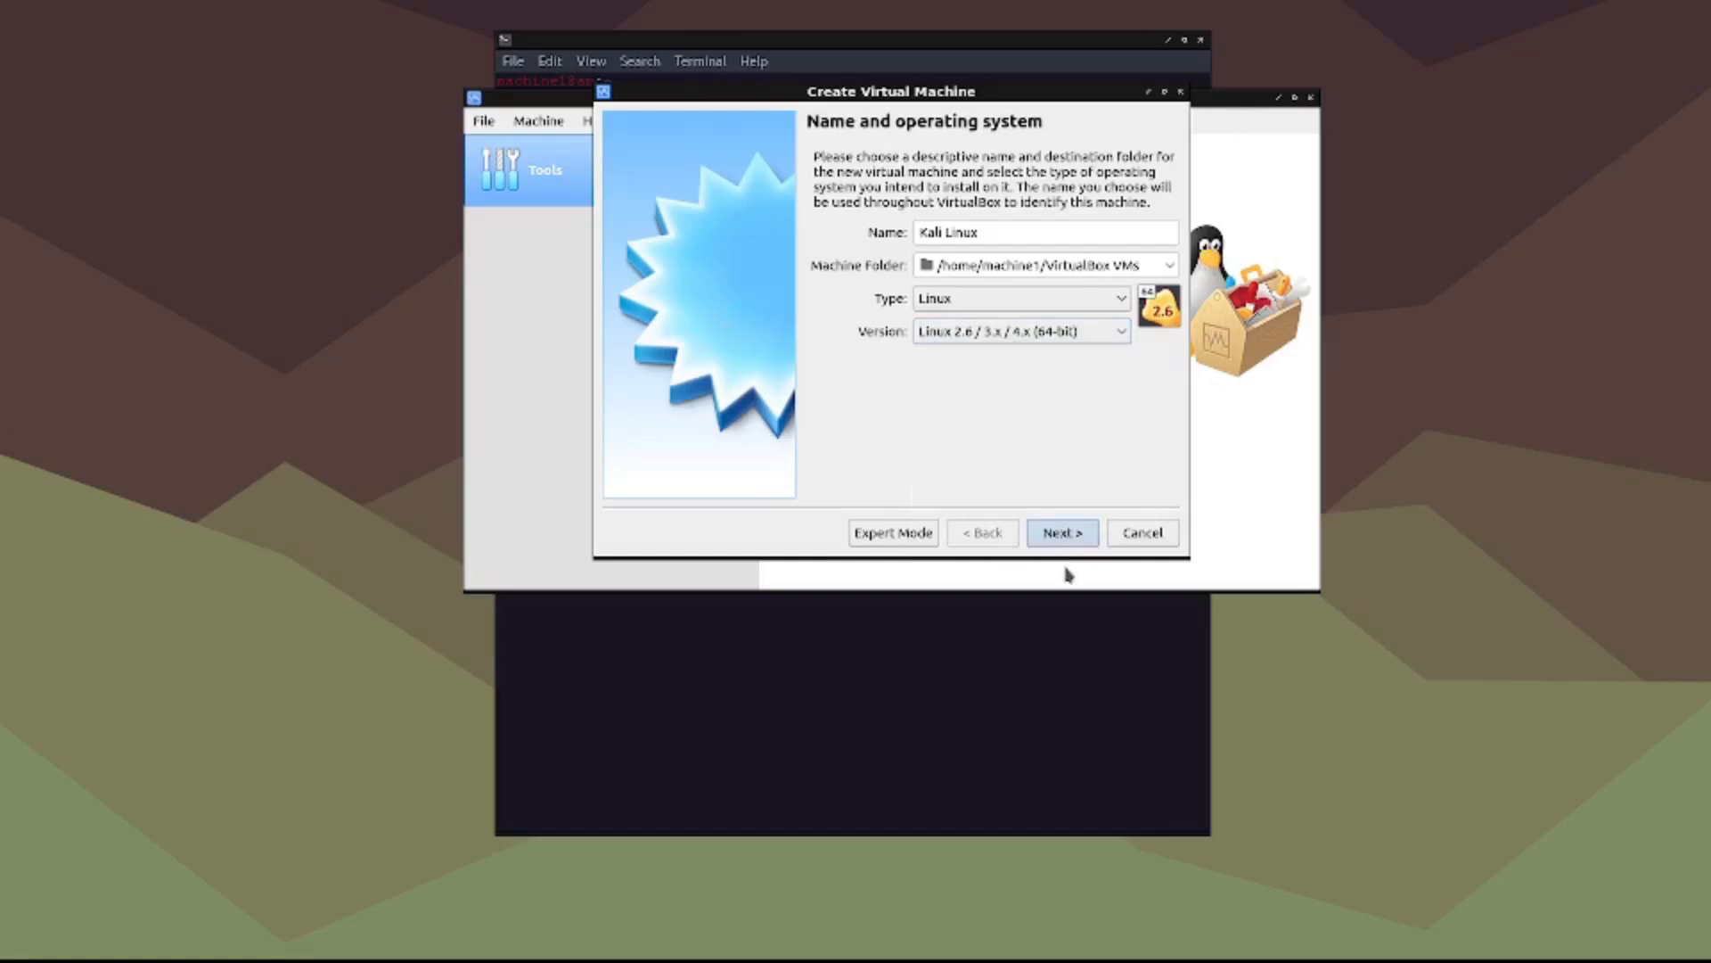
click(1061, 533)
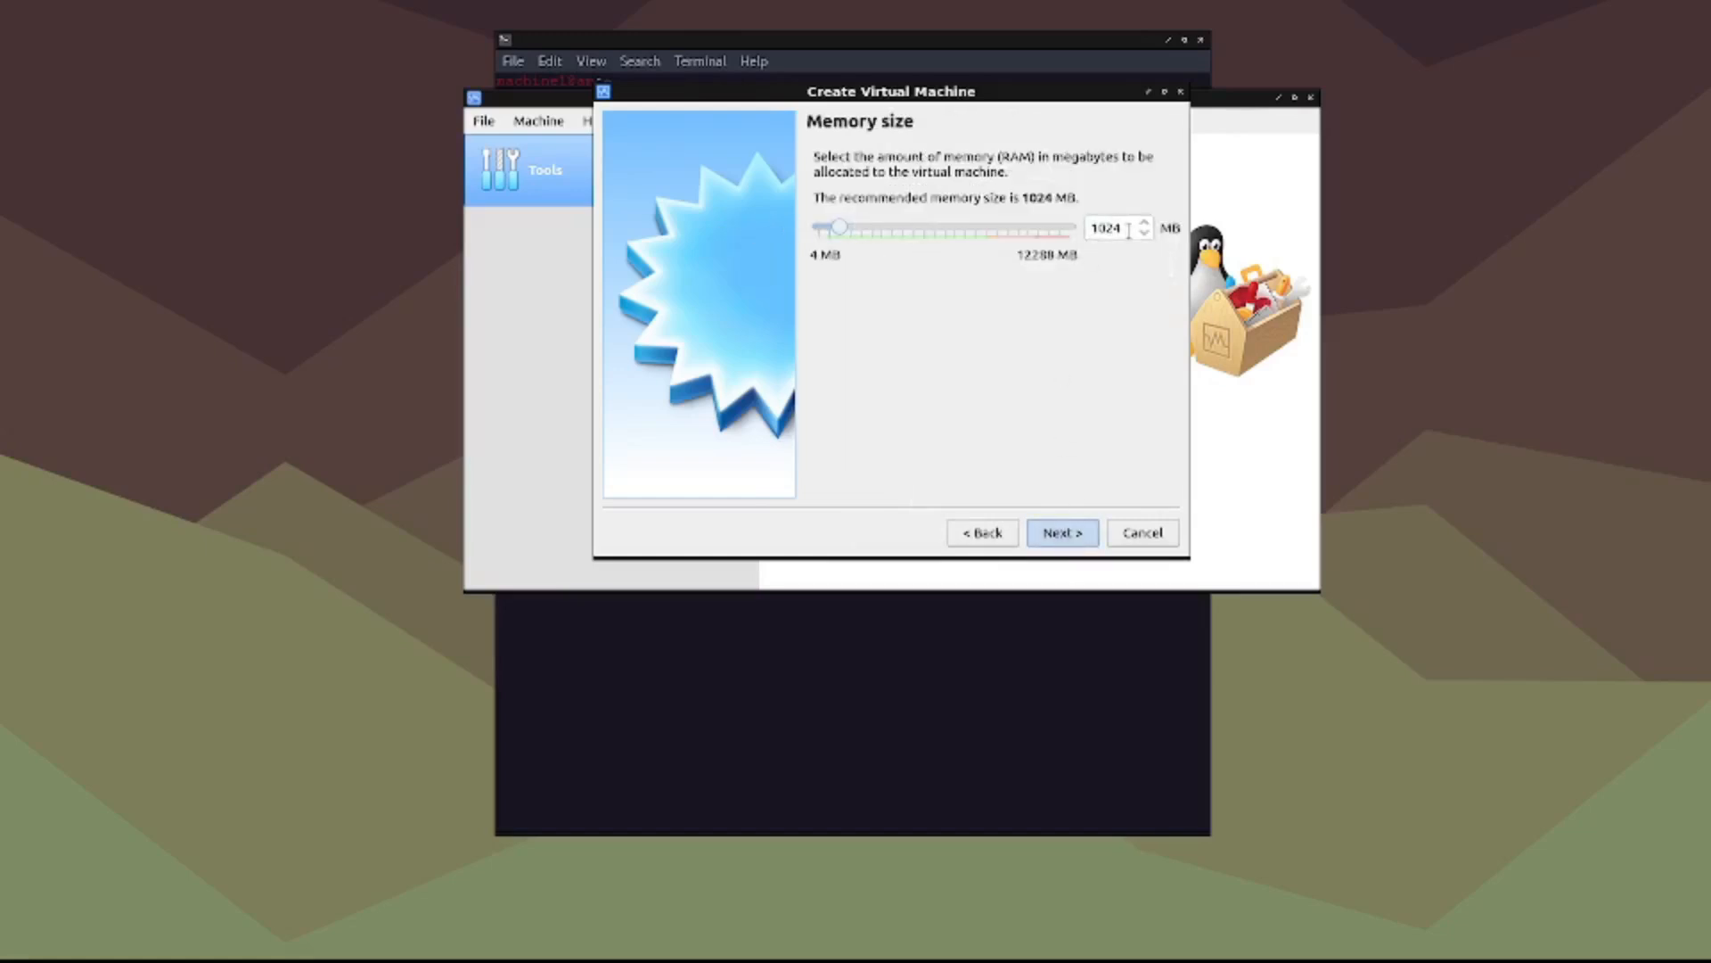
Step: Give the machine 2048 MB of memory and continue to the hard disk step
triple_click(1107, 228)
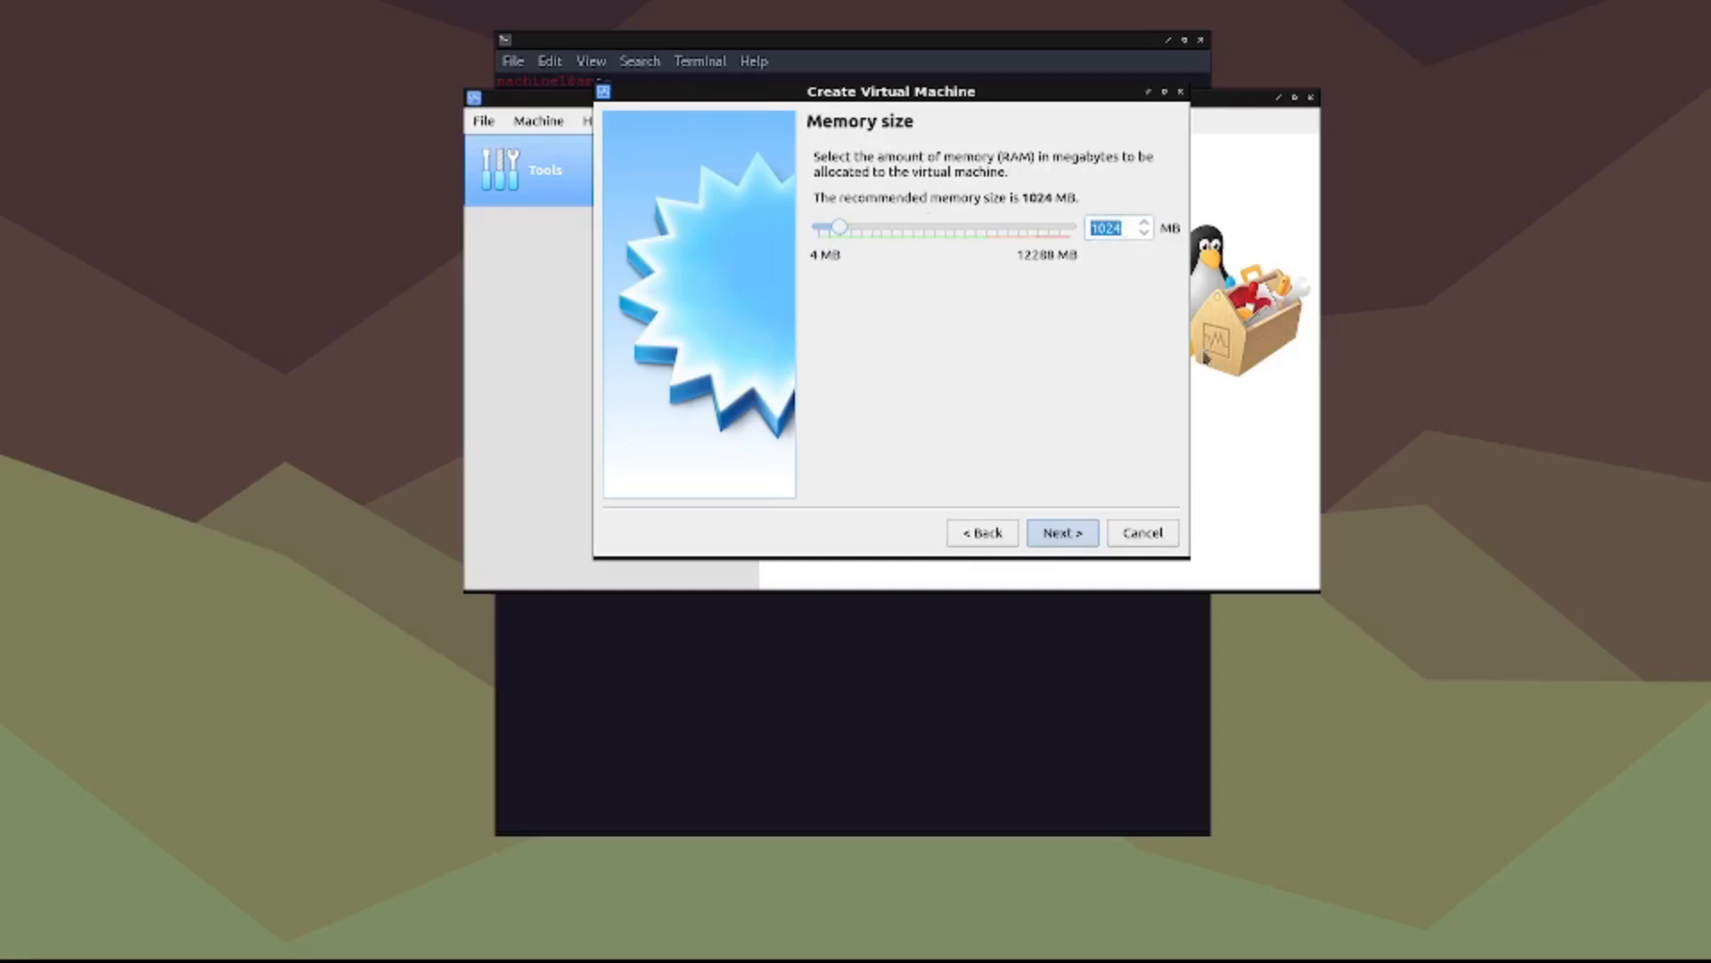
text(2048)
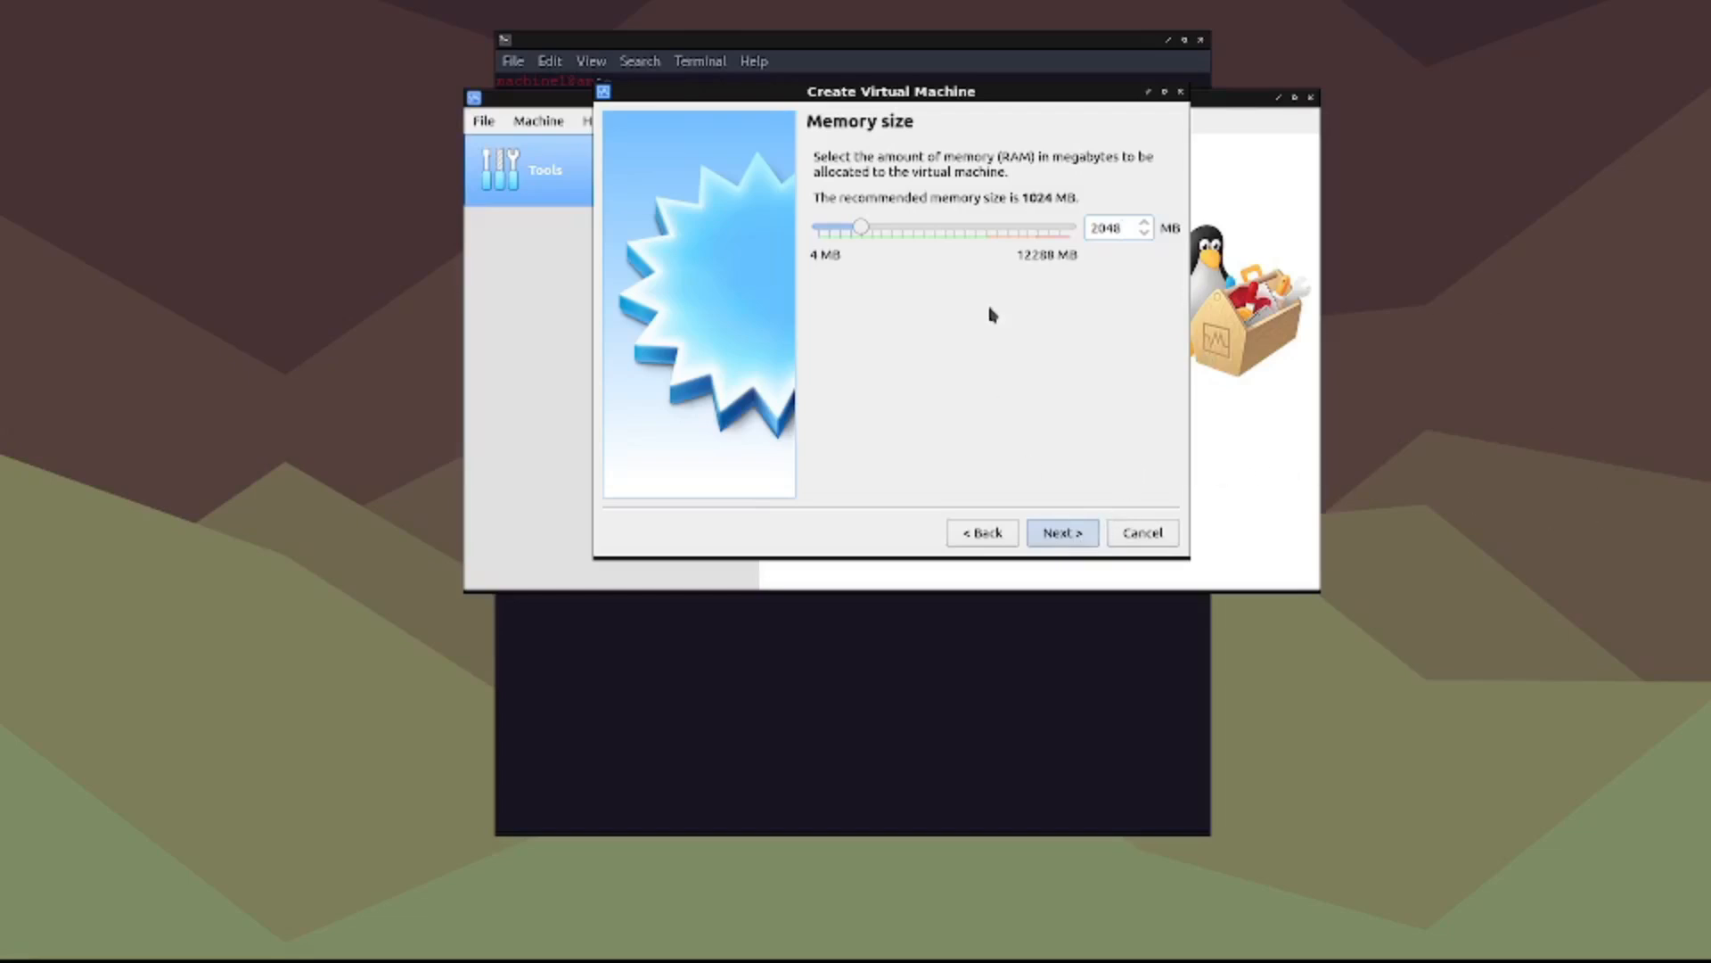
mouse_move(1062, 191)
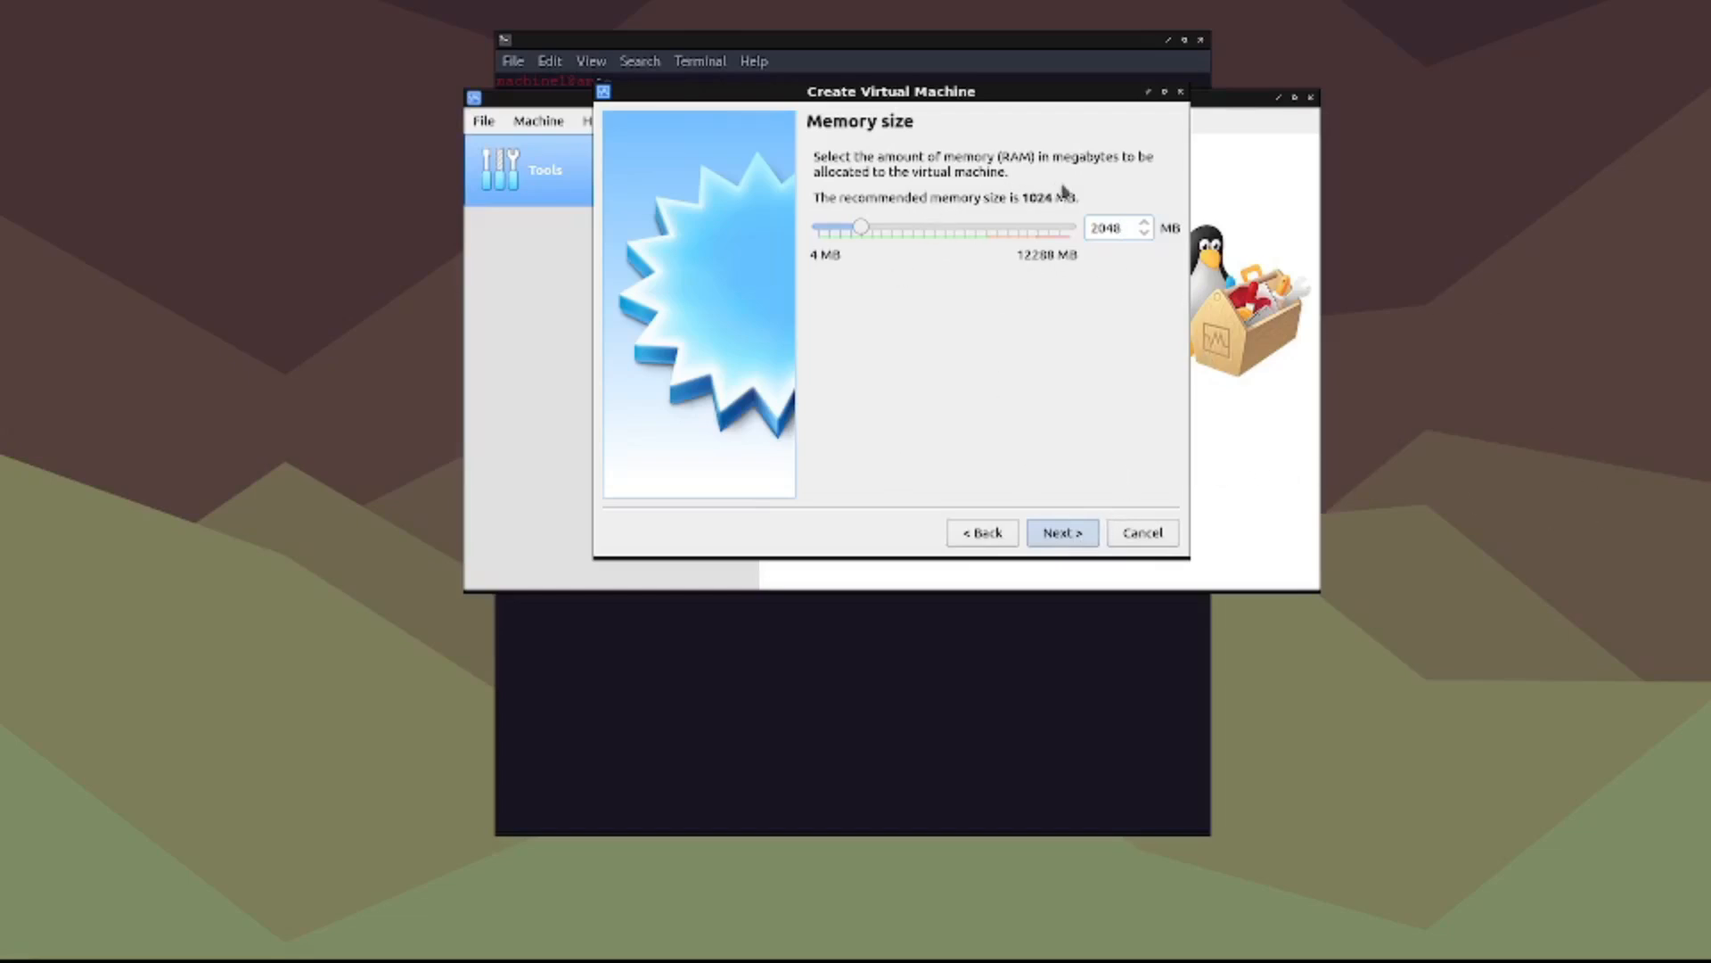
double_click(1037, 198)
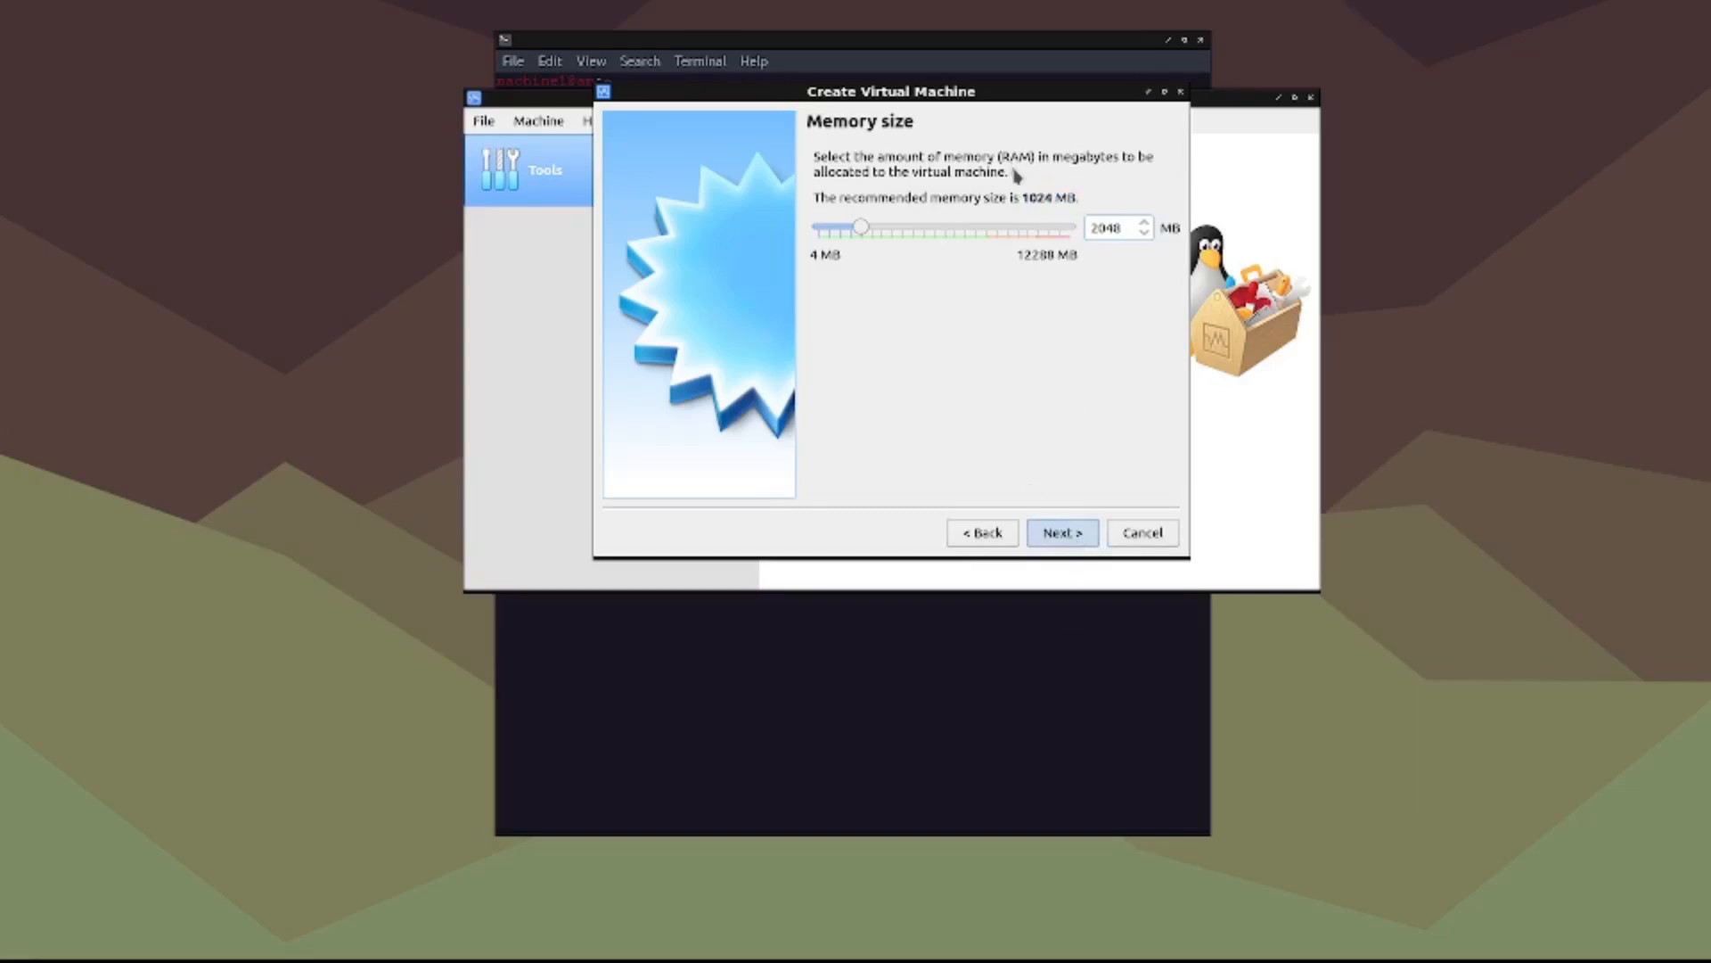
mouse_move(1079, 232)
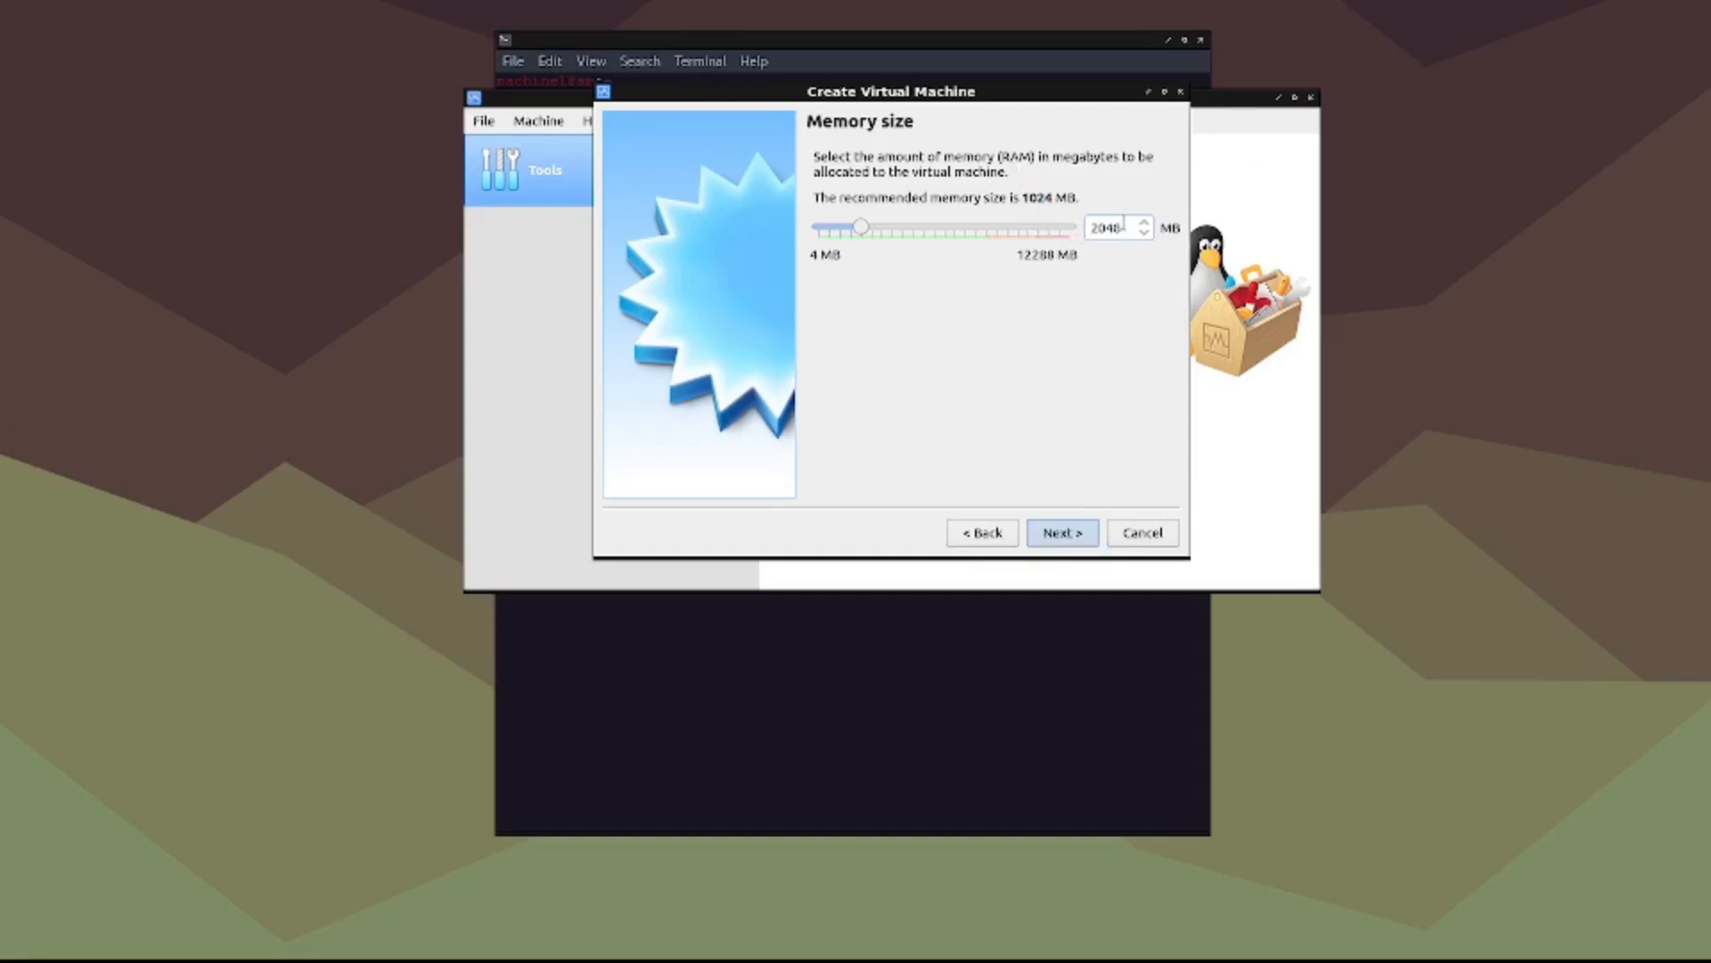
click(1059, 533)
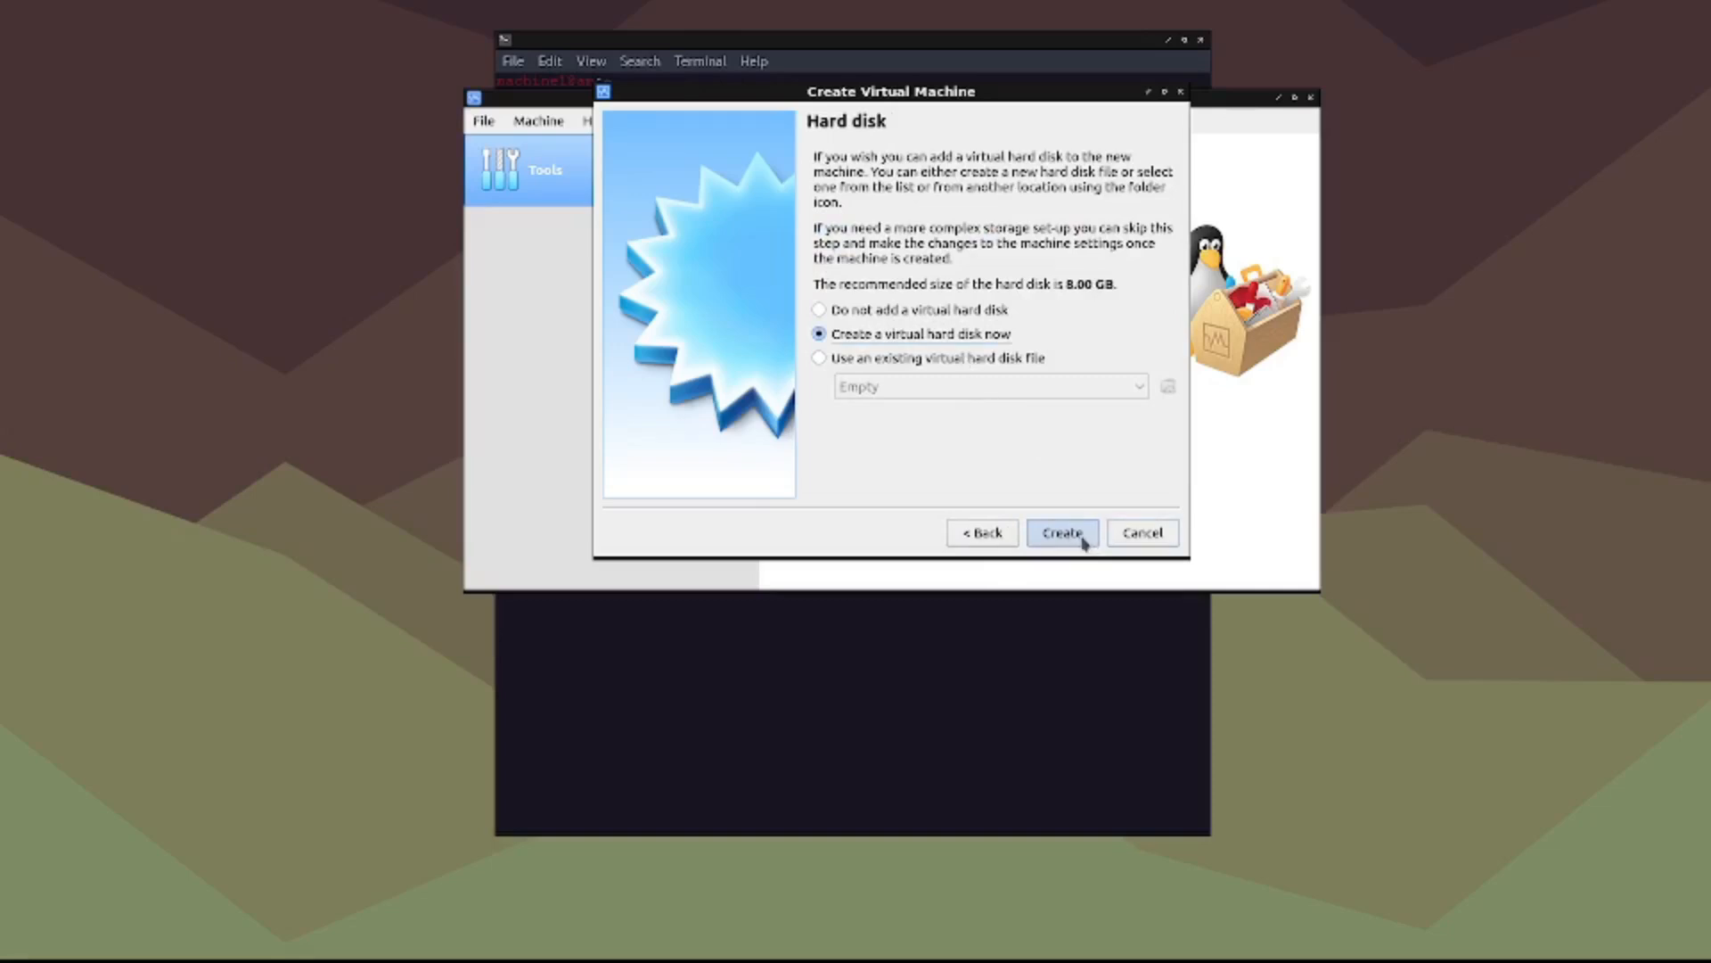
mouse_move(900, 300)
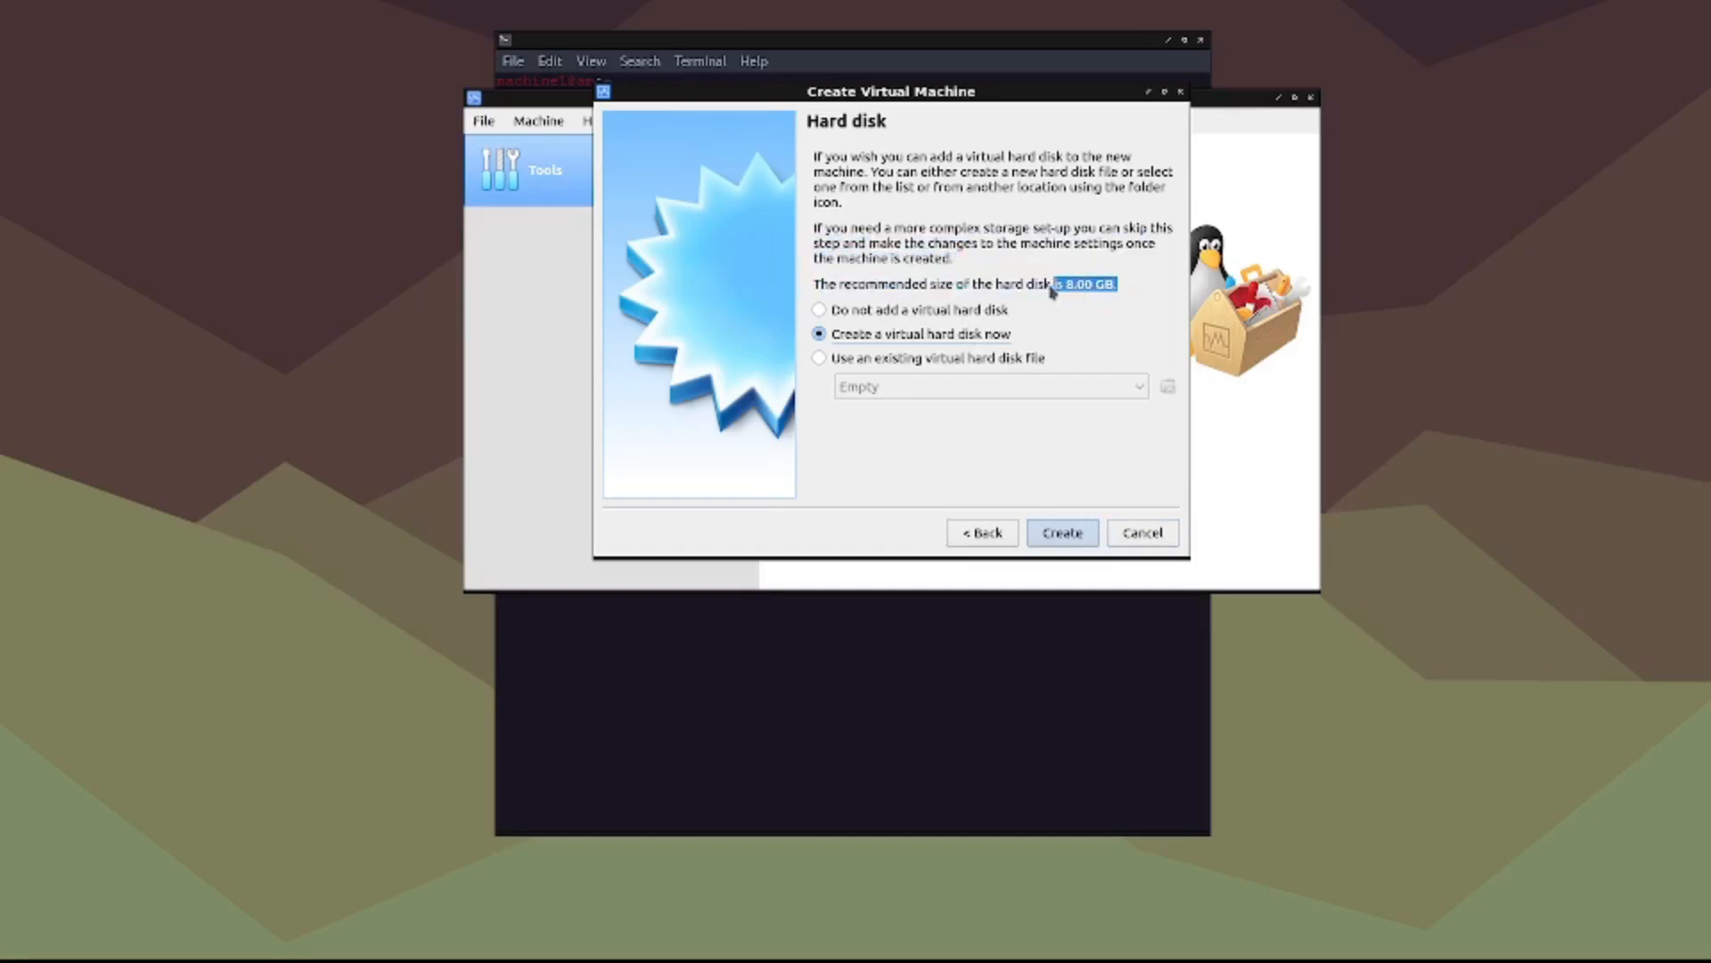
mouse_move(1096, 312)
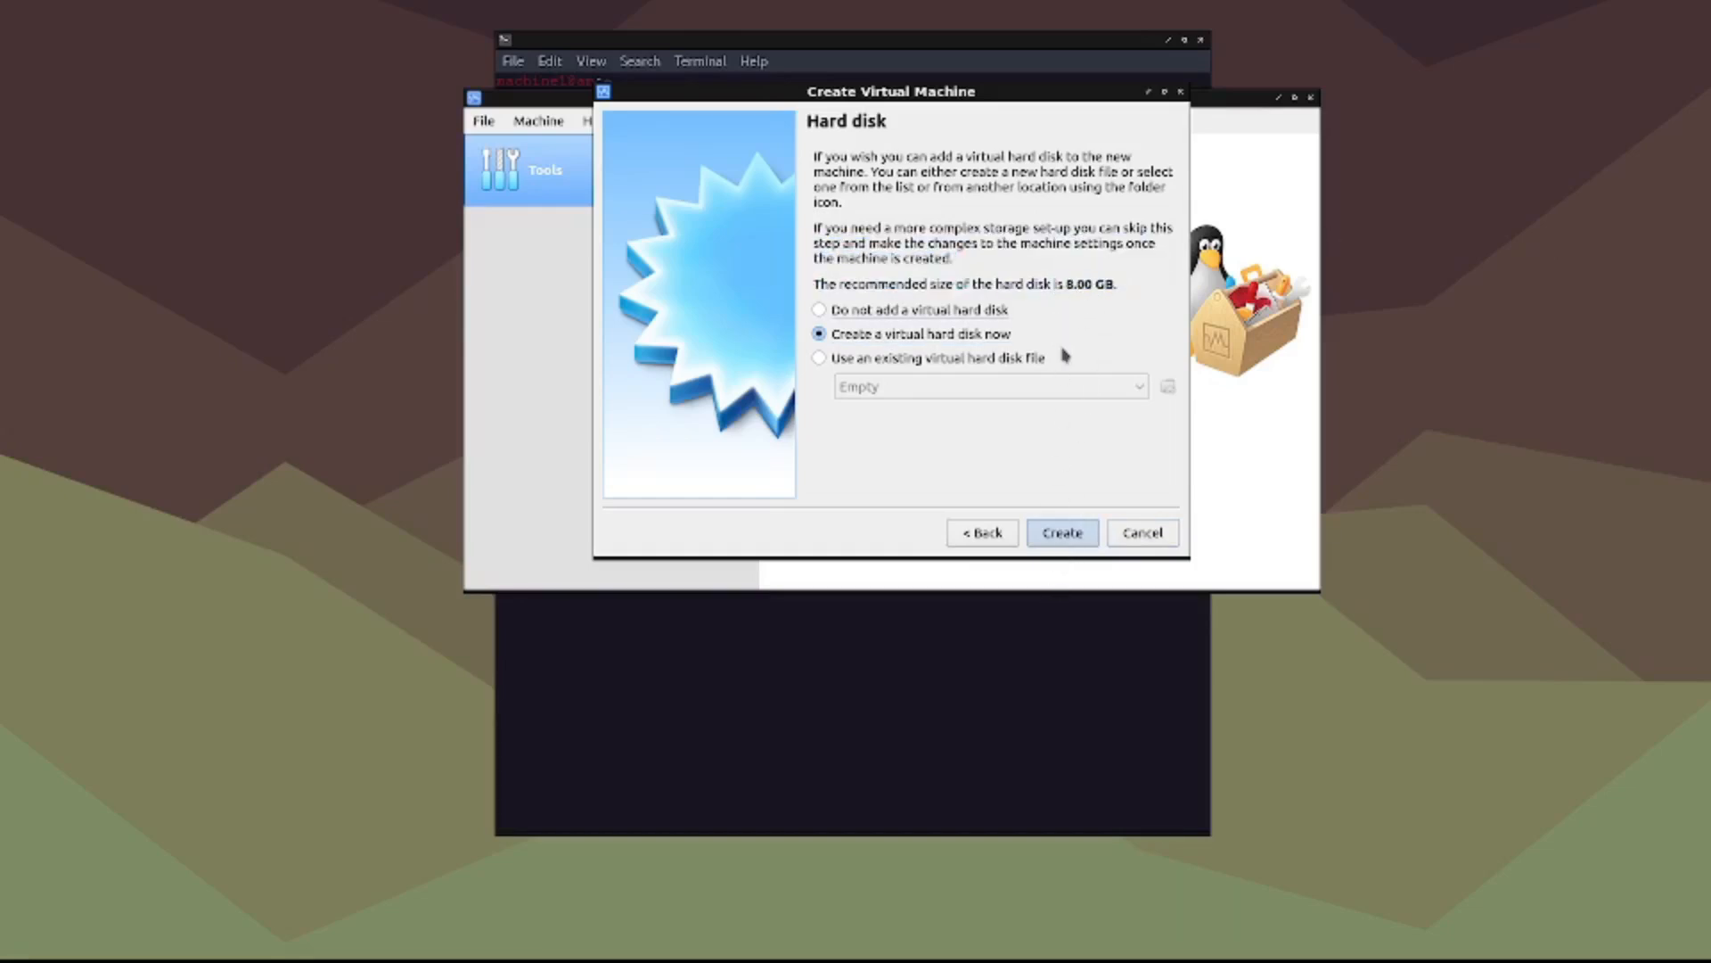
mouse_move(1032, 344)
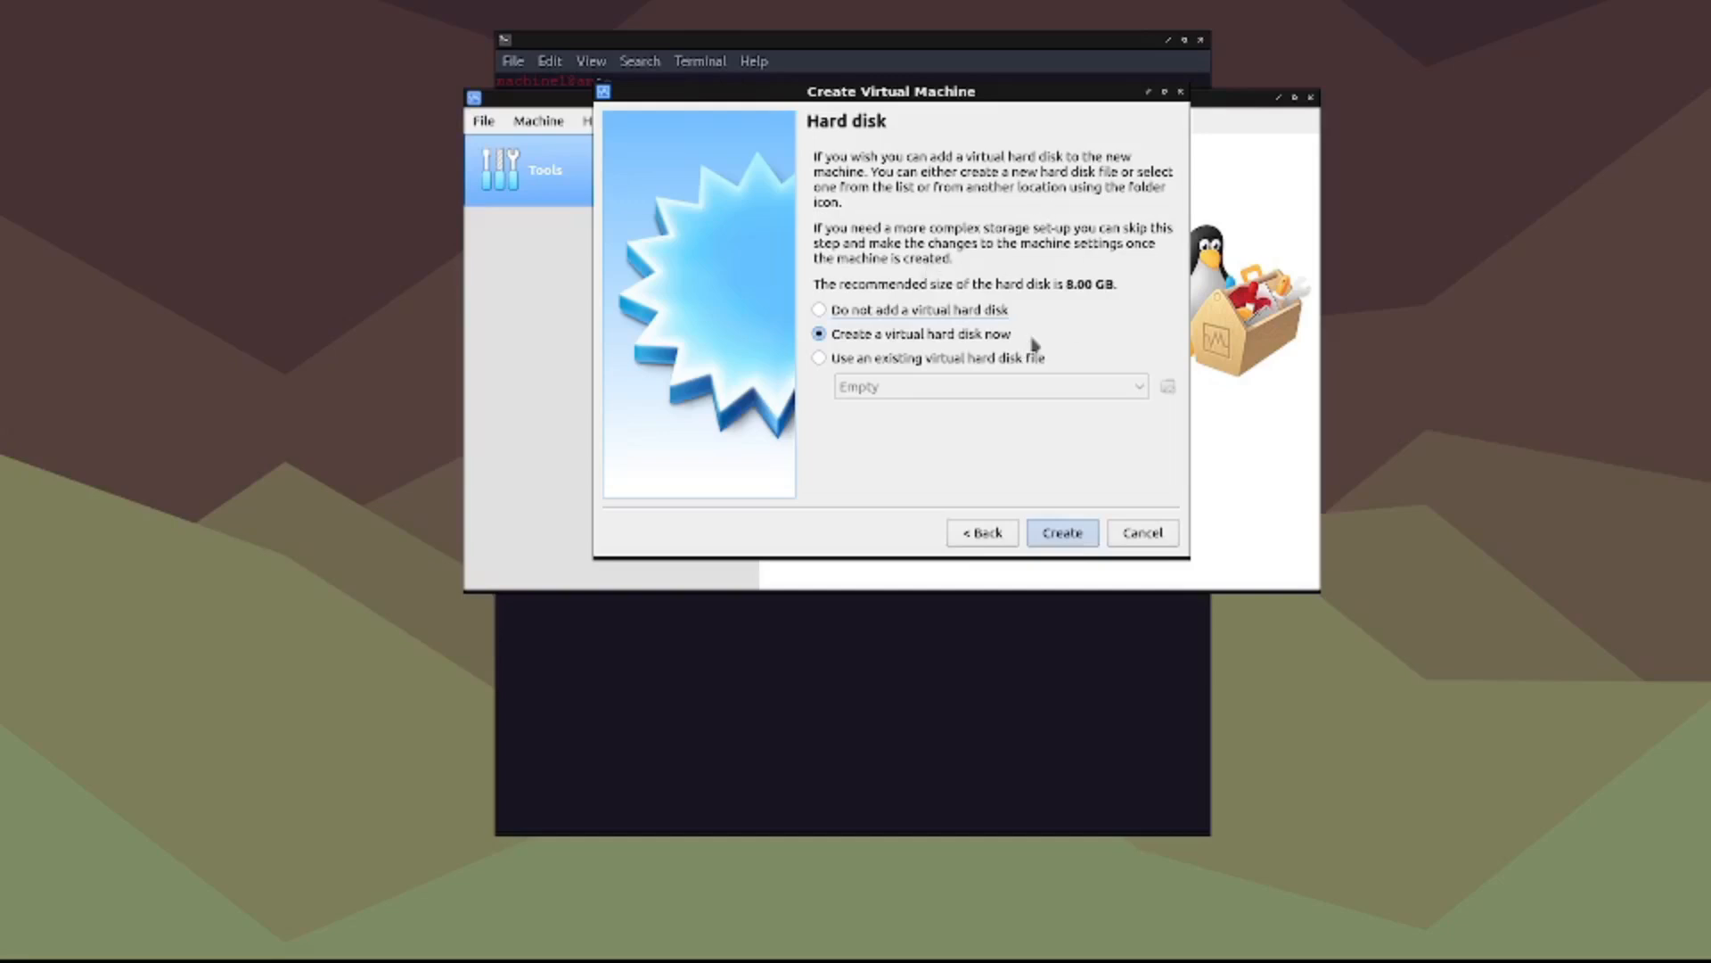
mouse_move(1119, 297)
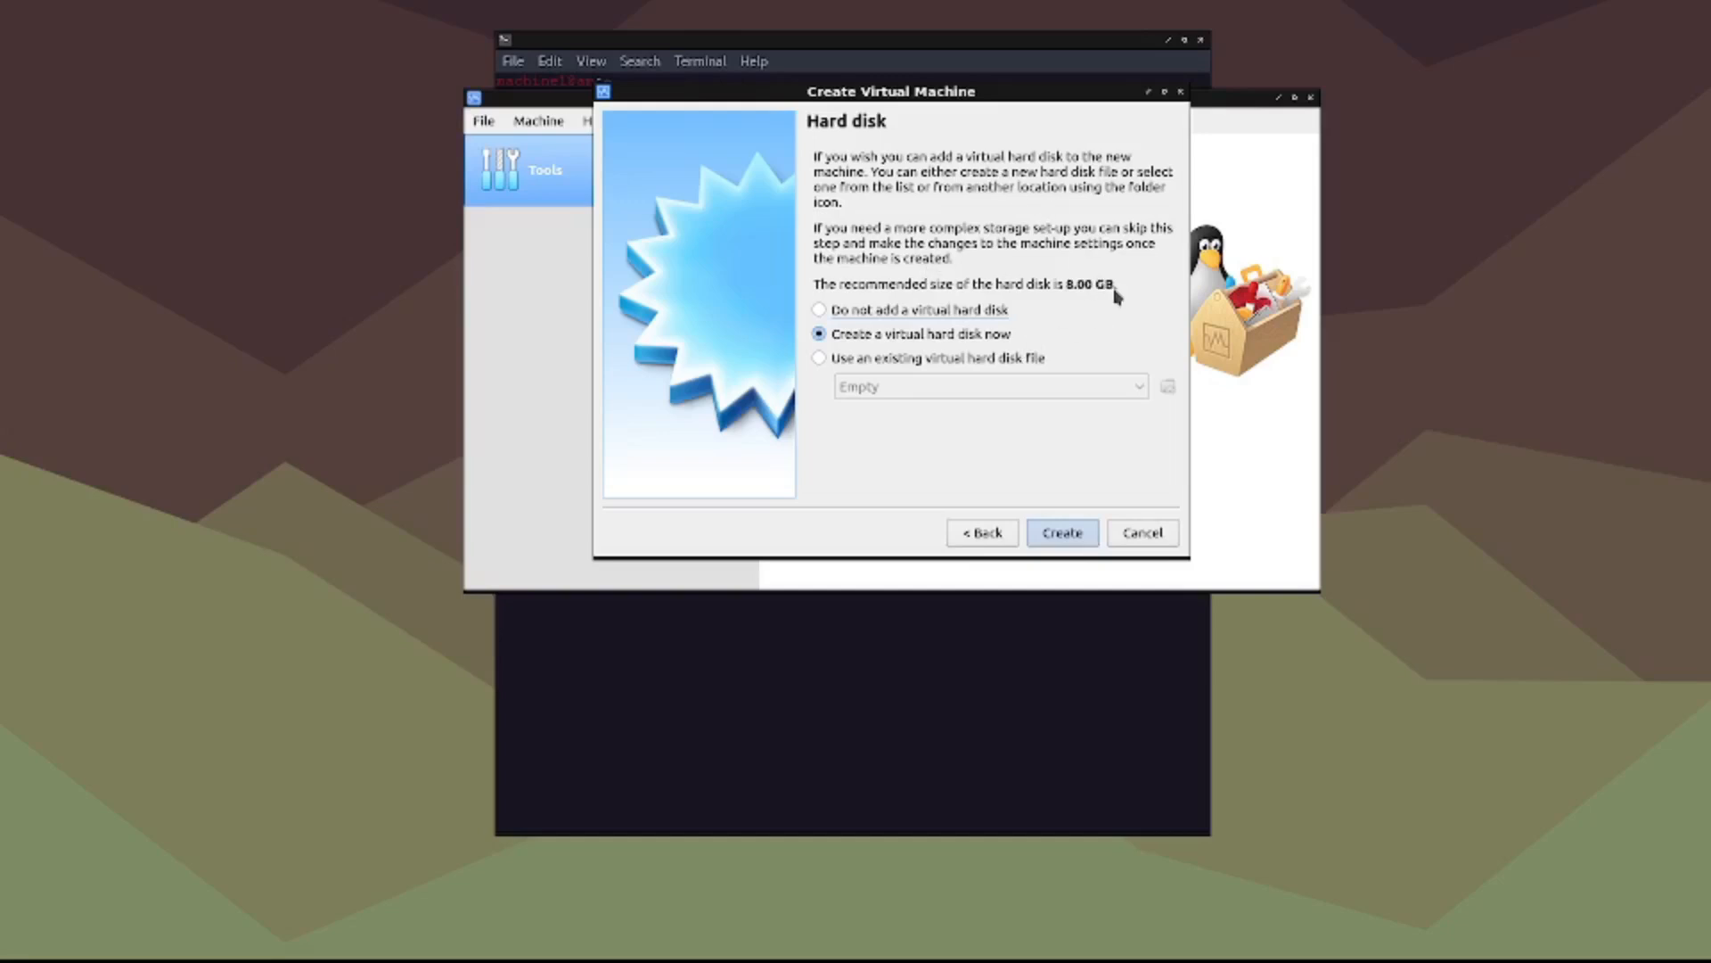
mouse_move(1107, 458)
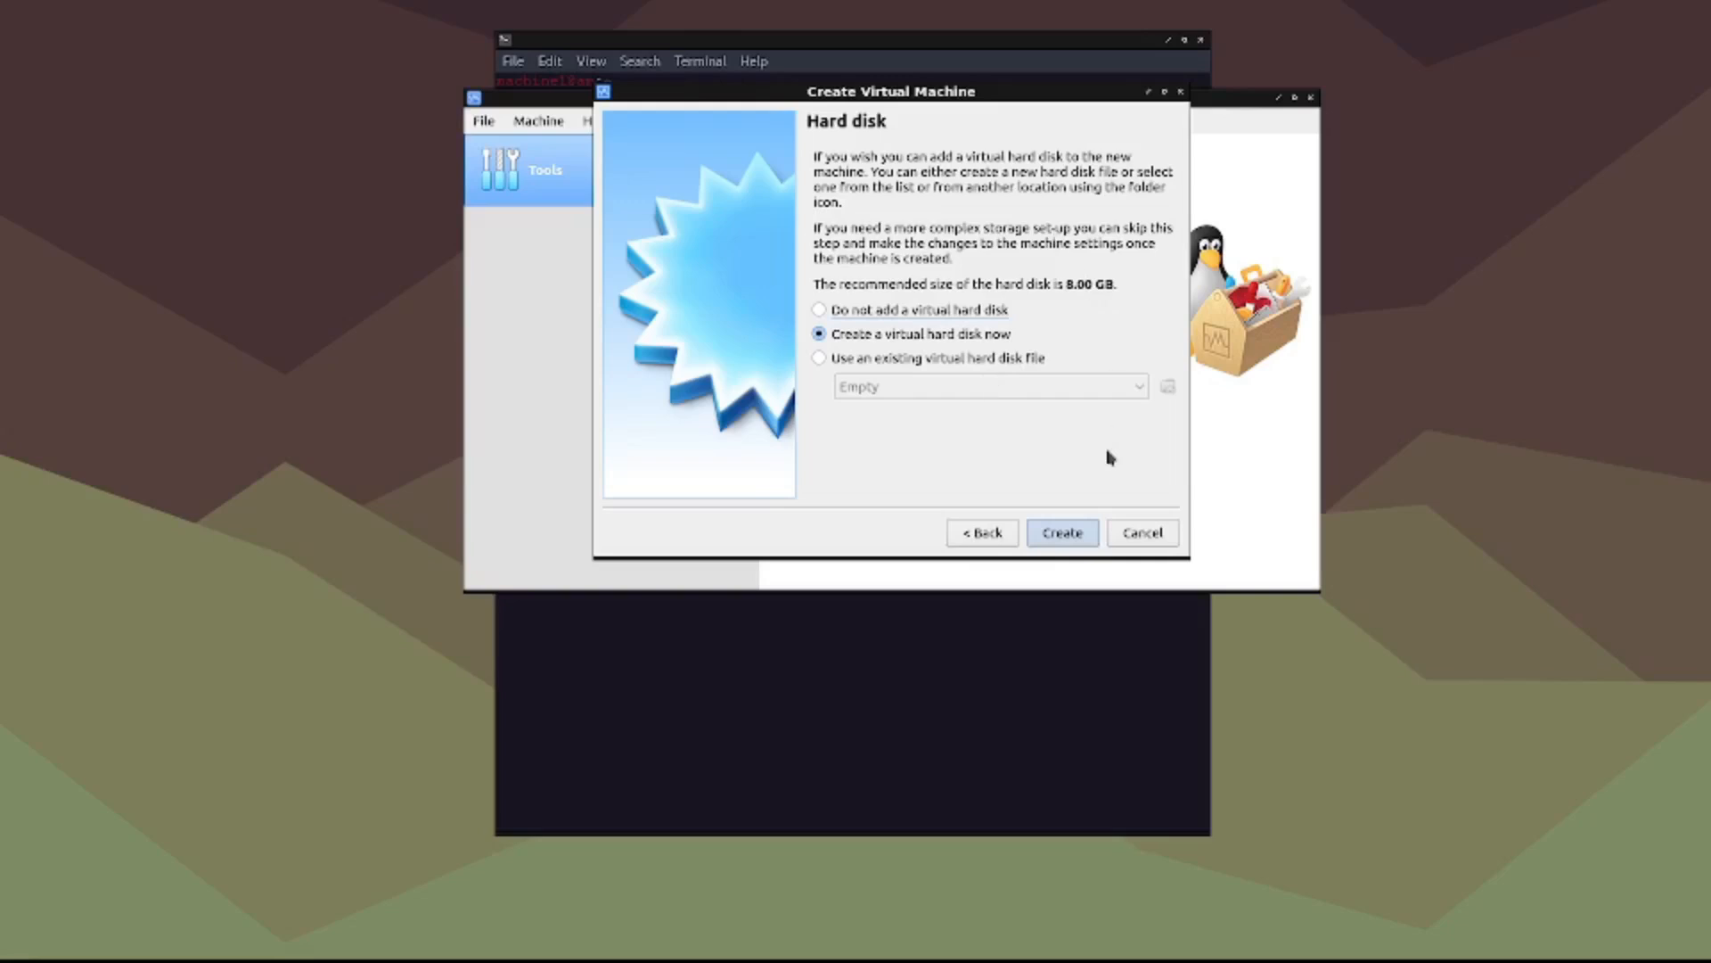
Step: Create a VDI, dynamically allocated virtual hard disk, reaching the 16.00 GB size page
click(1059, 533)
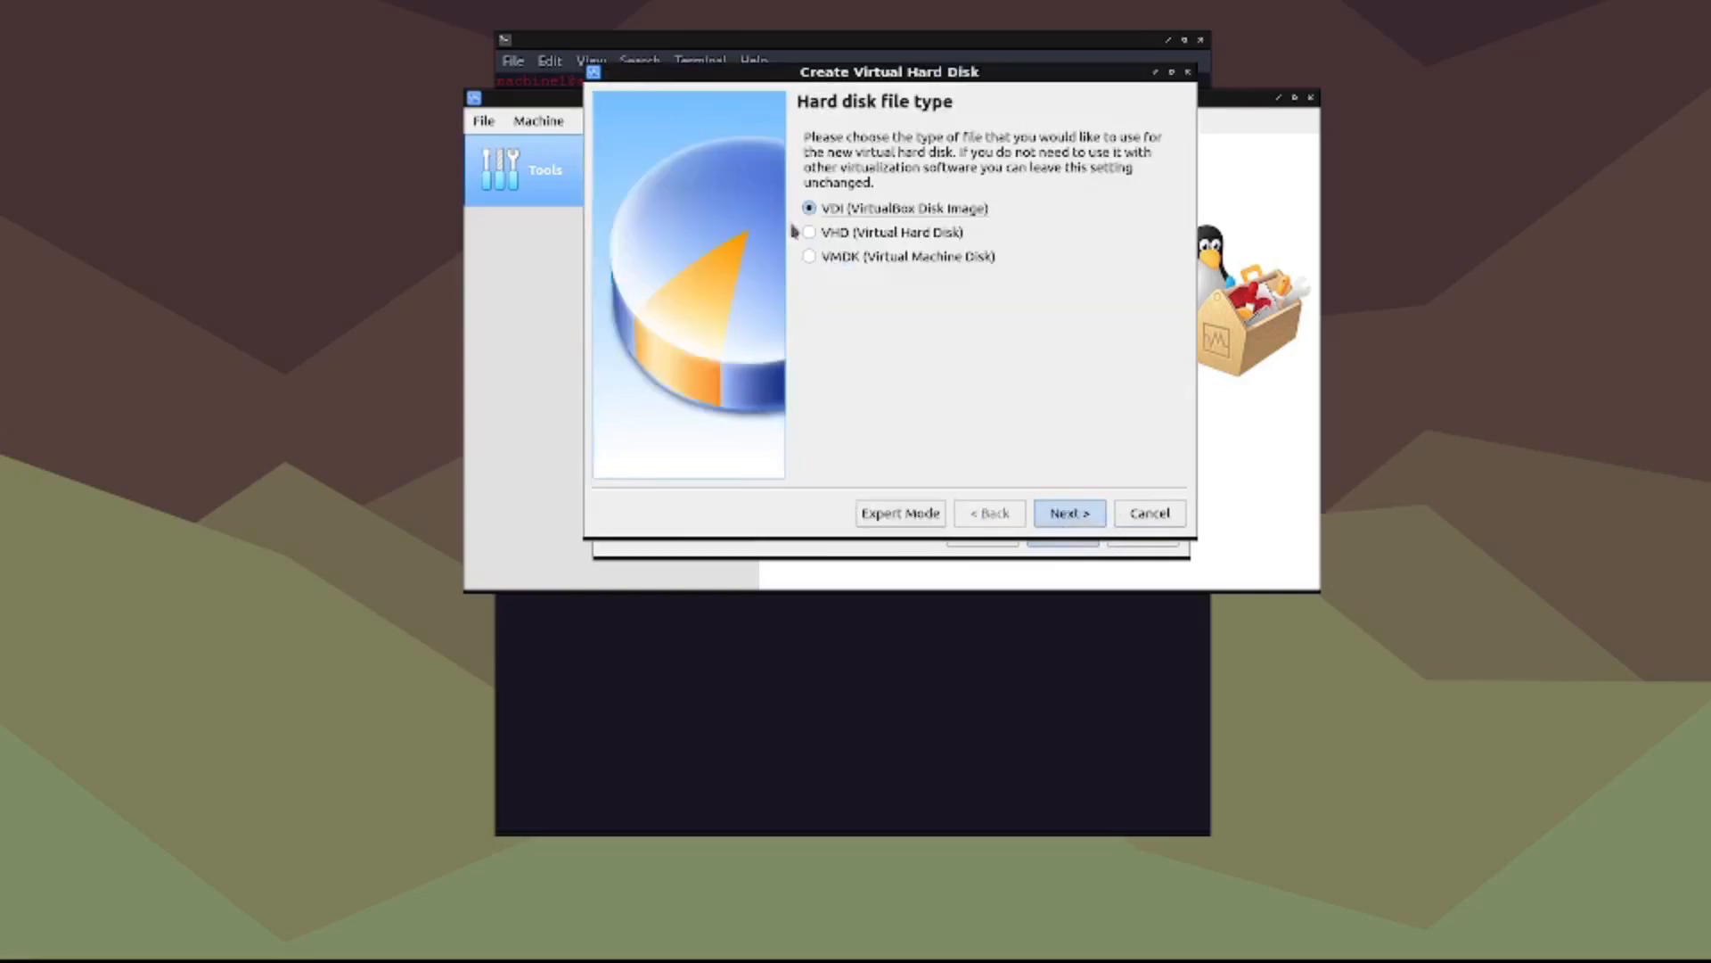
click(1068, 513)
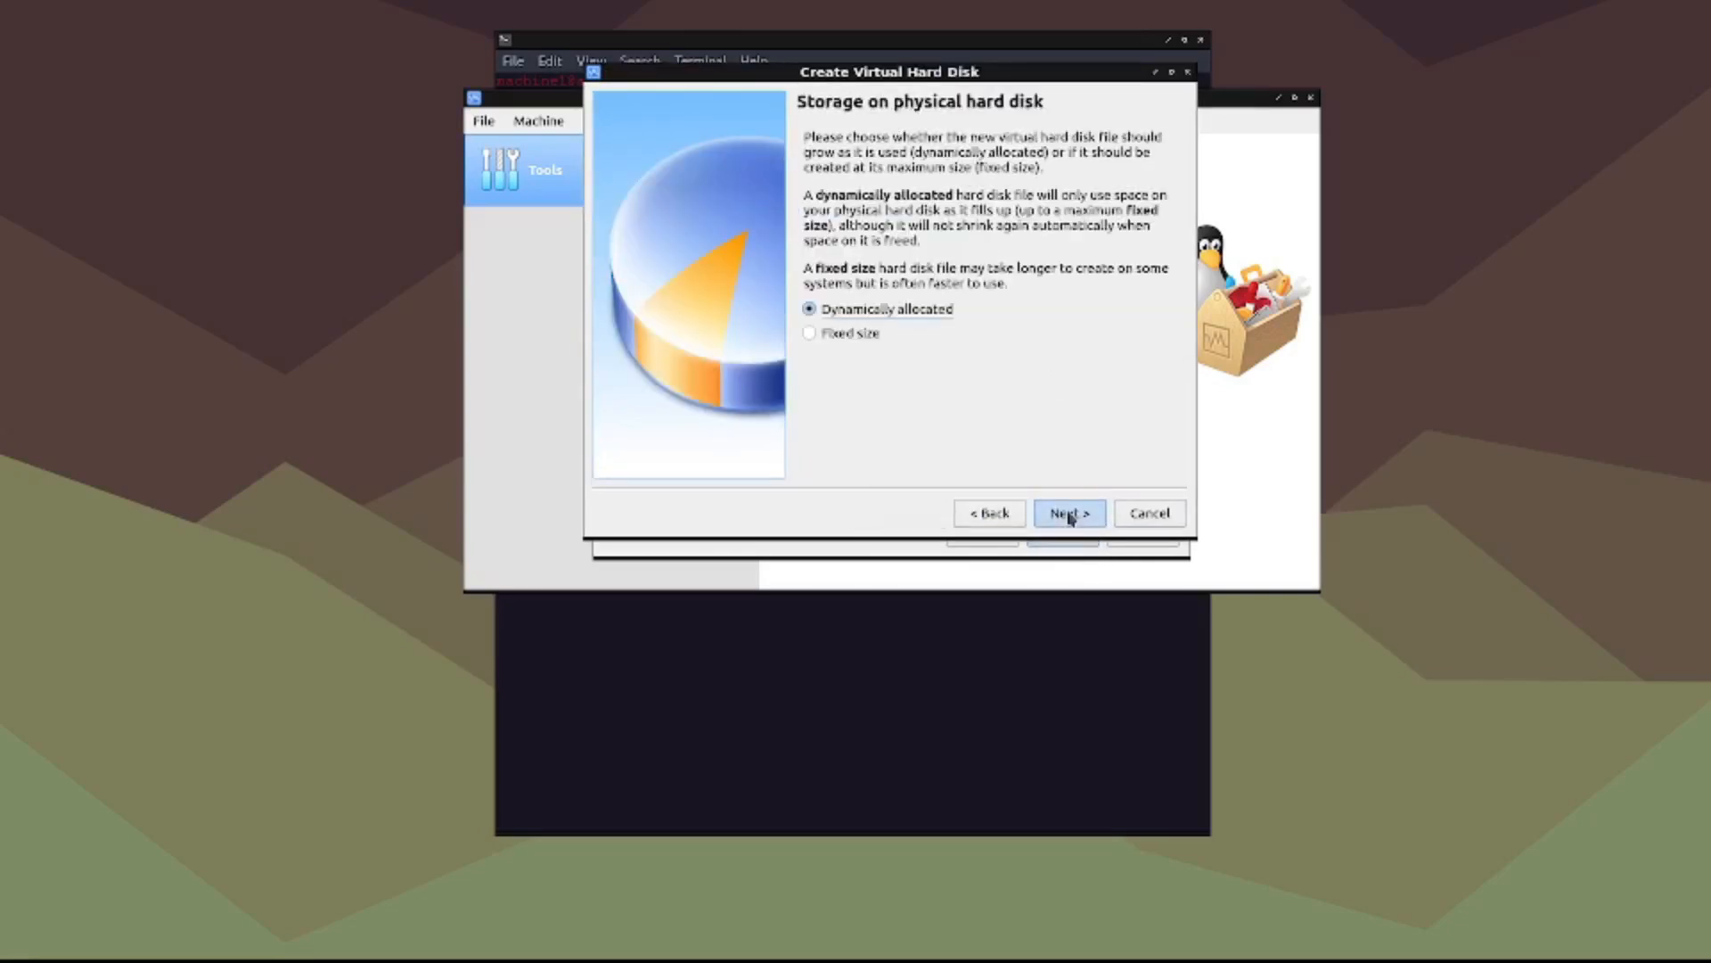
click(1067, 511)
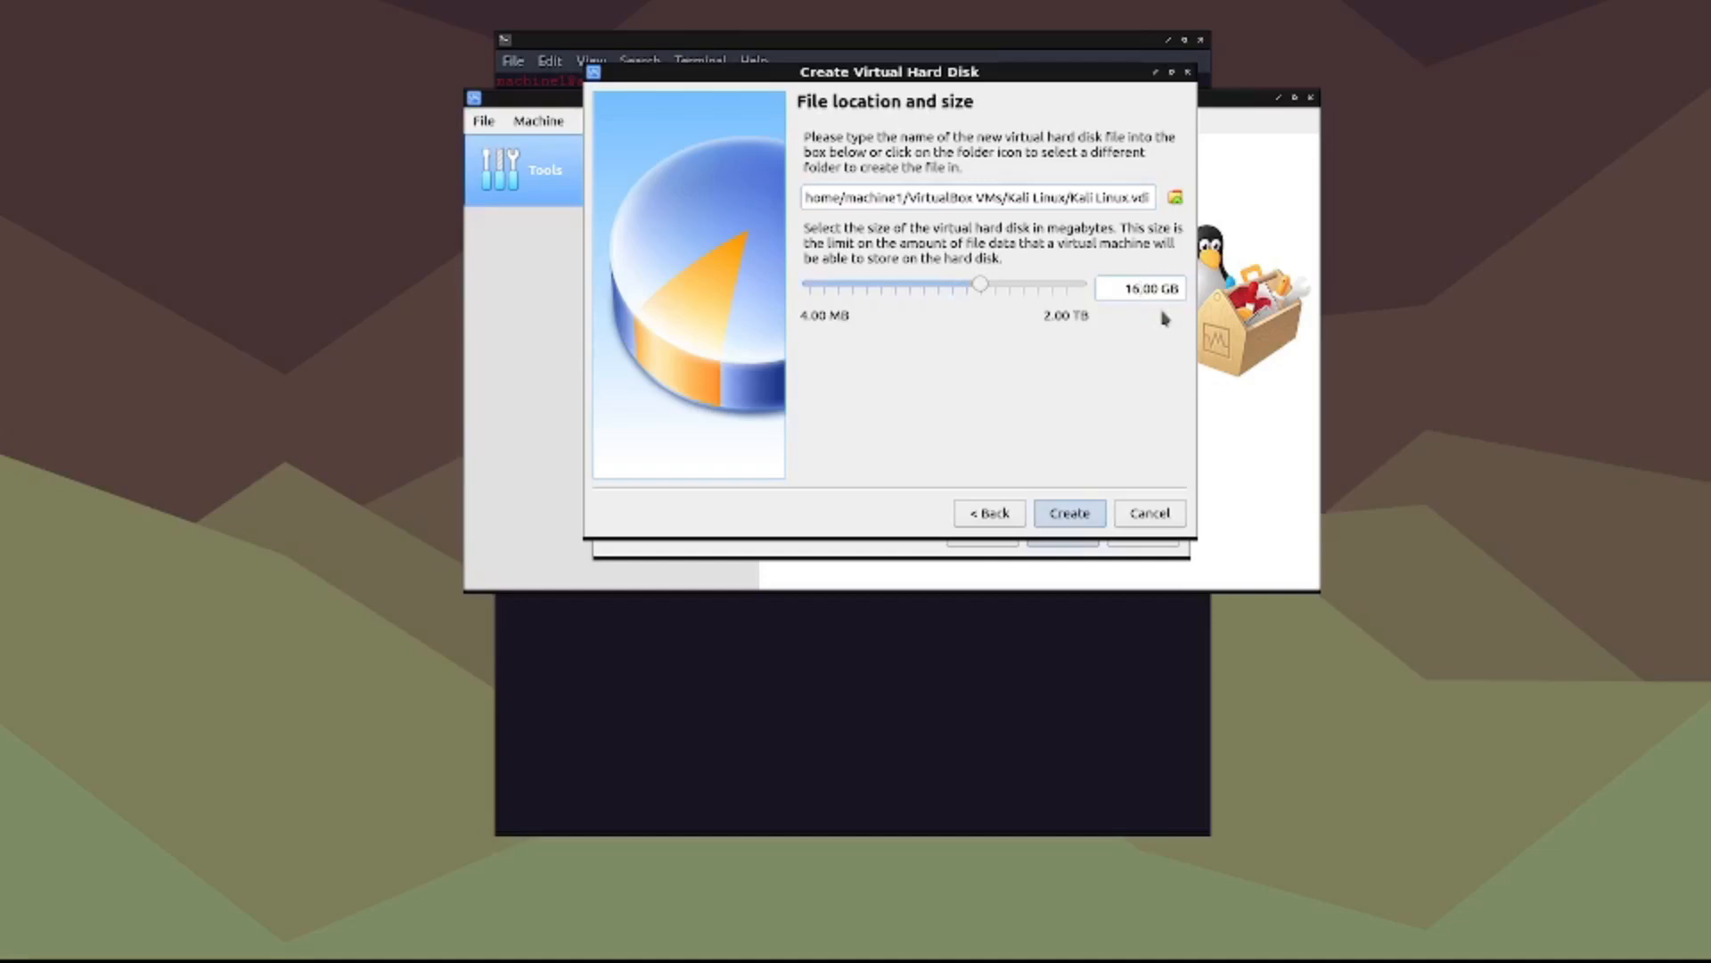
mouse_move(1087, 492)
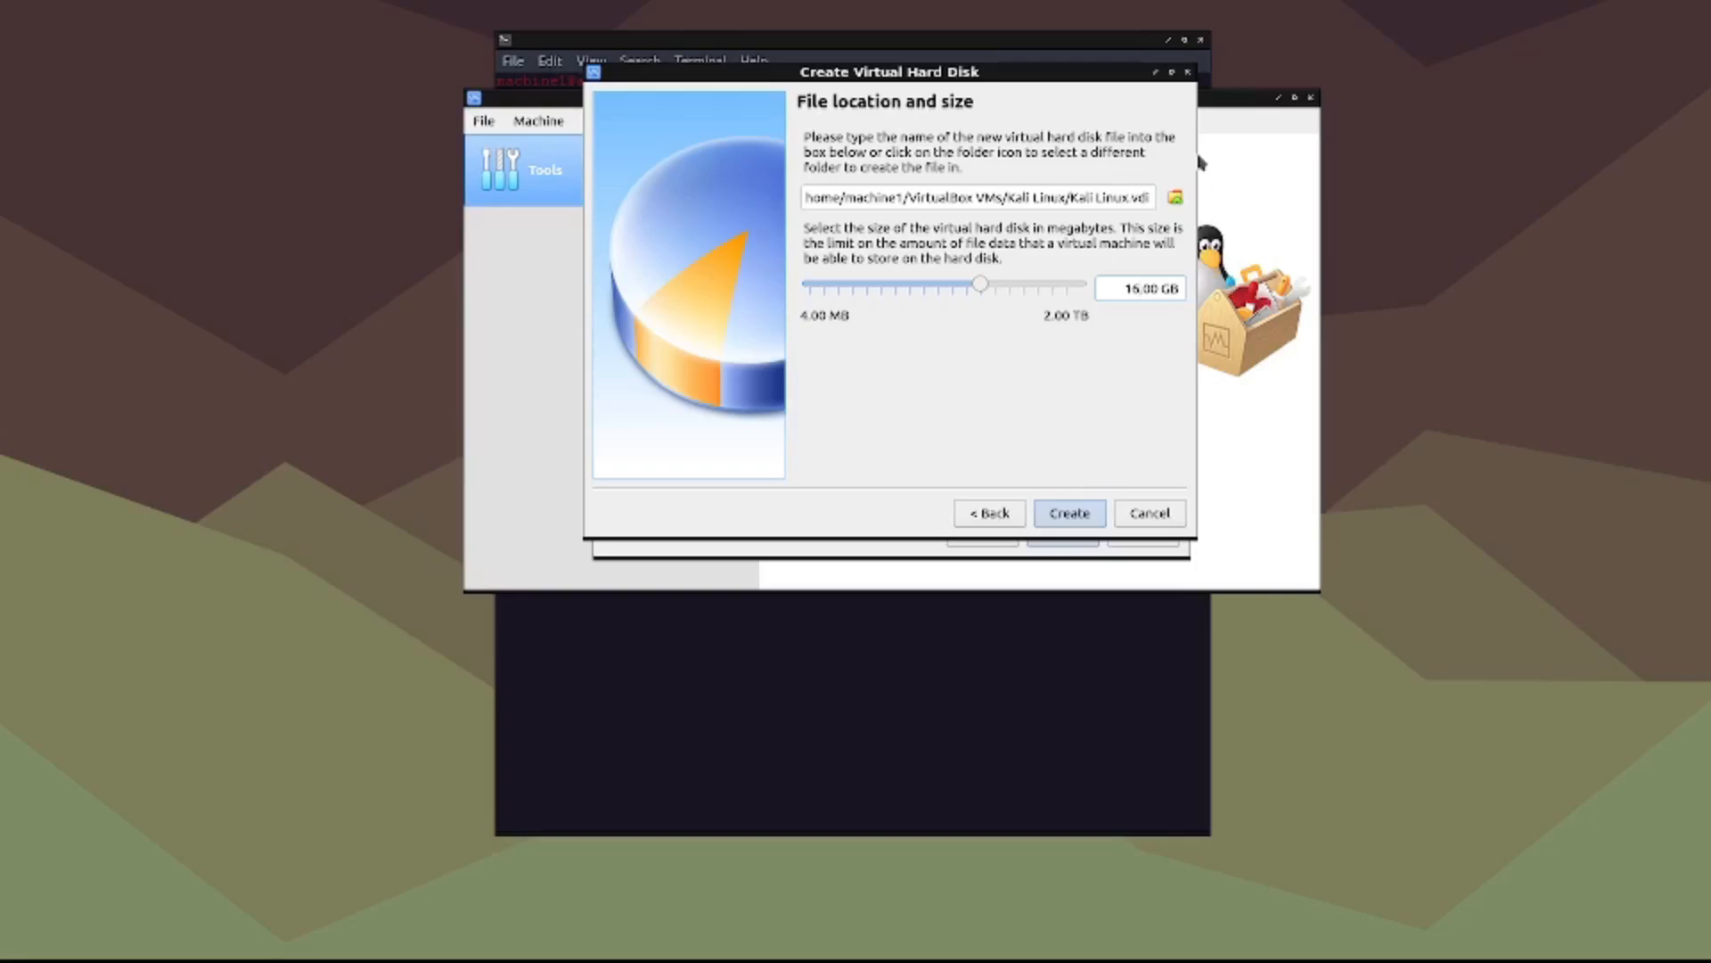
mouse_move(1198, 162)
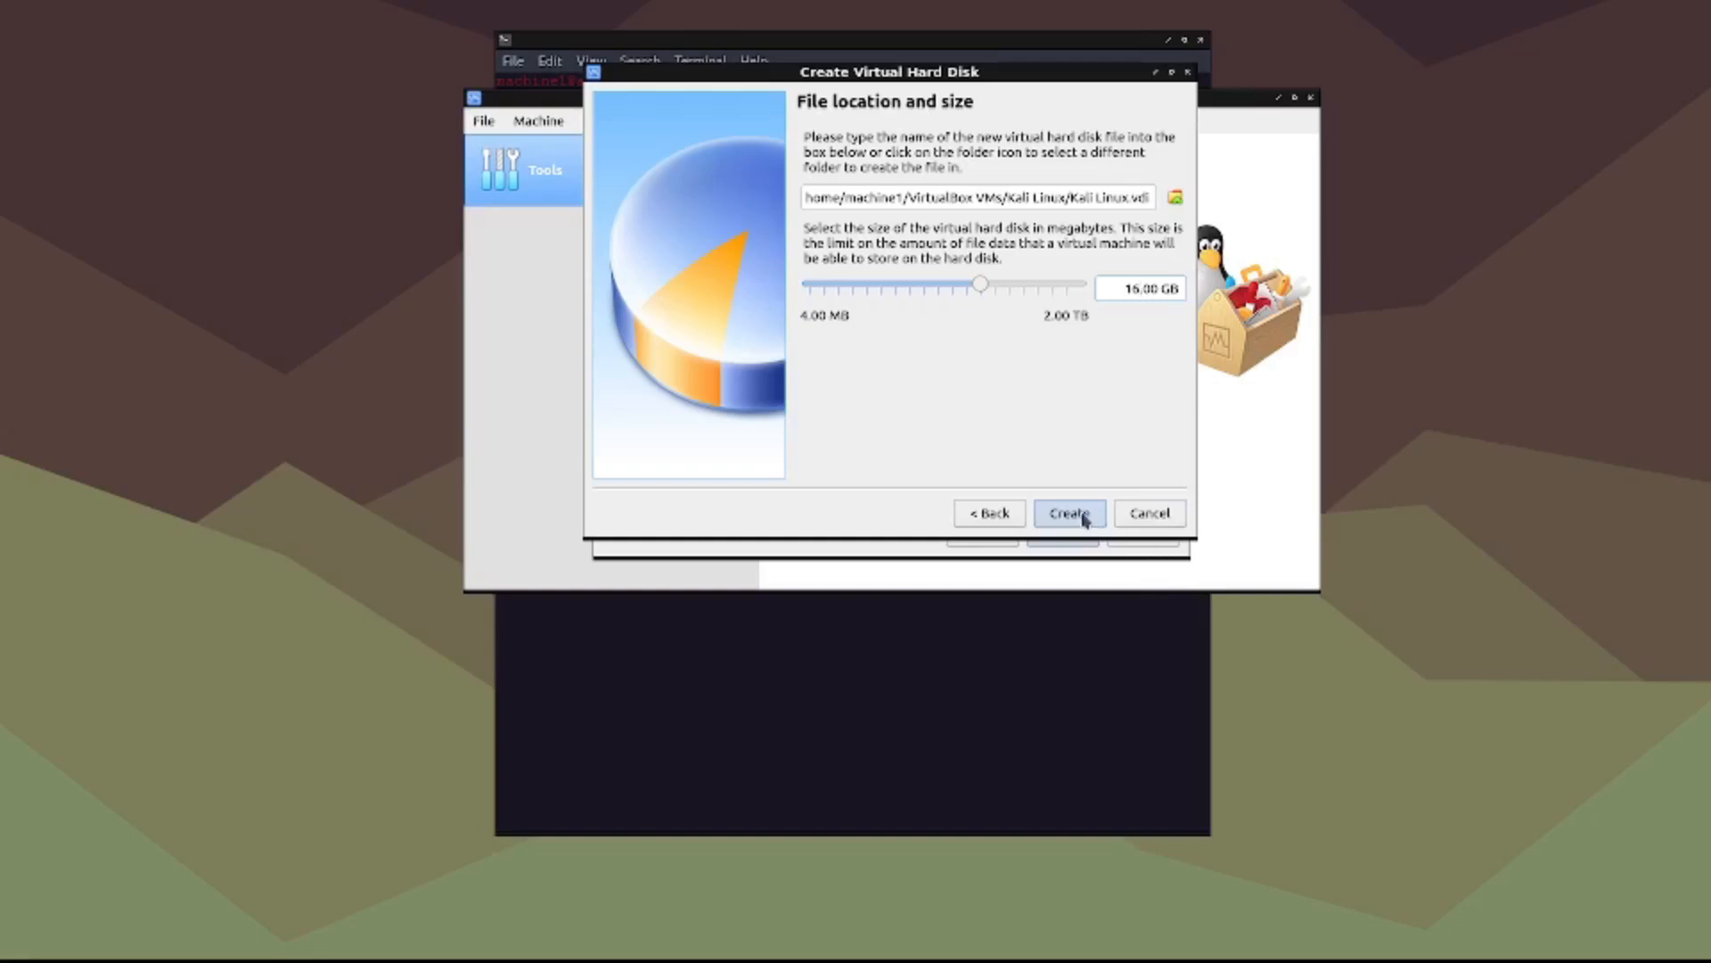
Step: Finish the 16 GB disk and bring up the Kali Linux machine's settings
click(1068, 513)
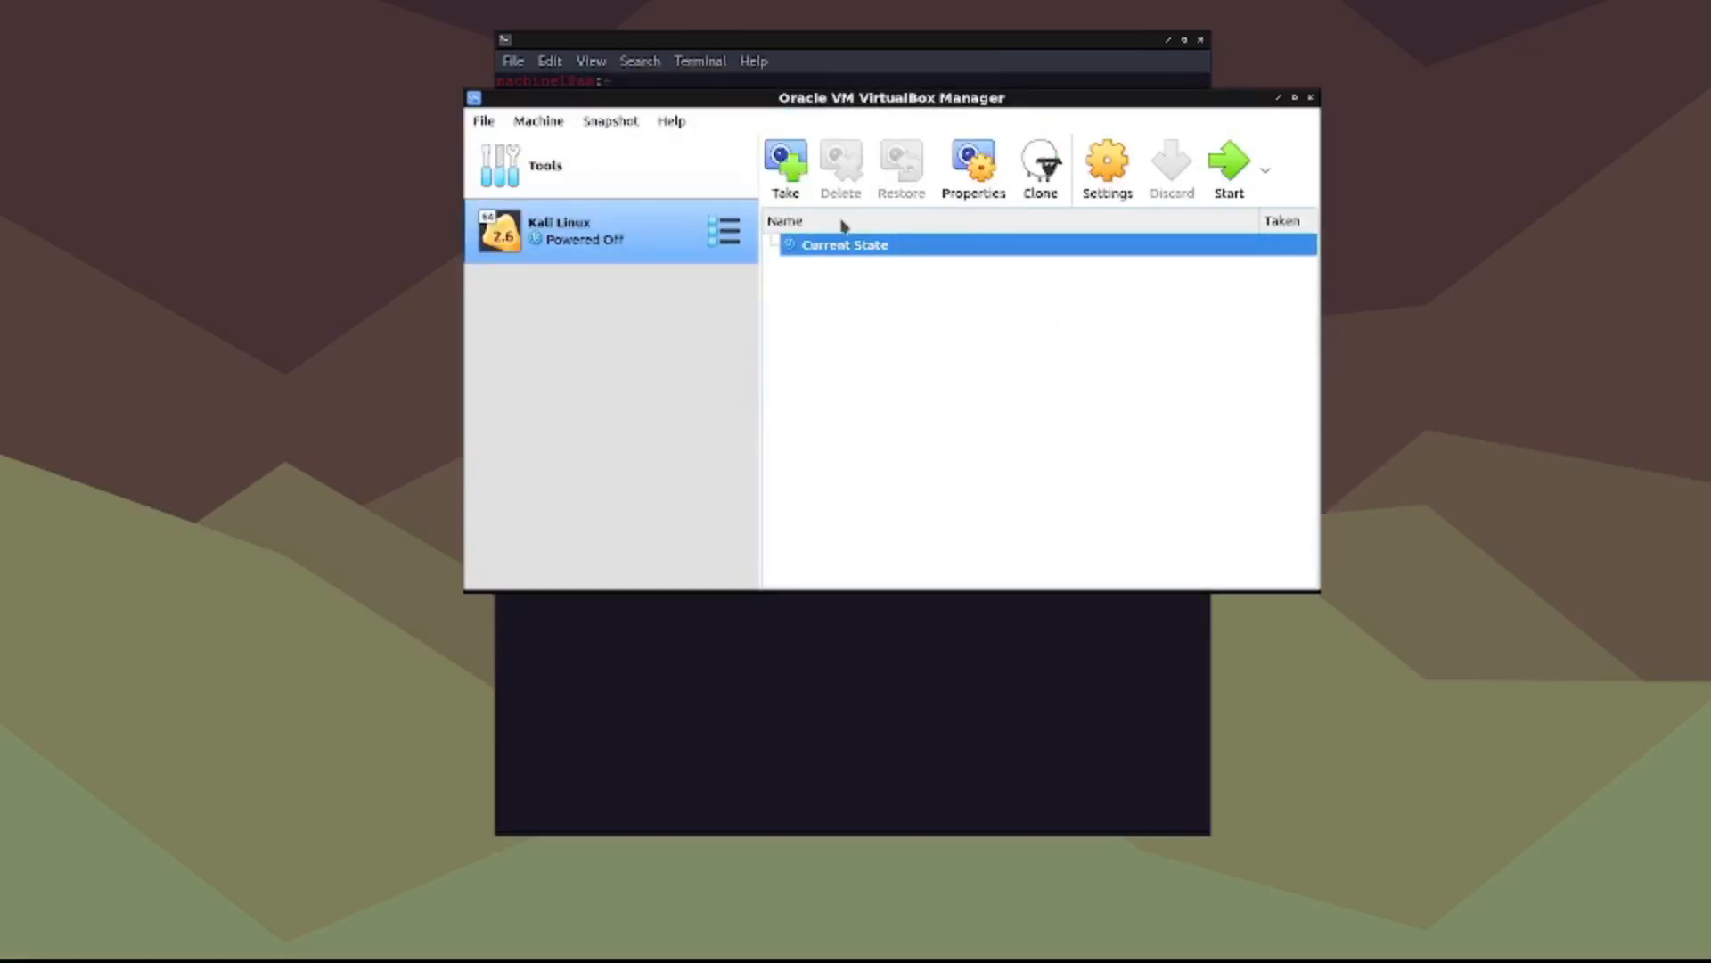
mouse_move(1107, 169)
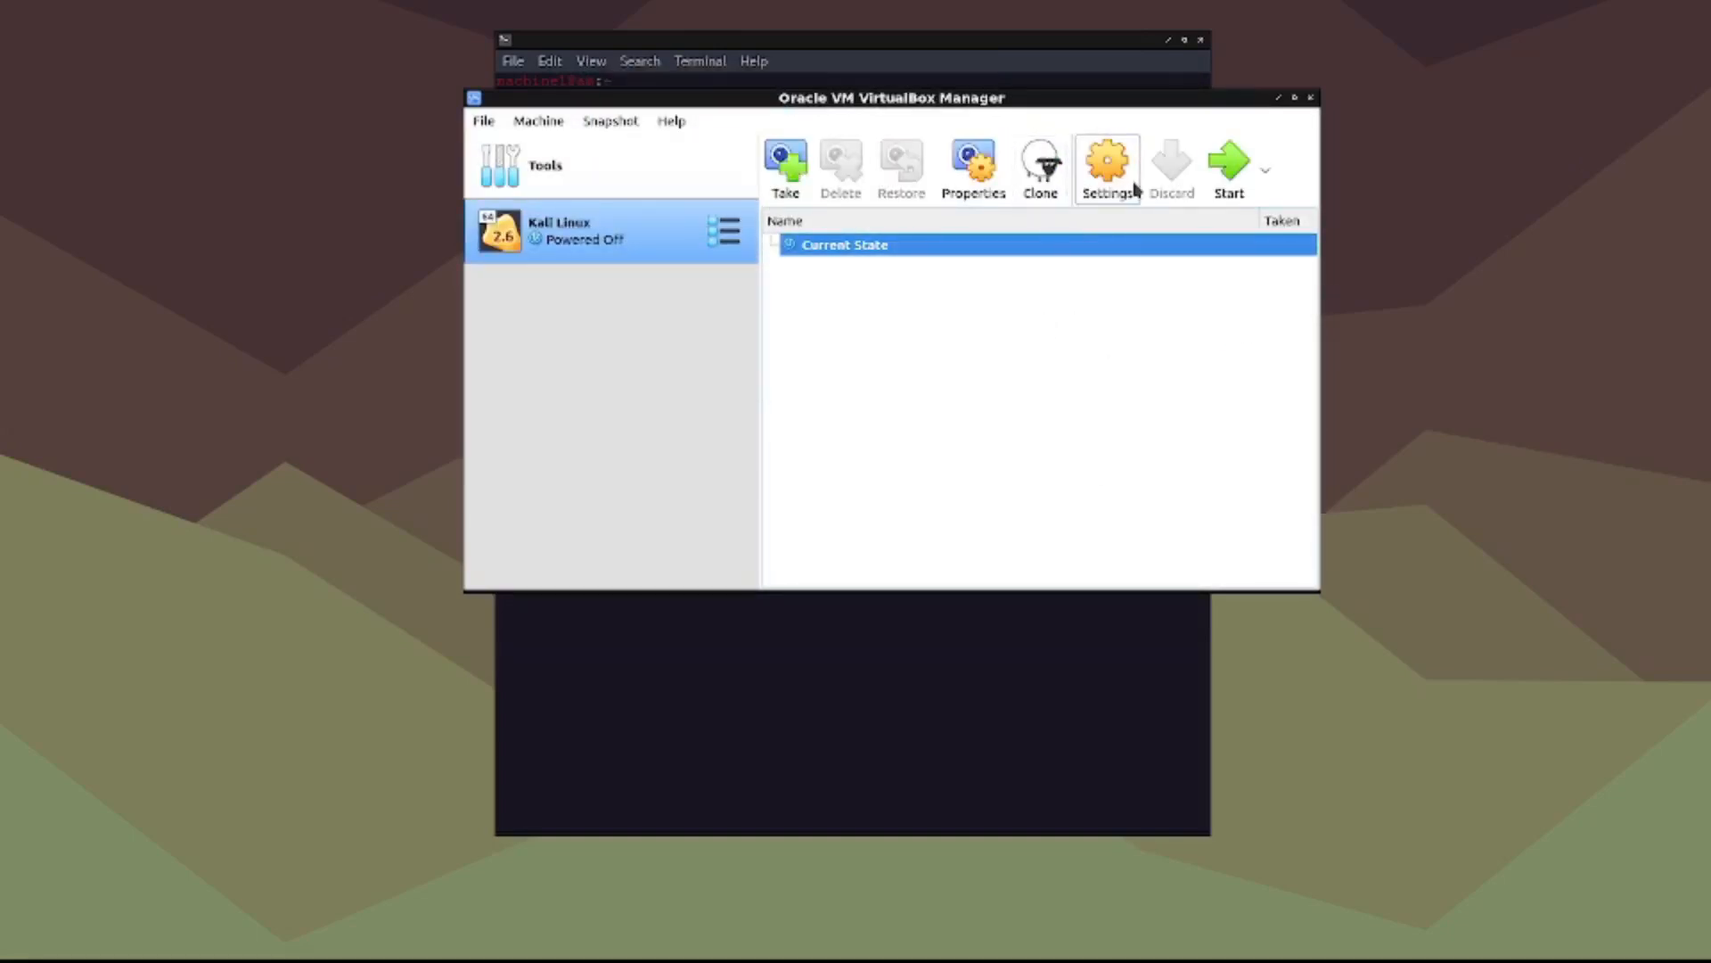
mouse_move(617, 240)
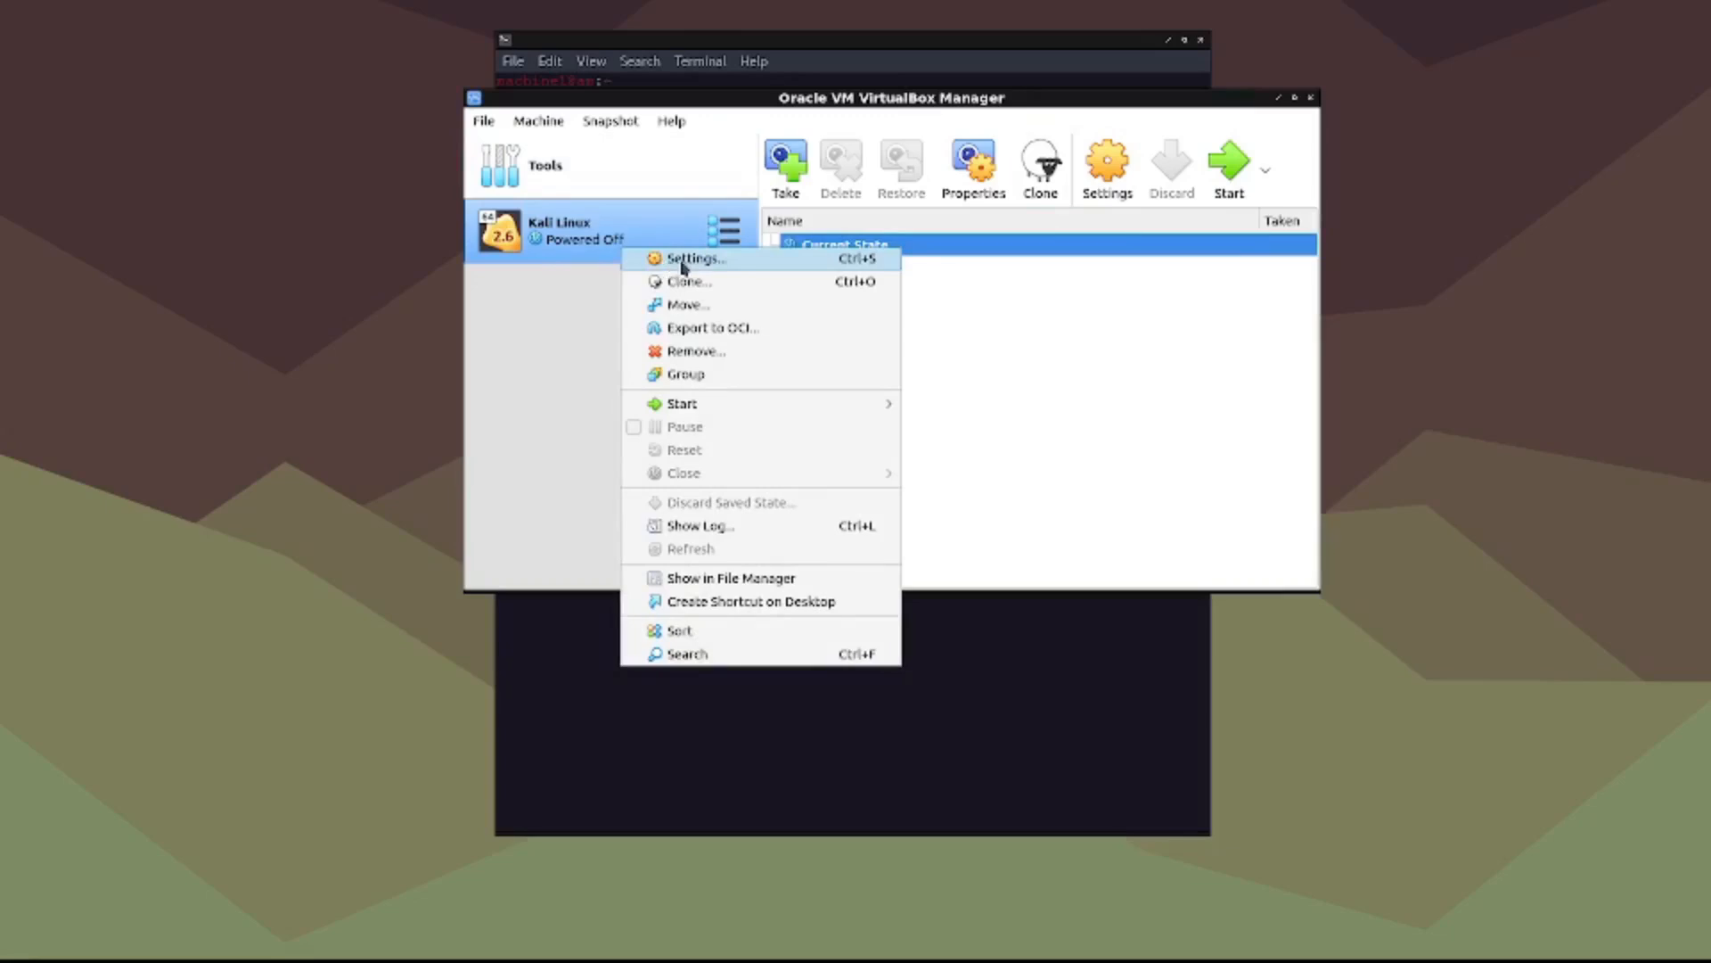
click(692, 259)
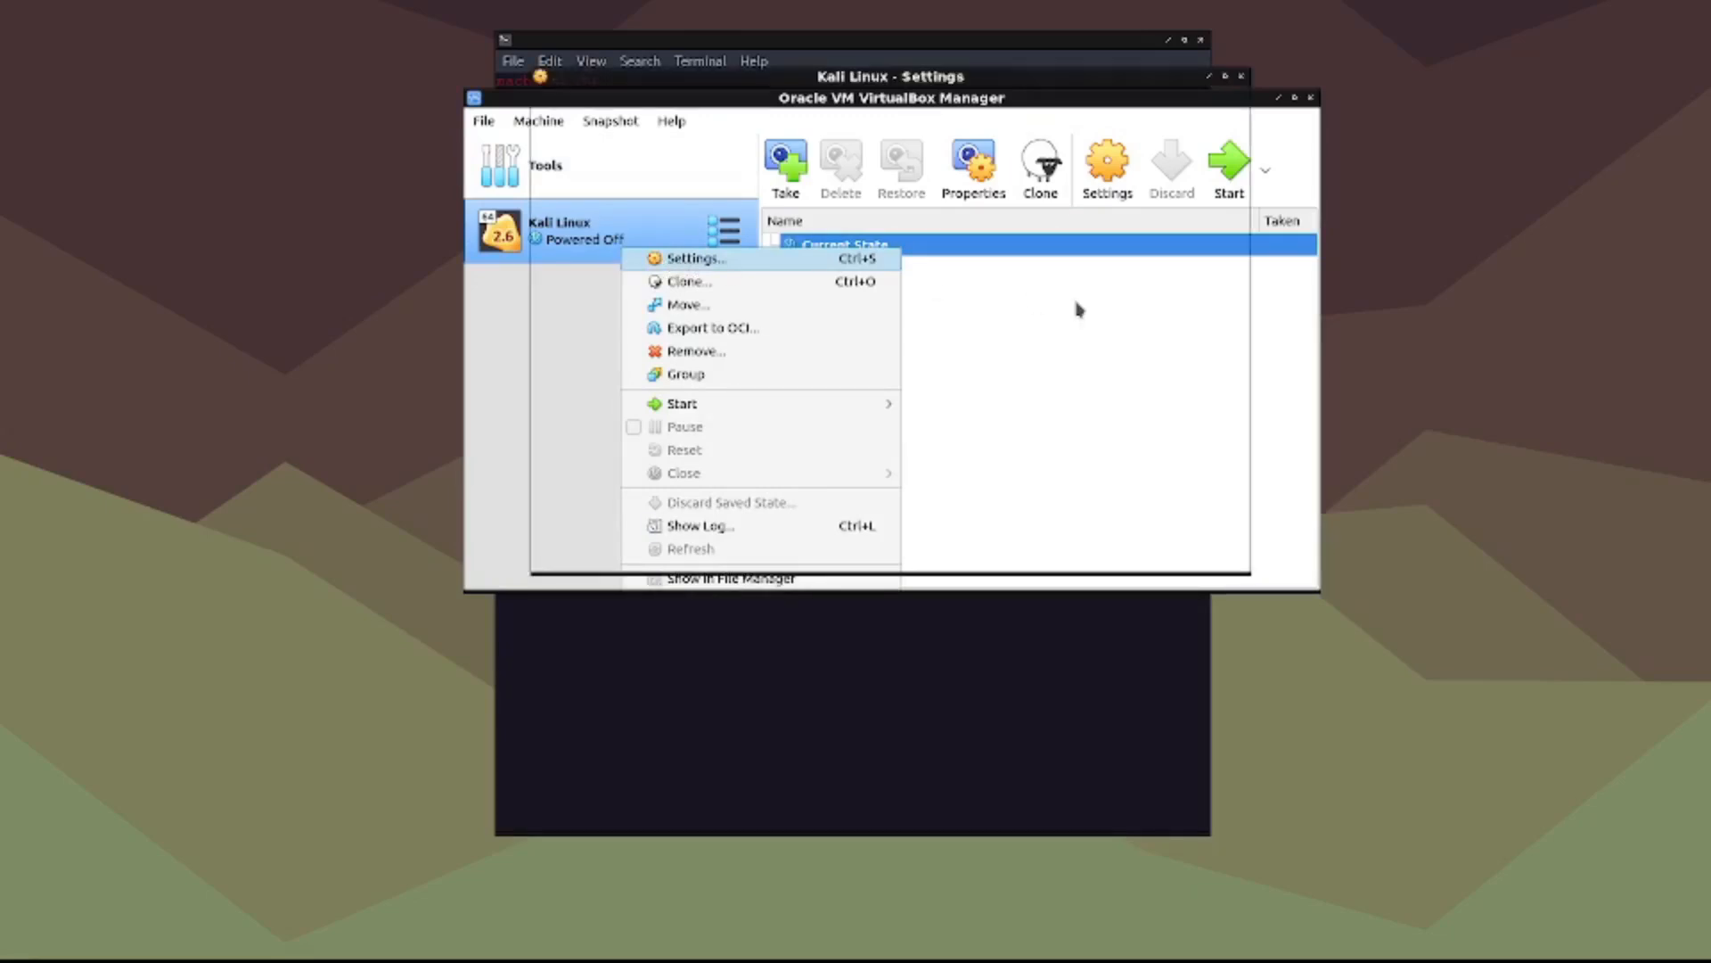
click(693, 259)
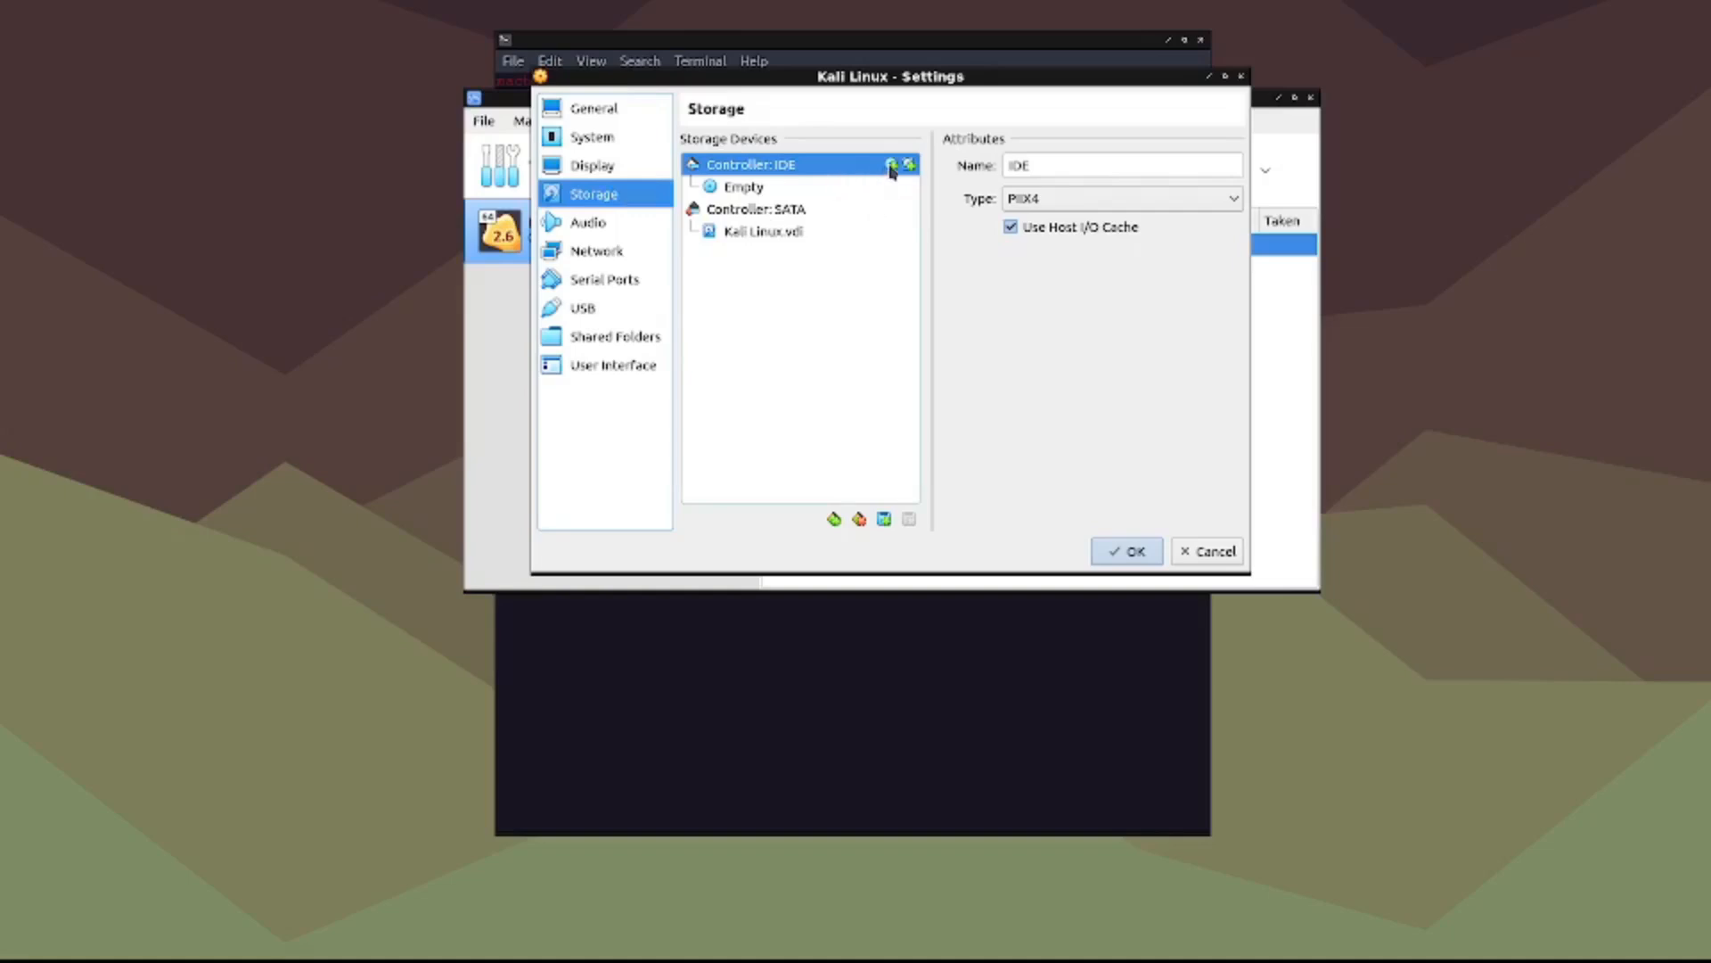
Step: Attach kali-linux-2022.3-installer-amd64.iso as an optical drive on Controller: IDE and save
click(892, 164)
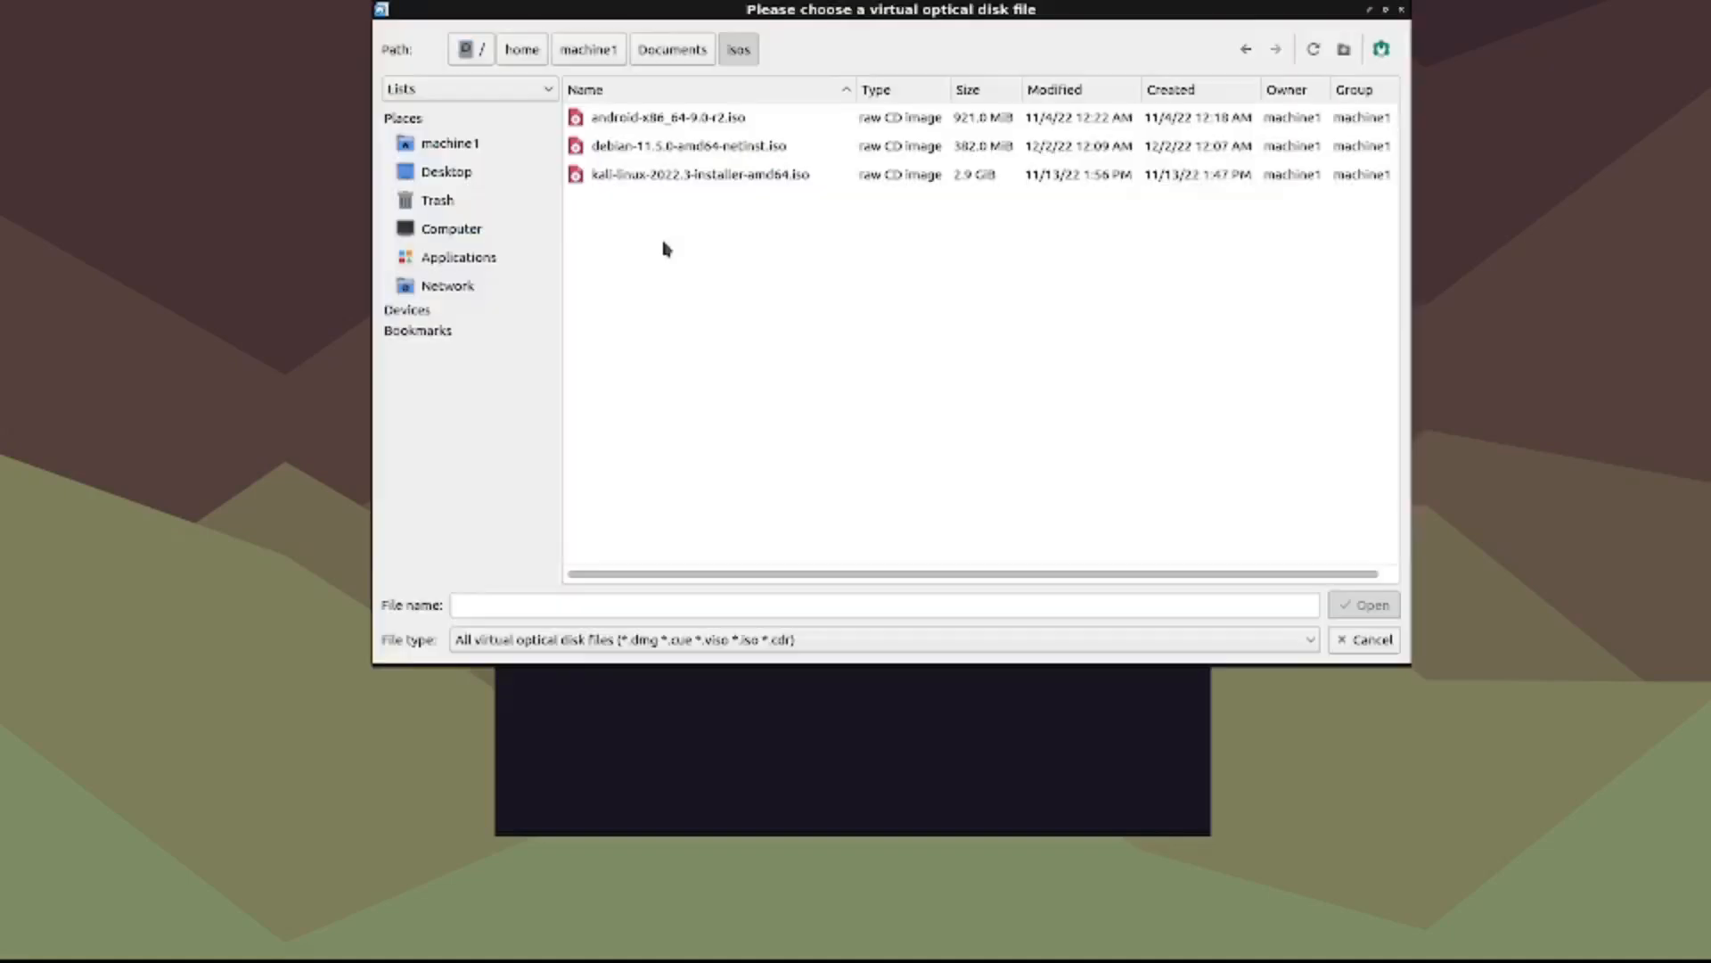
click(699, 174)
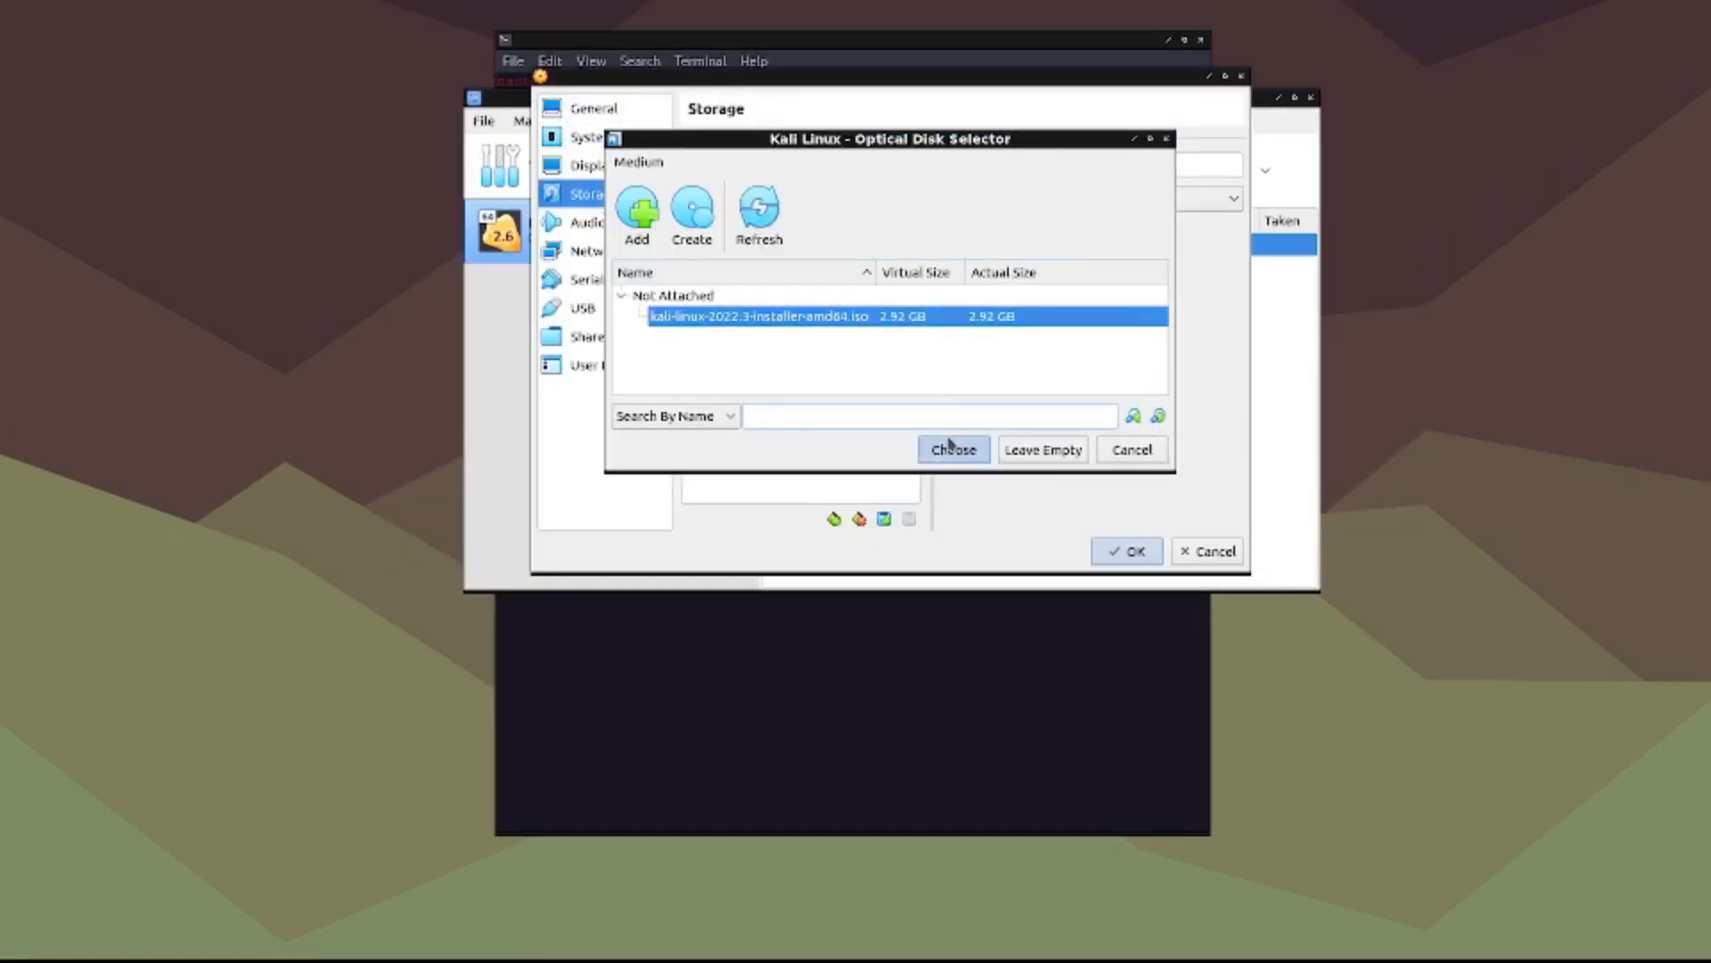
click(952, 449)
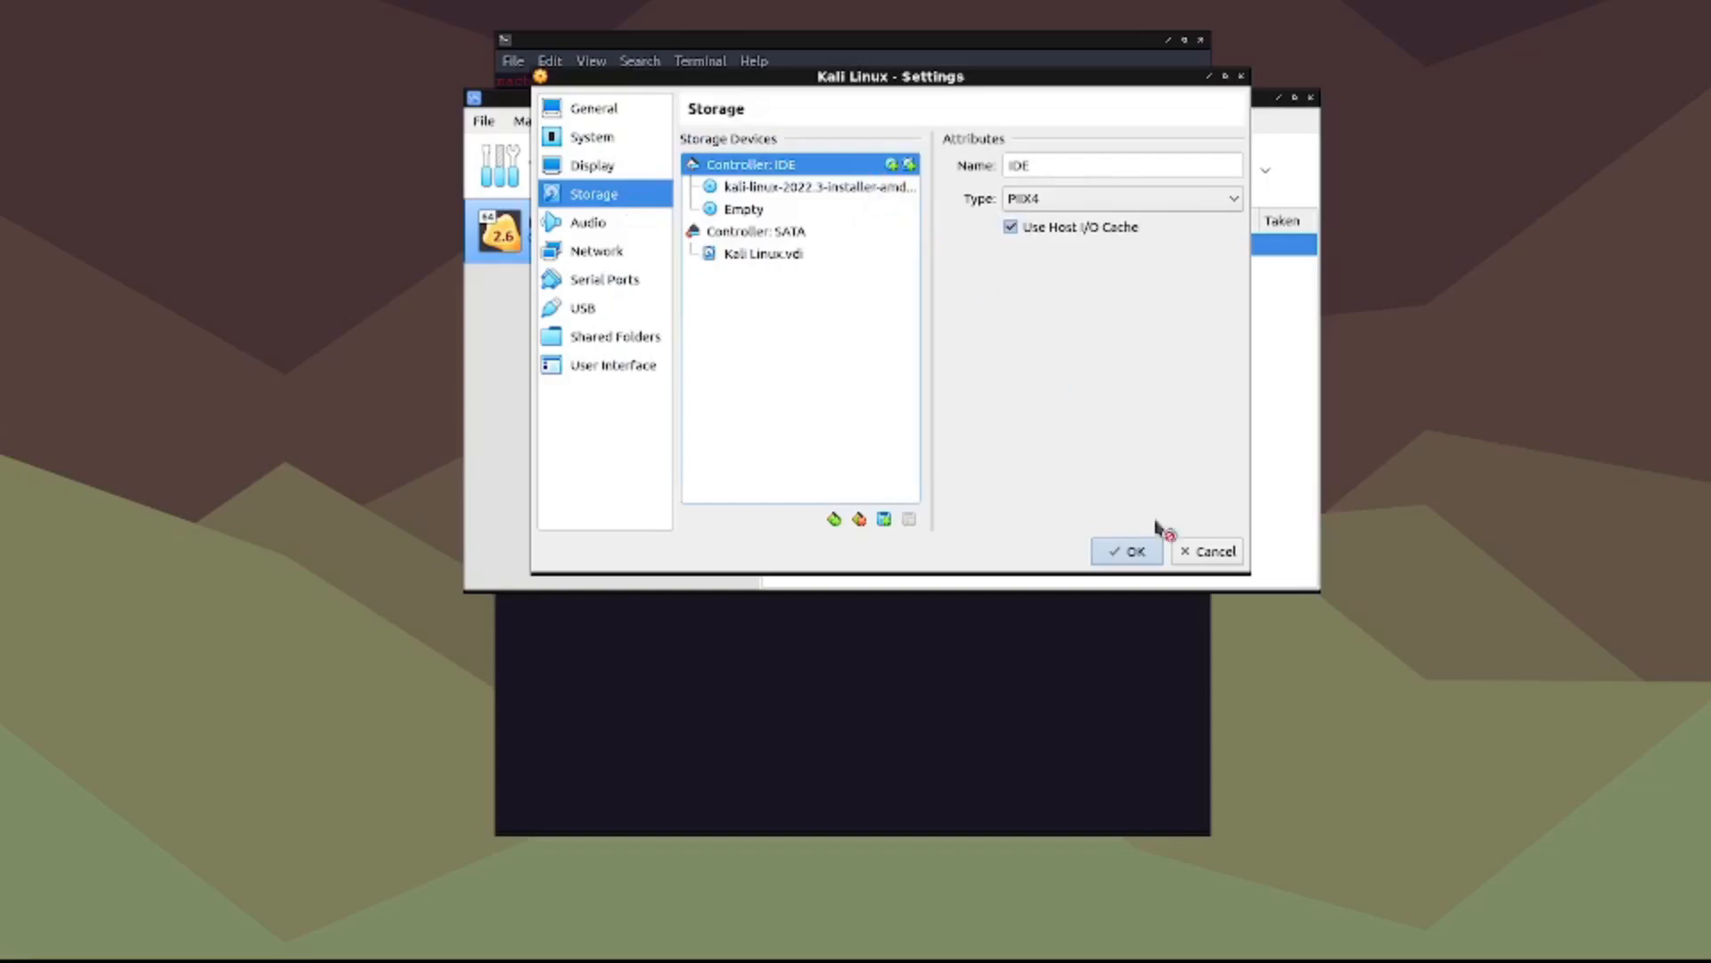
click(1126, 551)
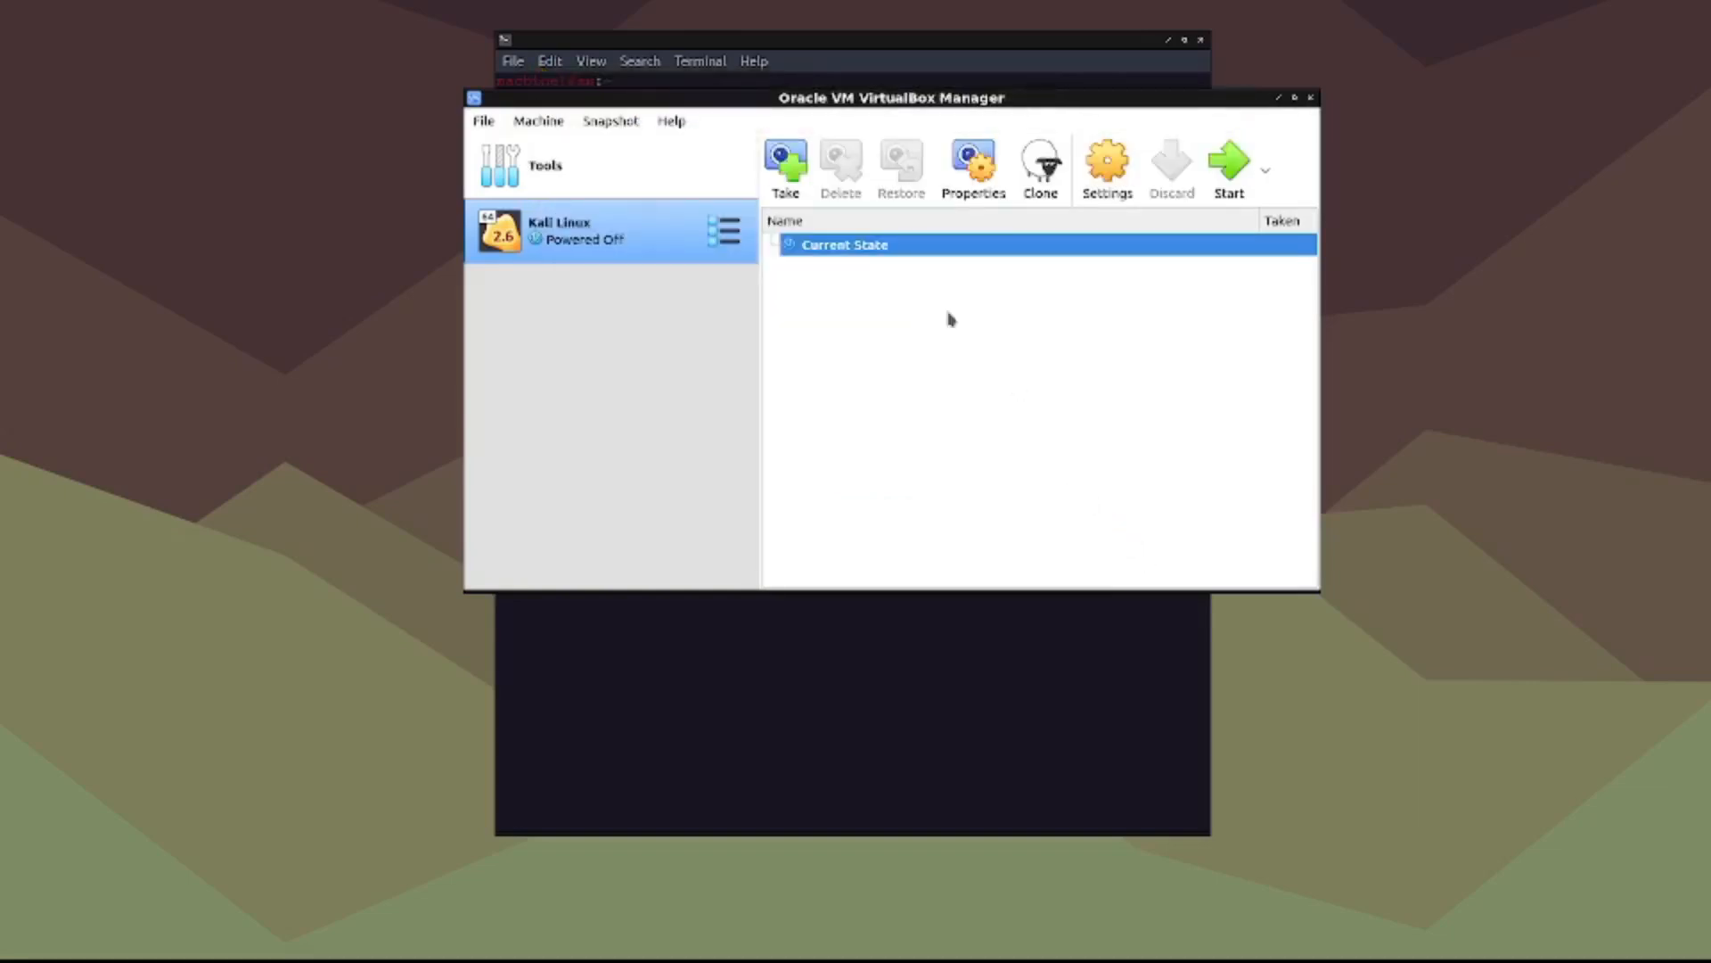
mouse_move(1228, 166)
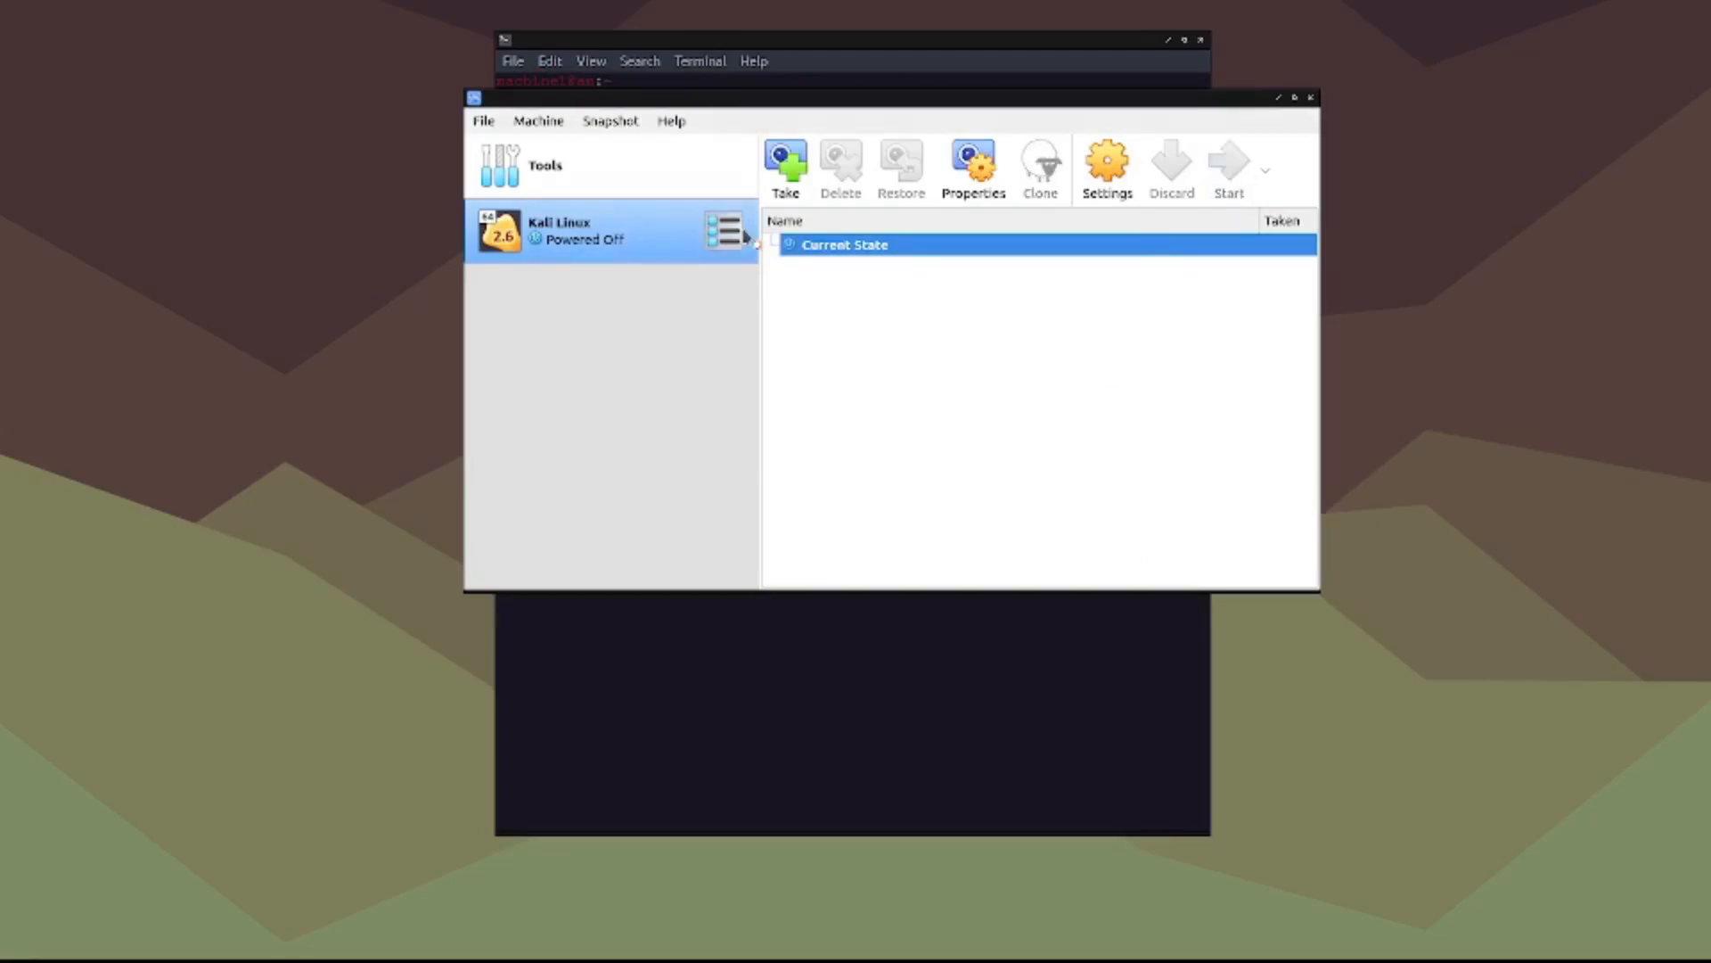
Step: Start the Kali Linux VM and choose Graphical install from the boot menu
click(1228, 164)
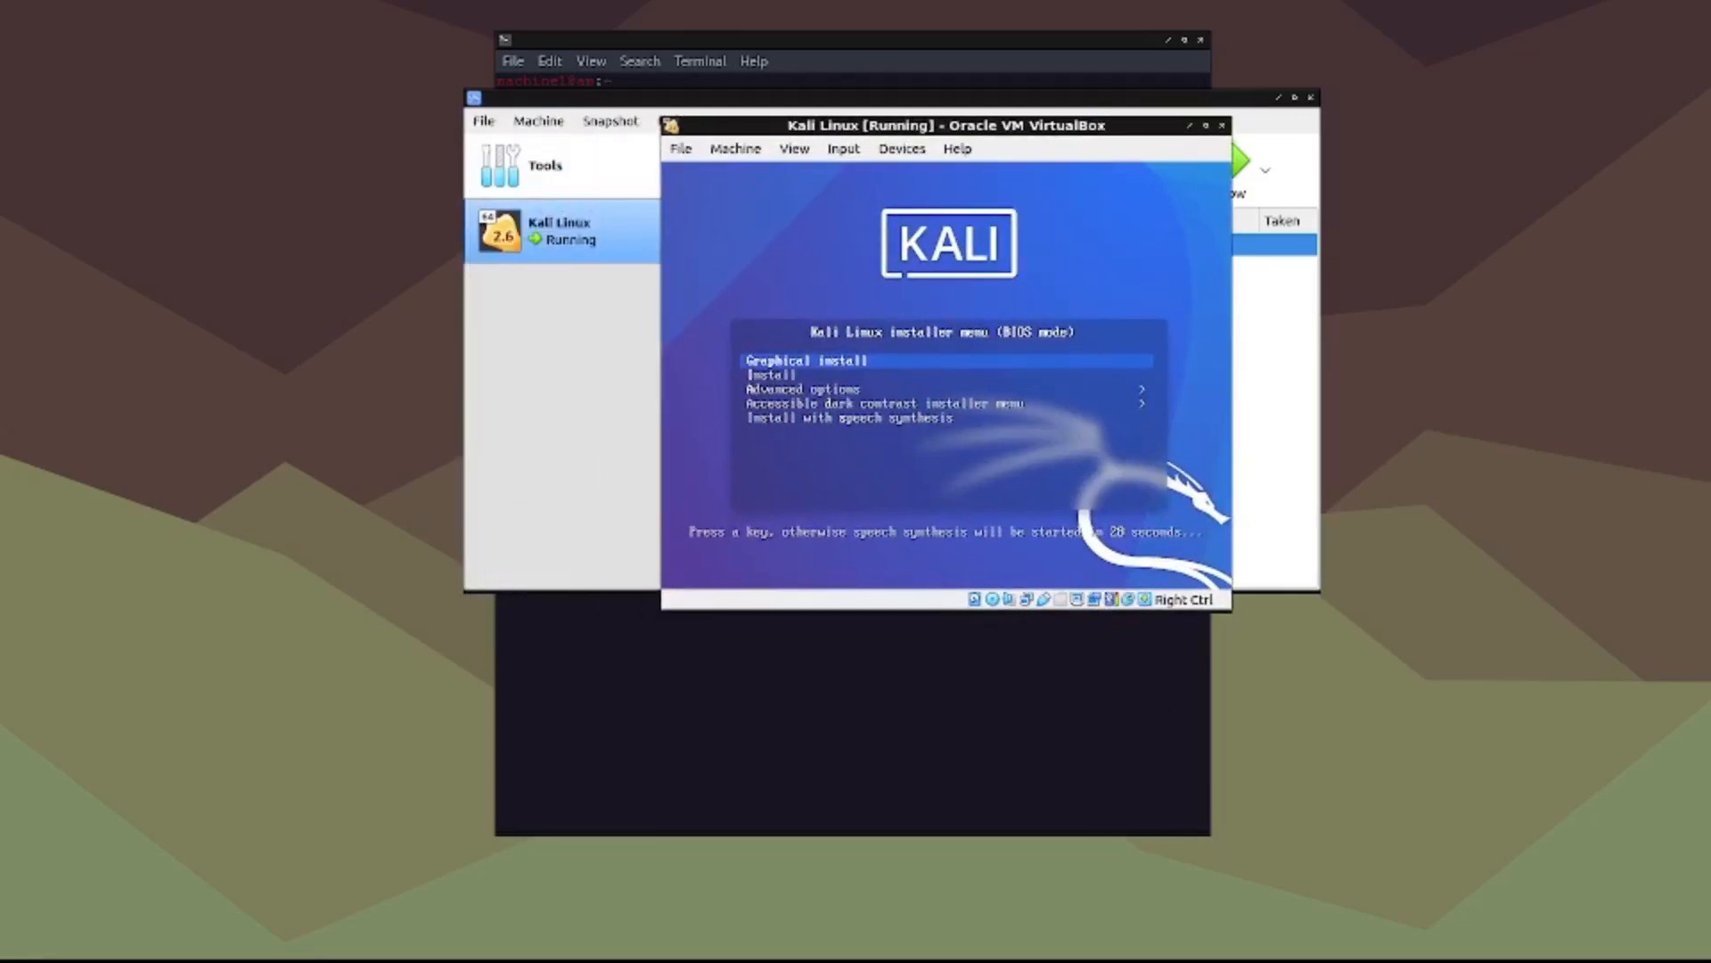
key(Down)
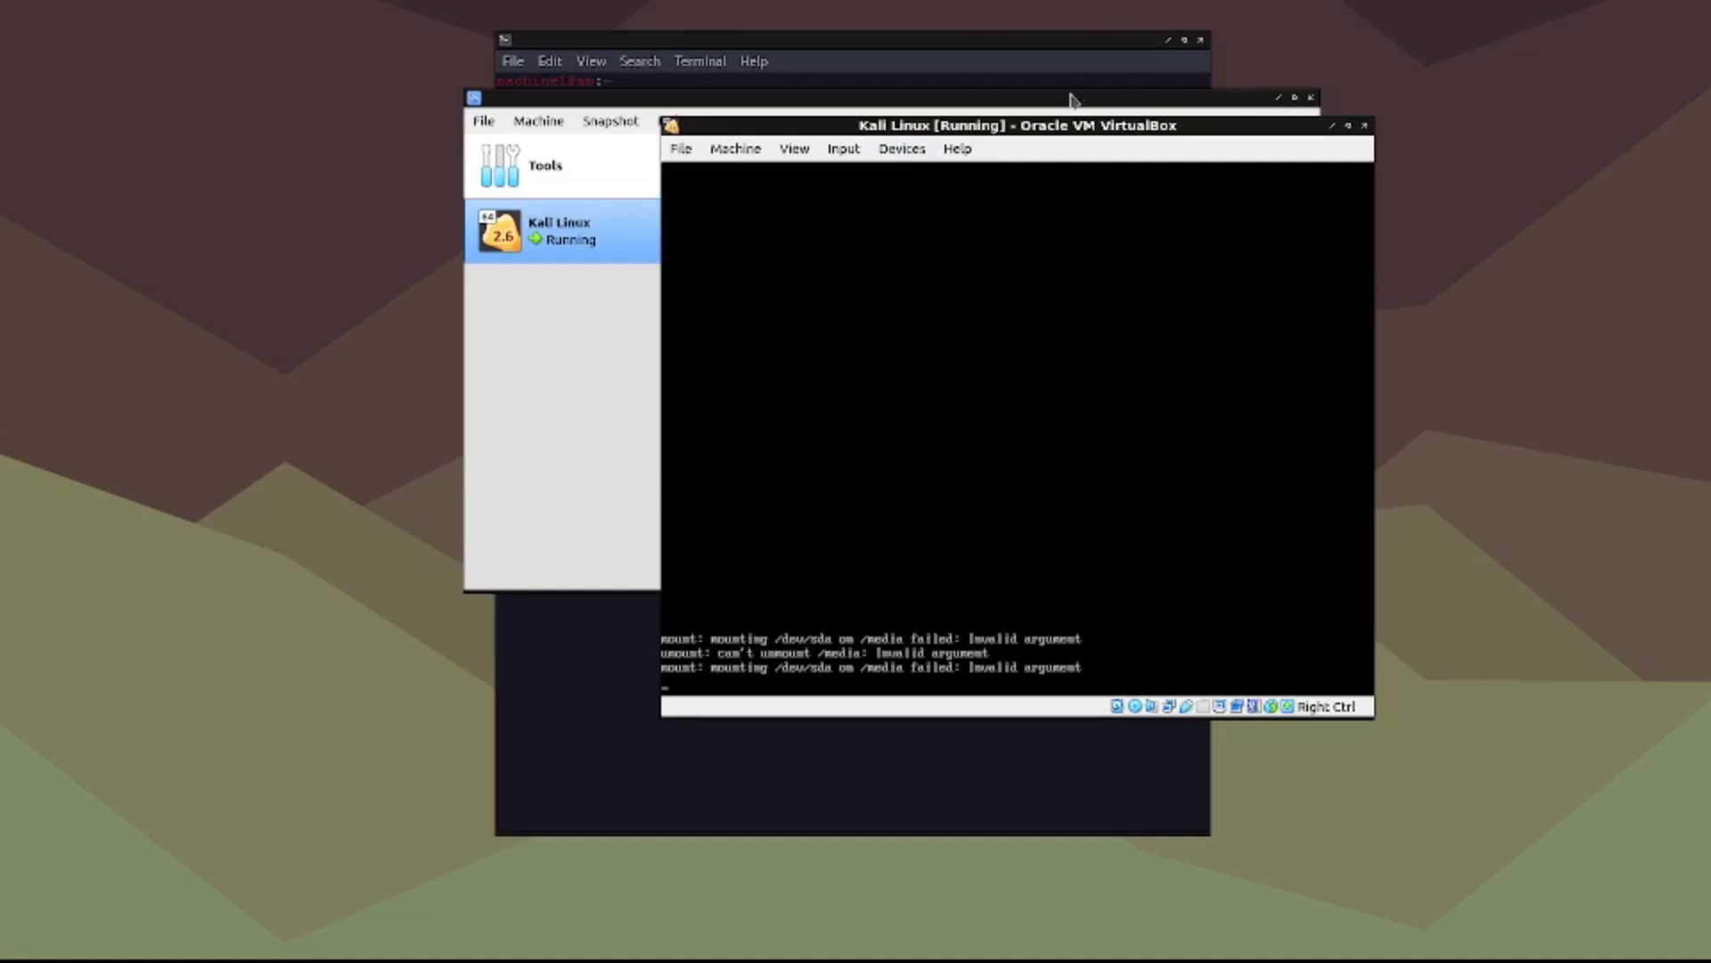
mouse_move(1052, 48)
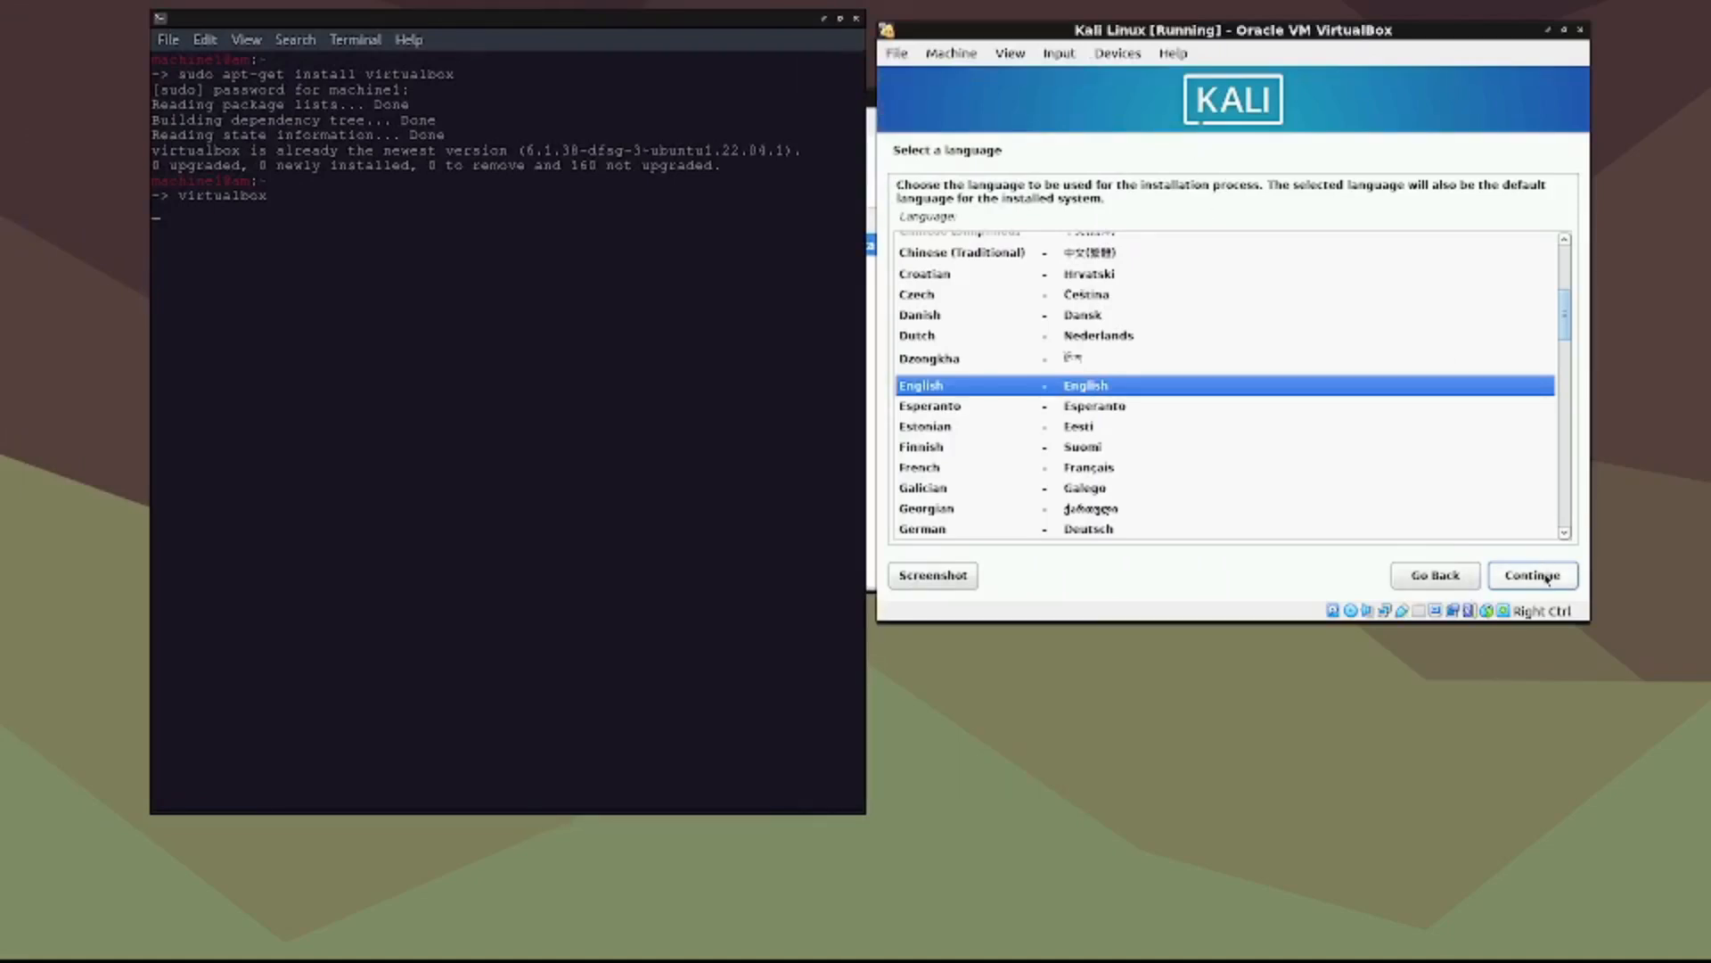
Step: Confirm English, United States and the American English keymap, then let networking configure
click(1533, 575)
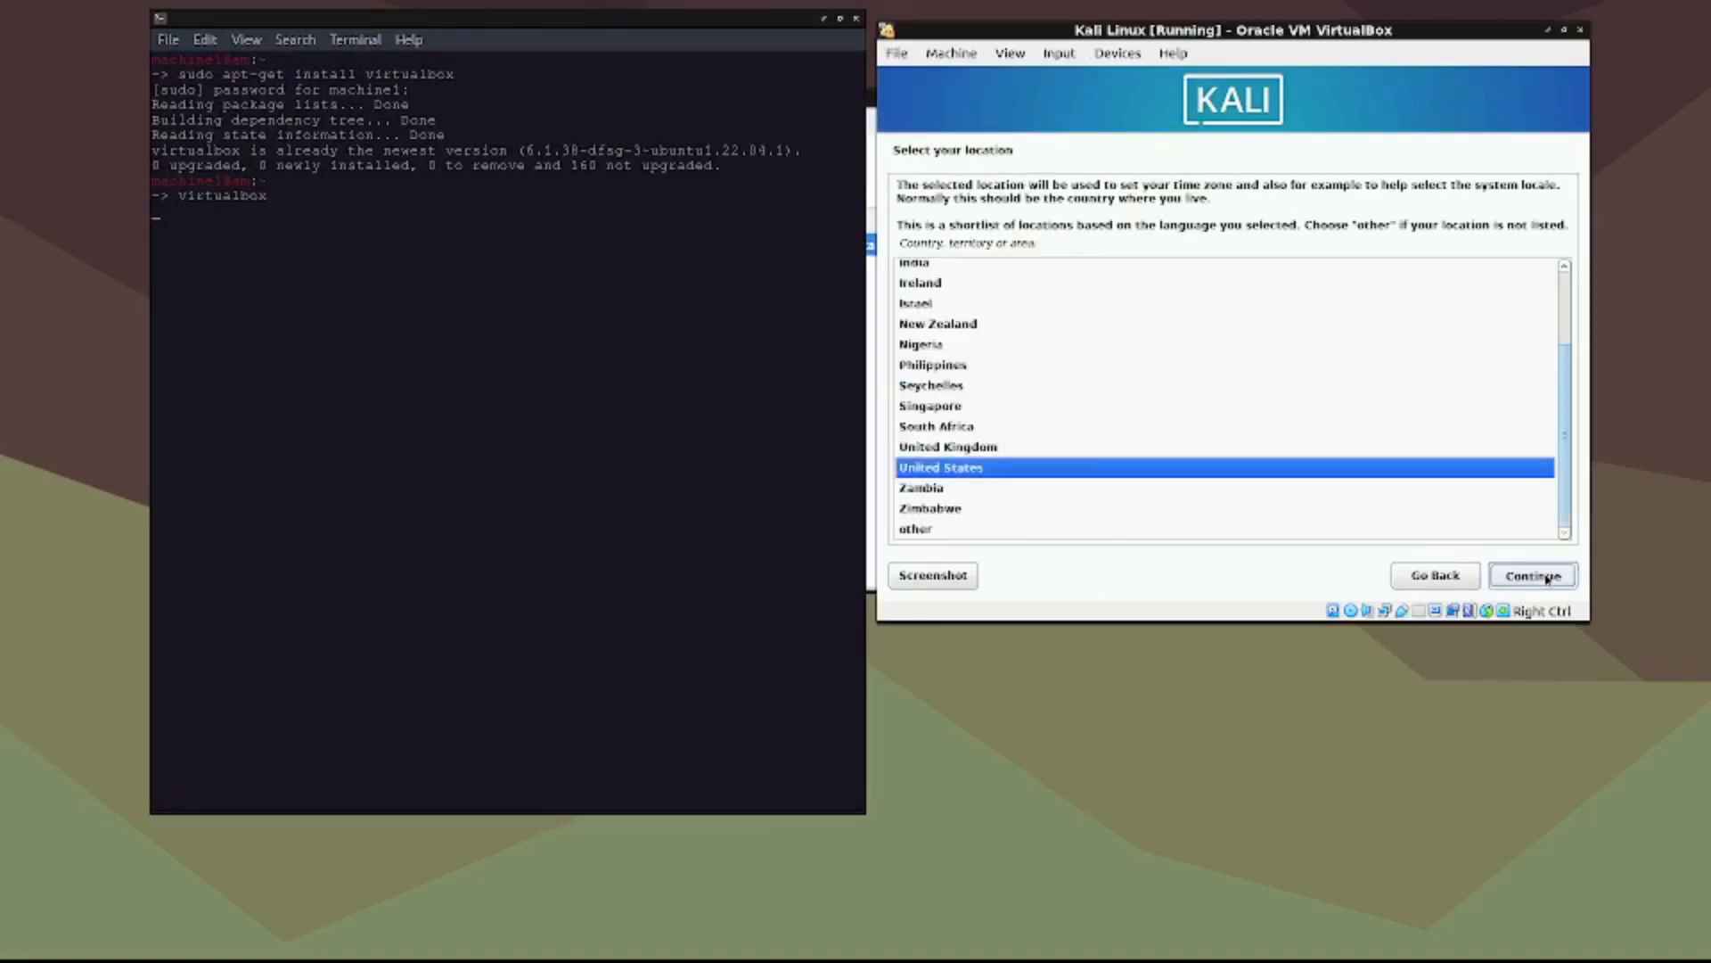
click(1533, 576)
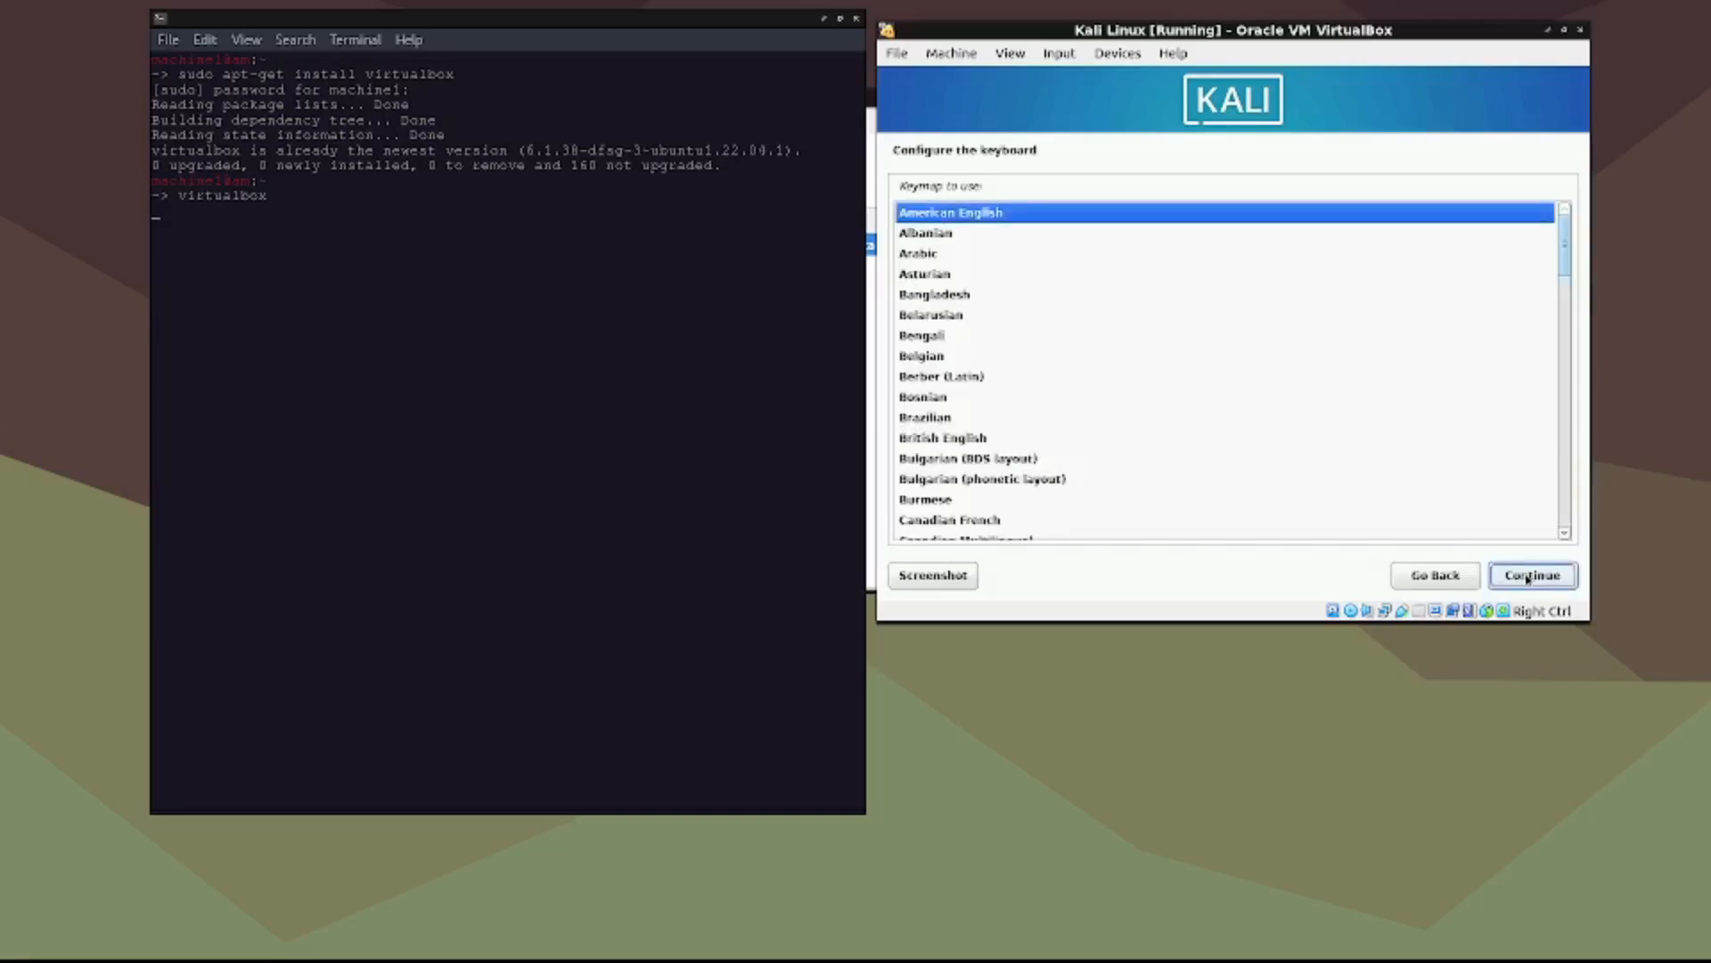
click(1531, 576)
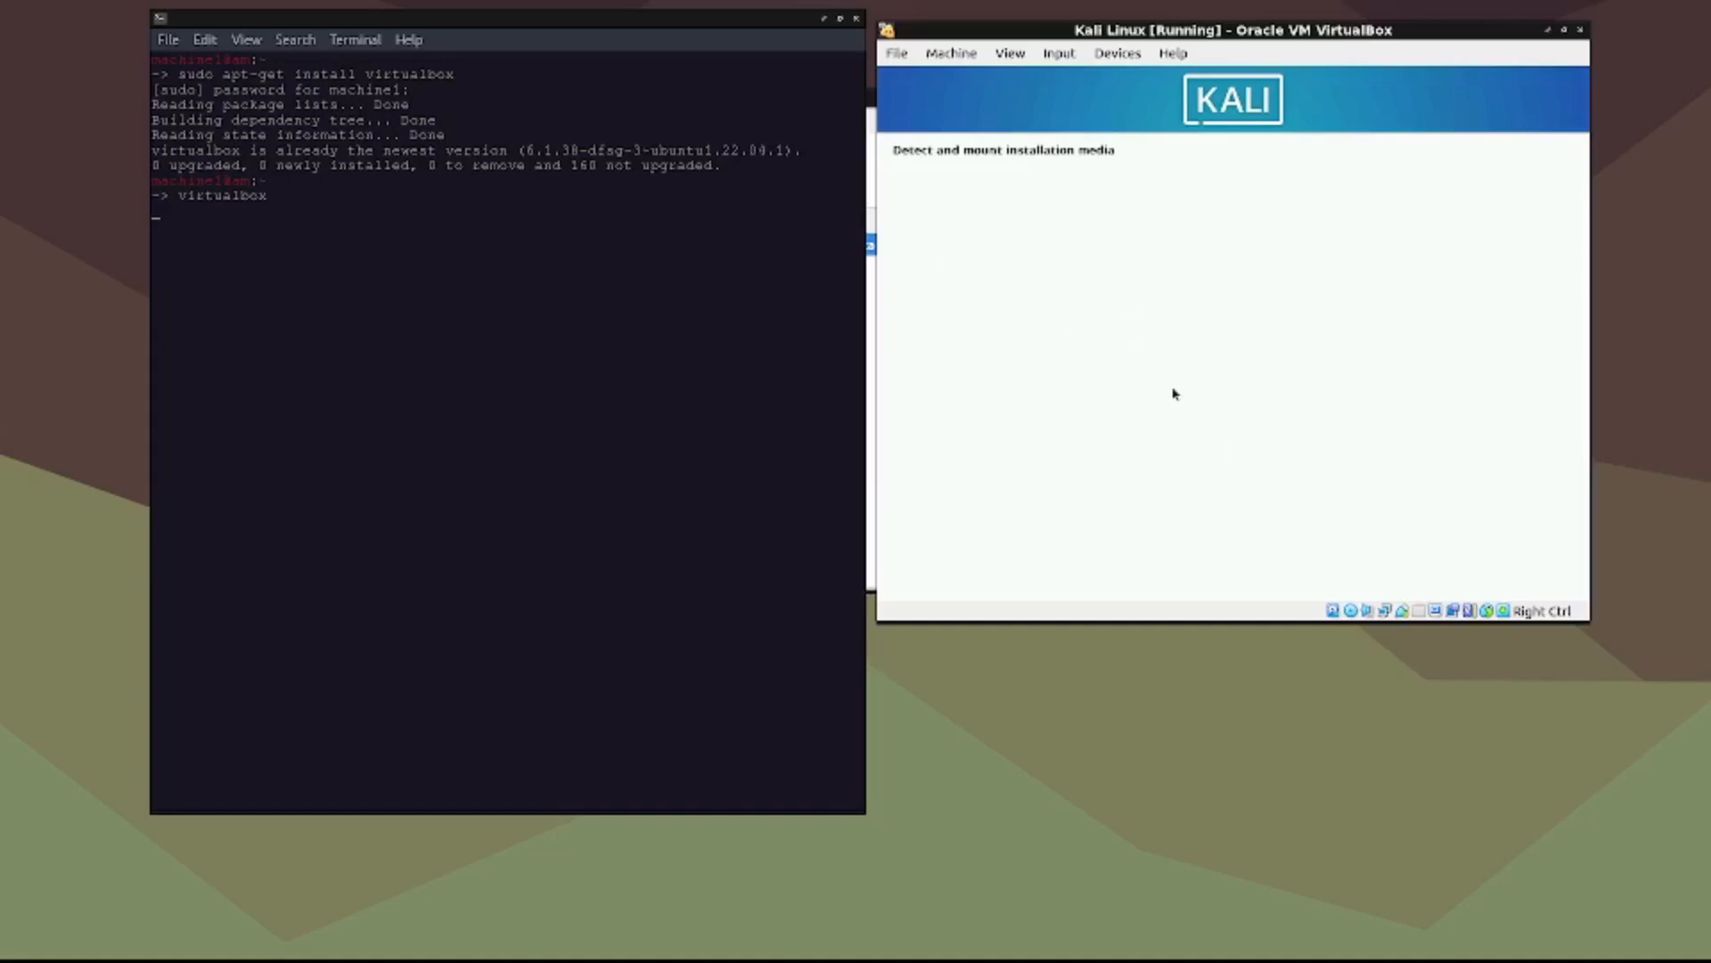
mouse_move(1164, 240)
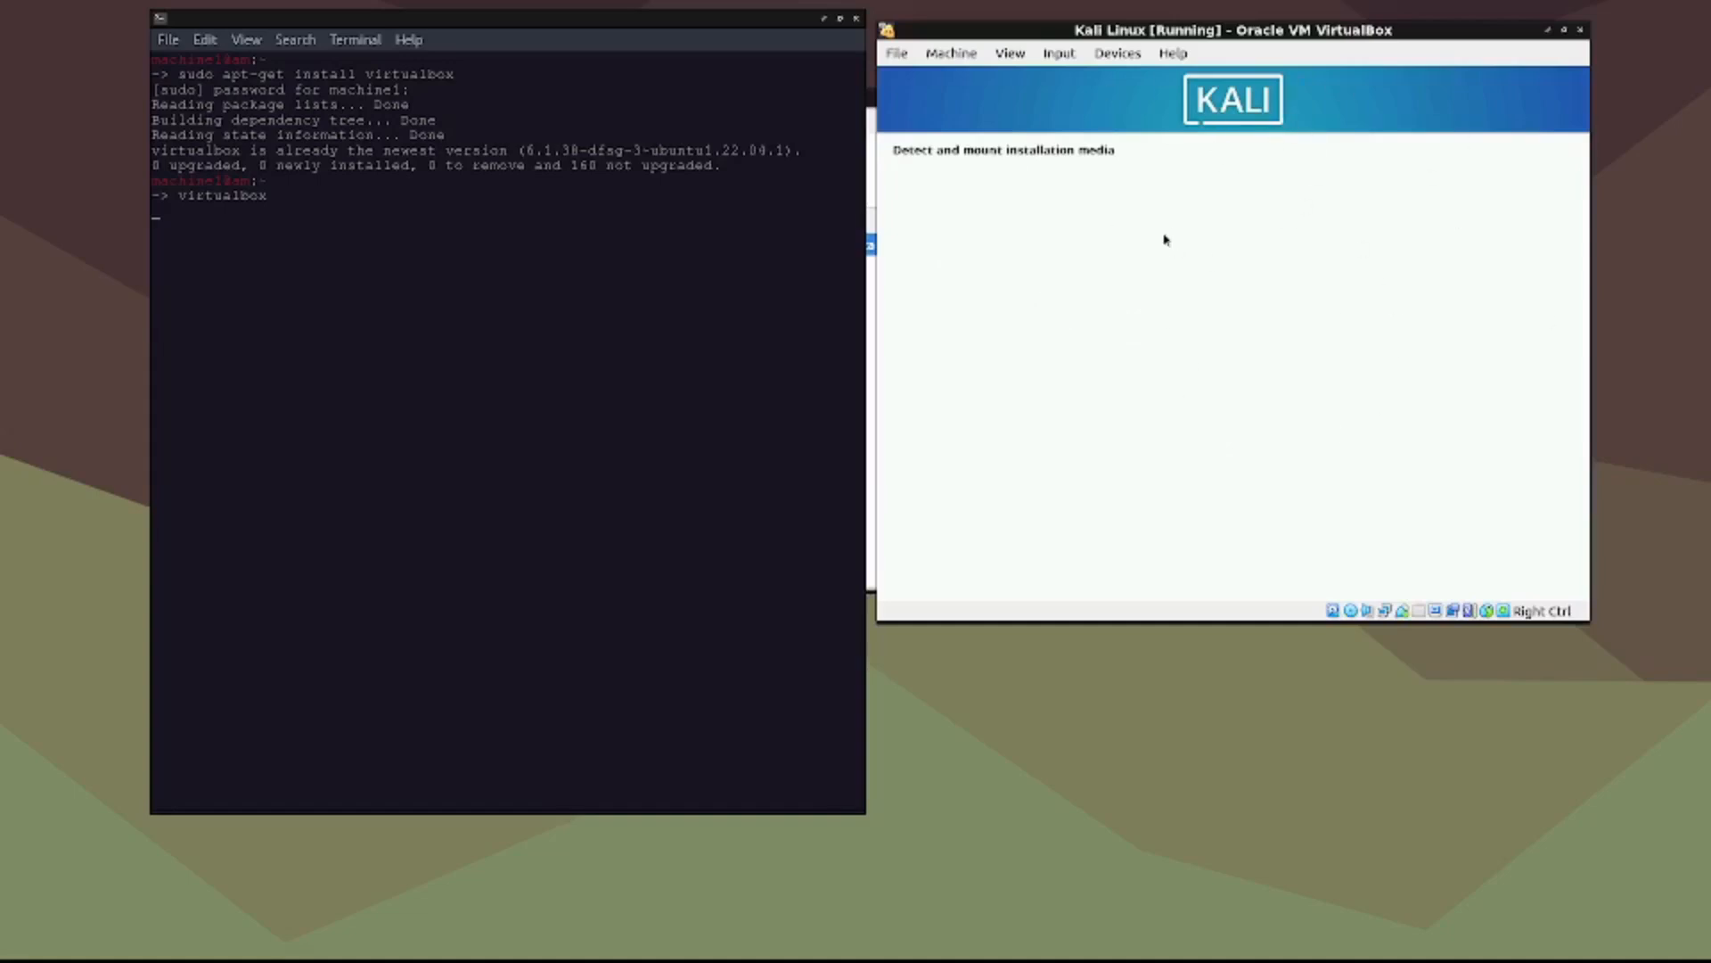
mouse_move(1330, 308)
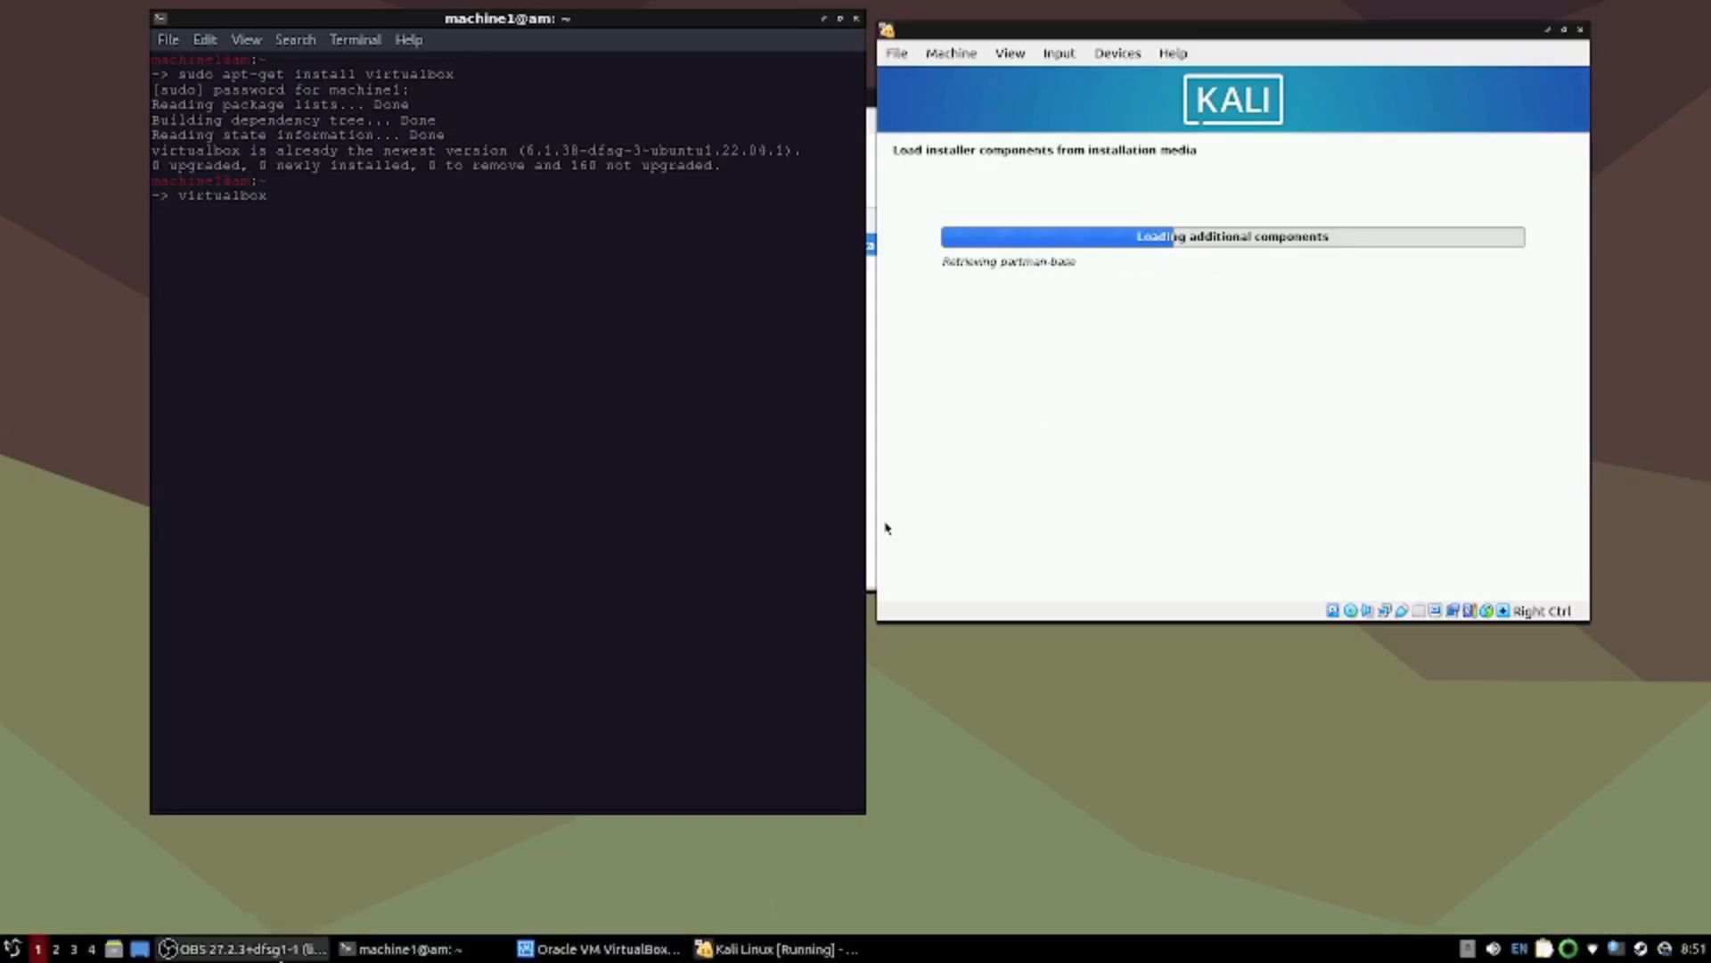
click(599, 947)
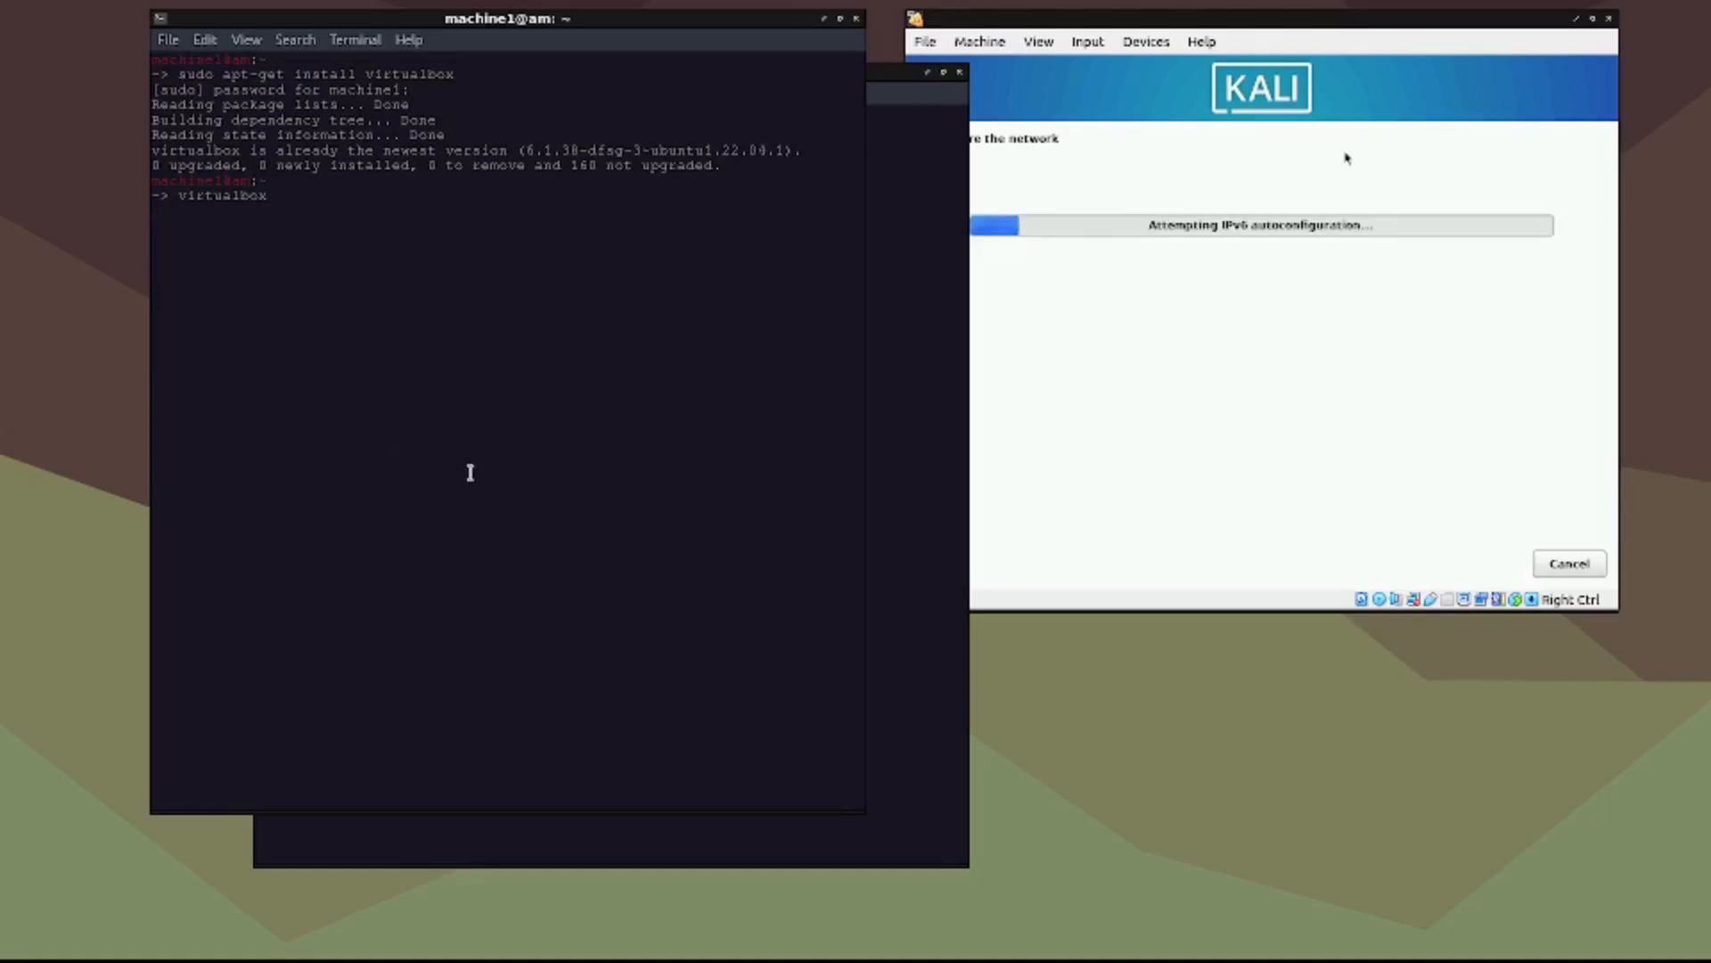
Step: Accept the default hostname and continue with an empty domain name
drag(508, 18, 517, 46)
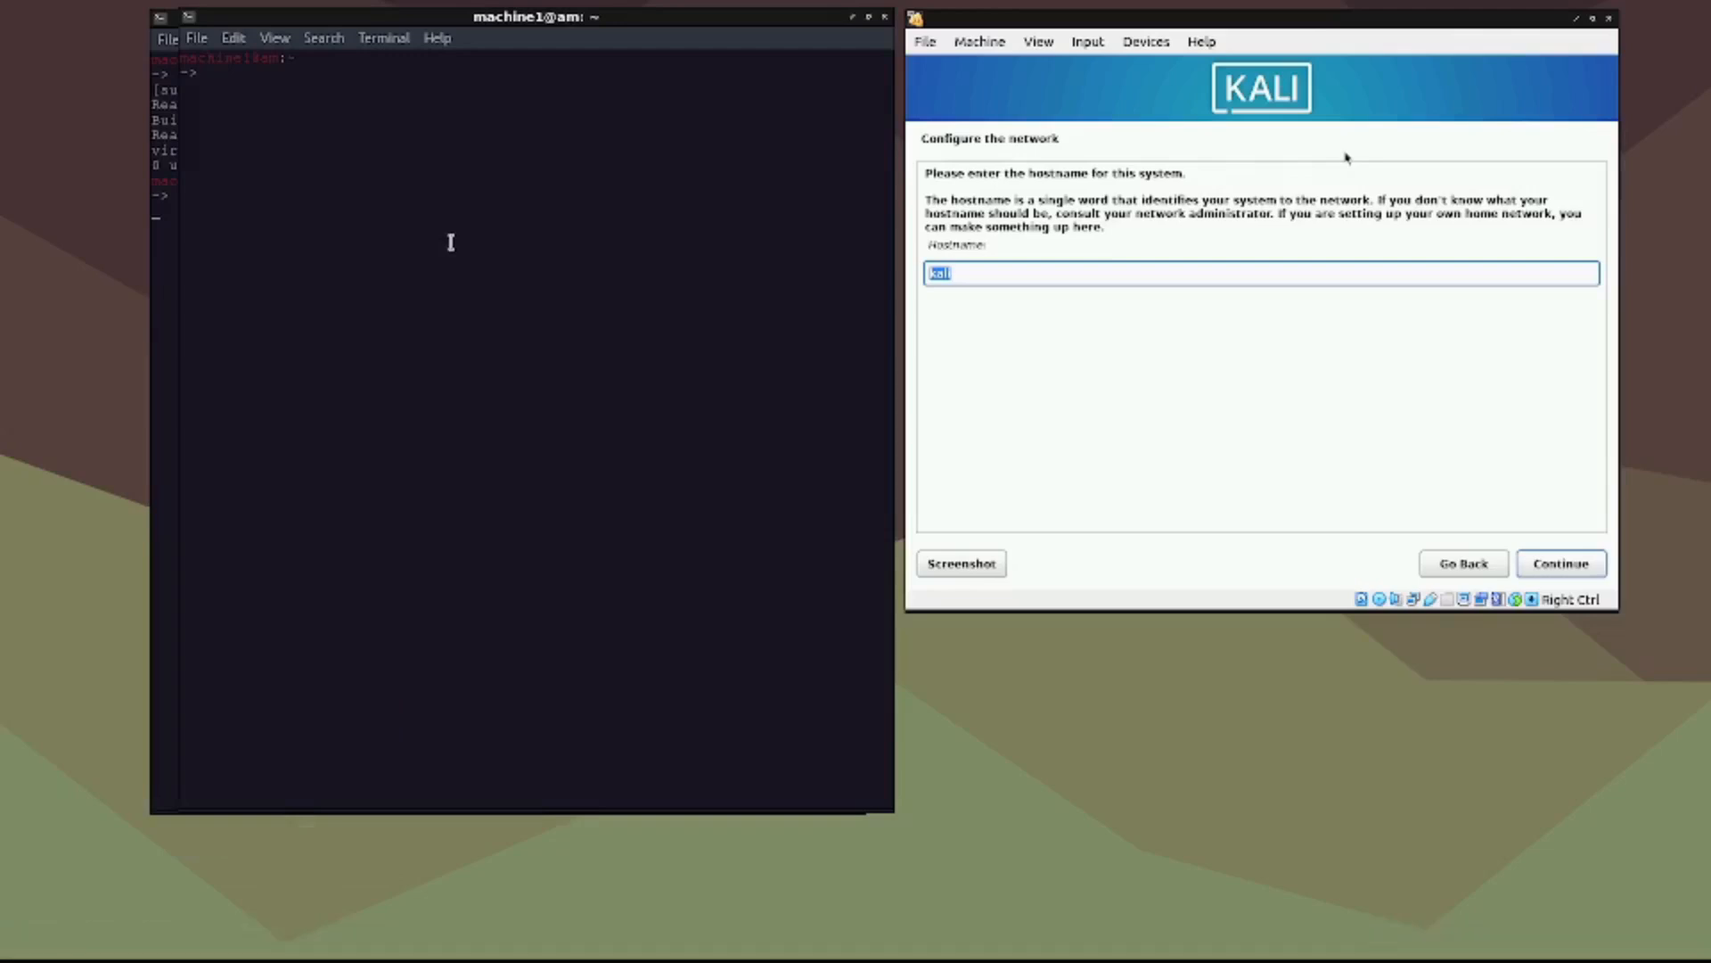
mouse_move(1212, 435)
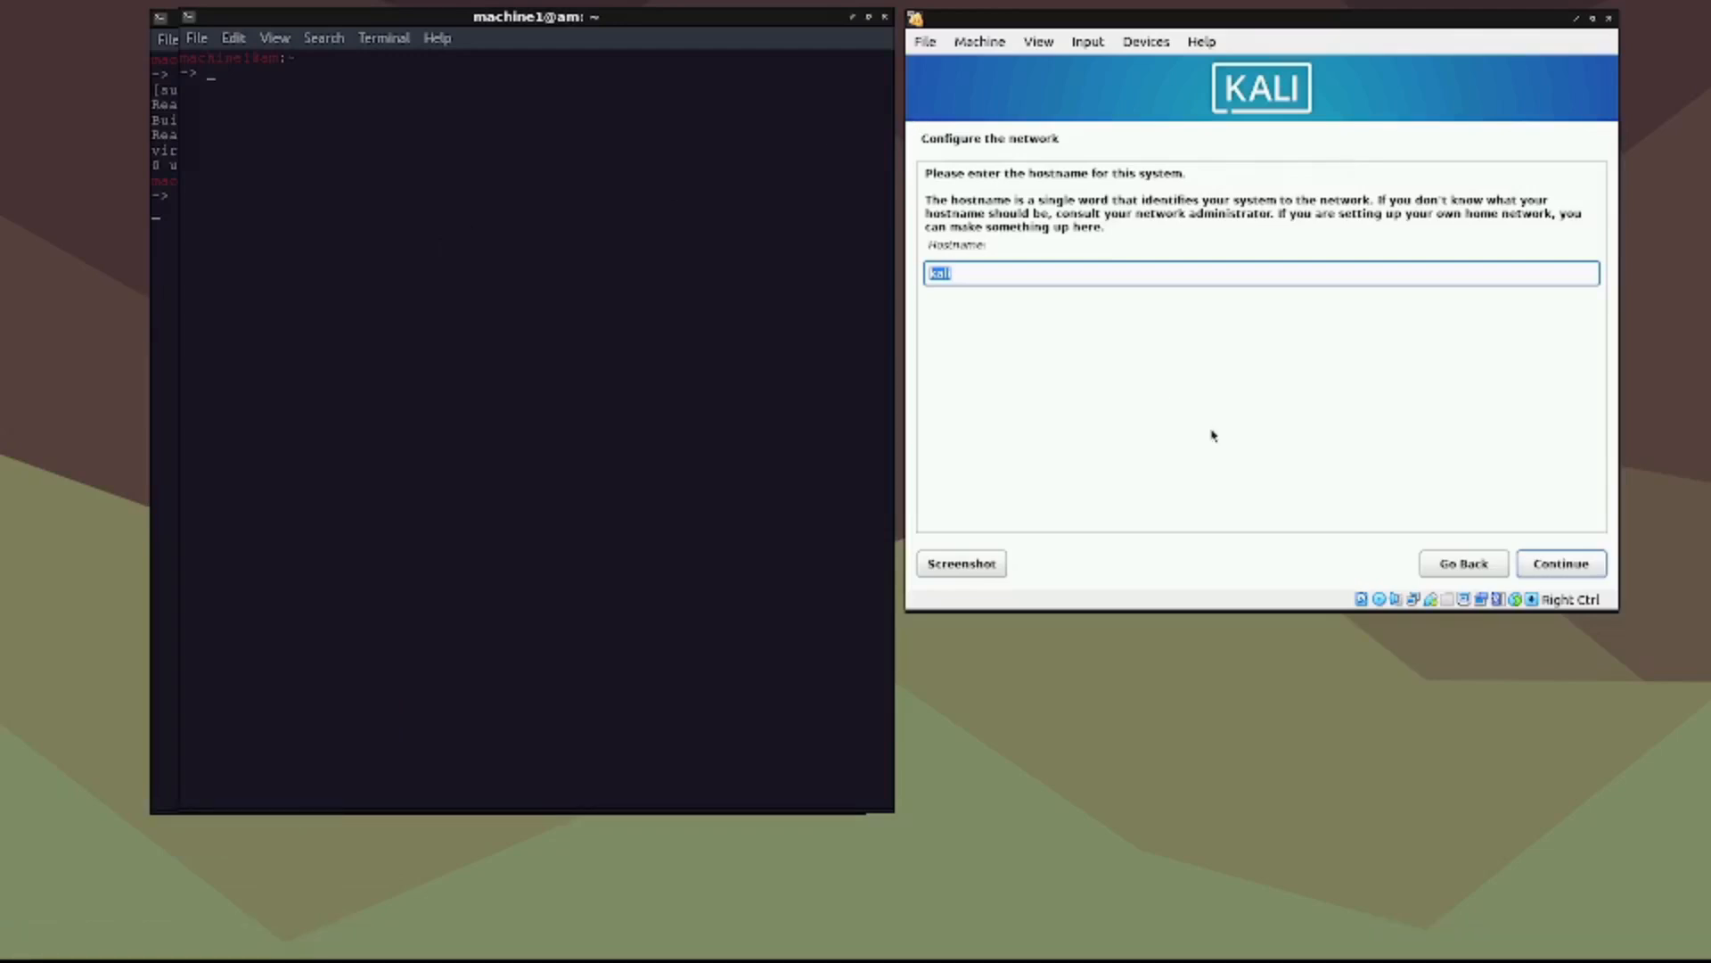
click(1560, 563)
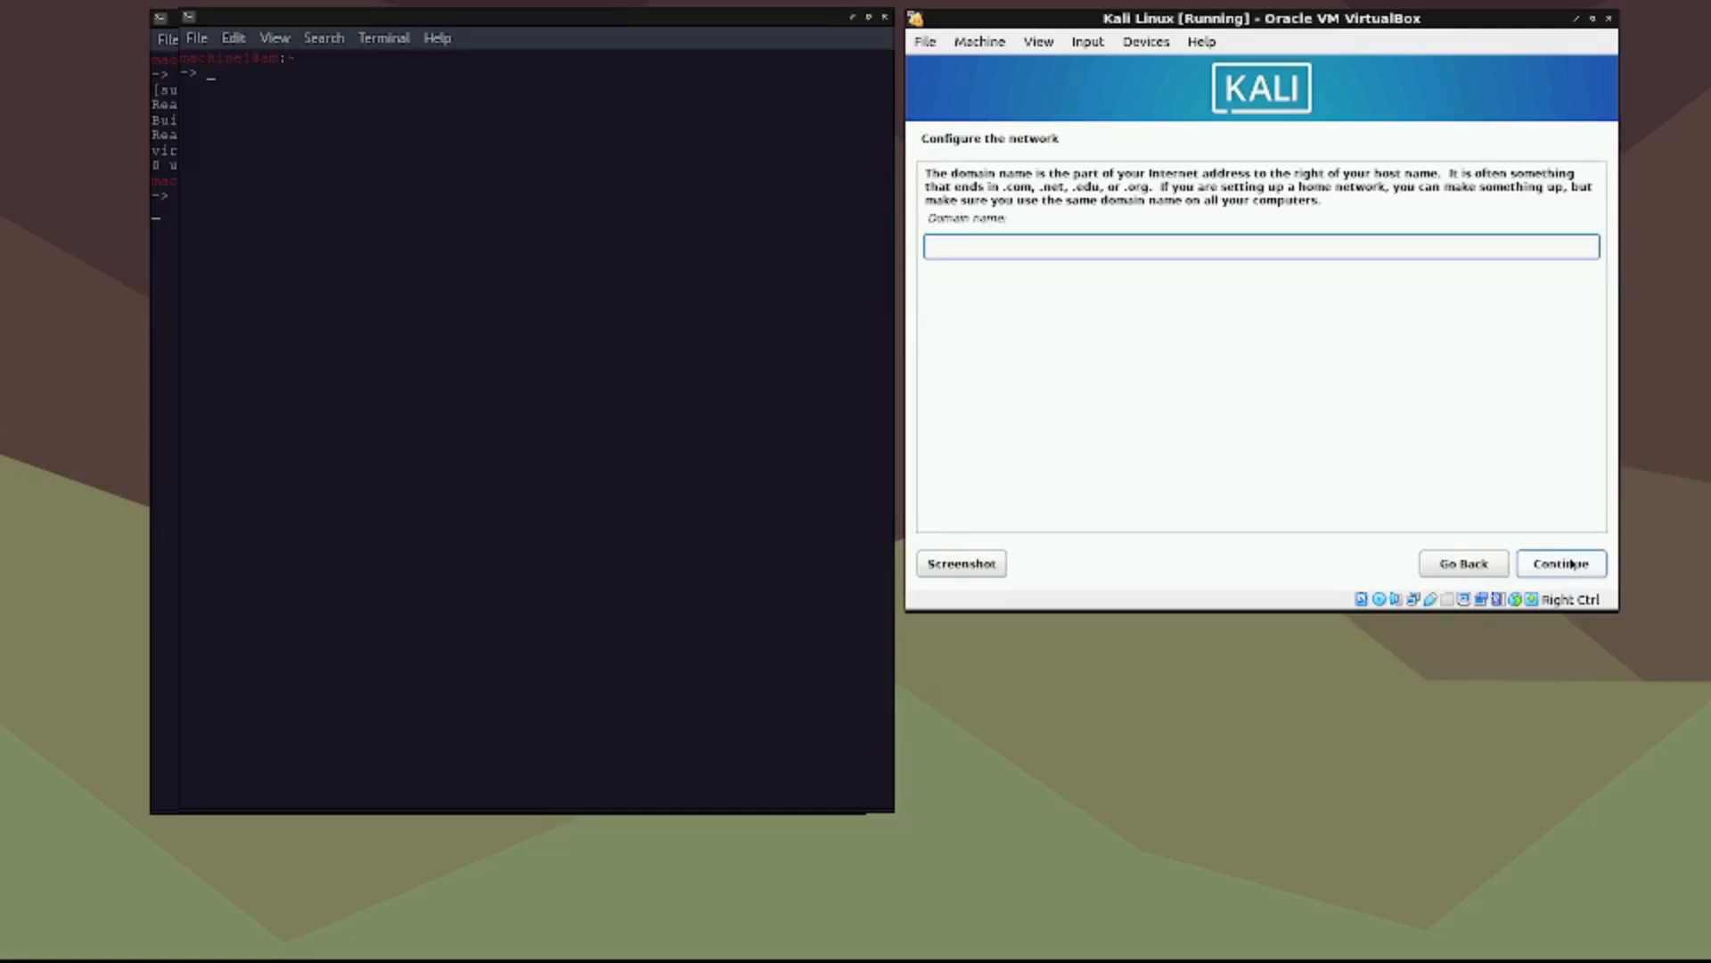
click(1560, 563)
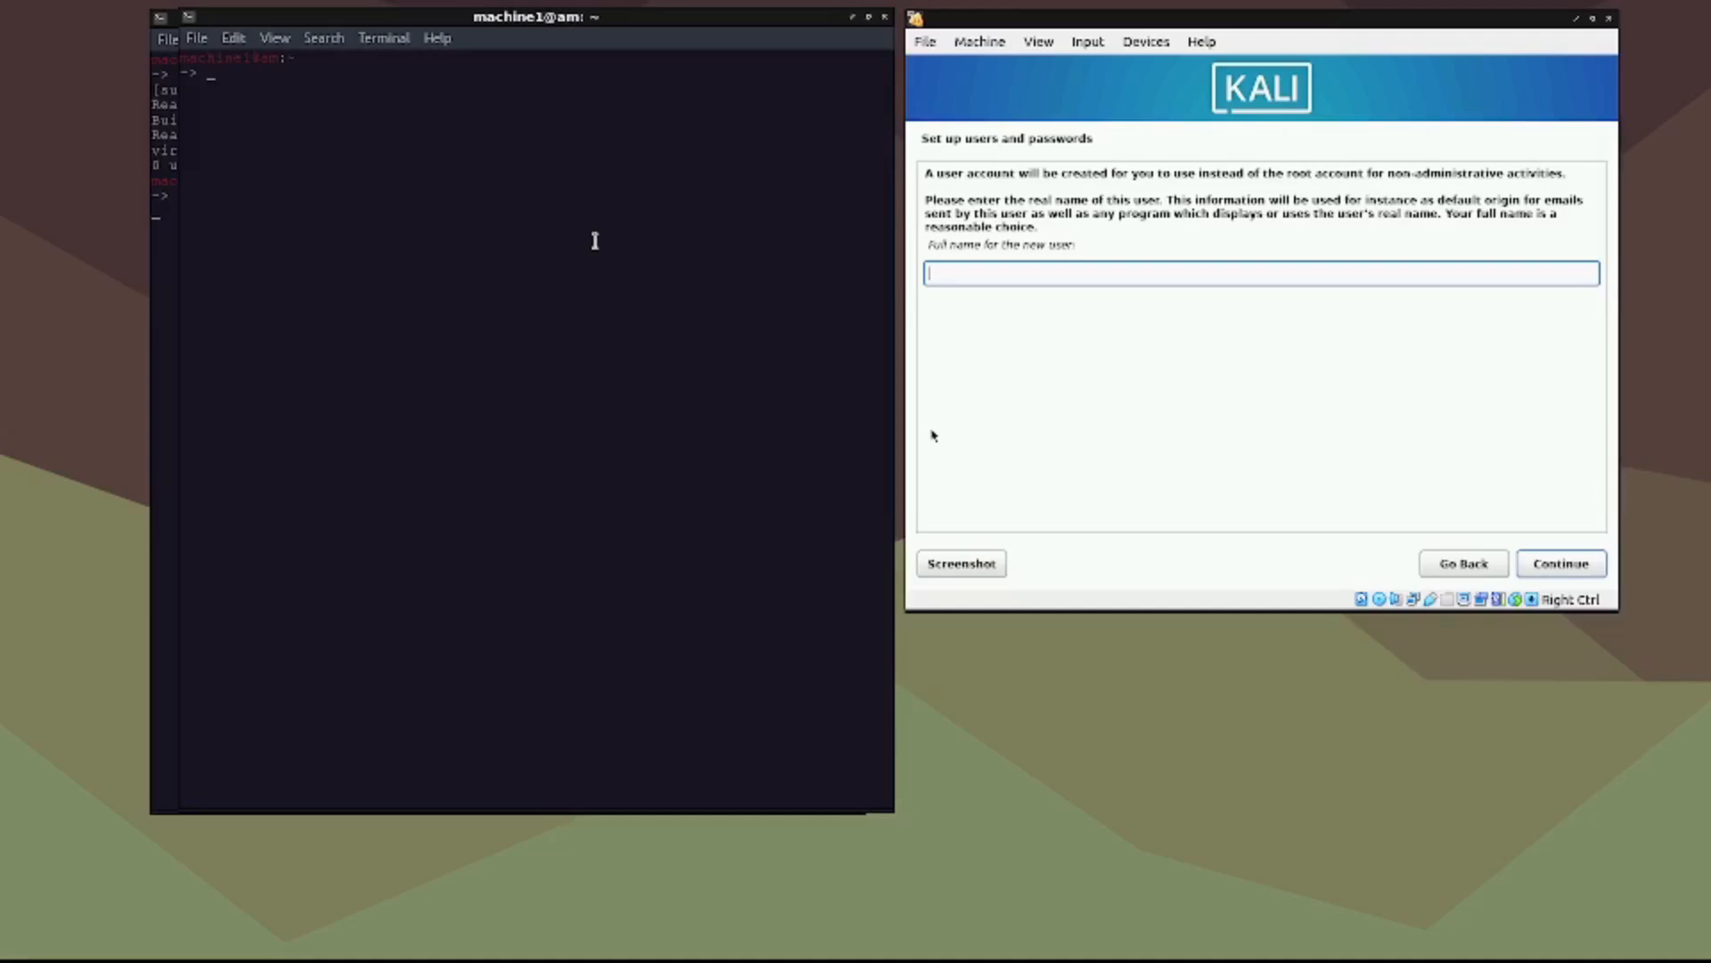
Step: Enter the new user's full name, accept the suggested username and type the password
text(libreoffi)
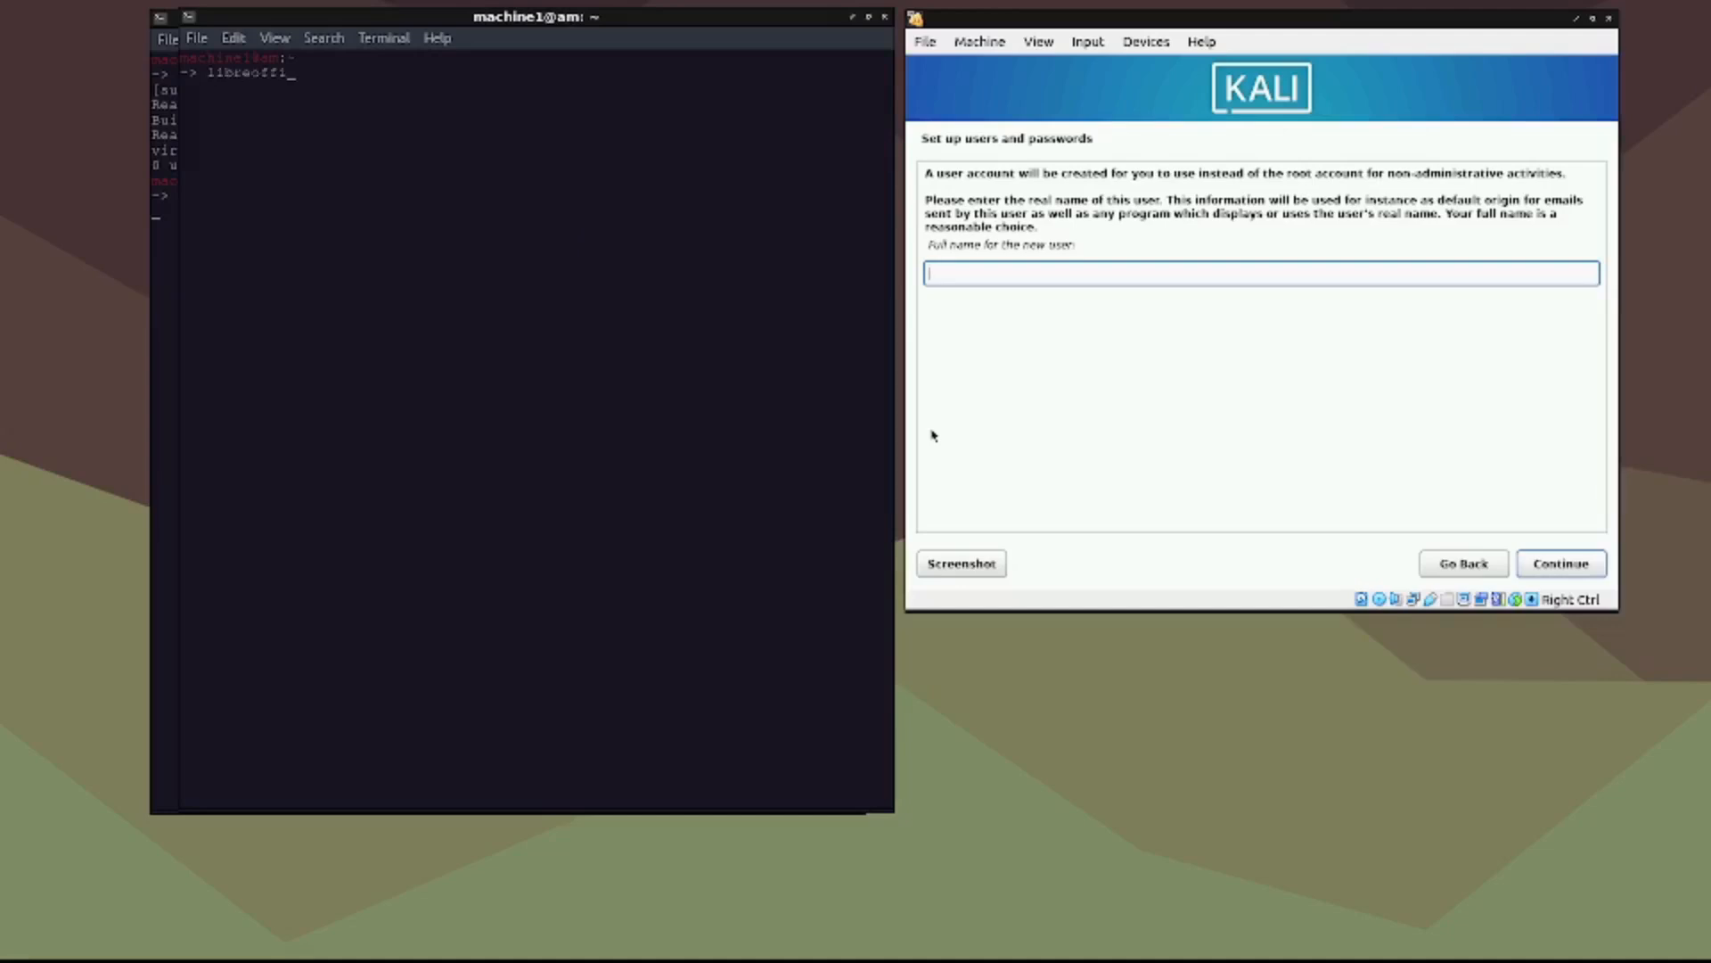
text(ce &)
text(s)
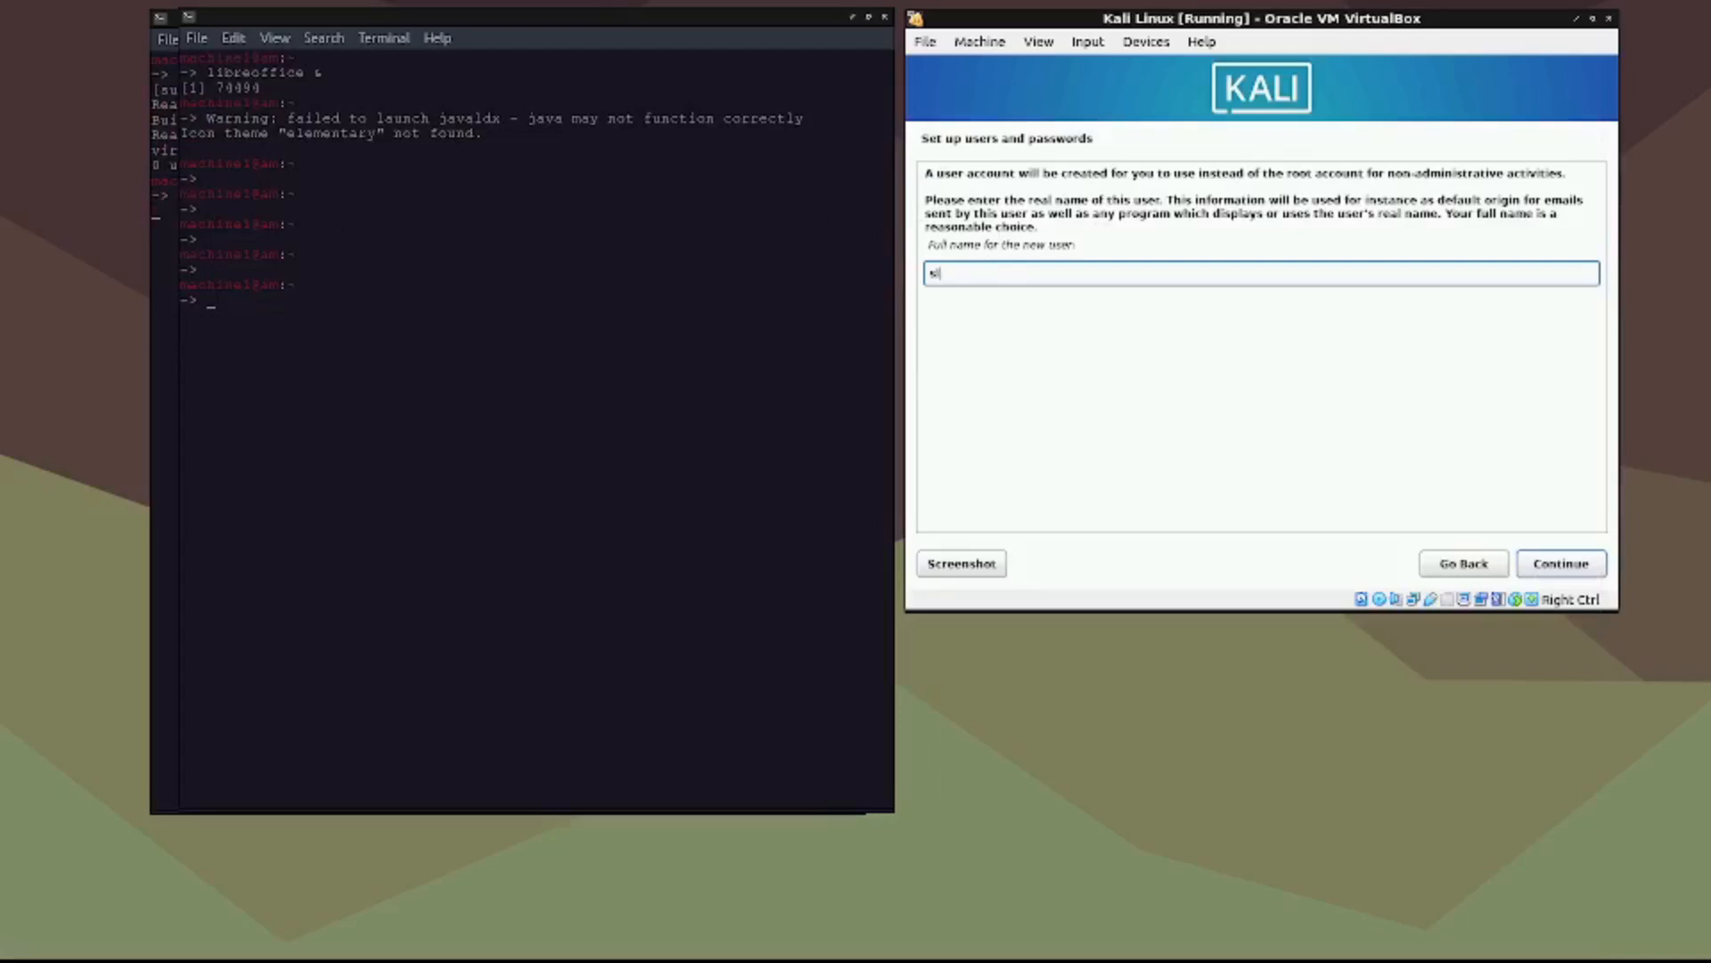
text(leepymachine)
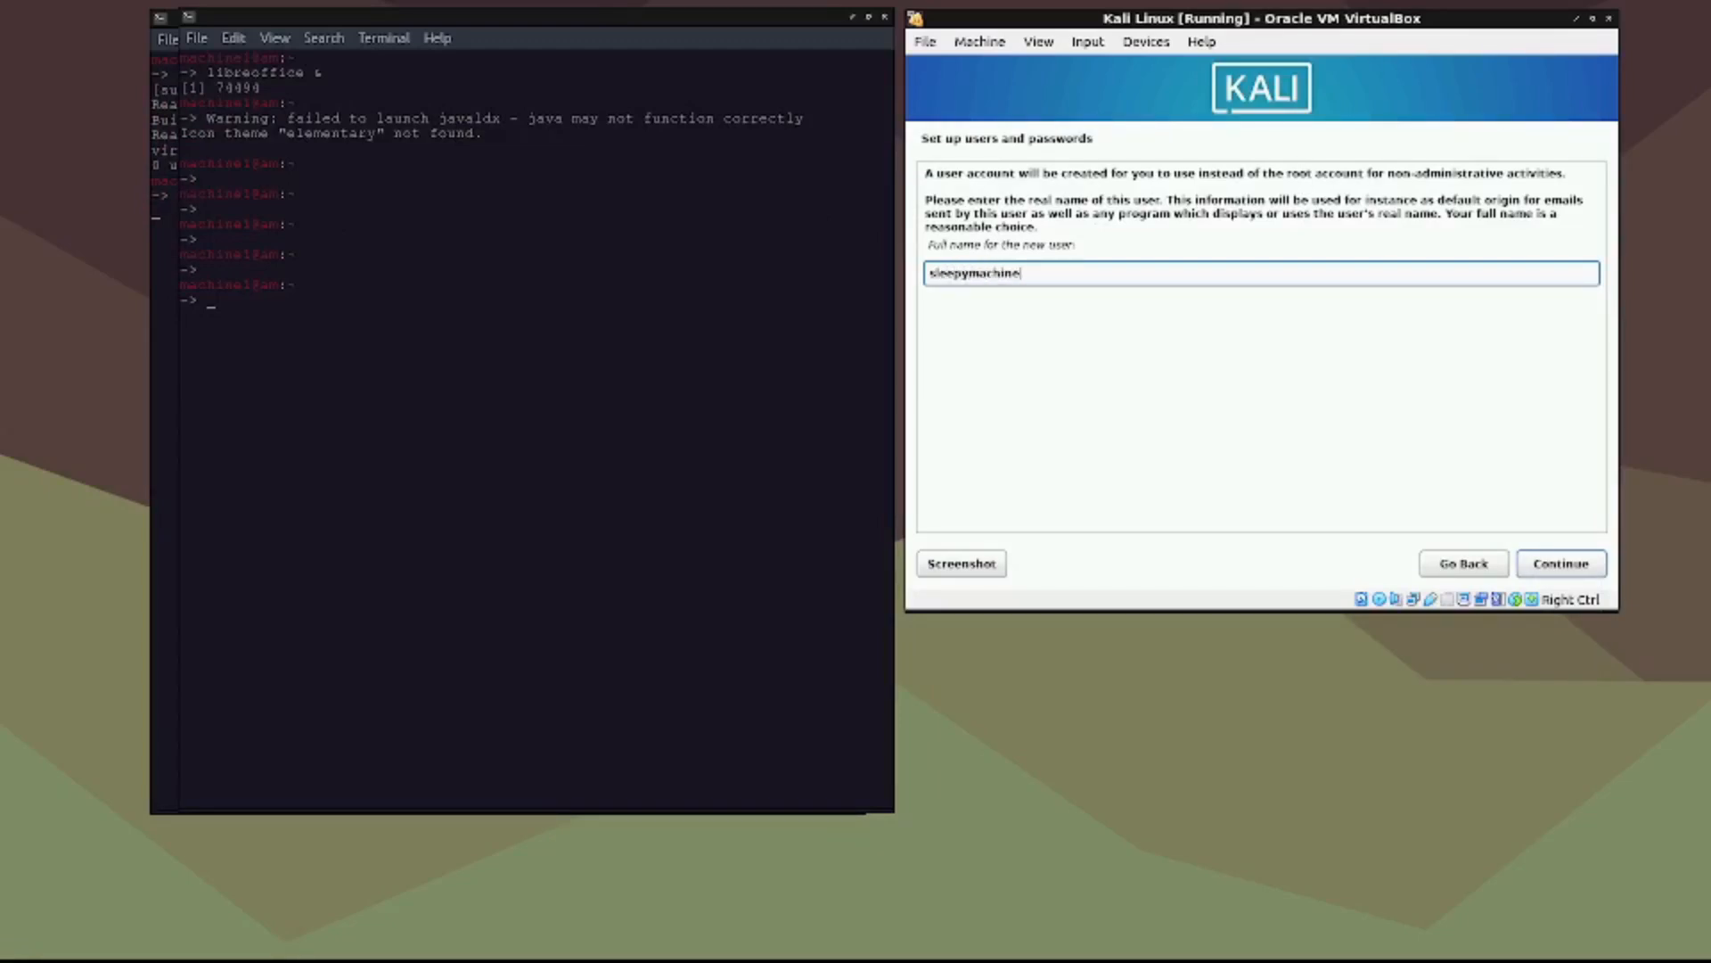
click(1560, 563)
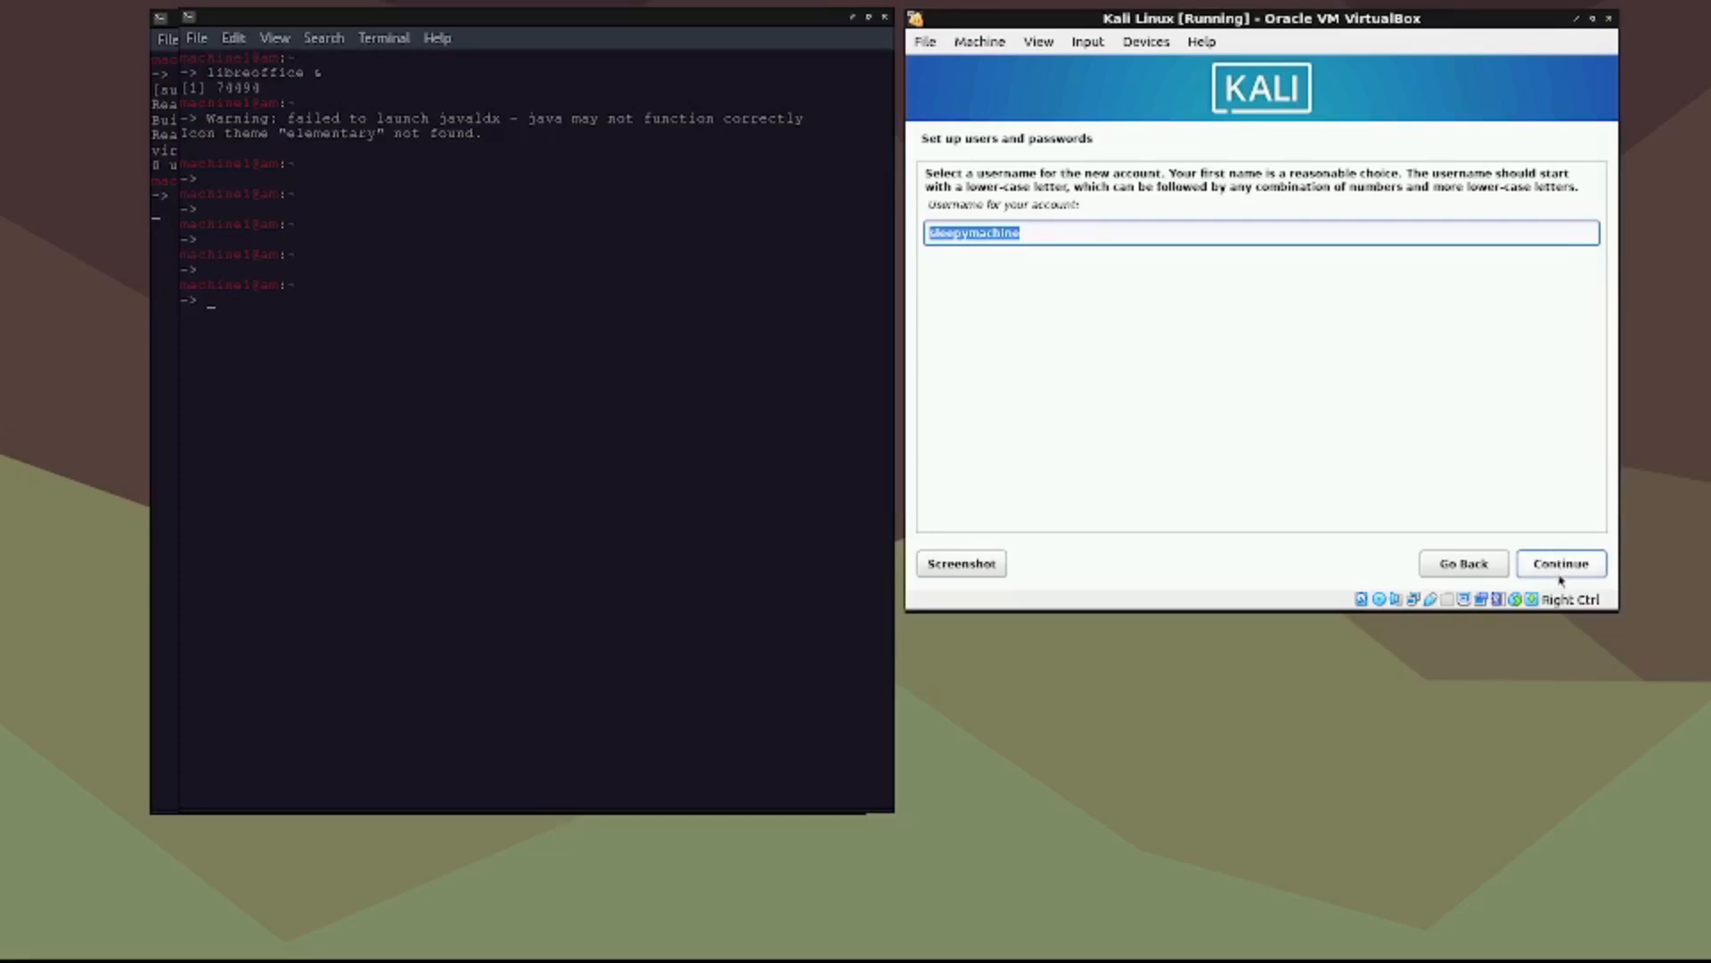
click(1559, 563)
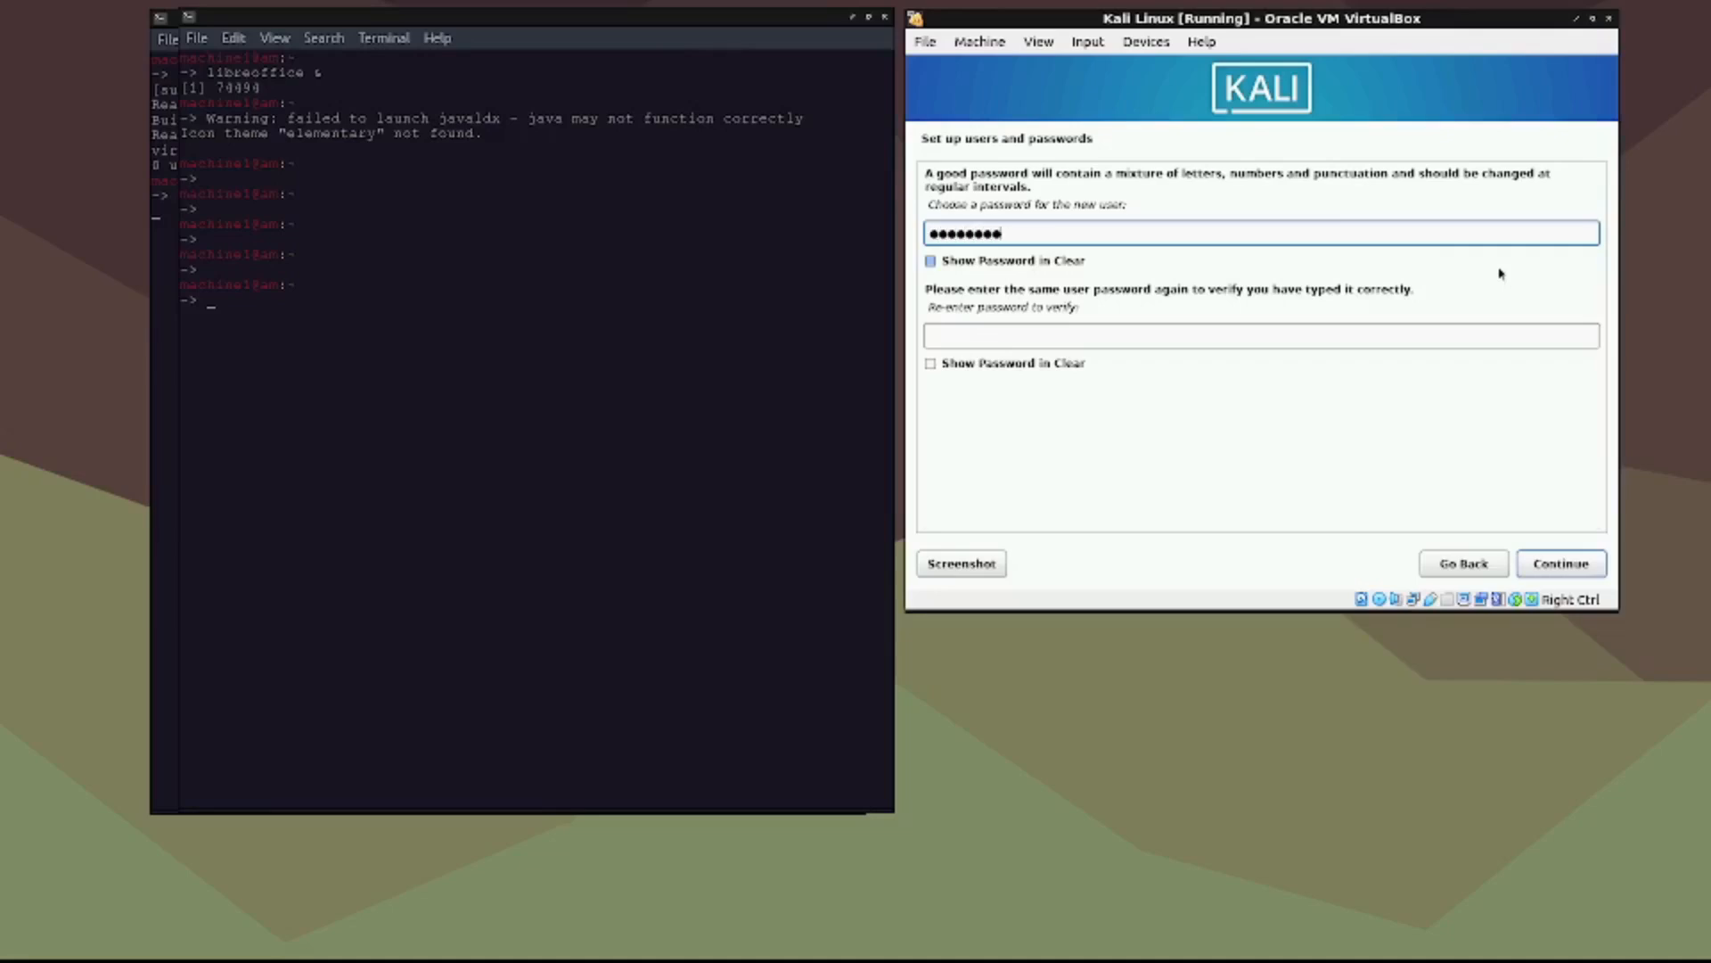
Step: Use guided partitioning on the 17.2 GB VBOX HARDDISK, all files in one partition, and write changes
click(1560, 563)
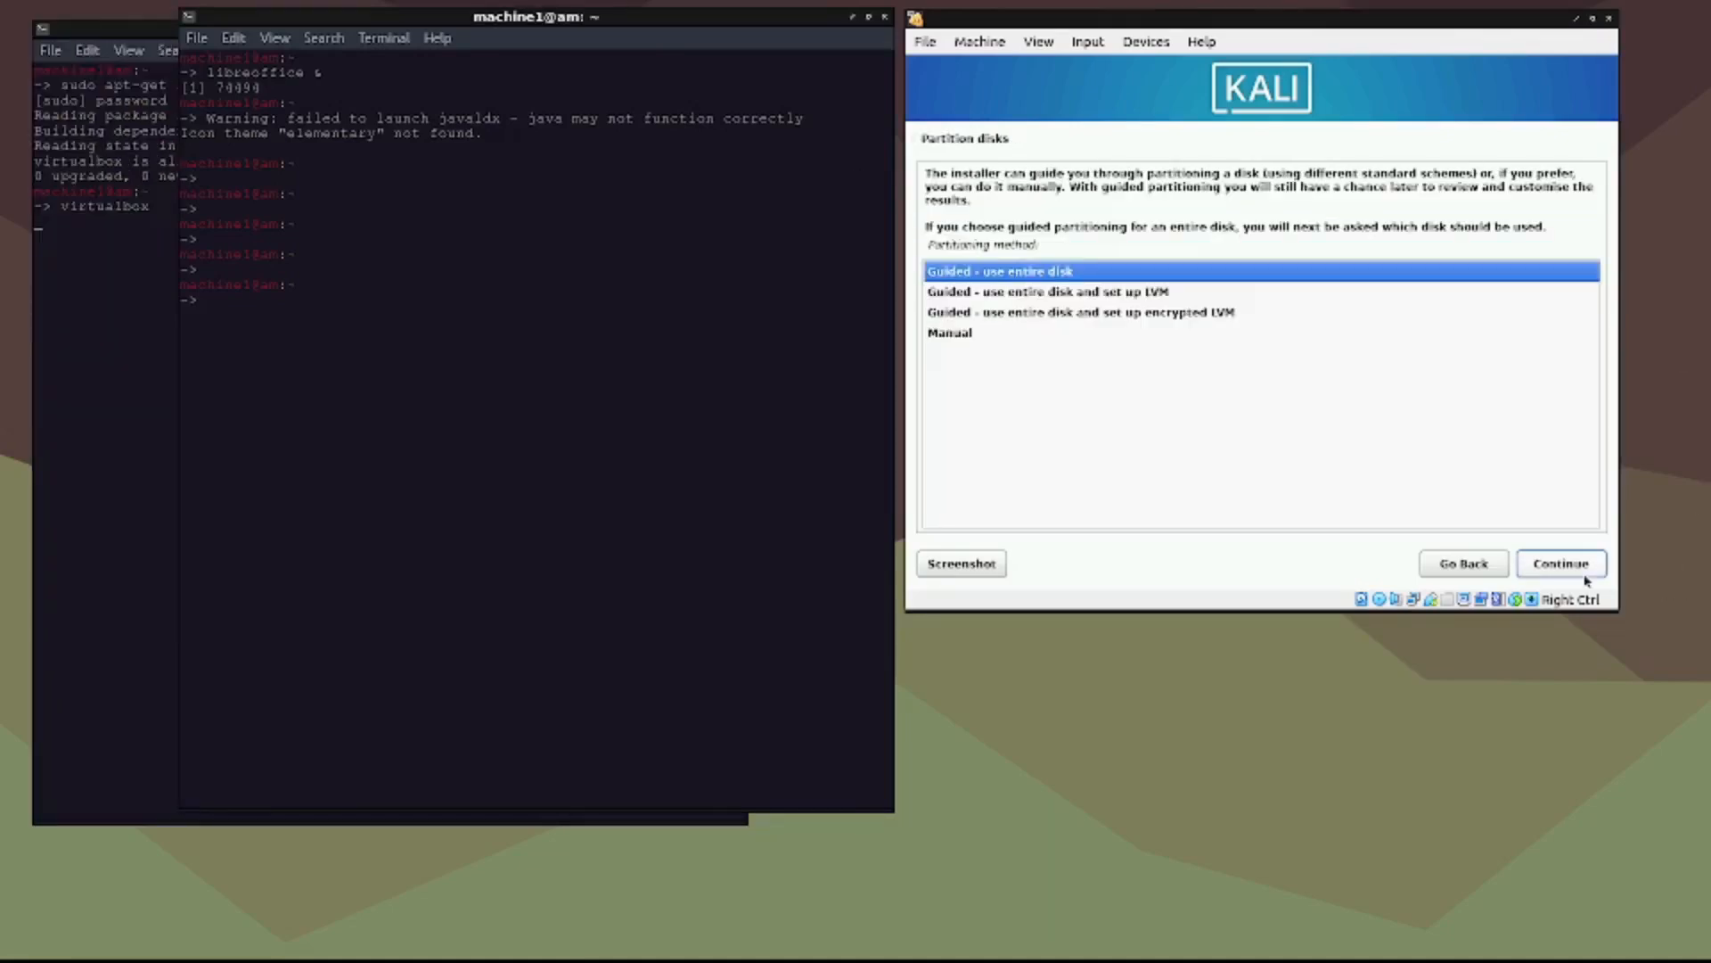
click(1559, 563)
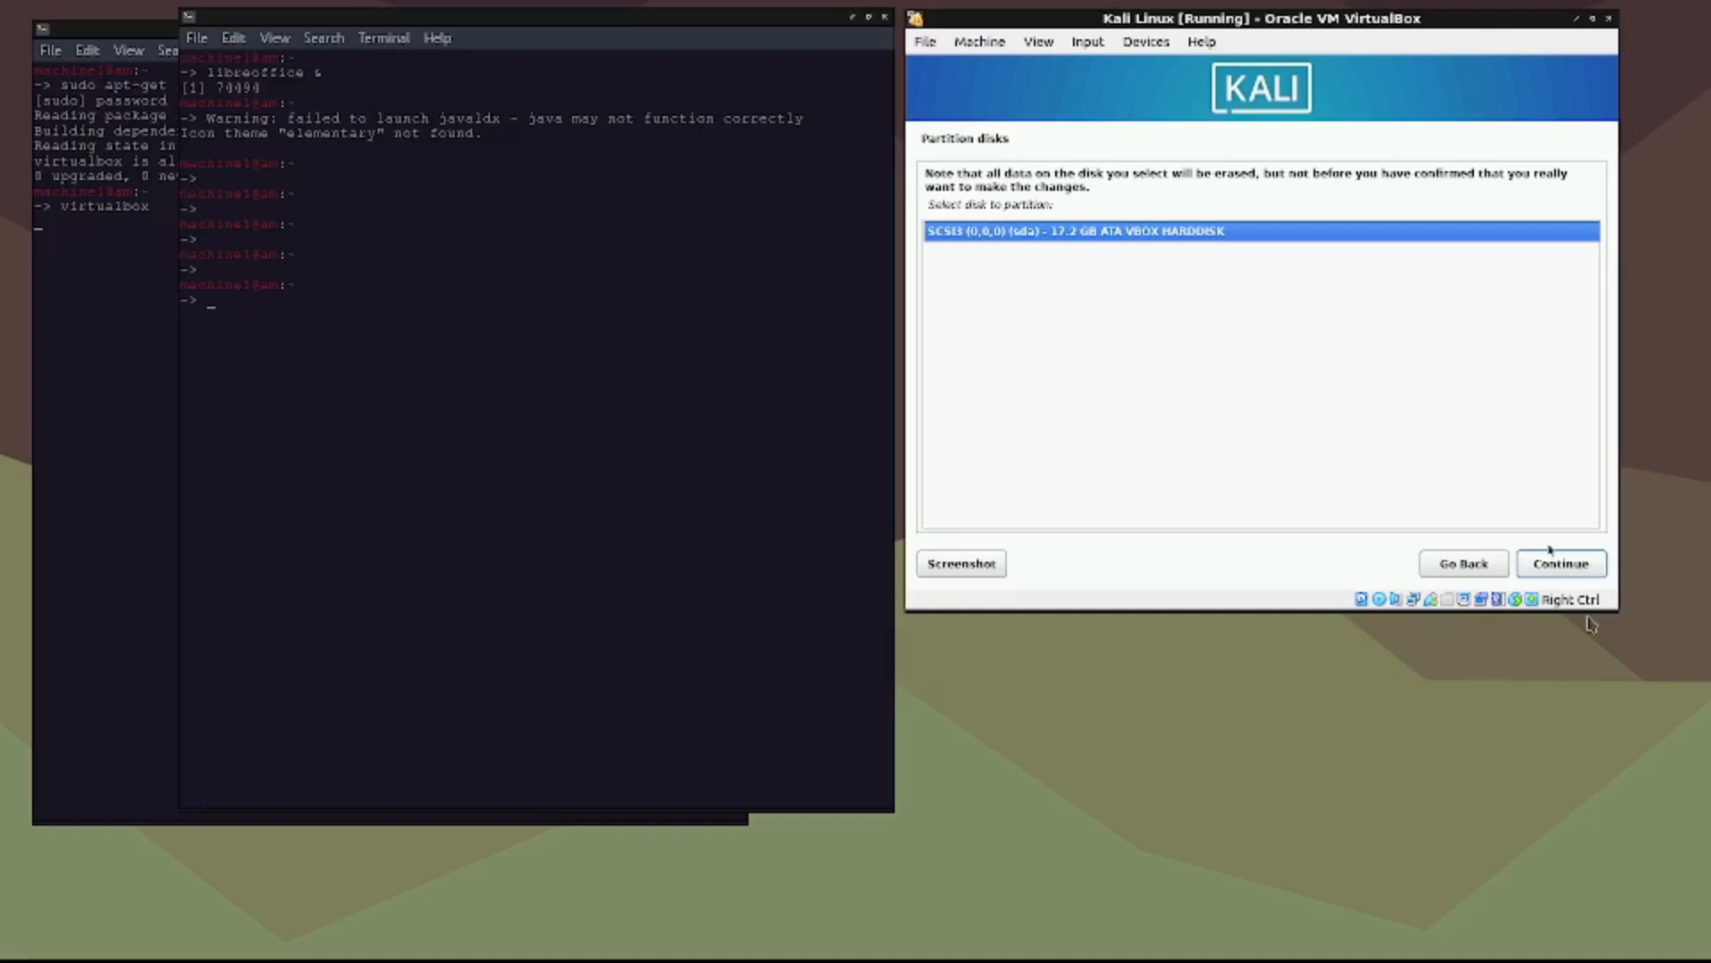
click(1560, 563)
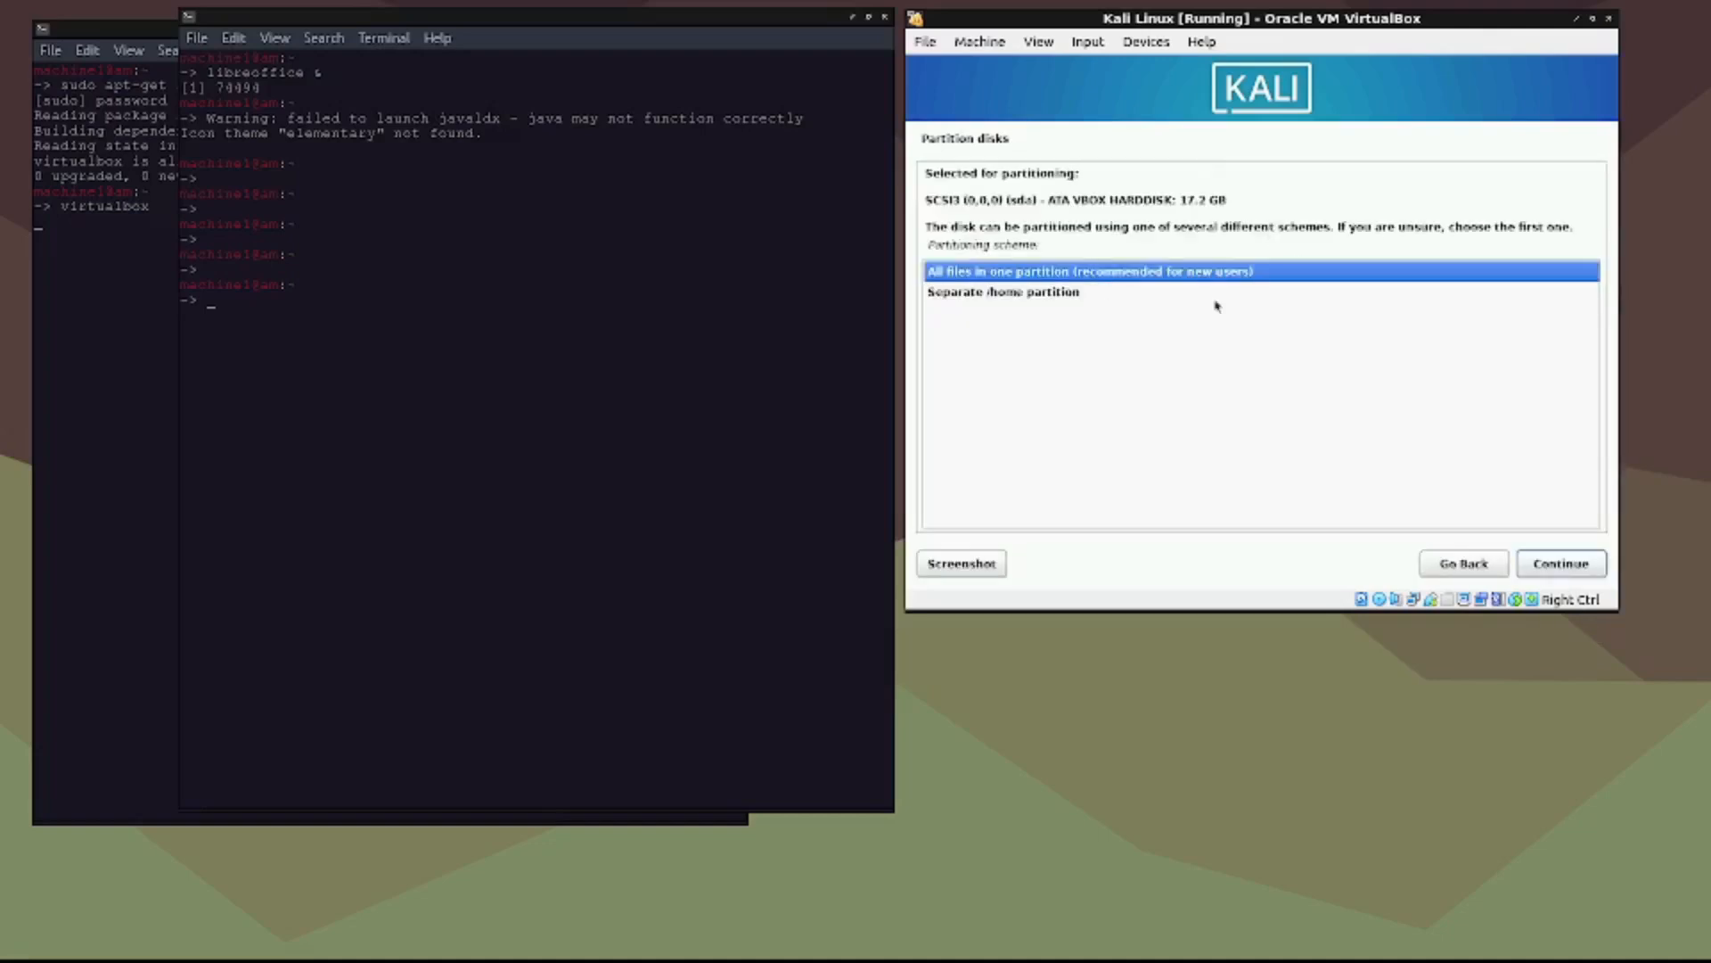
mouse_move(1496, 551)
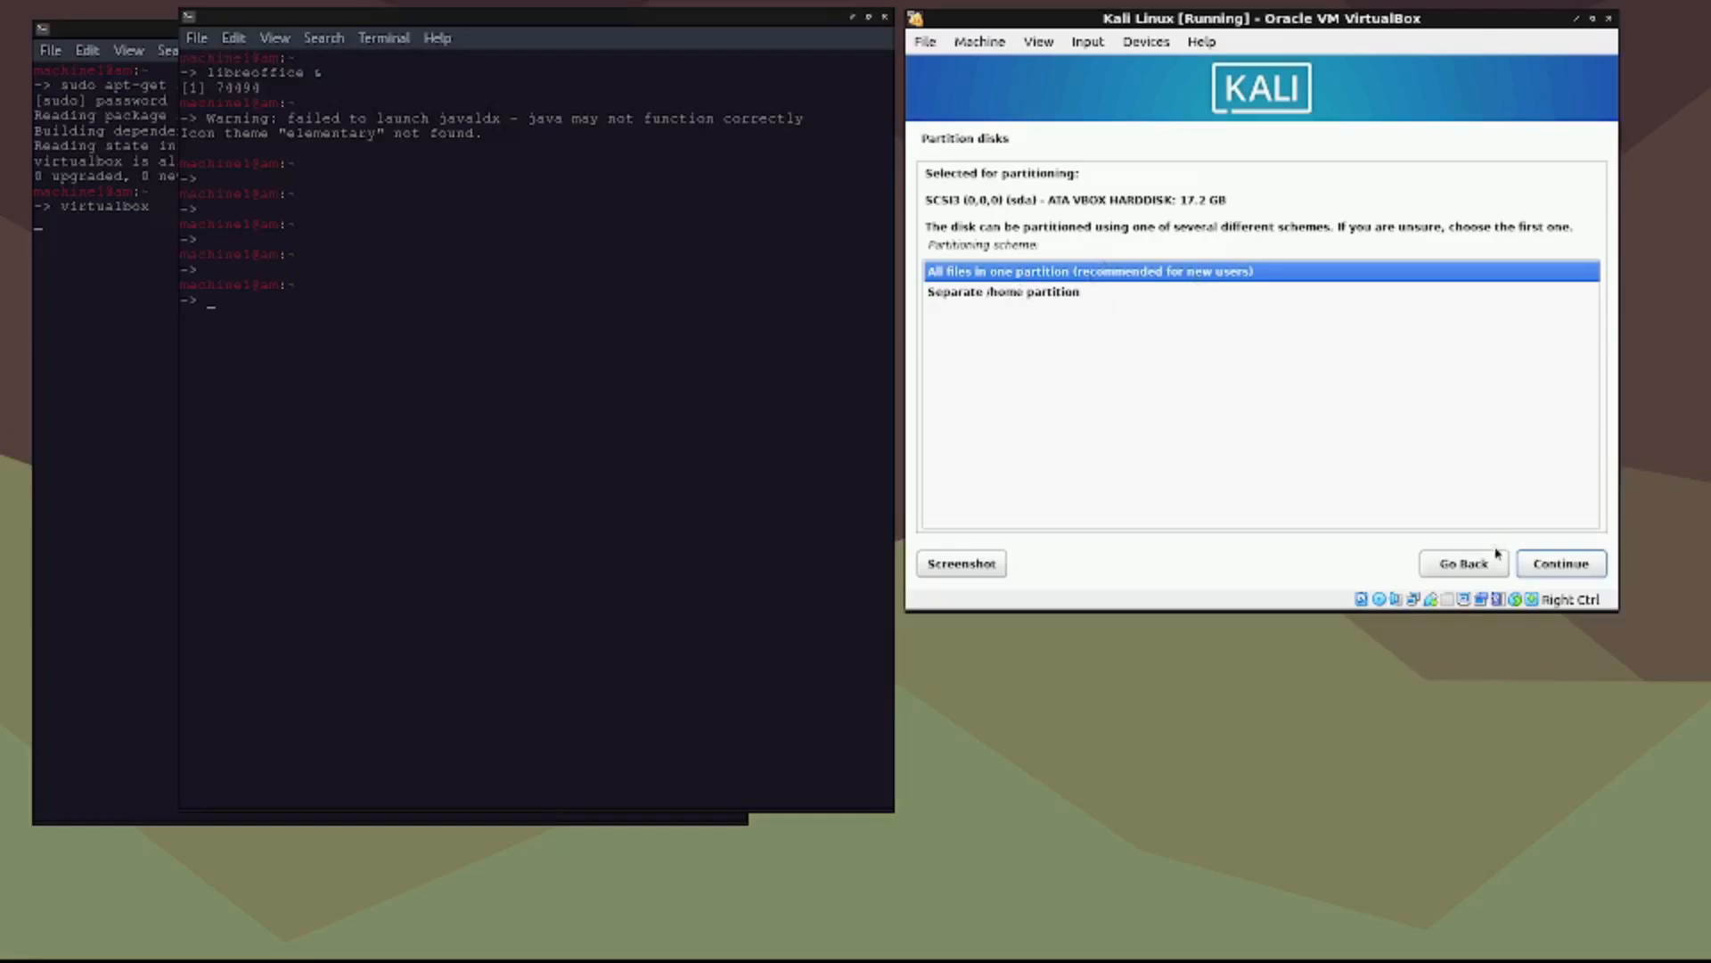
click(1559, 563)
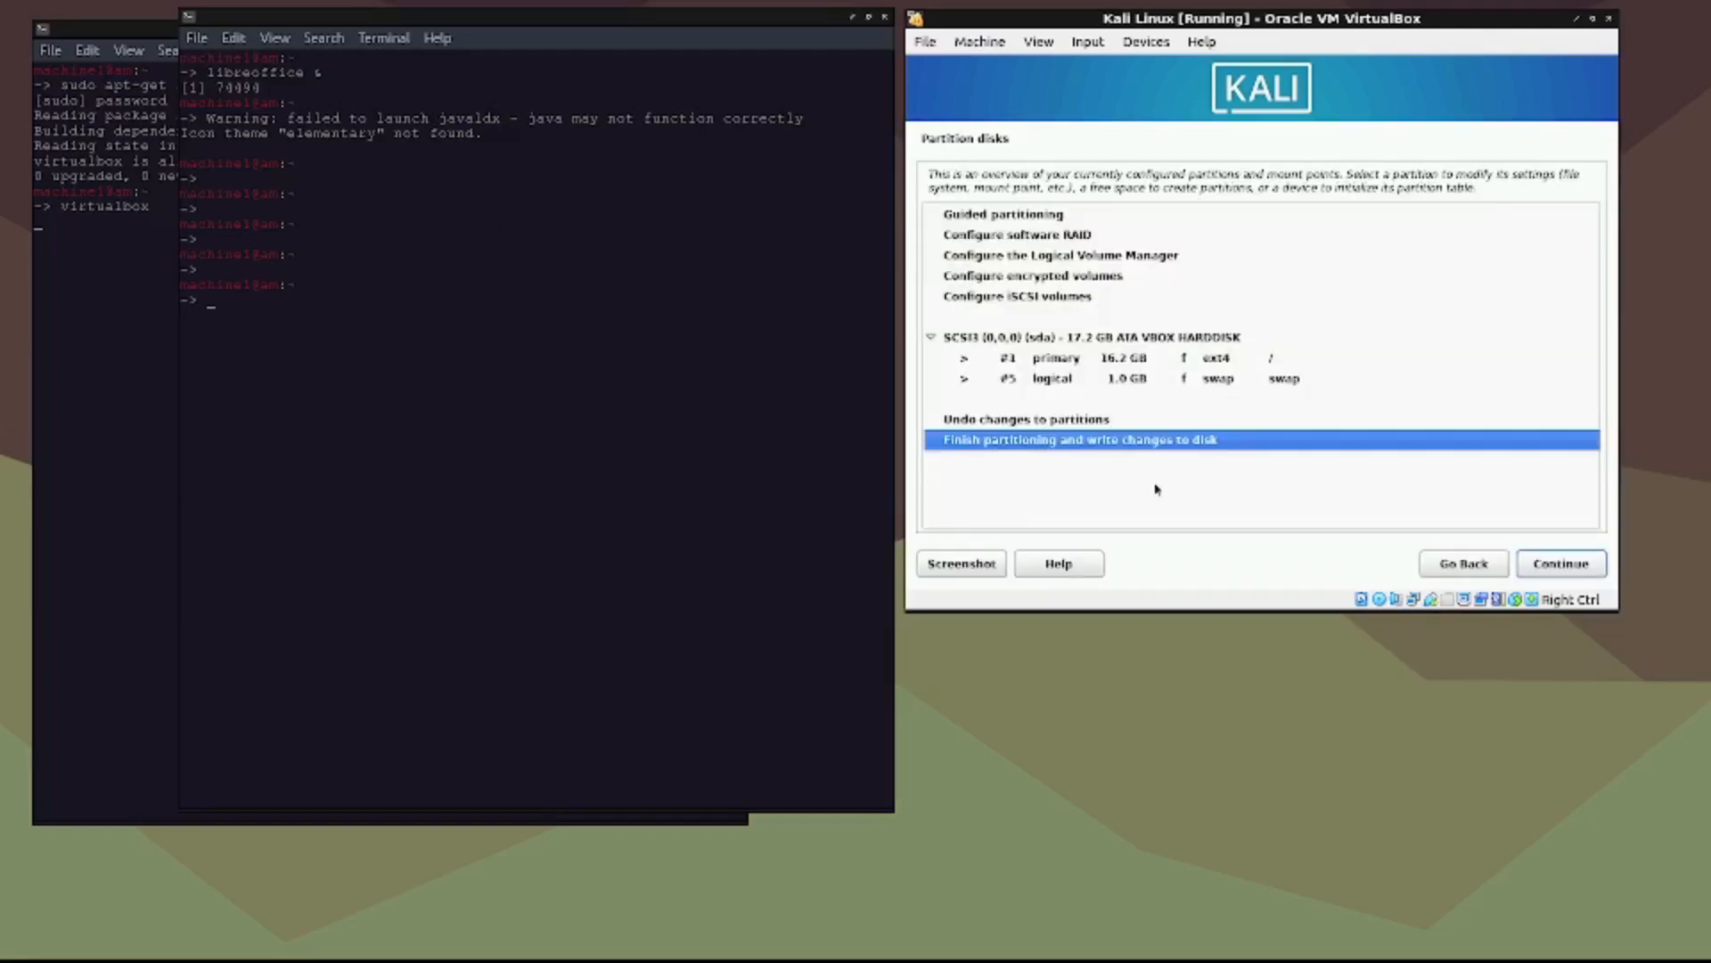
mouse_move(1210, 406)
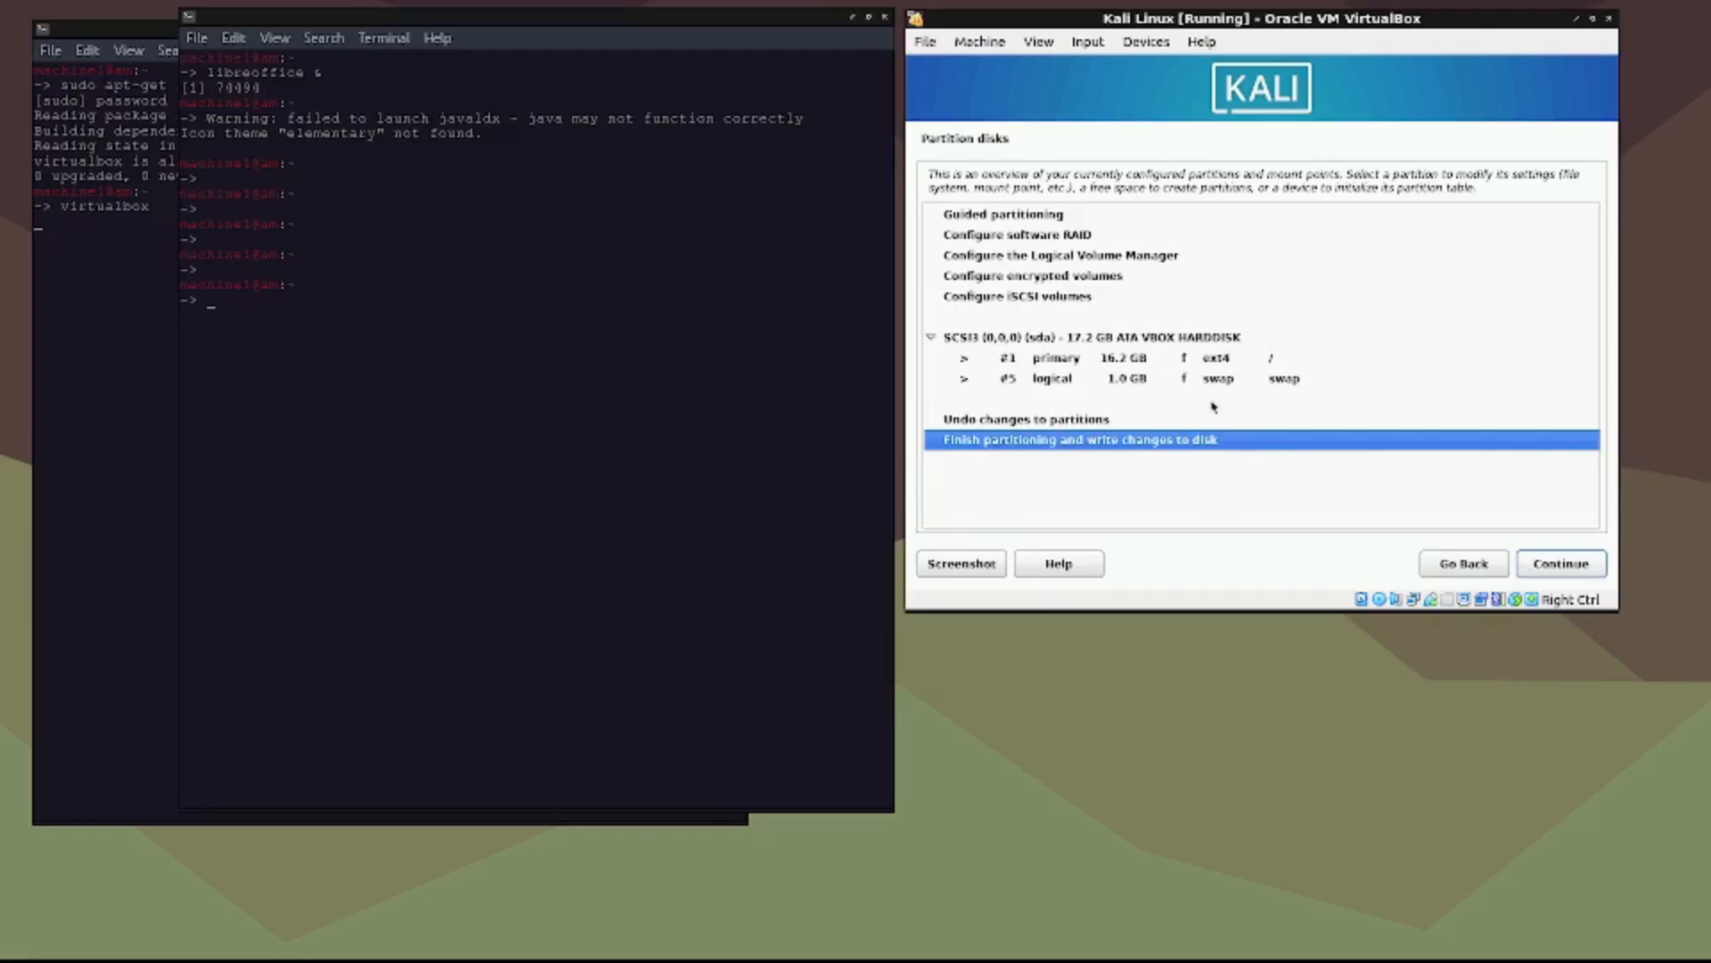
click(1560, 563)
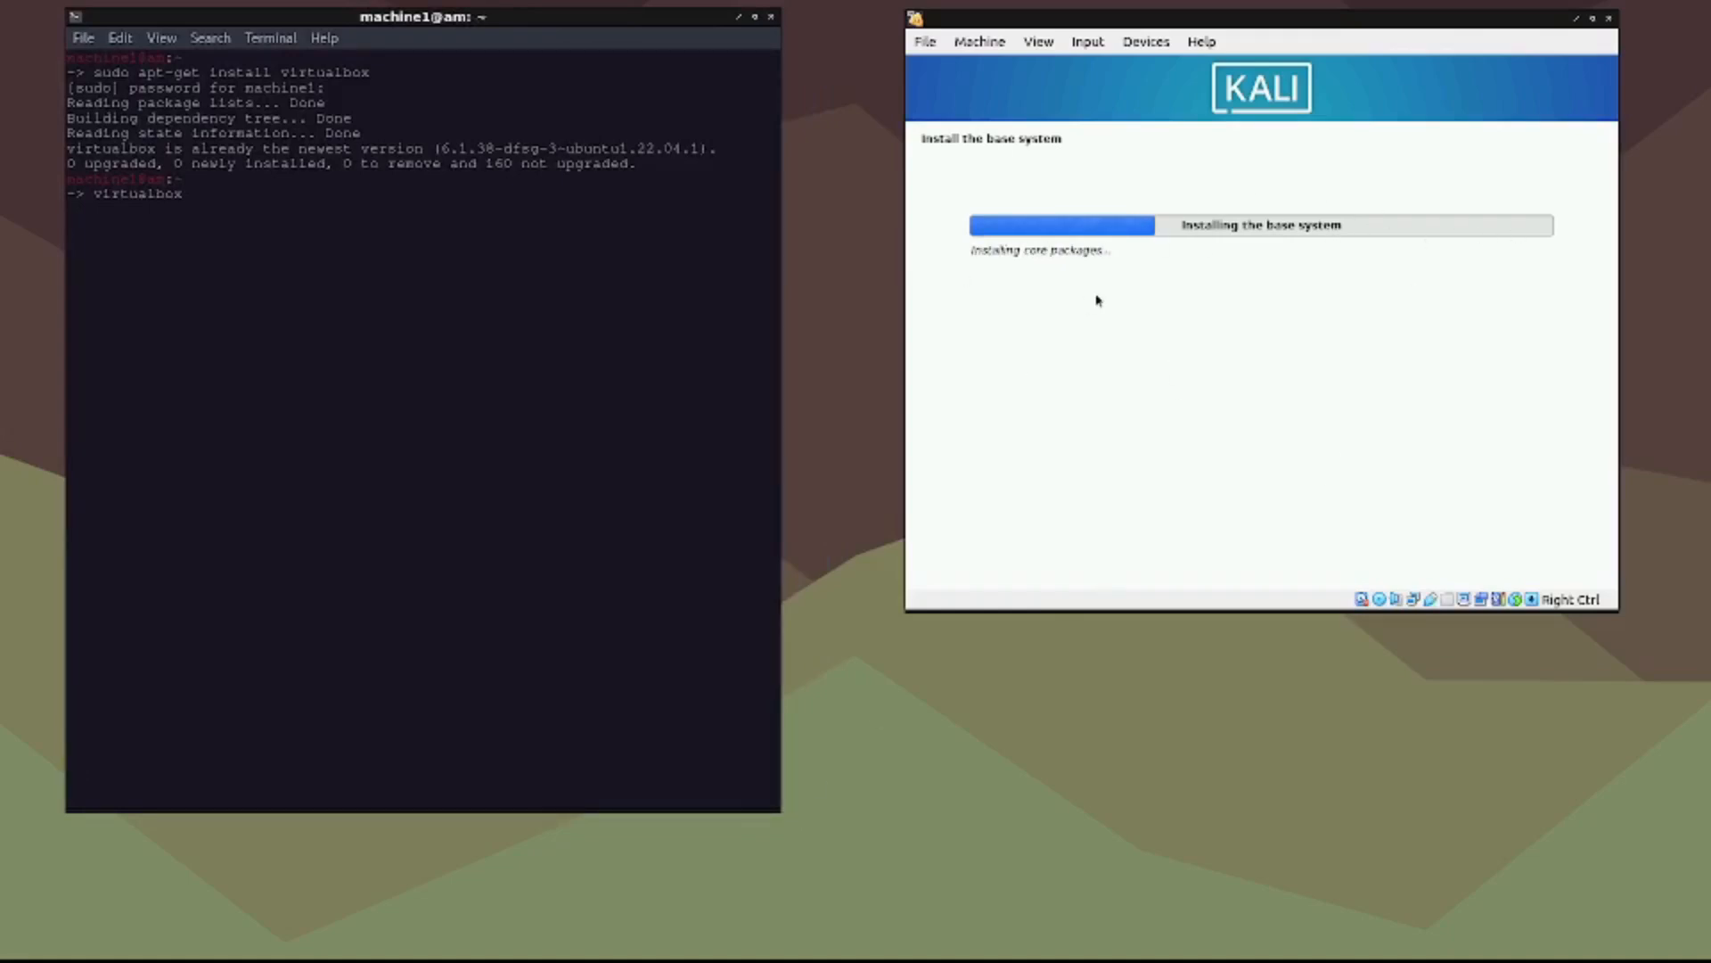
mouse_move(907, 446)
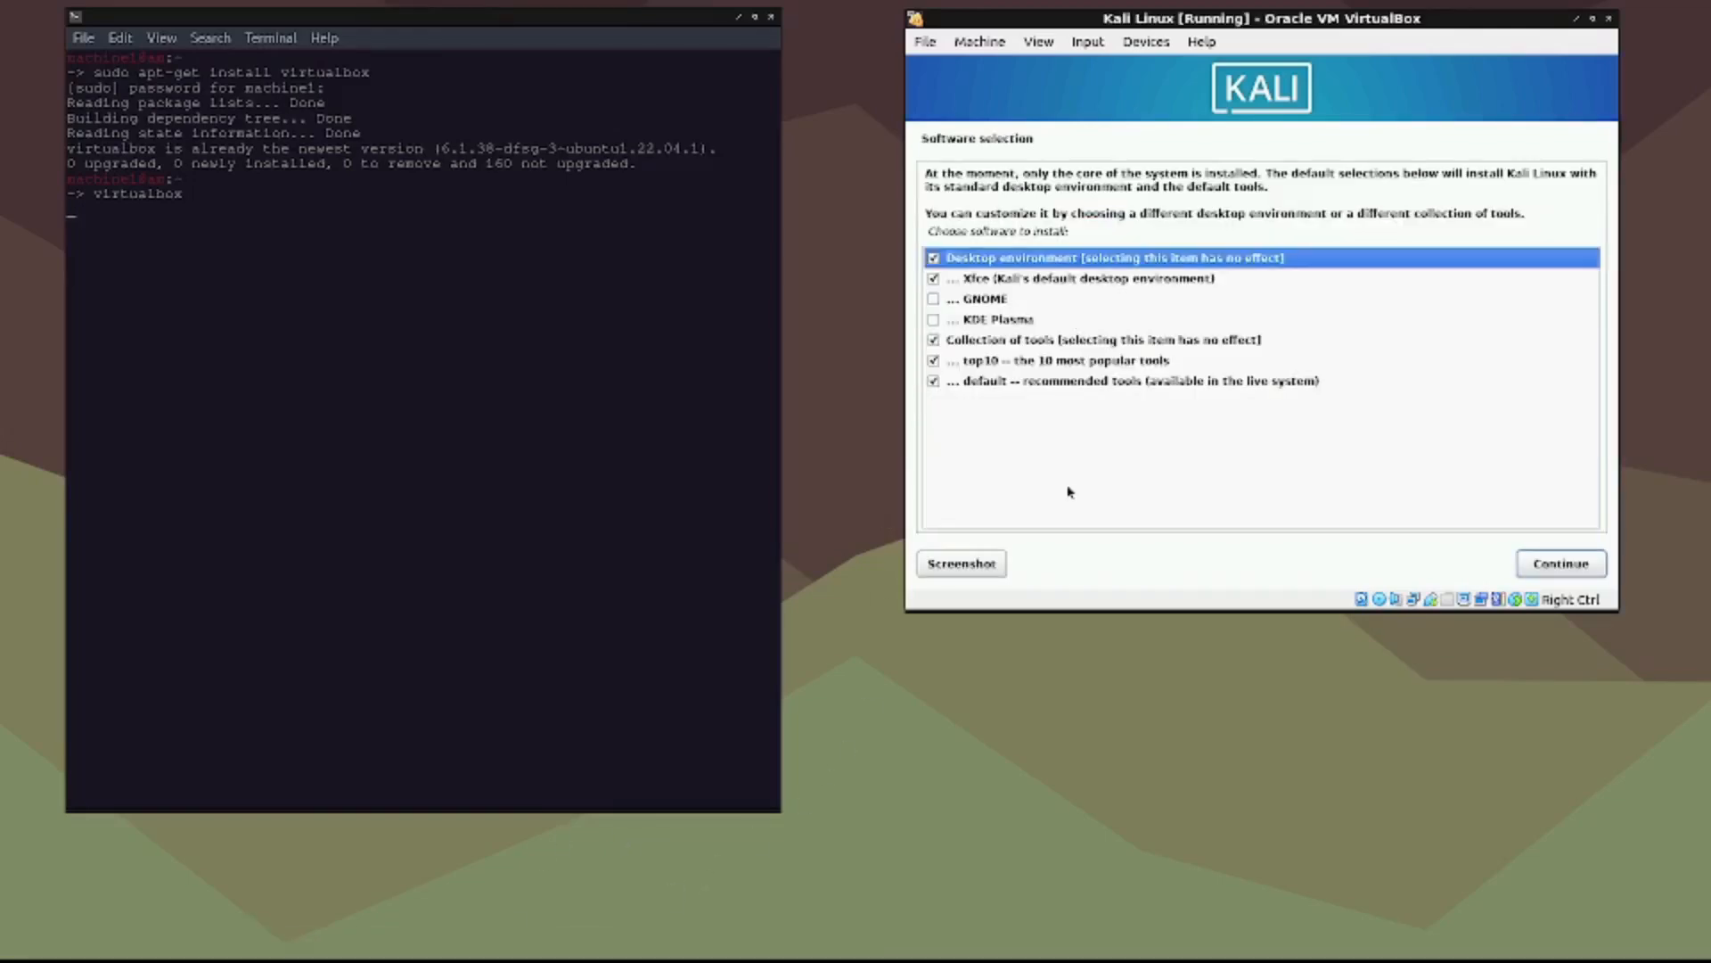
mouse_move(1062, 357)
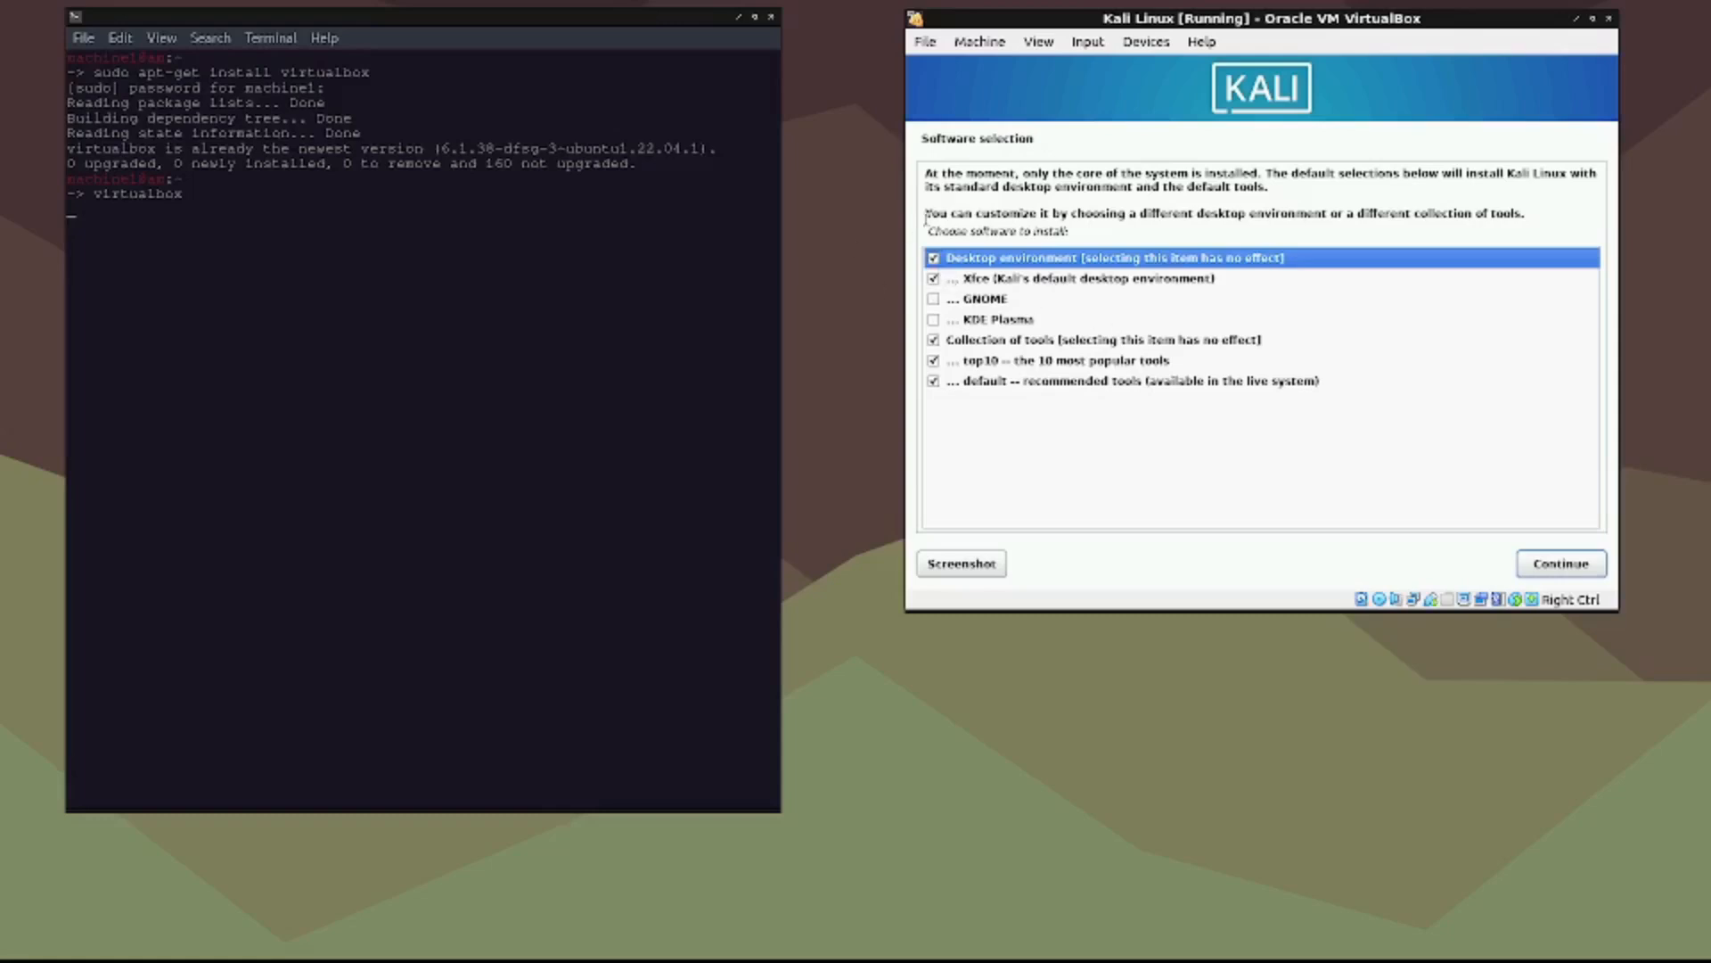
mouse_move(1430, 348)
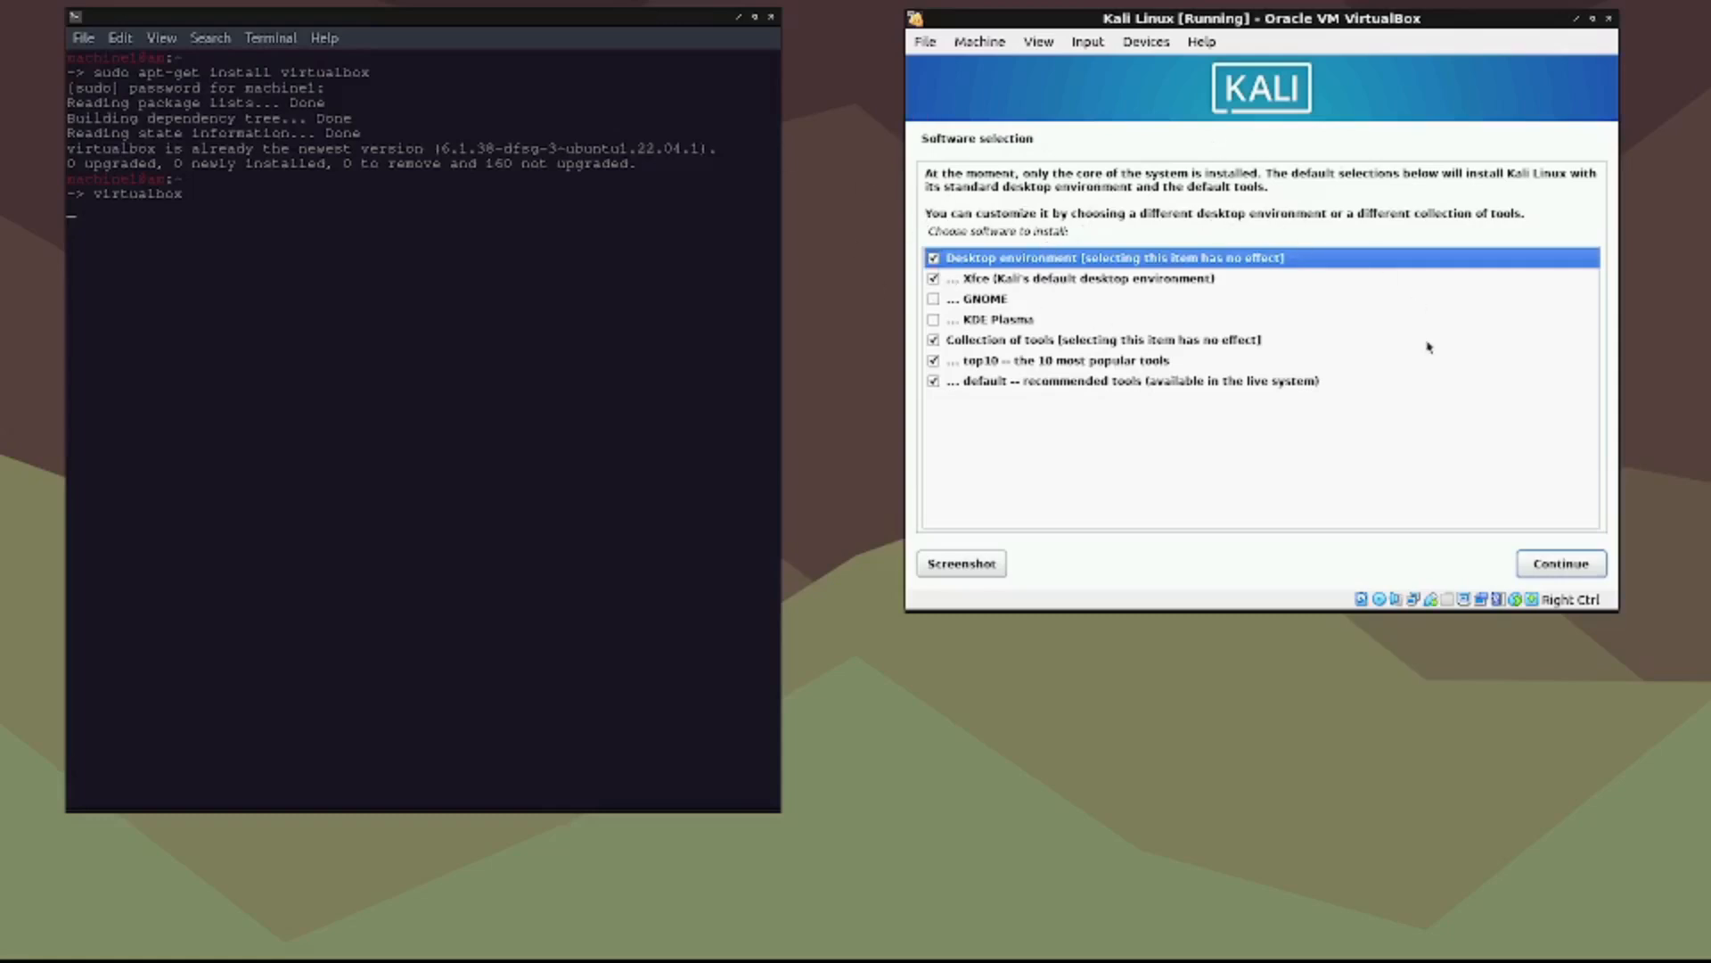
mouse_move(1213, 324)
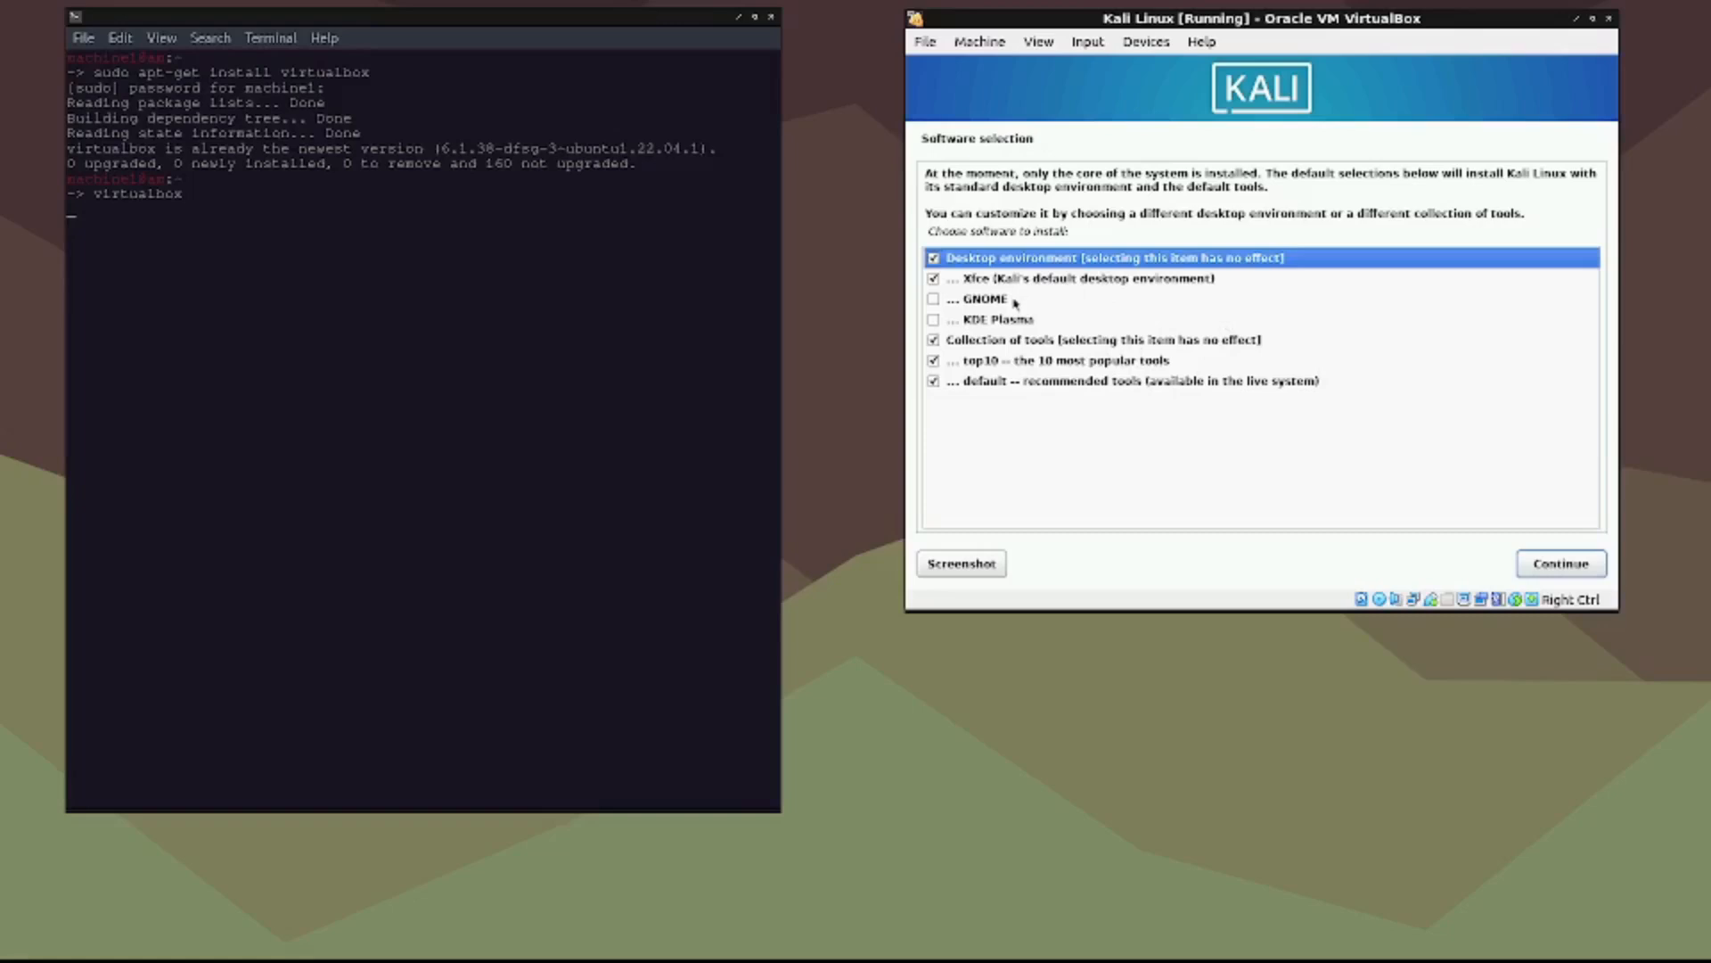
mouse_move(1009, 324)
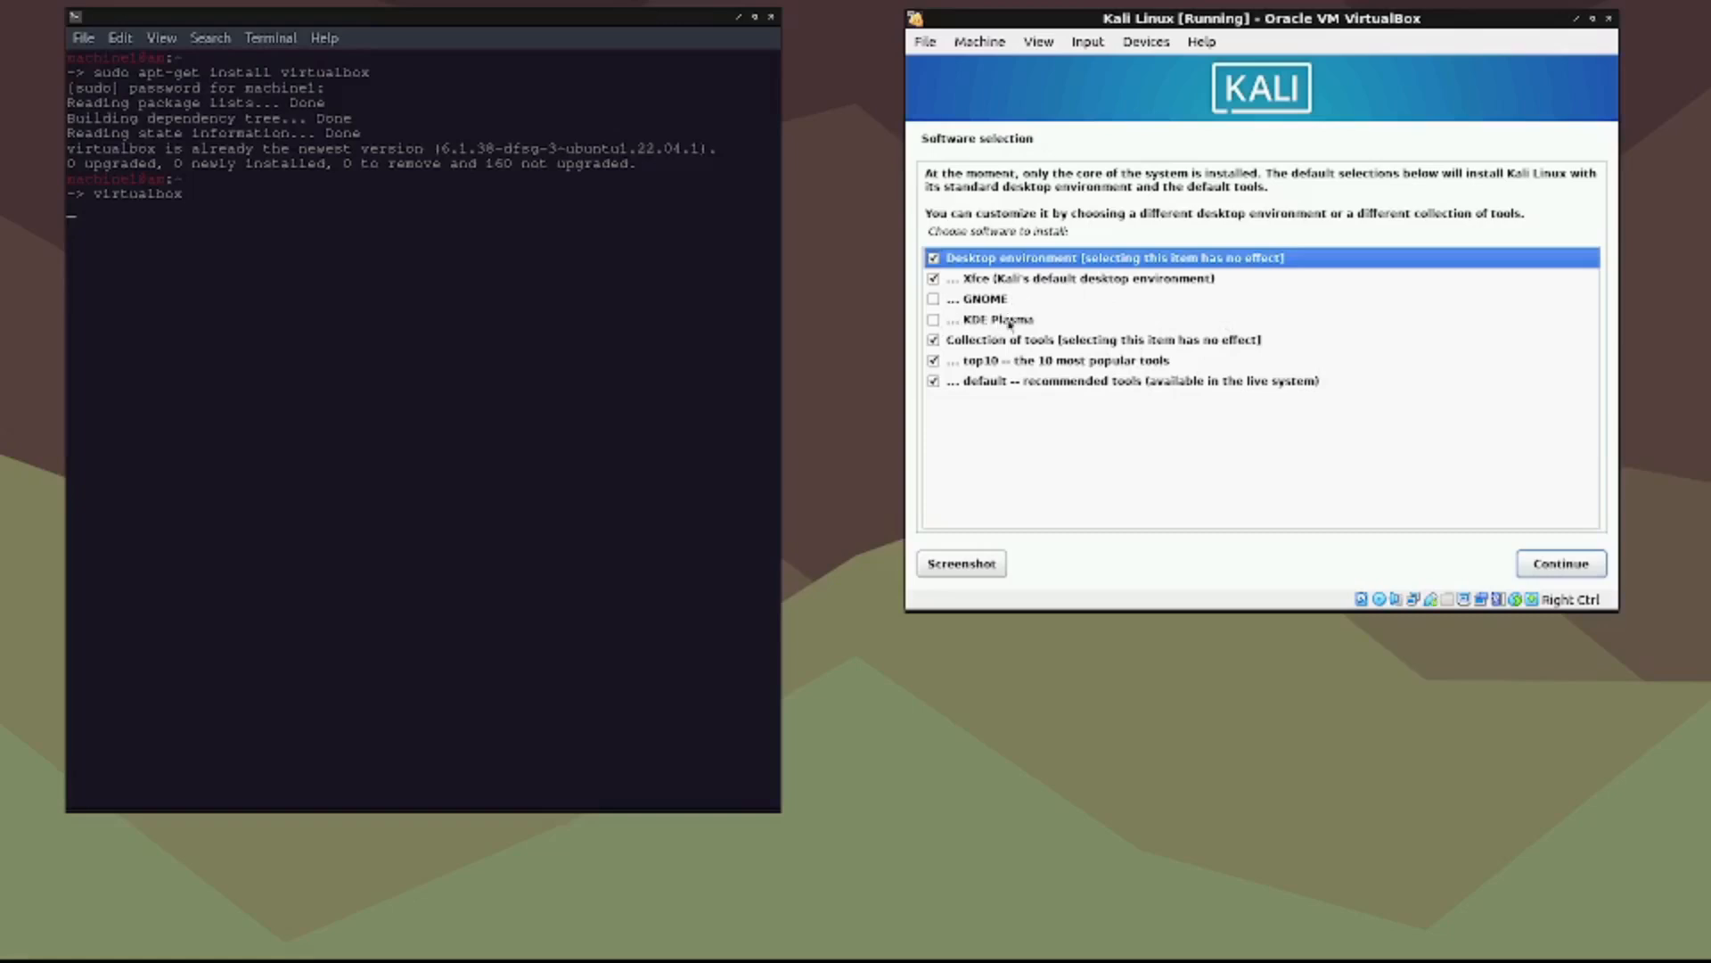
mouse_move(1045, 310)
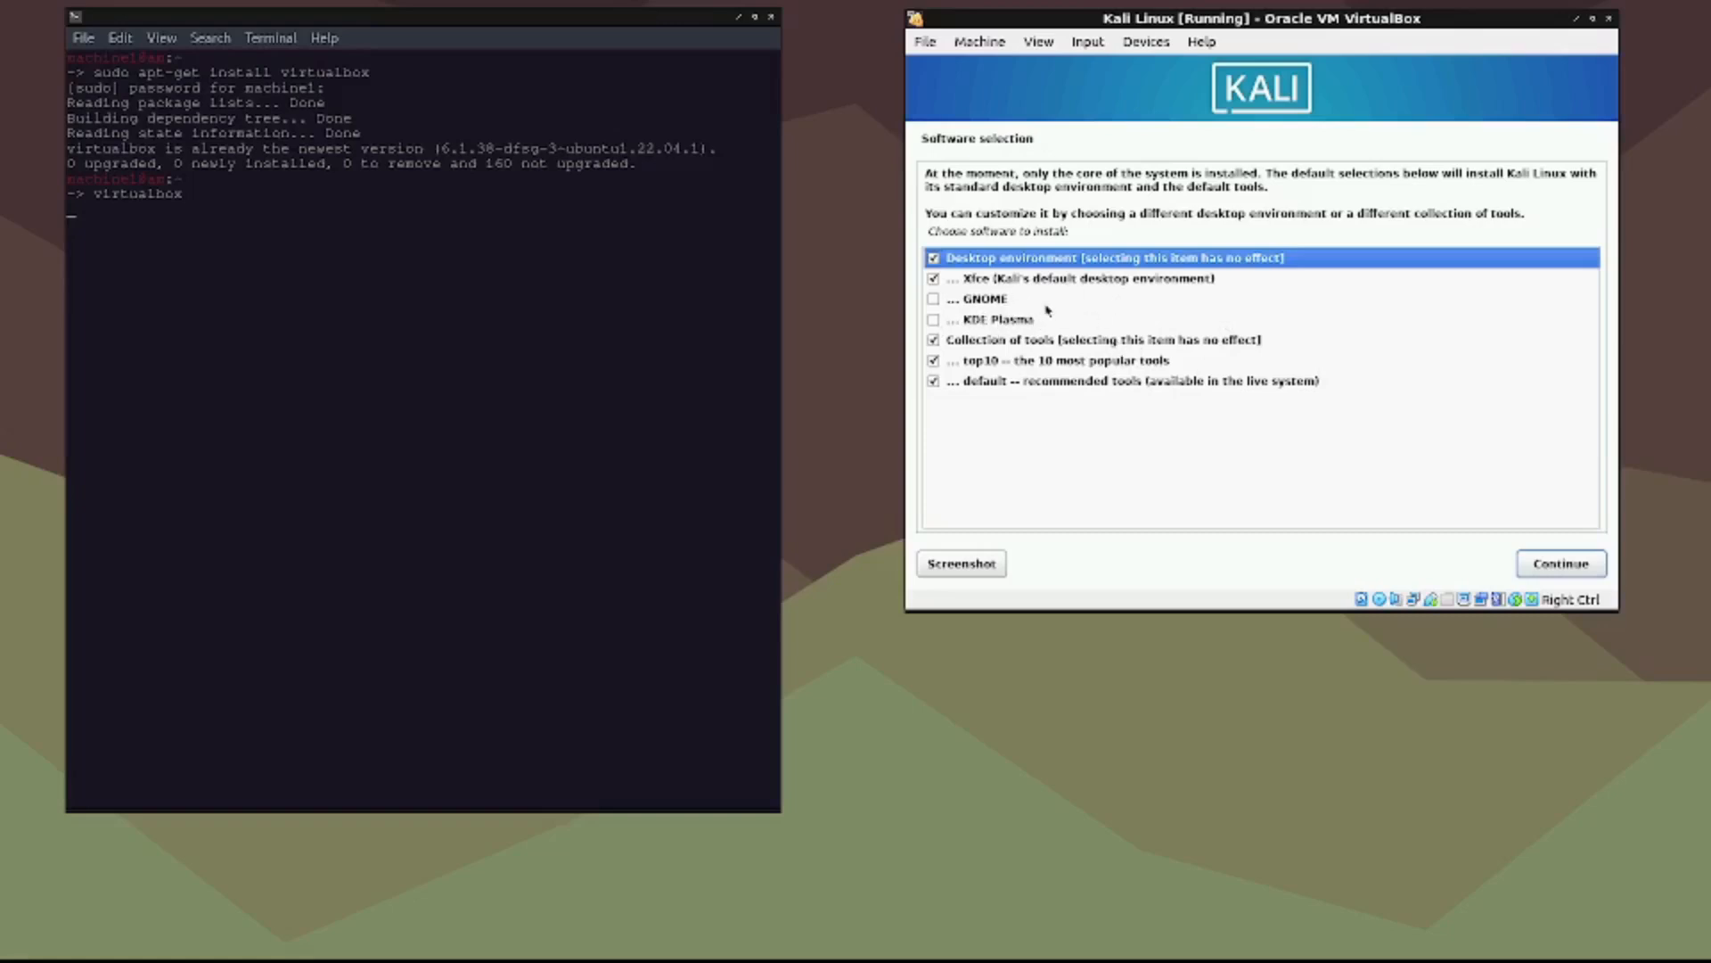
mouse_move(1382, 446)
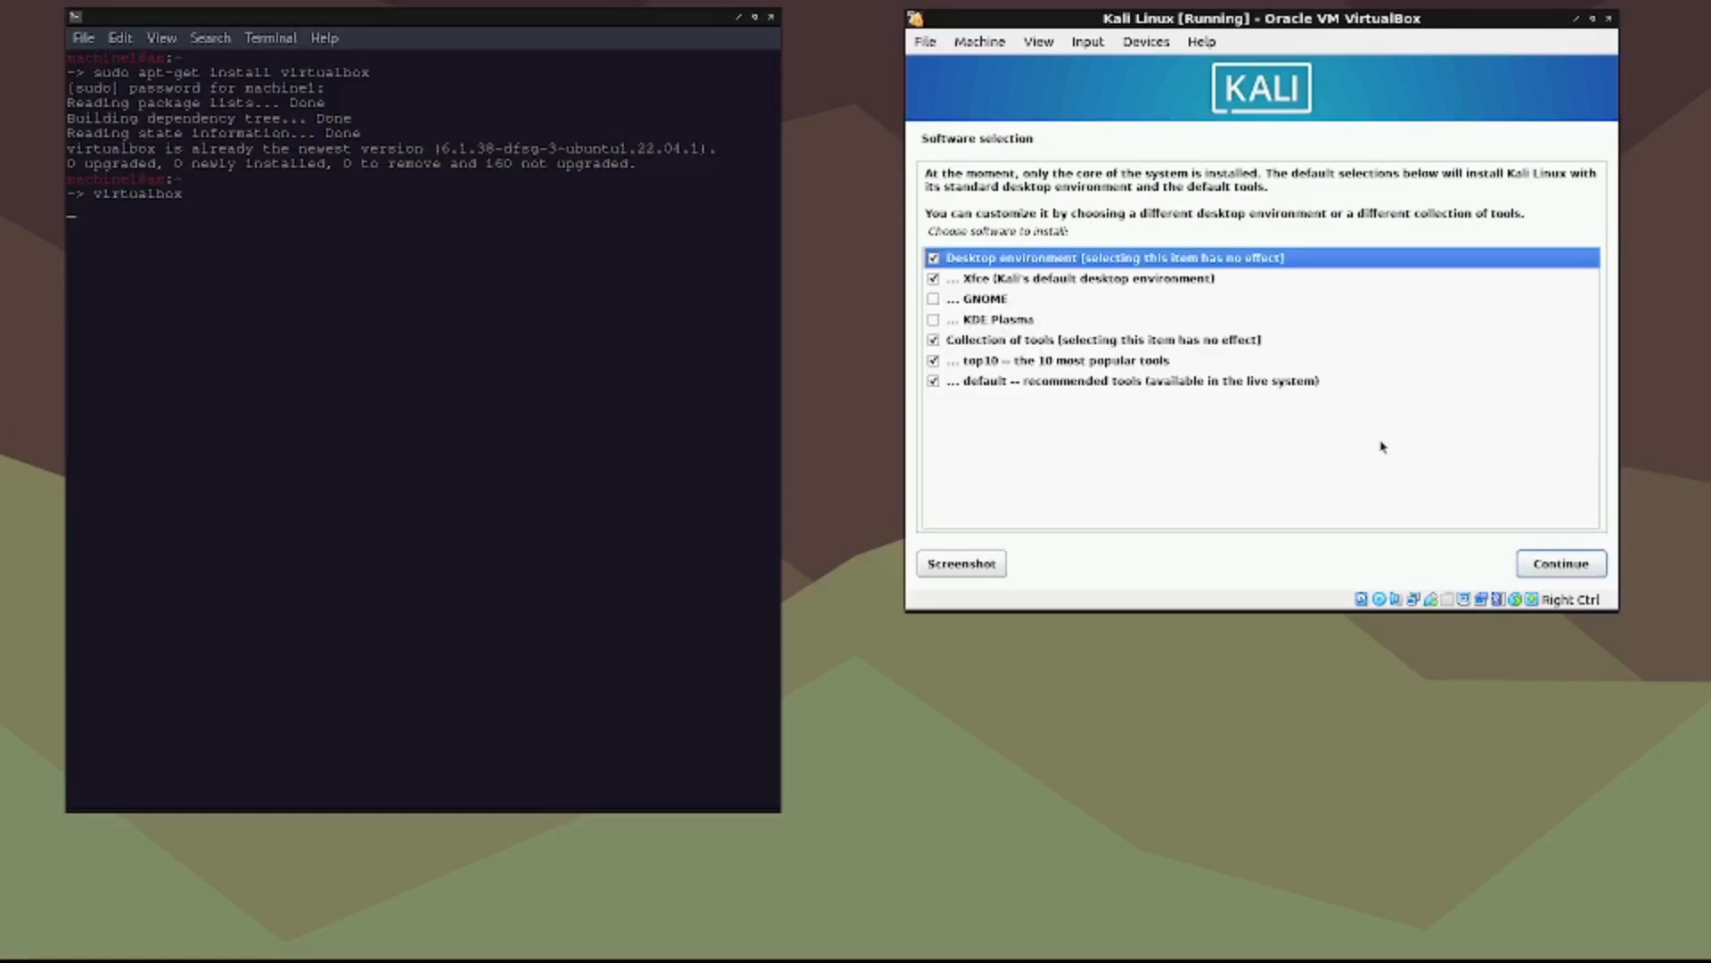
mouse_move(1553, 543)
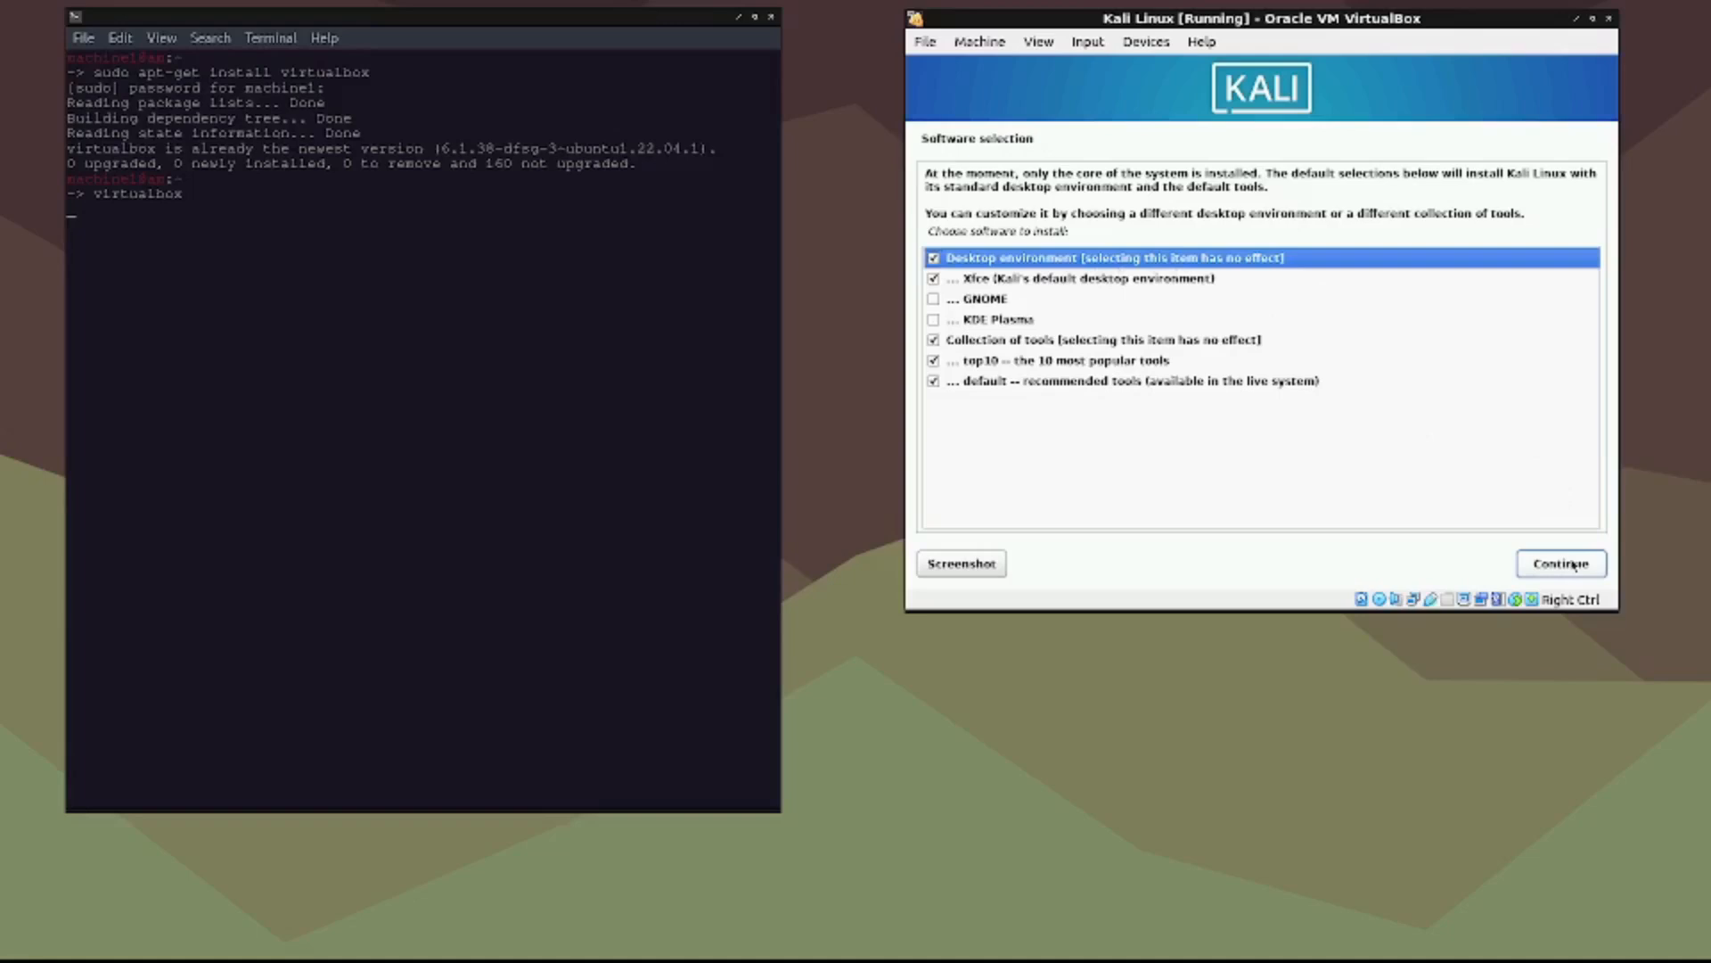
Step: Accept the default software selection: Xfce desktop with top10 and default tools
click(1558, 563)
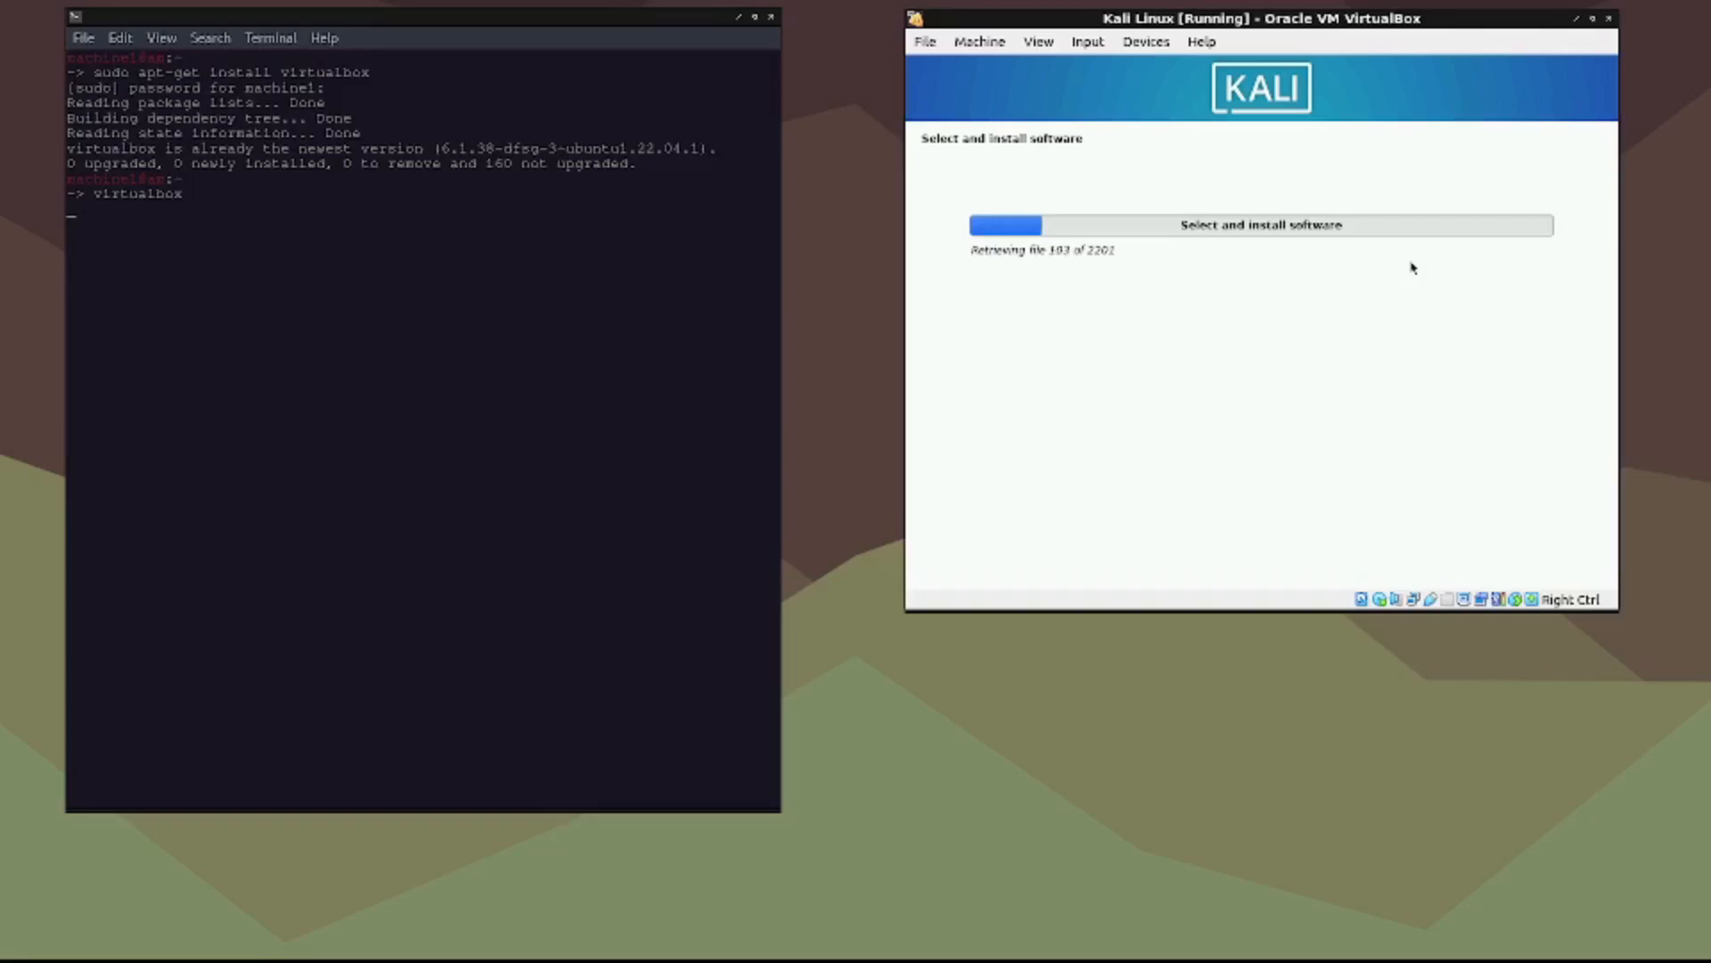
mouse_move(948, 558)
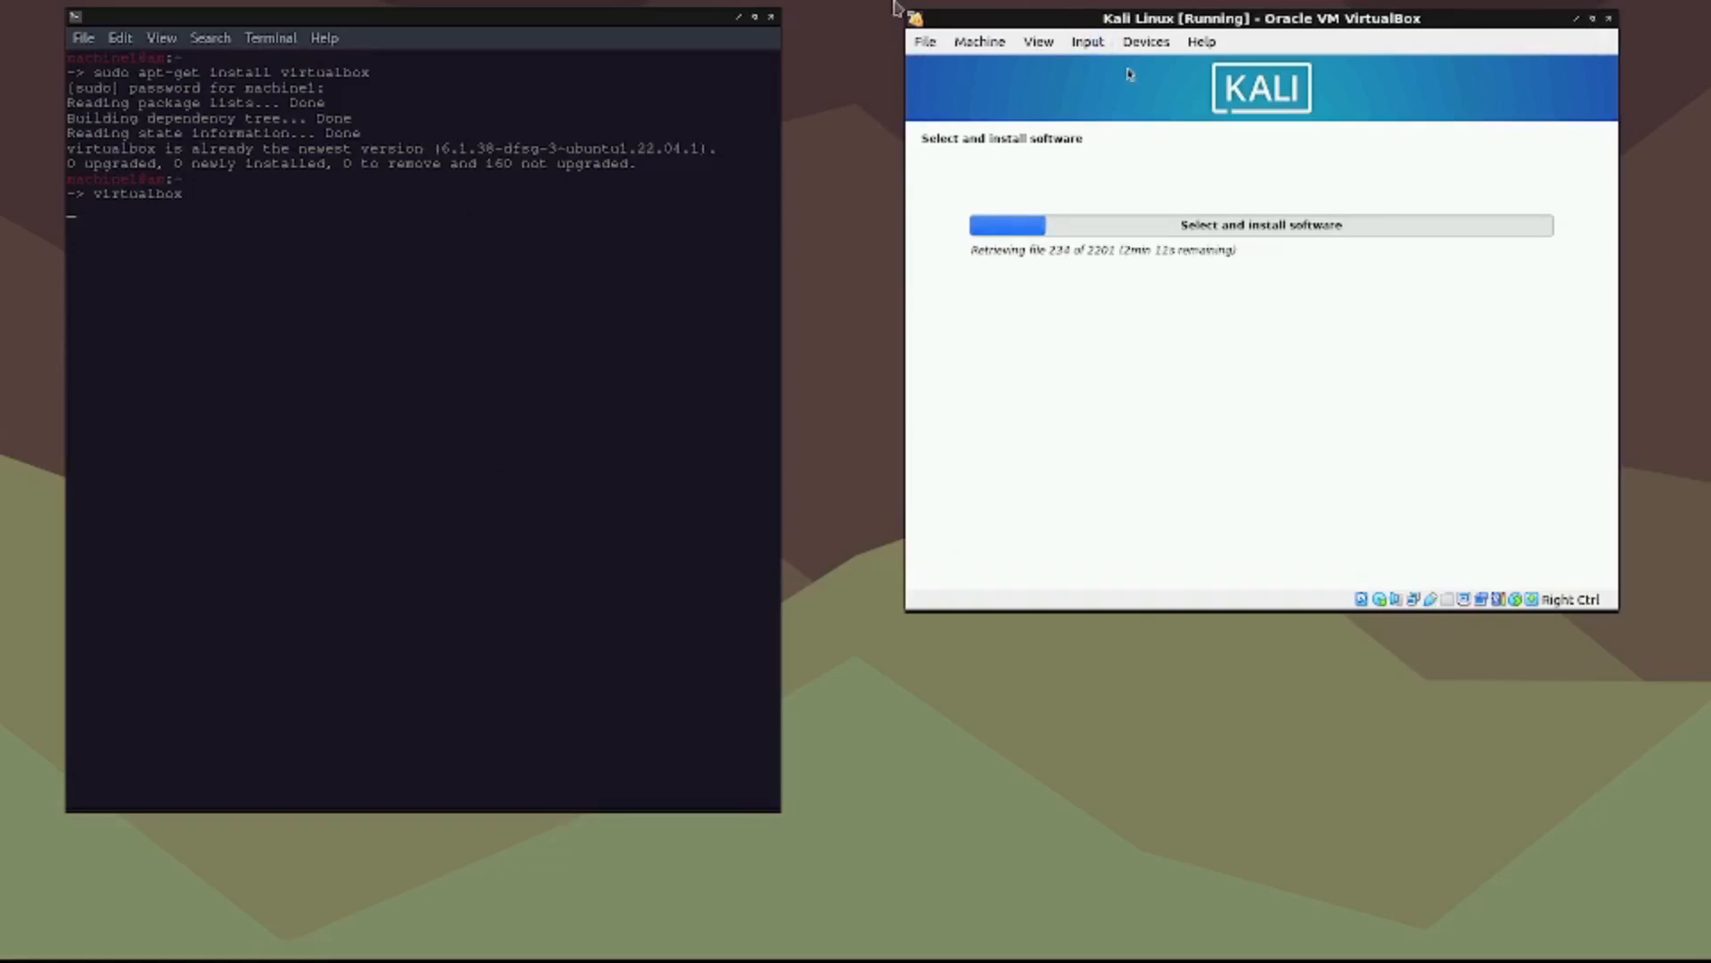
mouse_move(1062, 578)
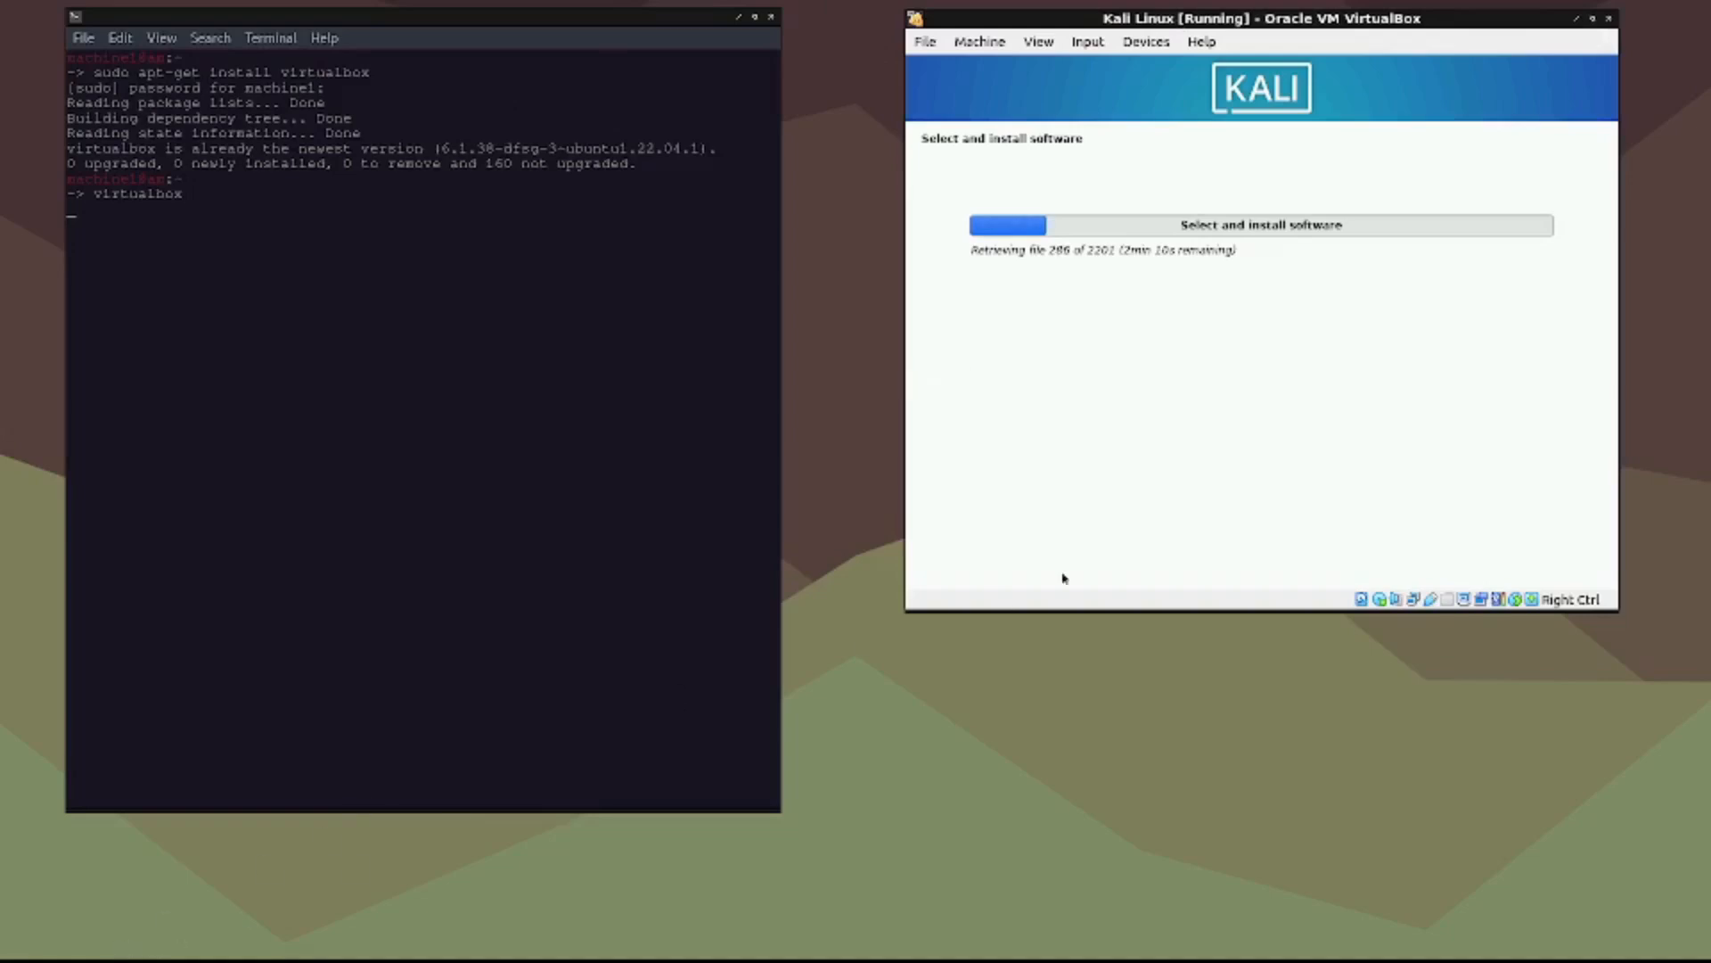
mouse_move(879, 200)
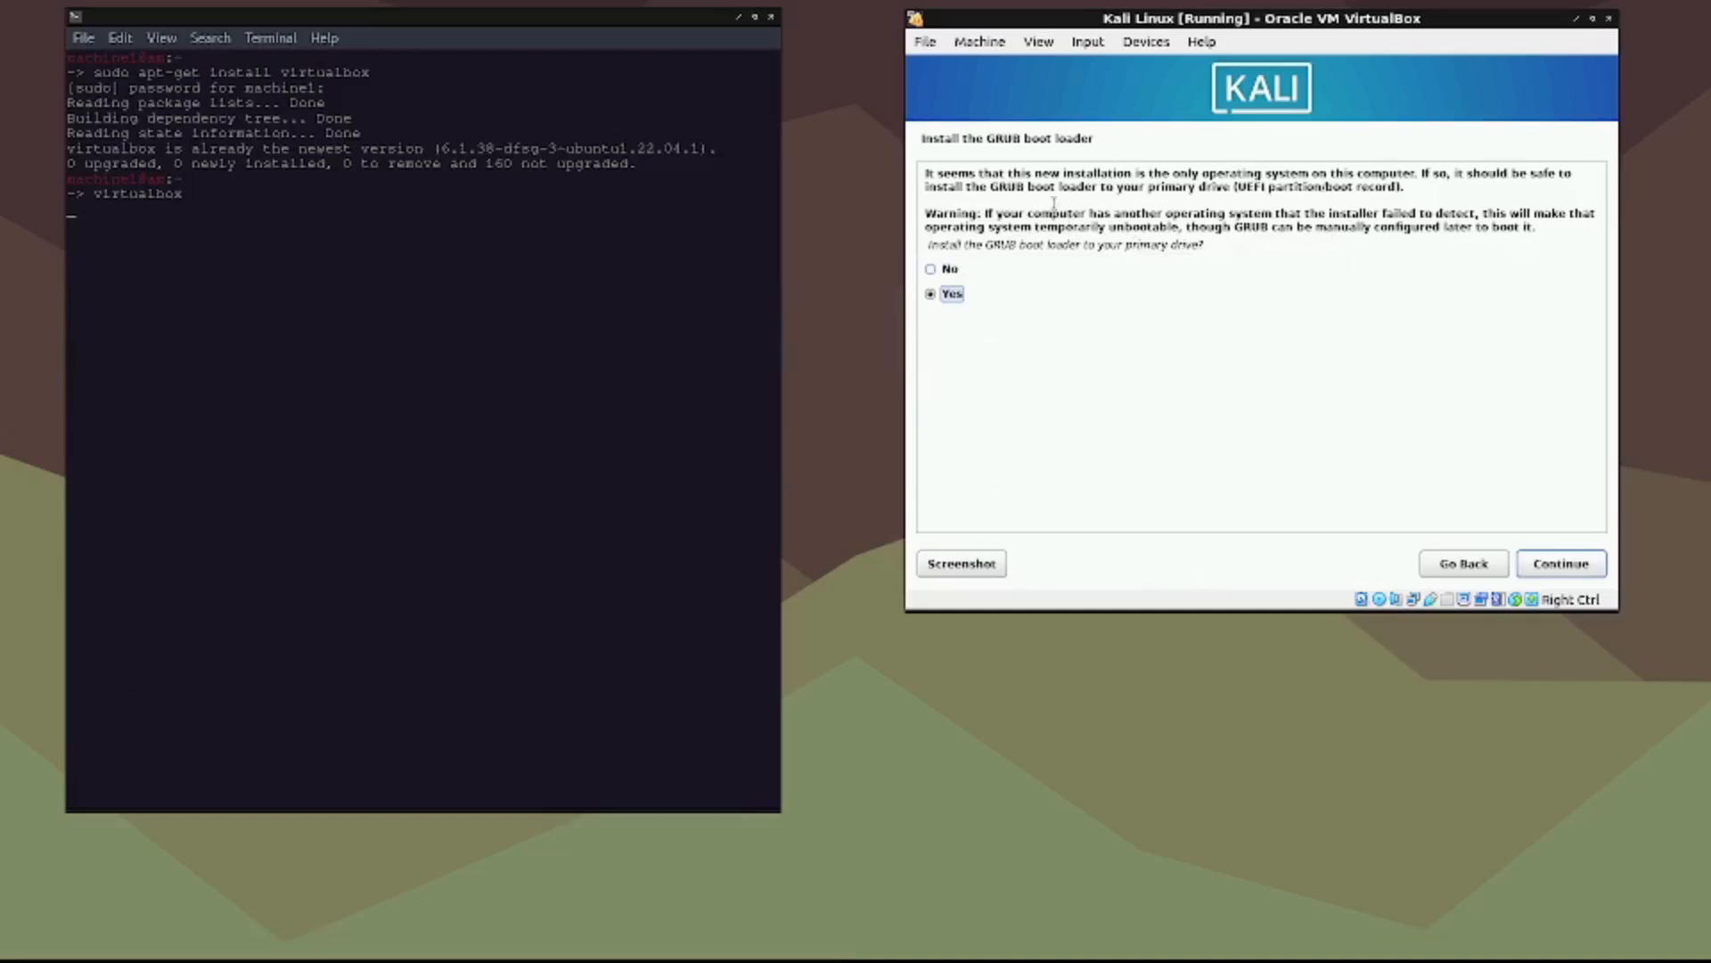
mouse_move(1027, 147)
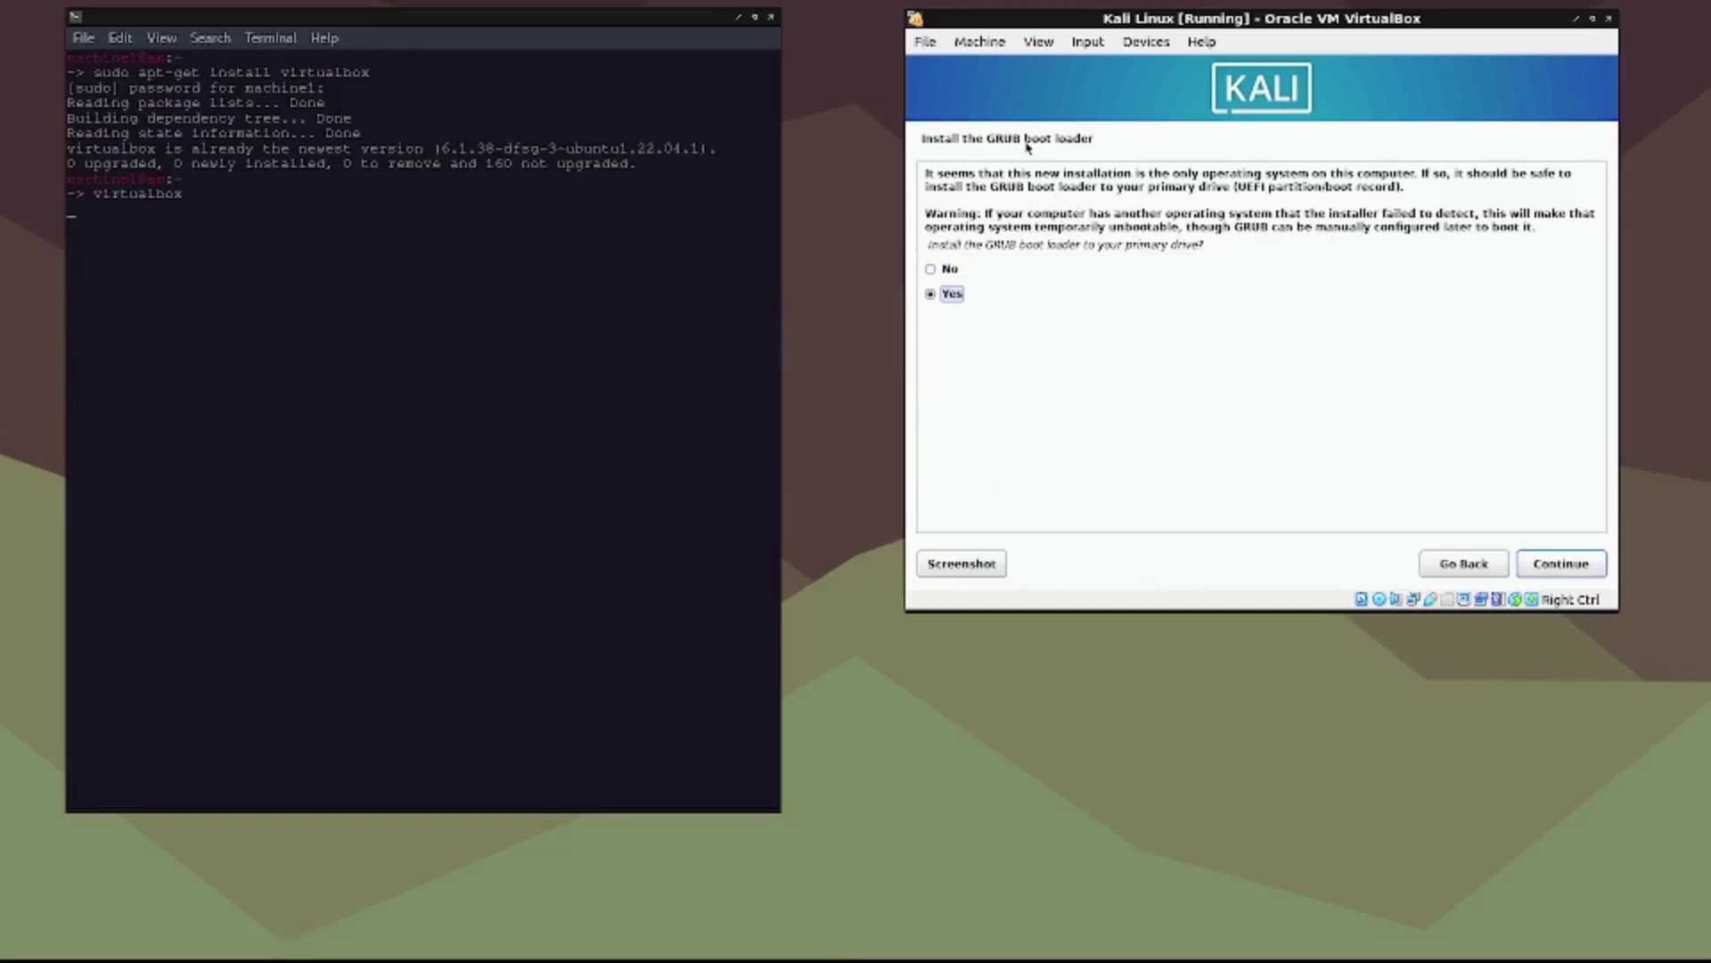
mouse_move(1125, 160)
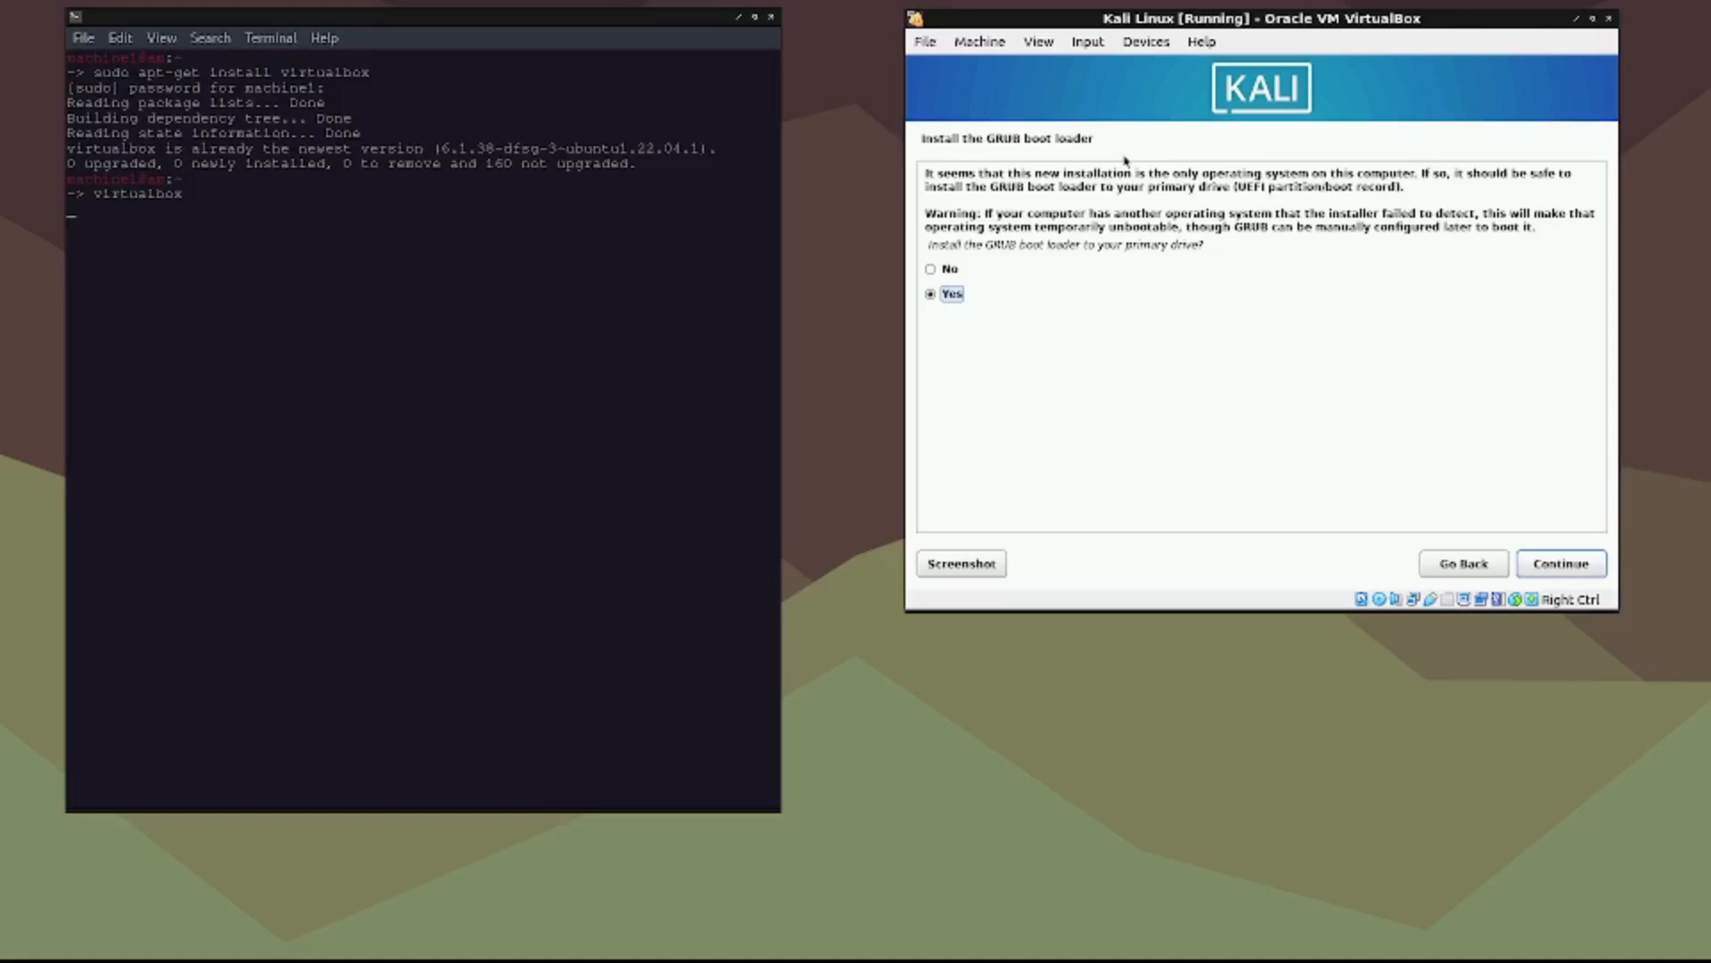
mouse_move(1465, 510)
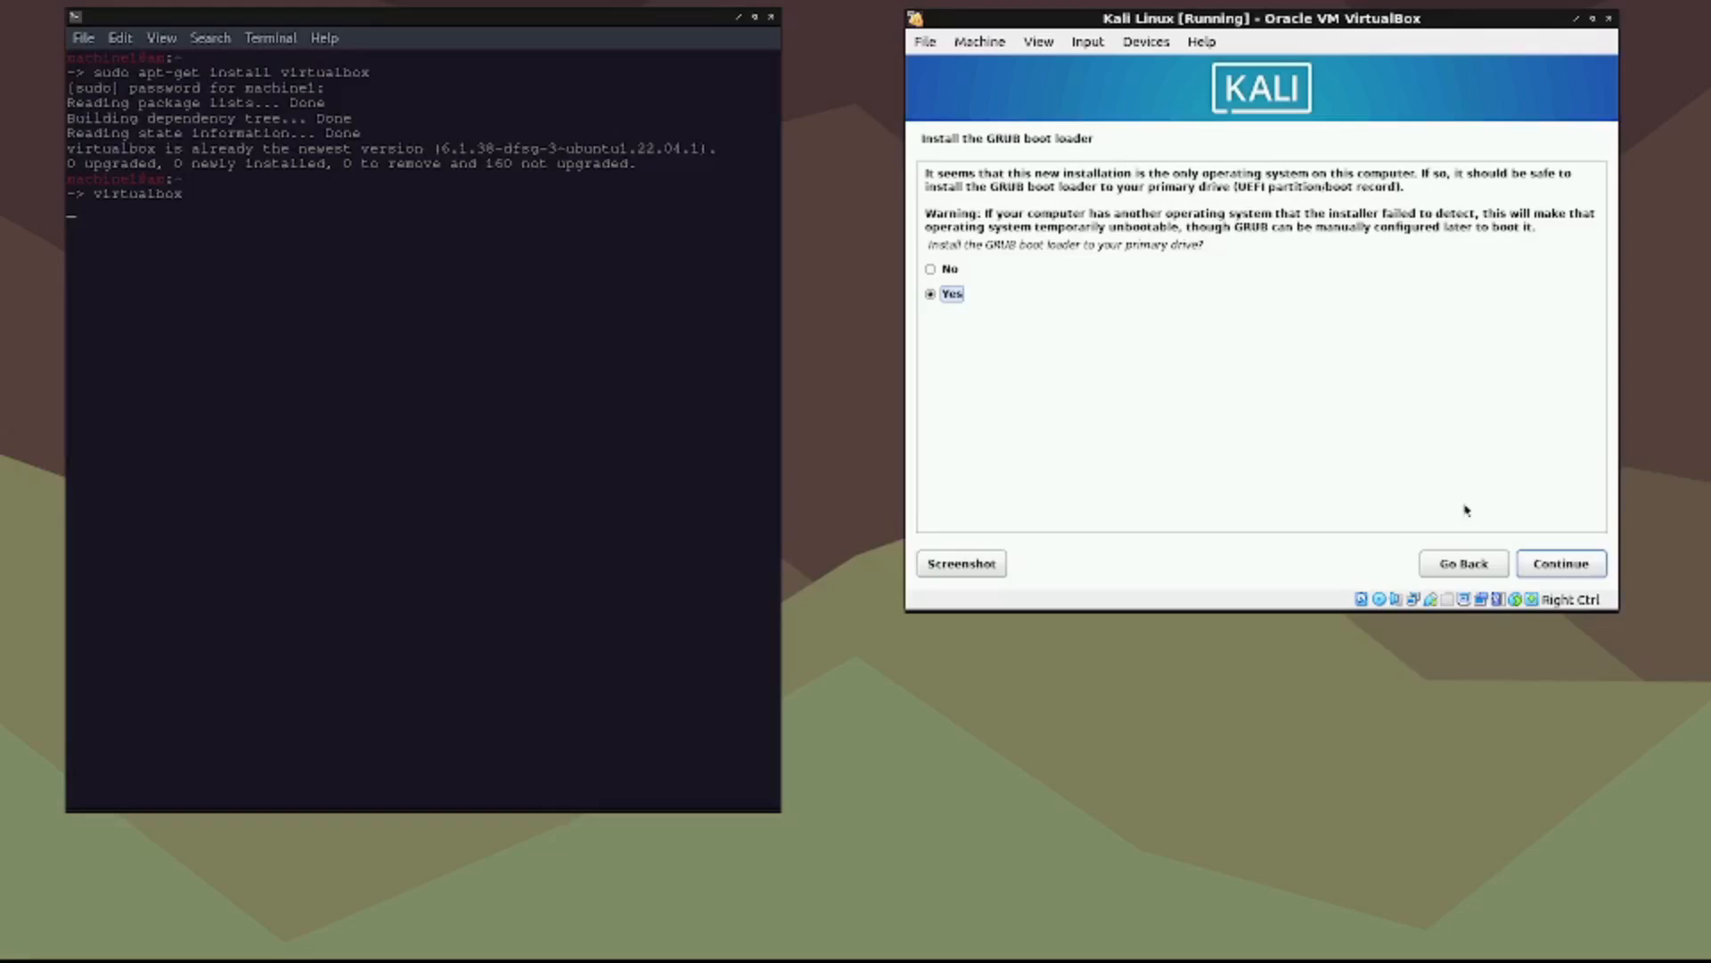
Step: Install the GRUB boot loader to /dev/sda, the virtual hard disk
click(1560, 563)
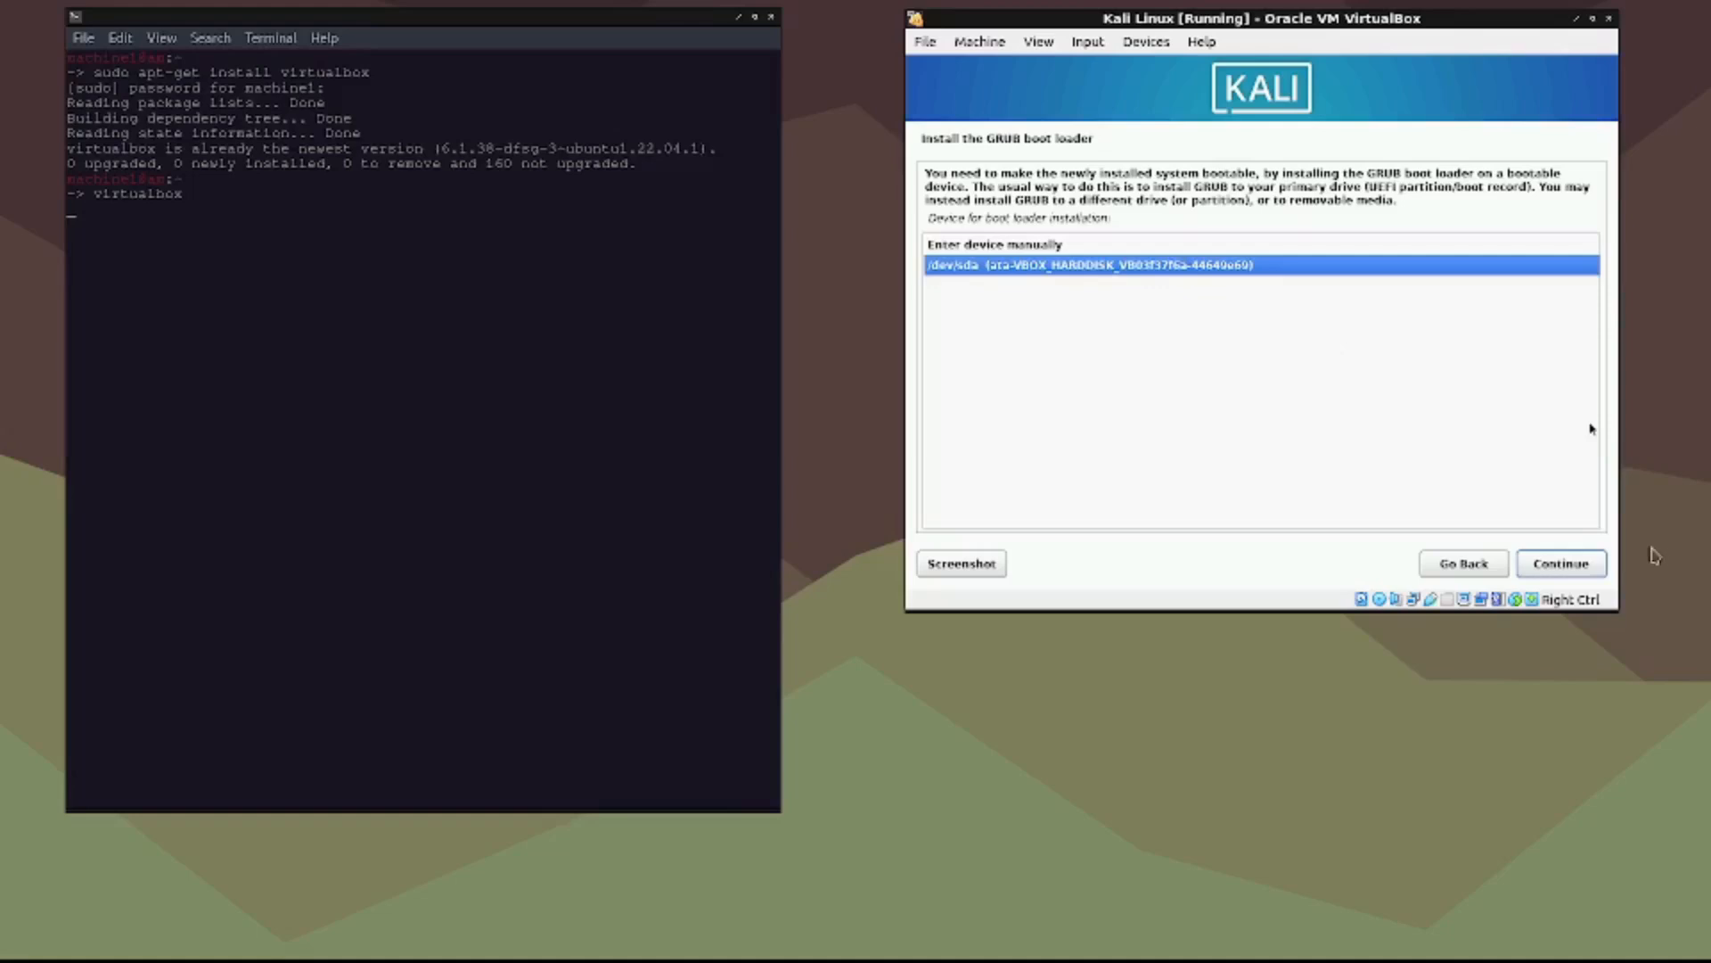
click(1560, 563)
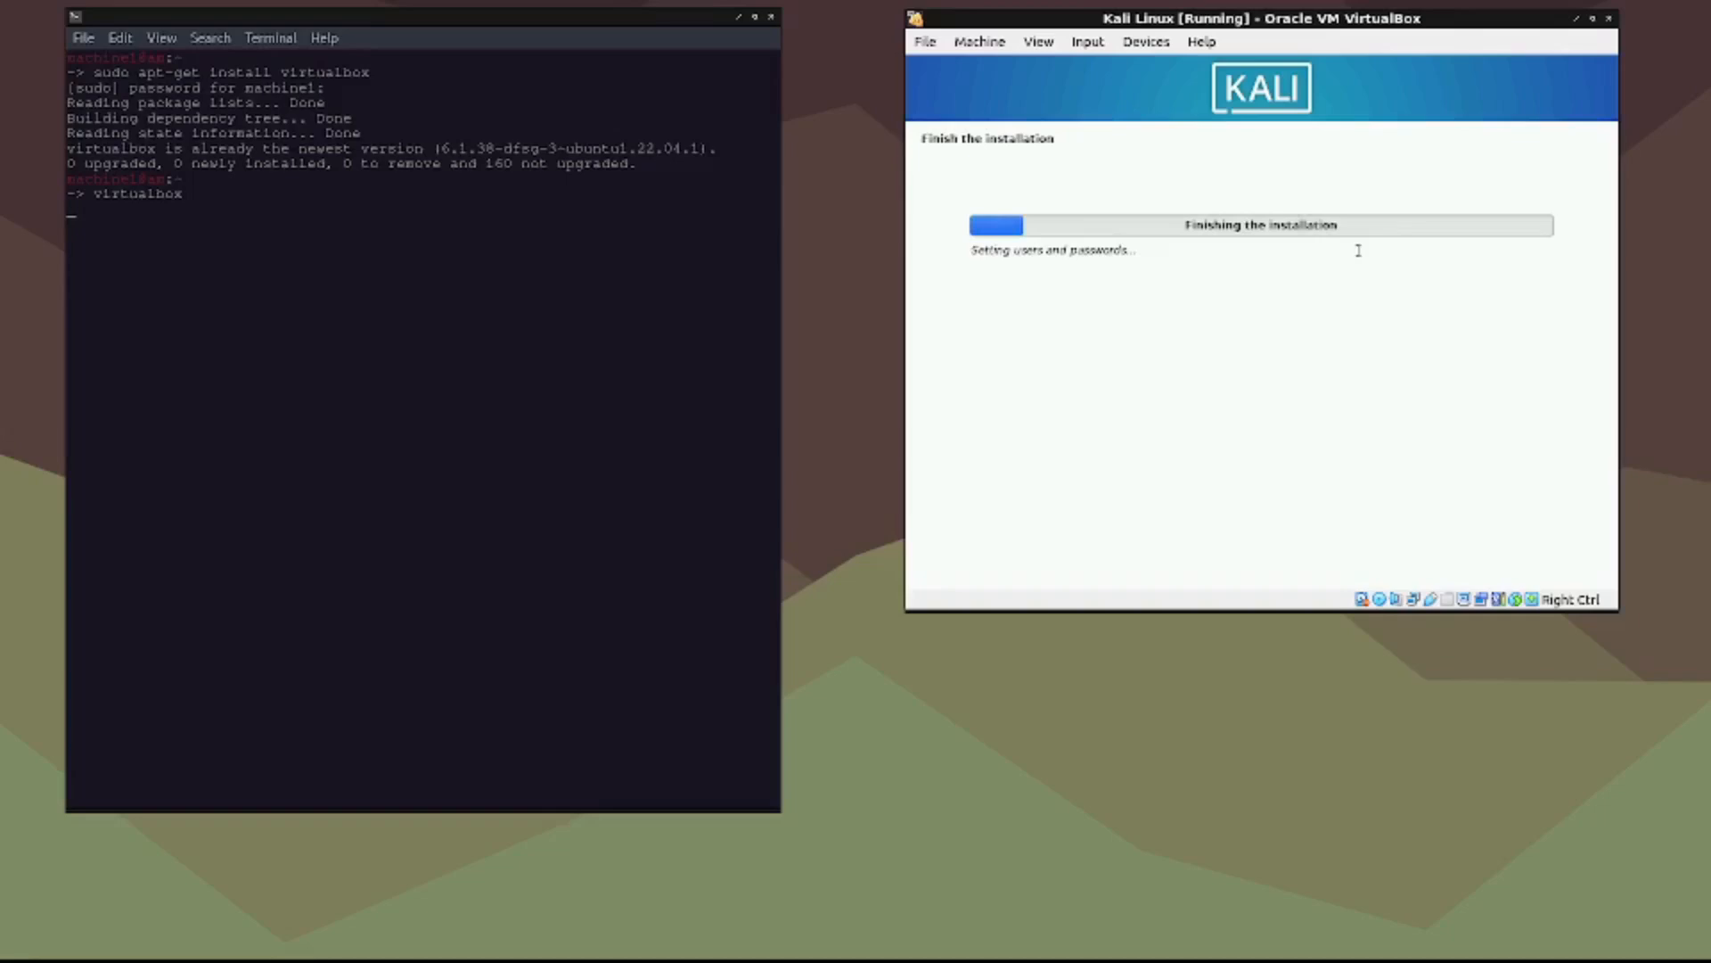
mouse_move(1128, 278)
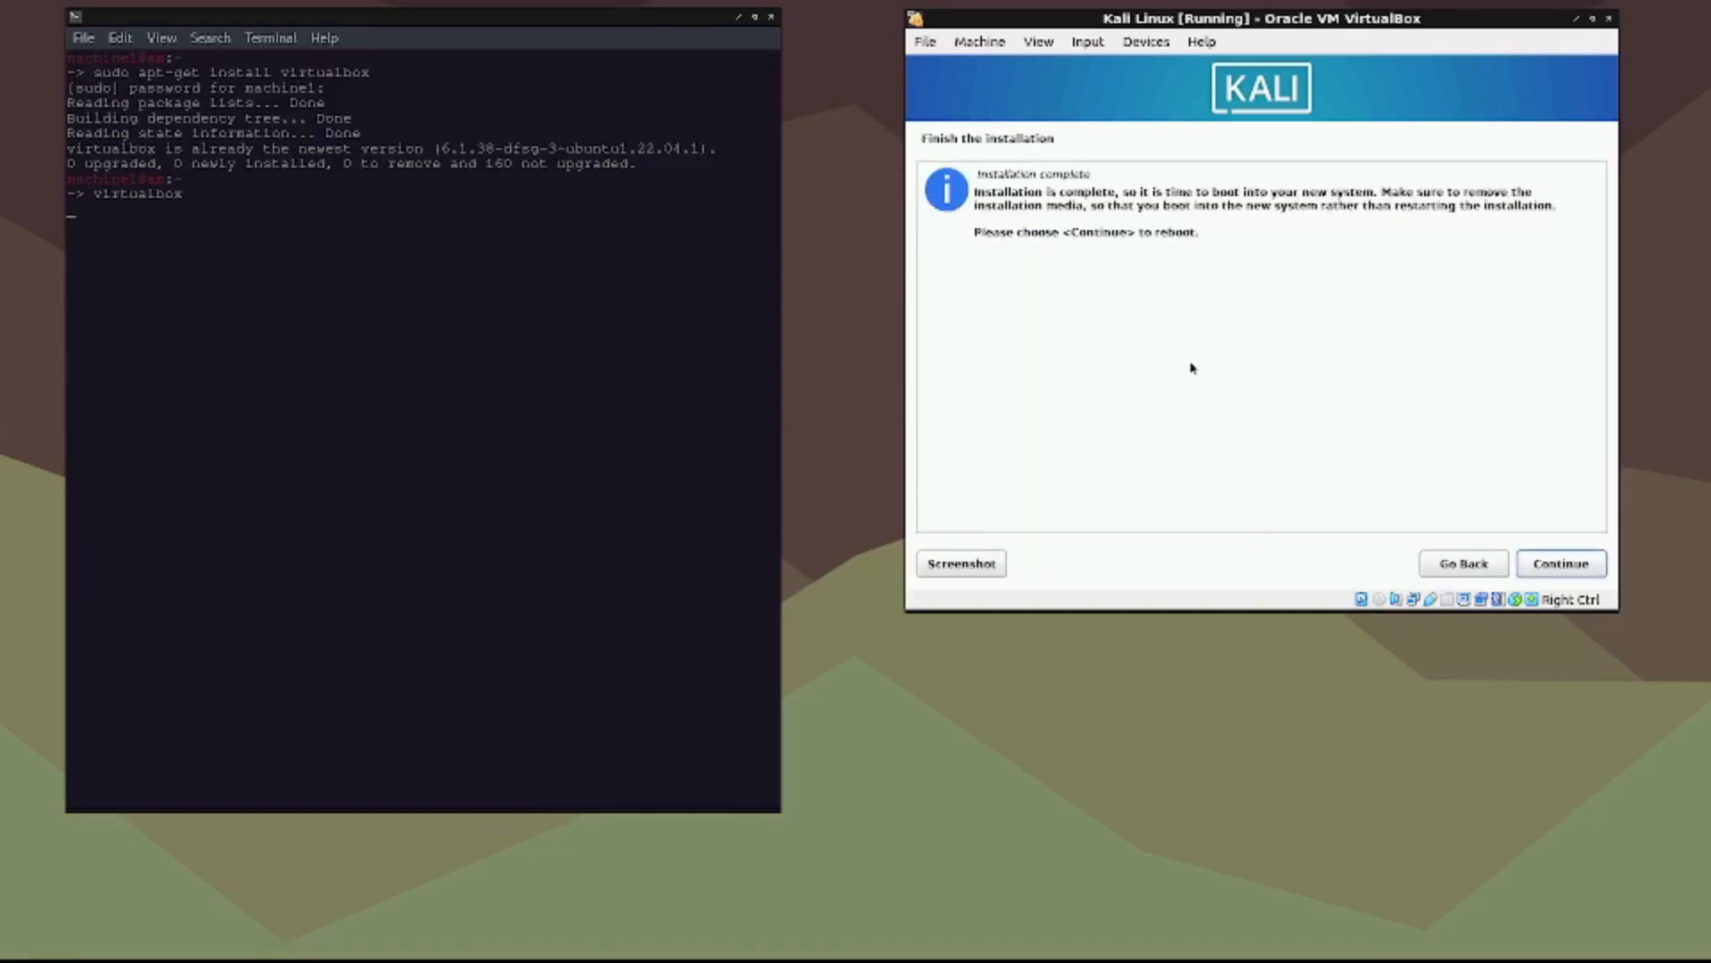
mouse_move(1179, 248)
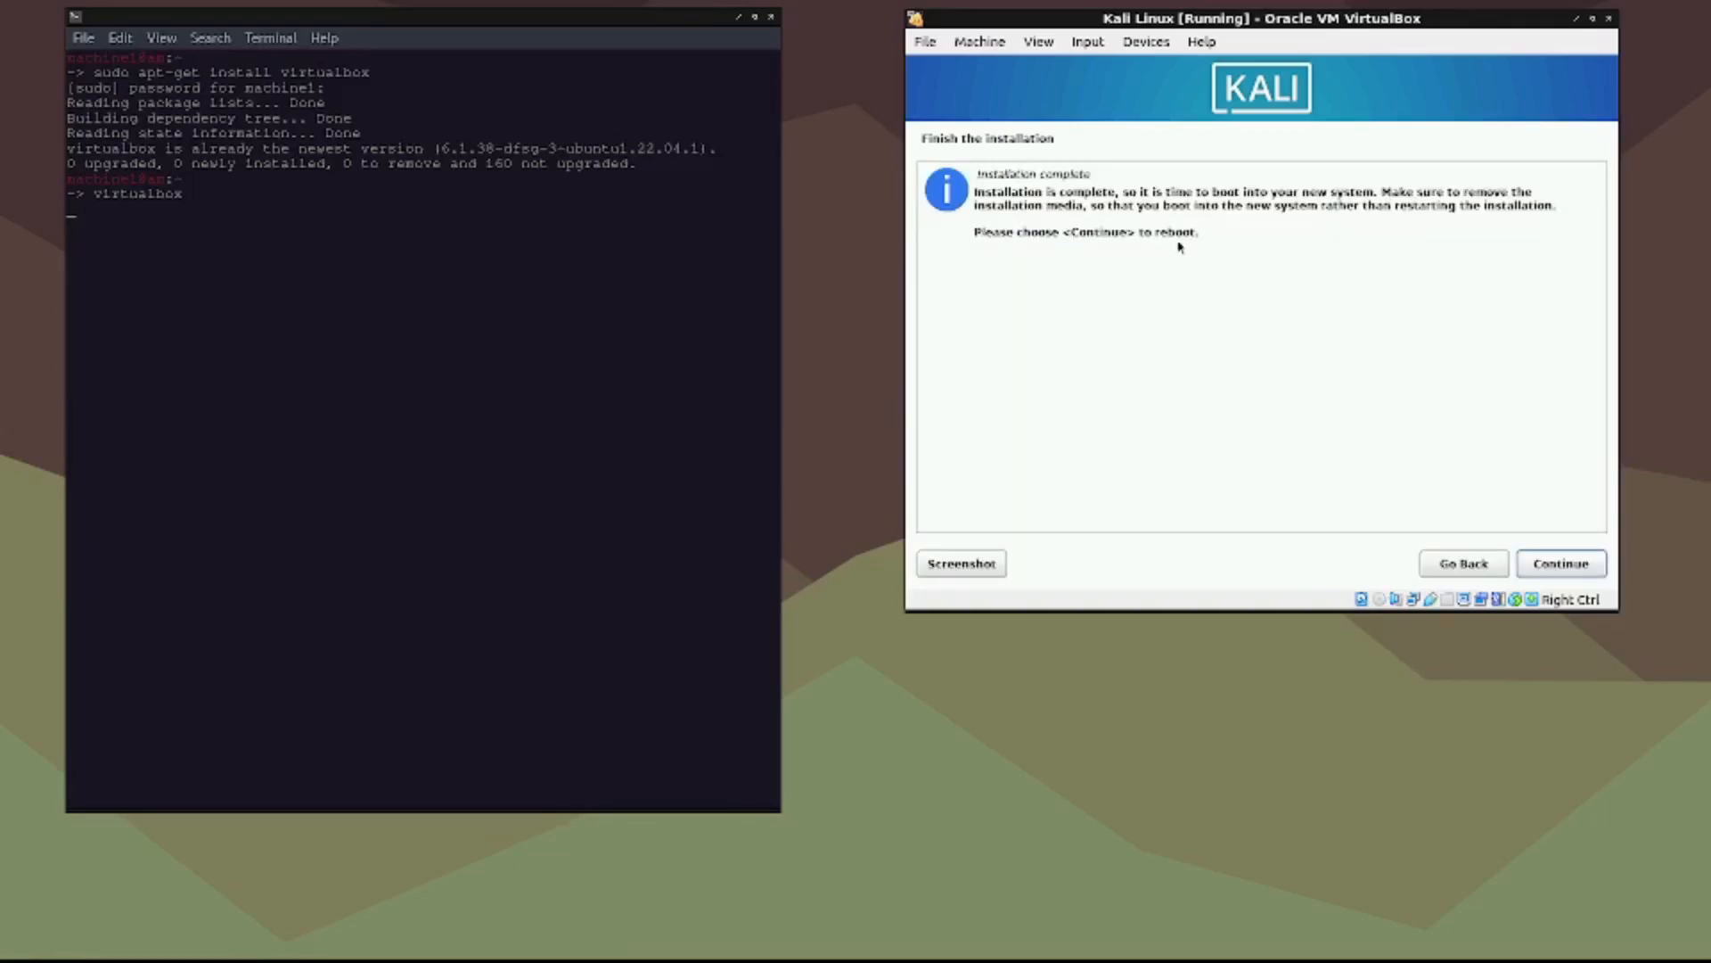
mouse_move(1200, 245)
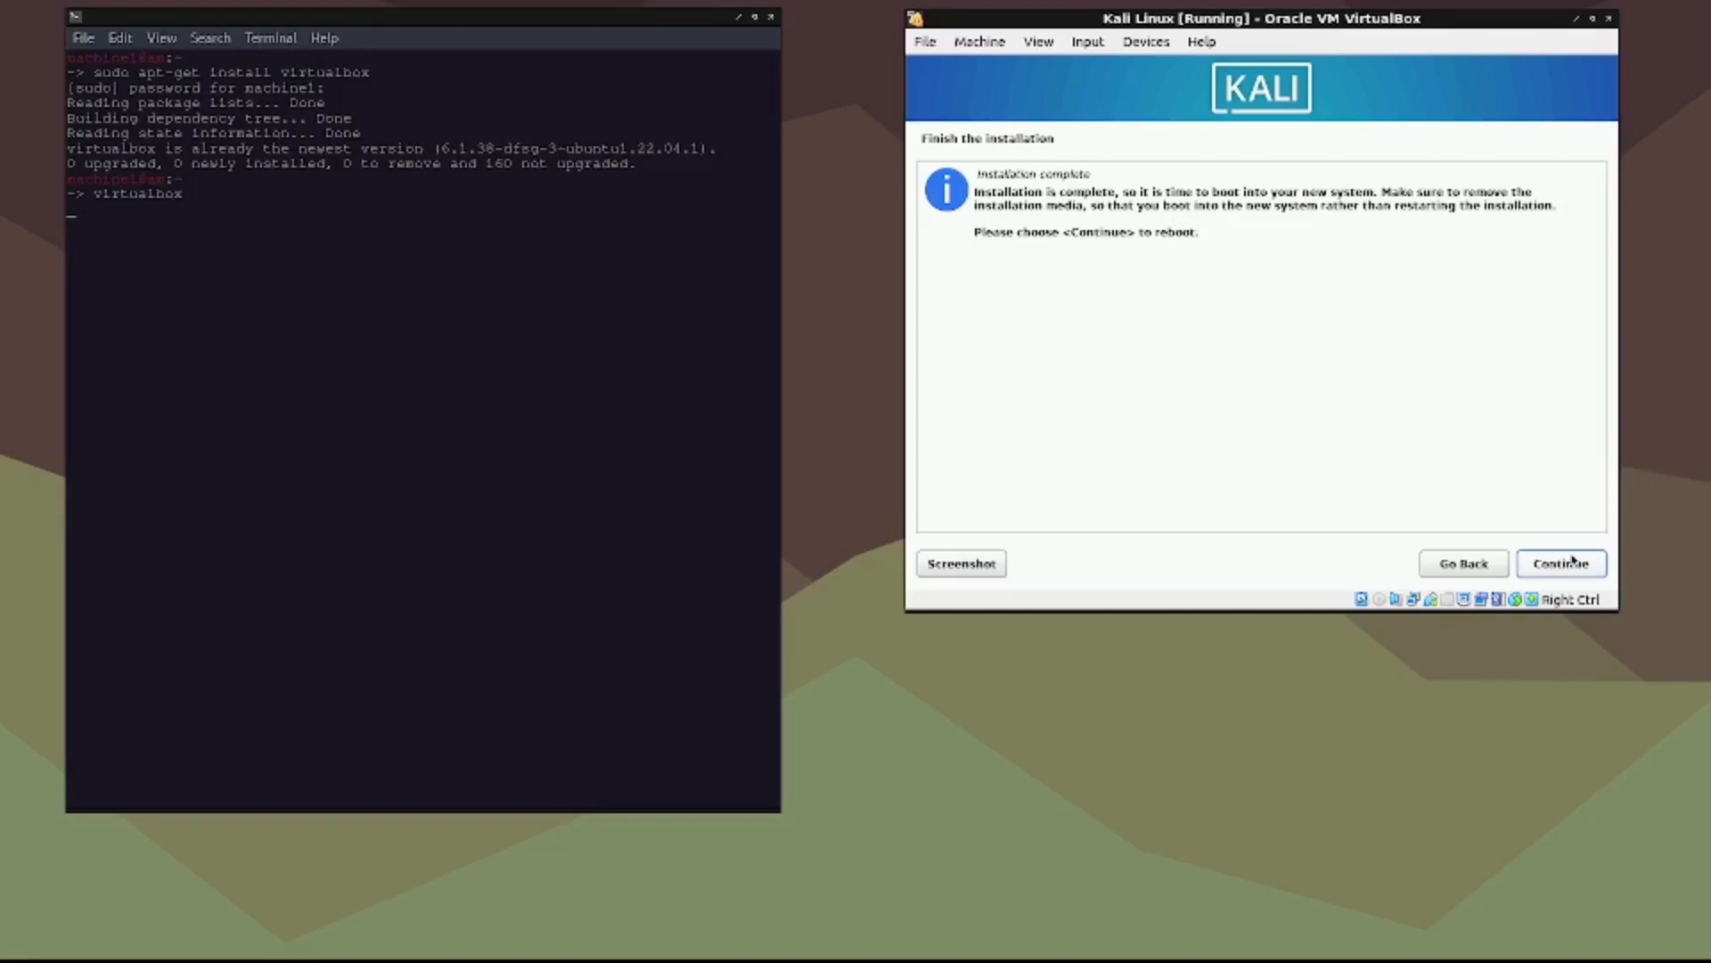
Step: Reboot the VM from the Installation complete screen into the installed Kali system
click(1562, 563)
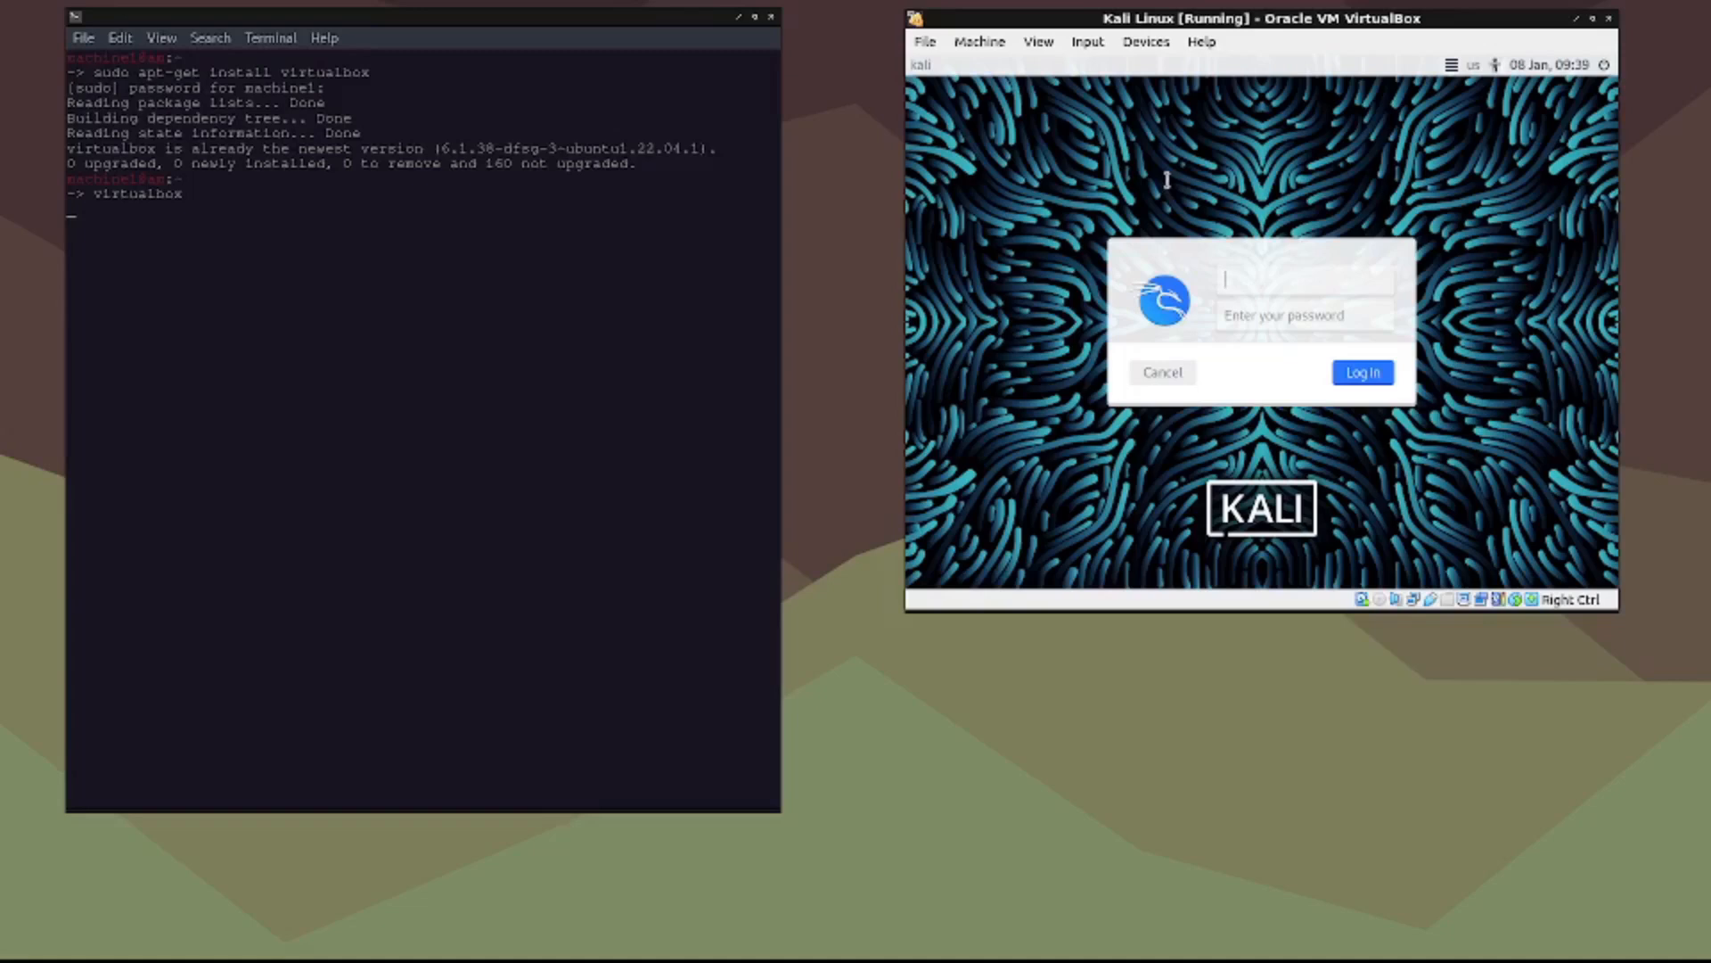
Step: Log in to the Kali Xfce desktop and launch a terminal from the top panel
click(1161, 370)
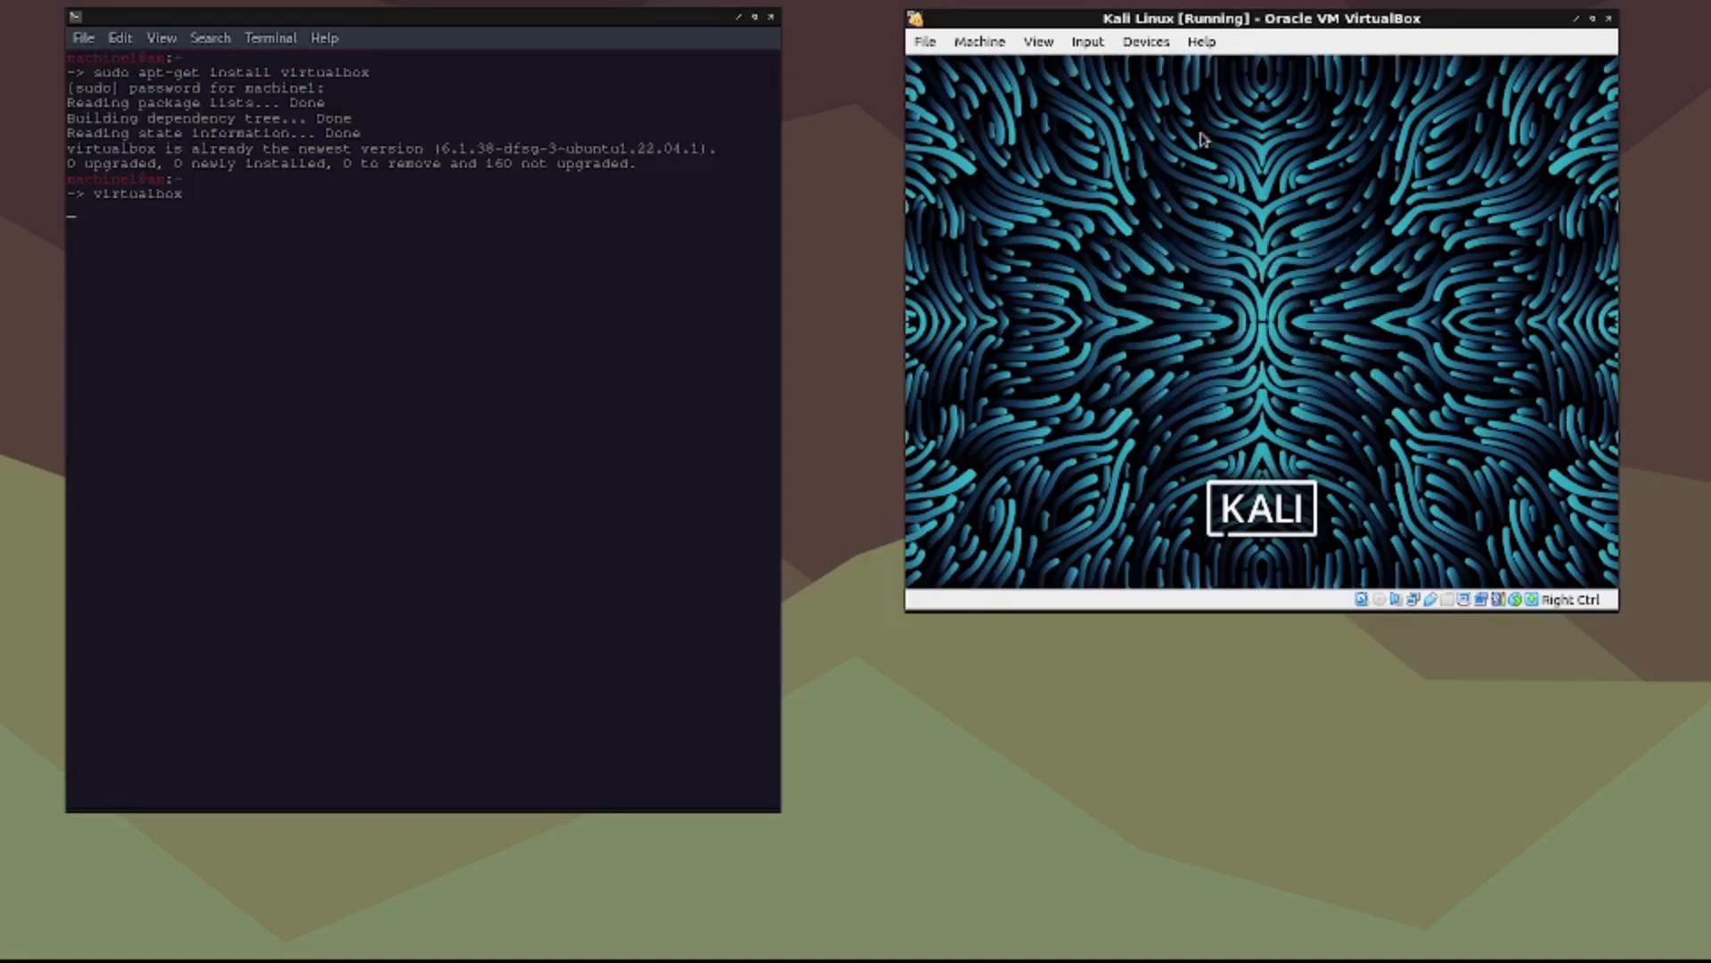
mouse_move(1248, 217)
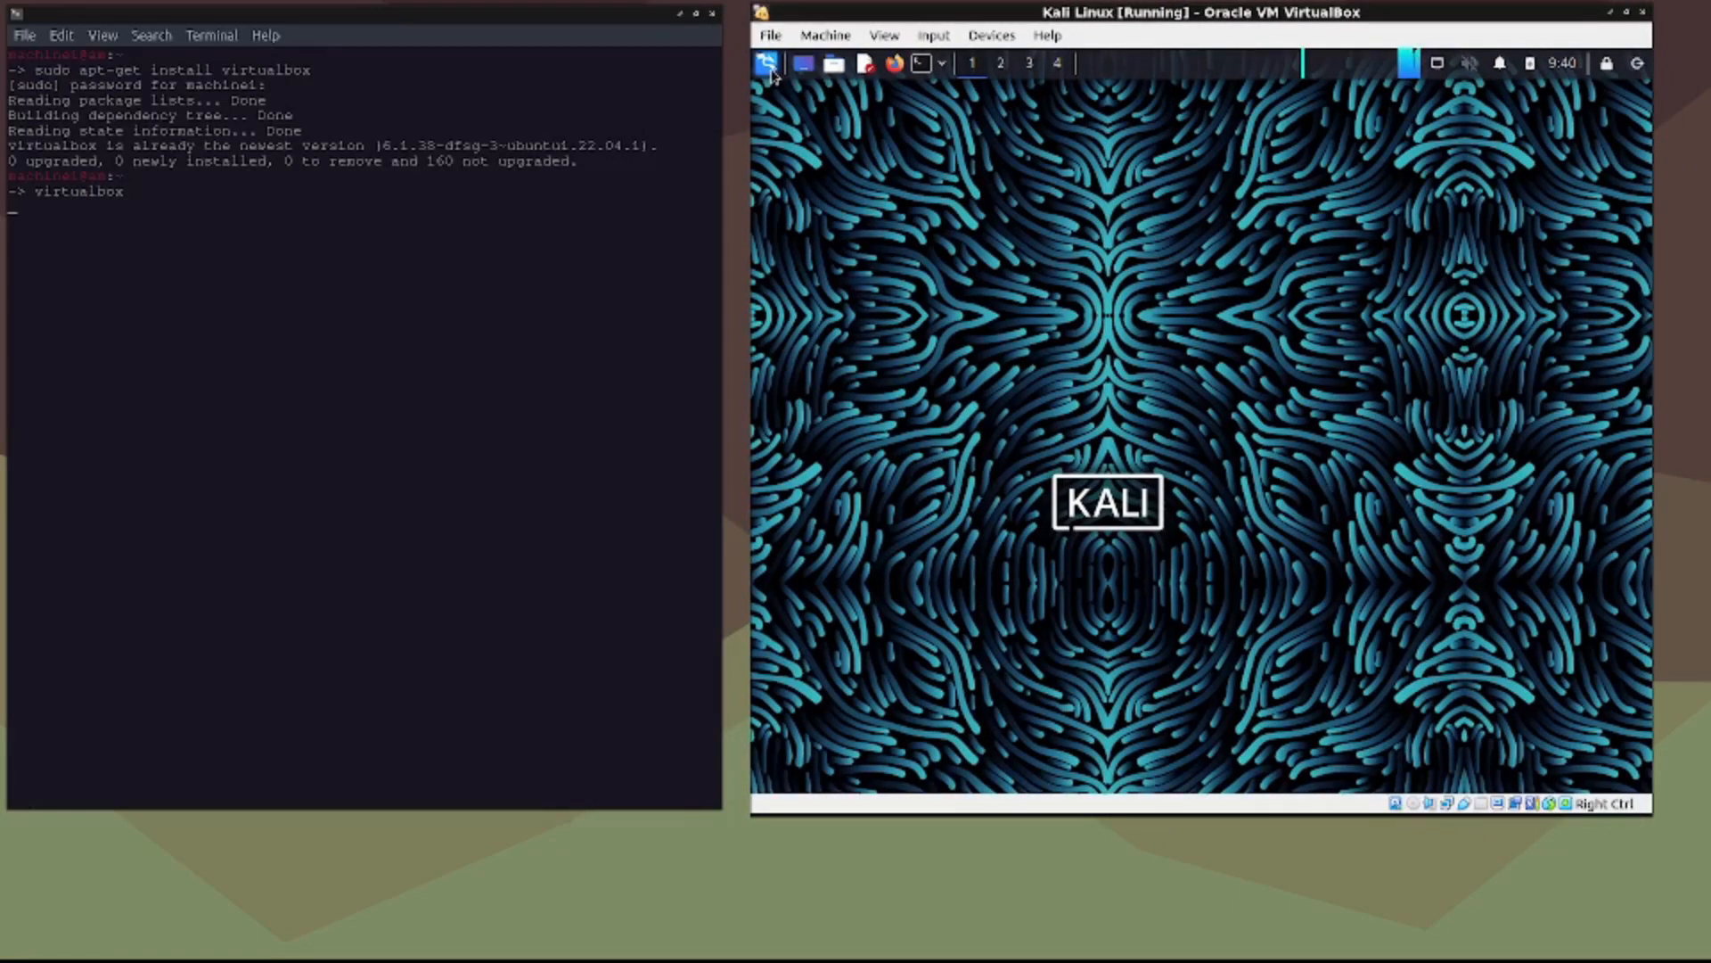
click(767, 62)
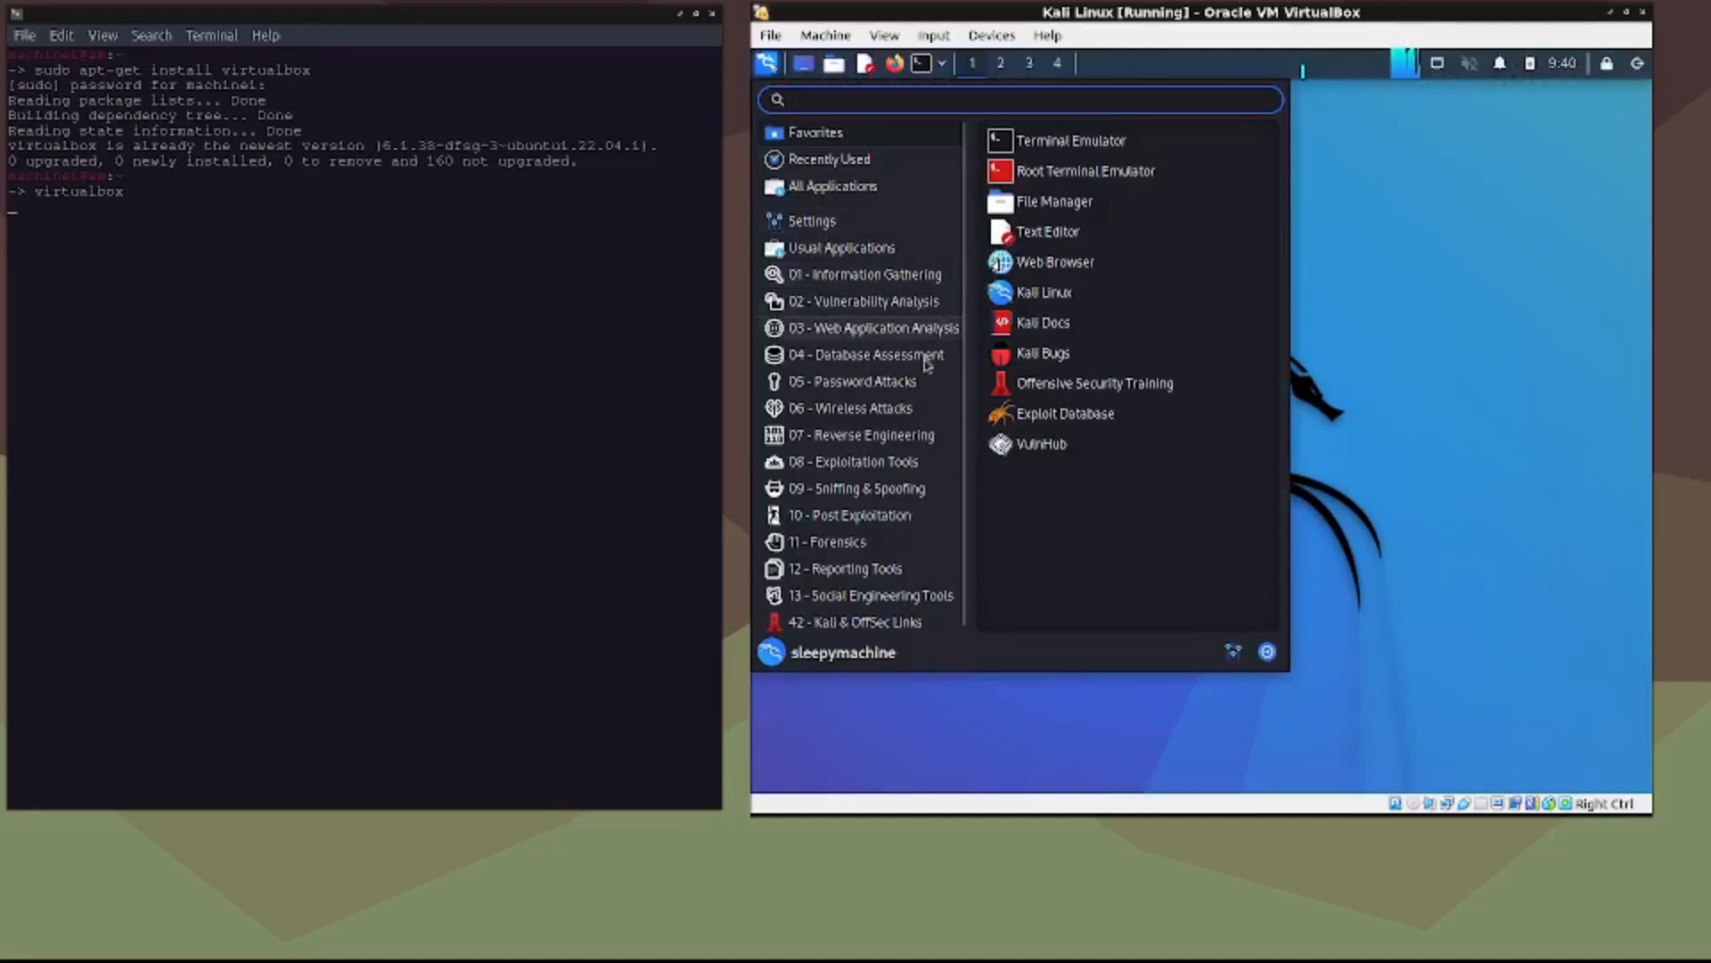
click(852, 381)
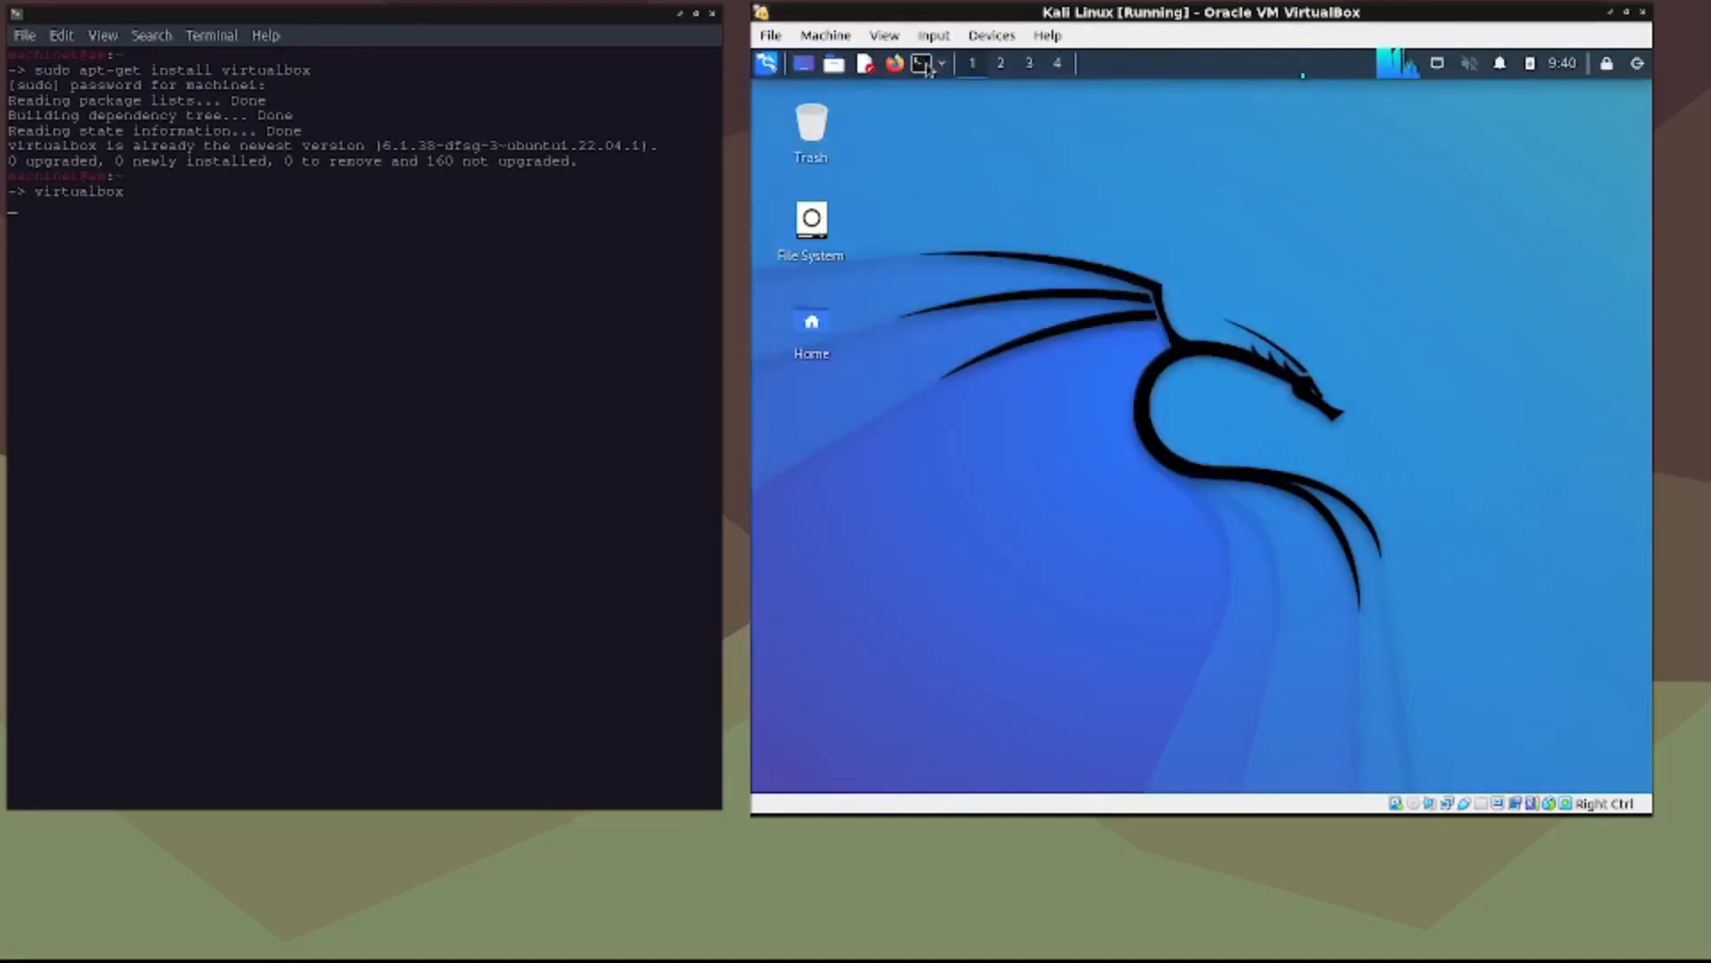
click(922, 62)
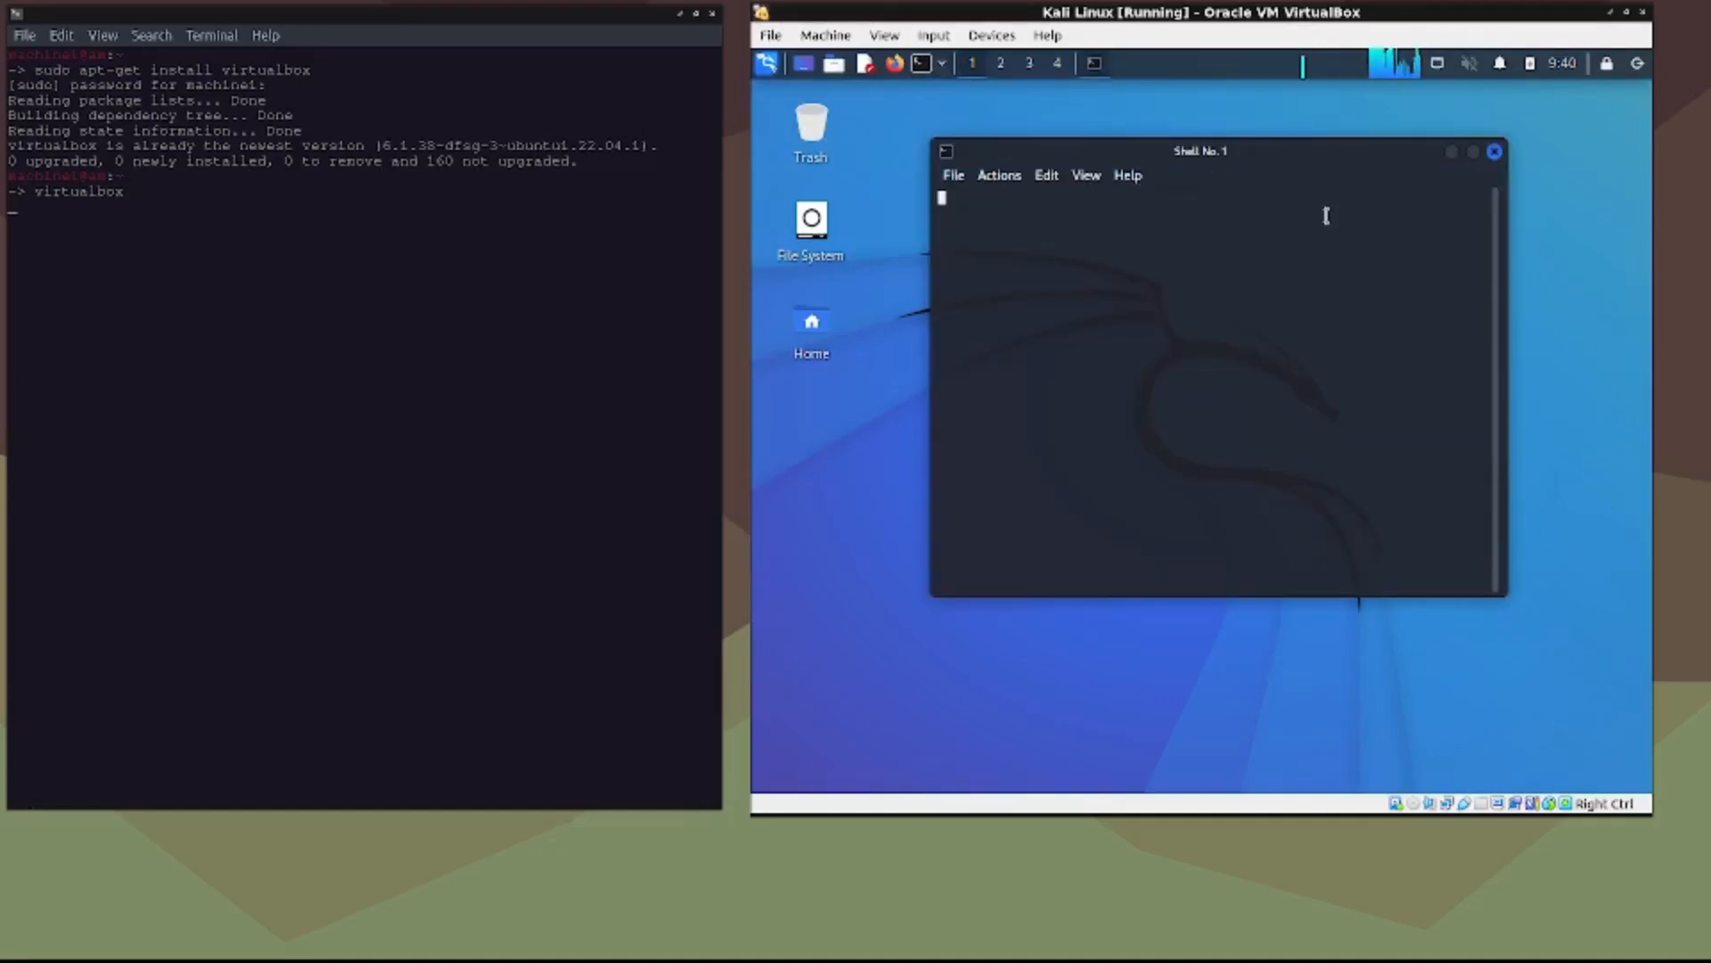